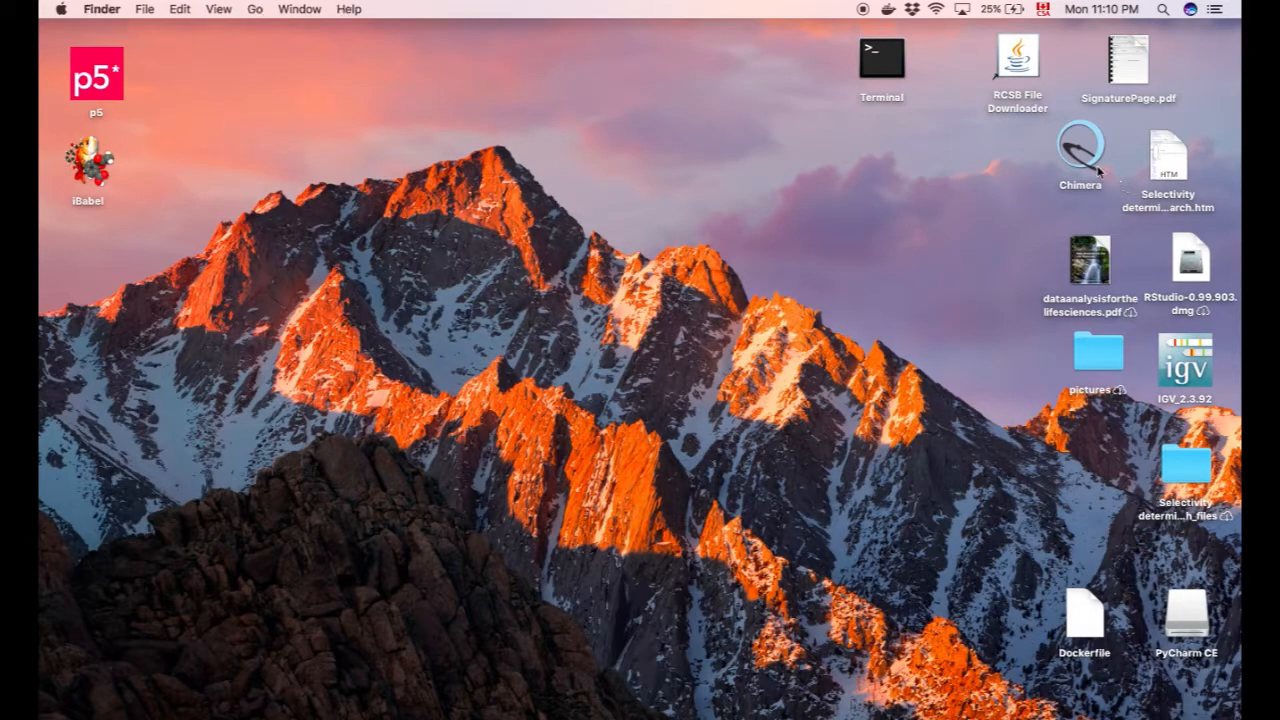
Launch UCSF Chimera from the desktop and dismiss the expired registration warning
{"action": "double_click", "coordinate": [1080, 150]}
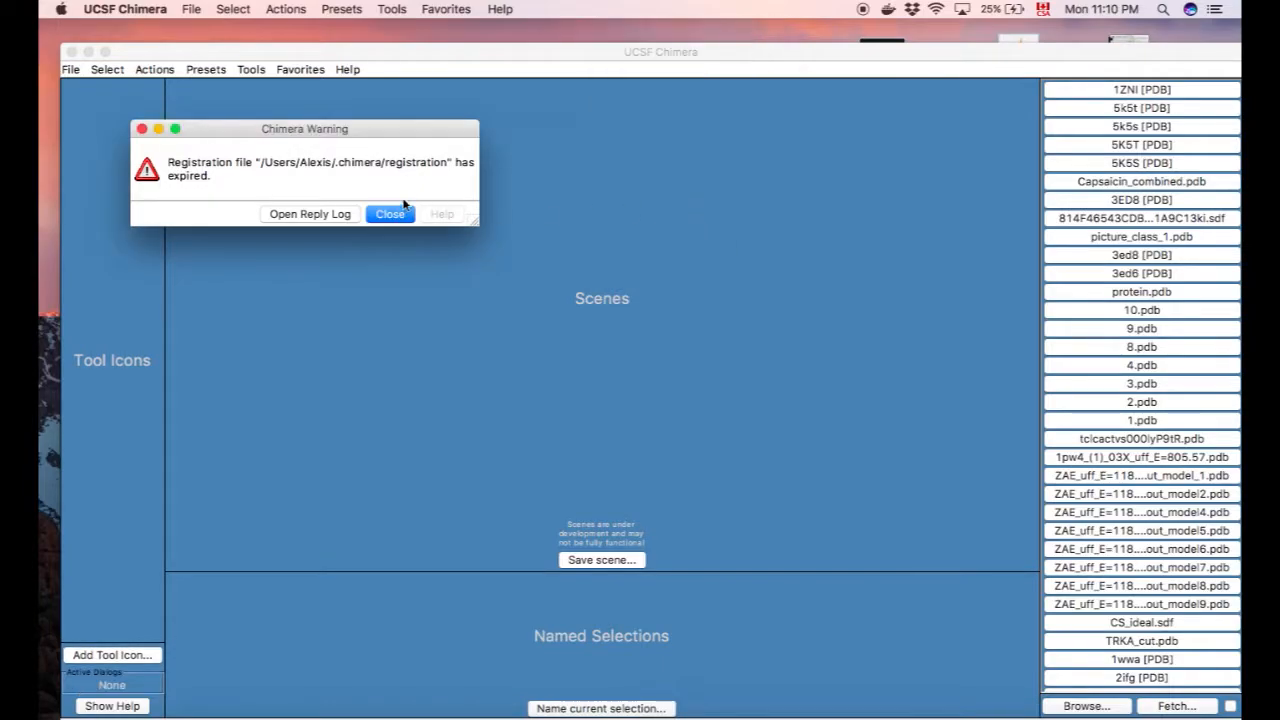
{"action": "left_click", "coordinate": [390, 212]}
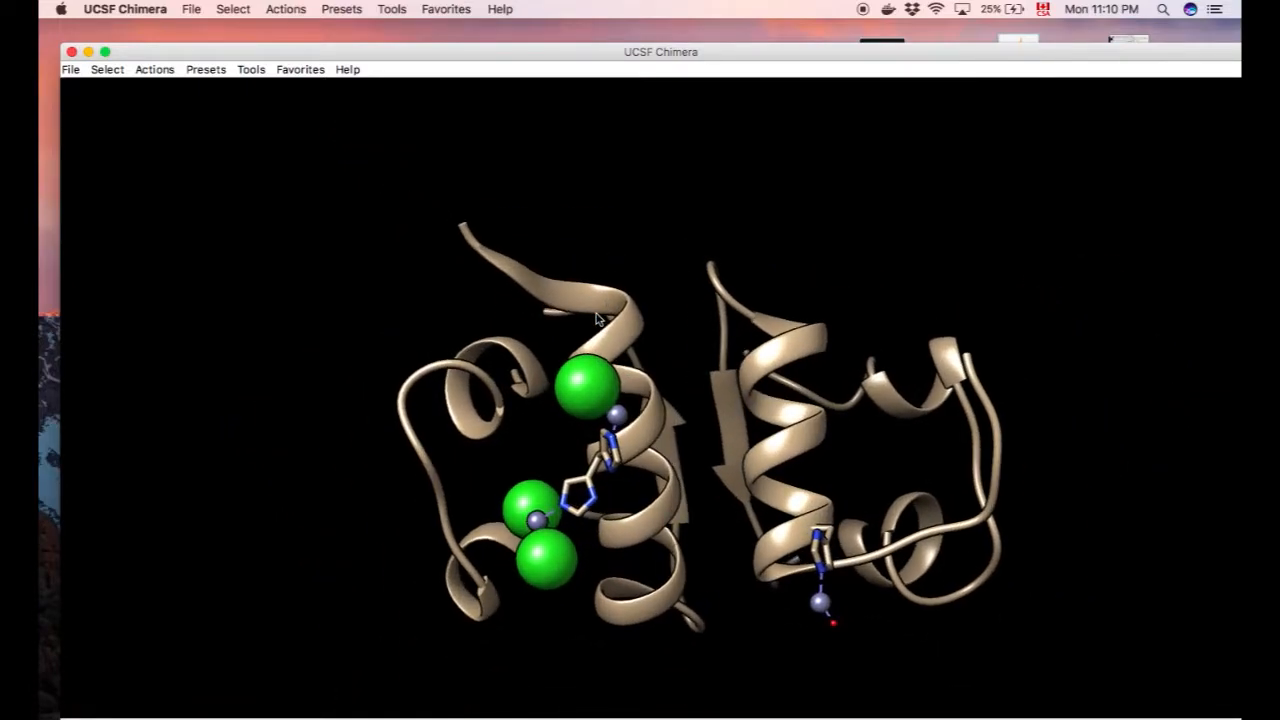
{"action": "mouse_move", "coordinate": [296, 384]}
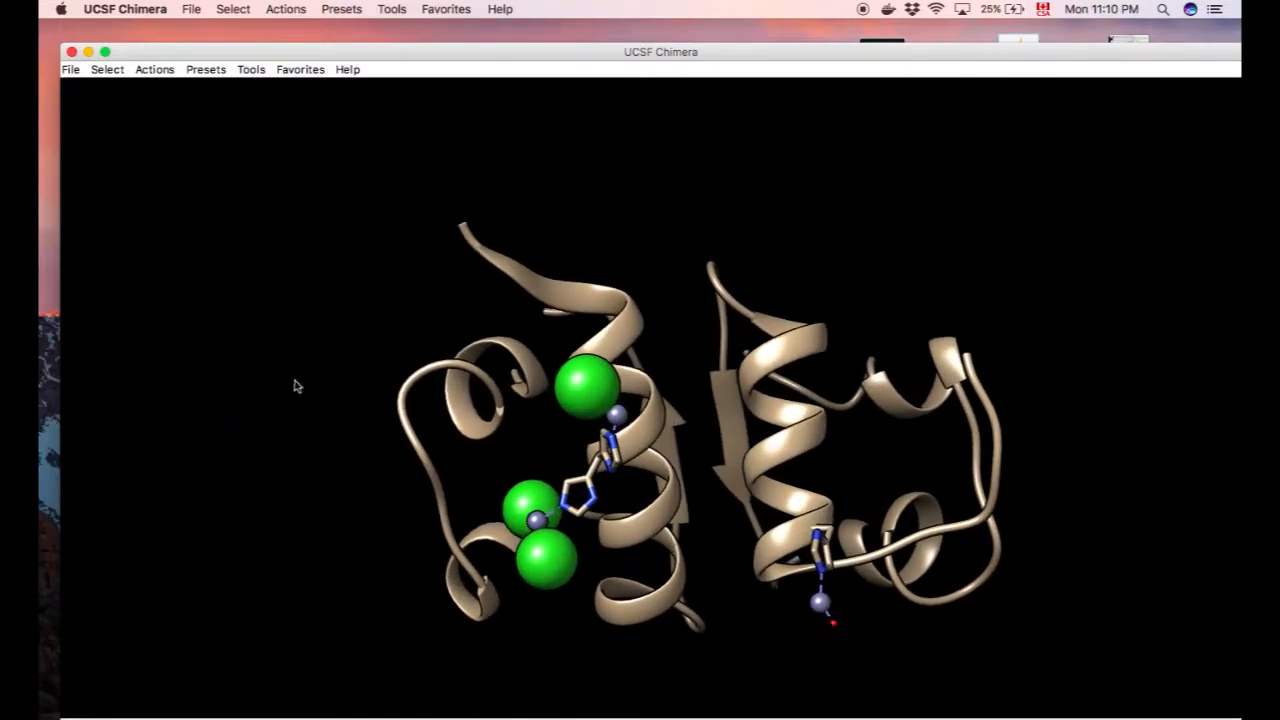
Bring up the FindHBond parameters from Tools > Structure Analysis
{"action": "left_click", "coordinate": [252, 68]}
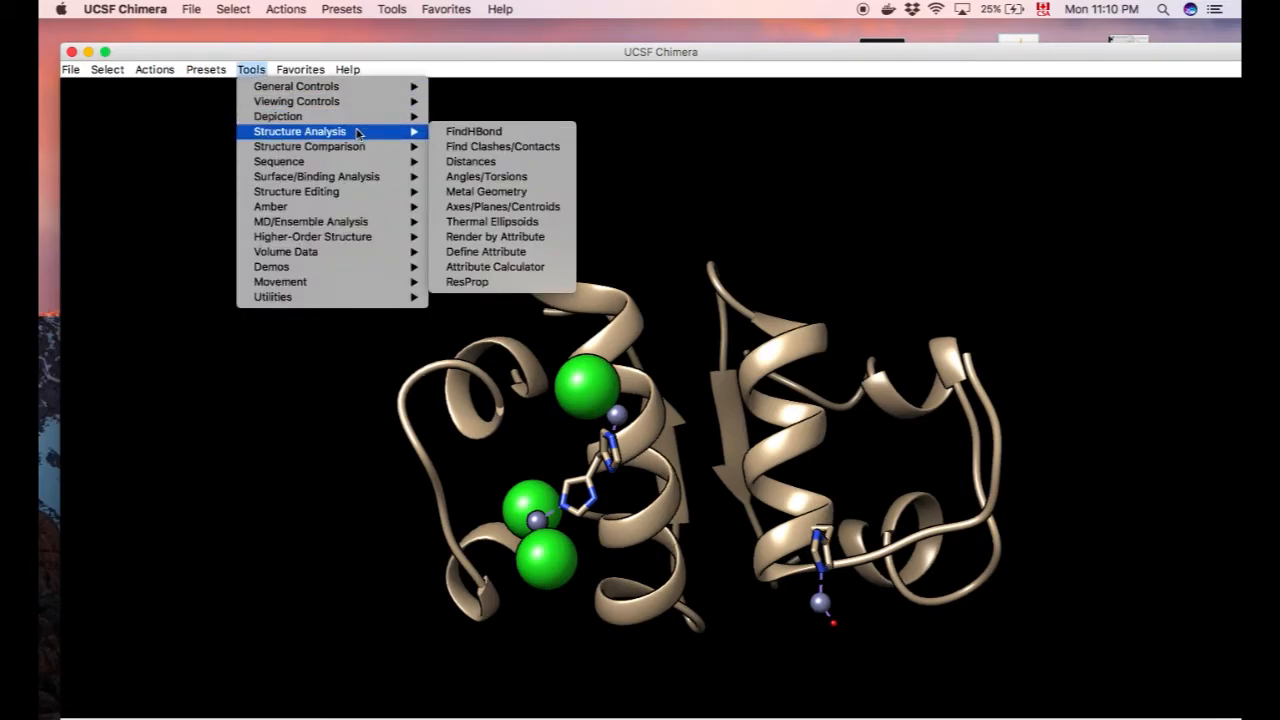
{"action": "left_click", "coordinate": [474, 132]}
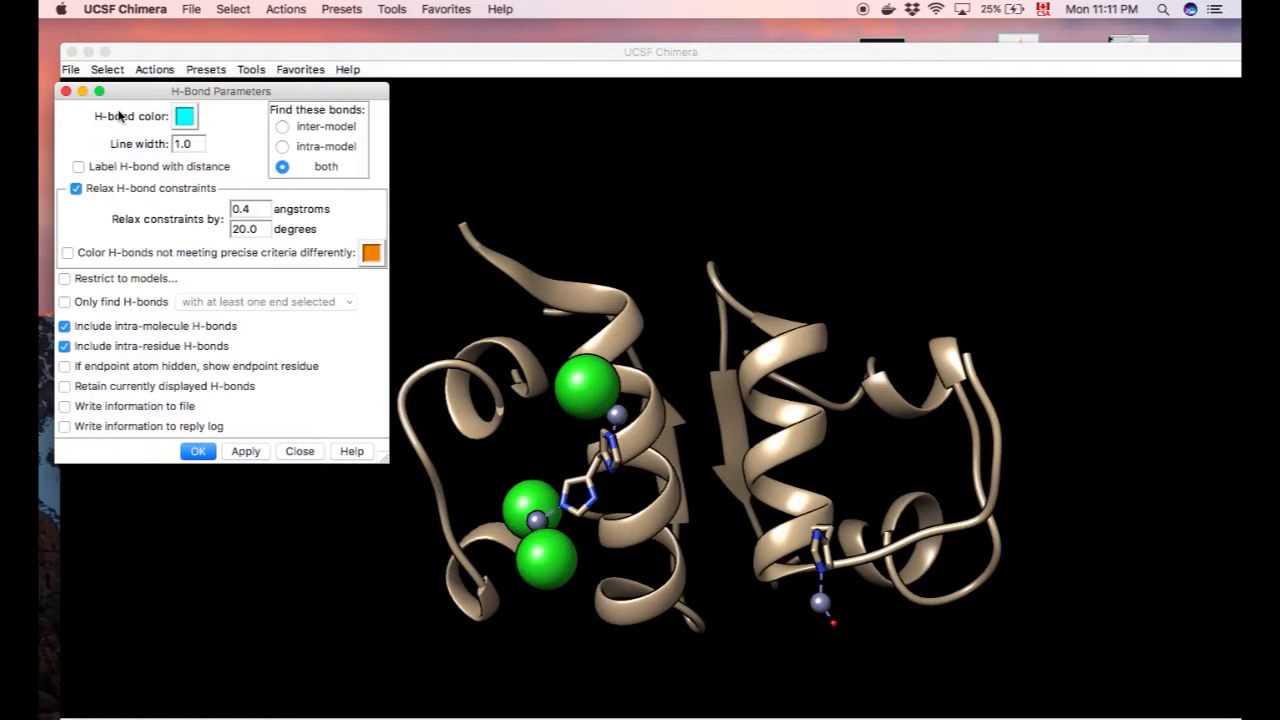
{"action": "mouse_move", "coordinate": [278, 344]}
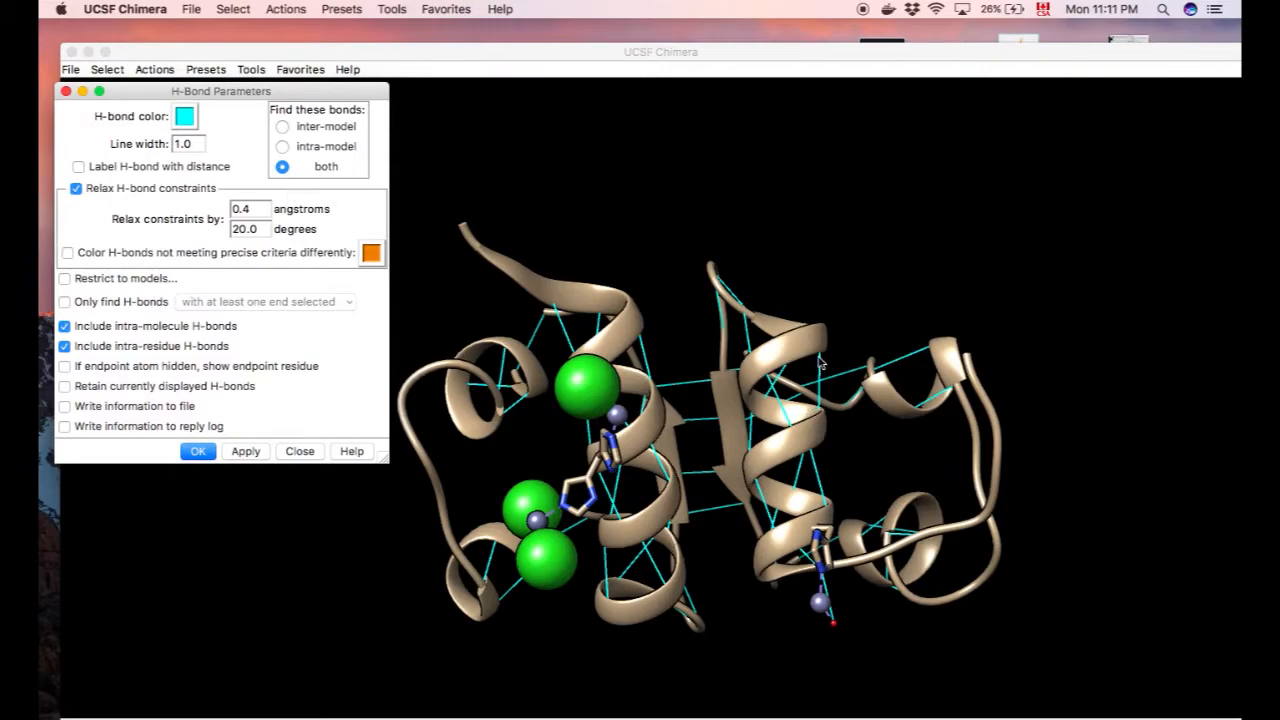
{"action": "mouse_move", "coordinate": [780, 448]}
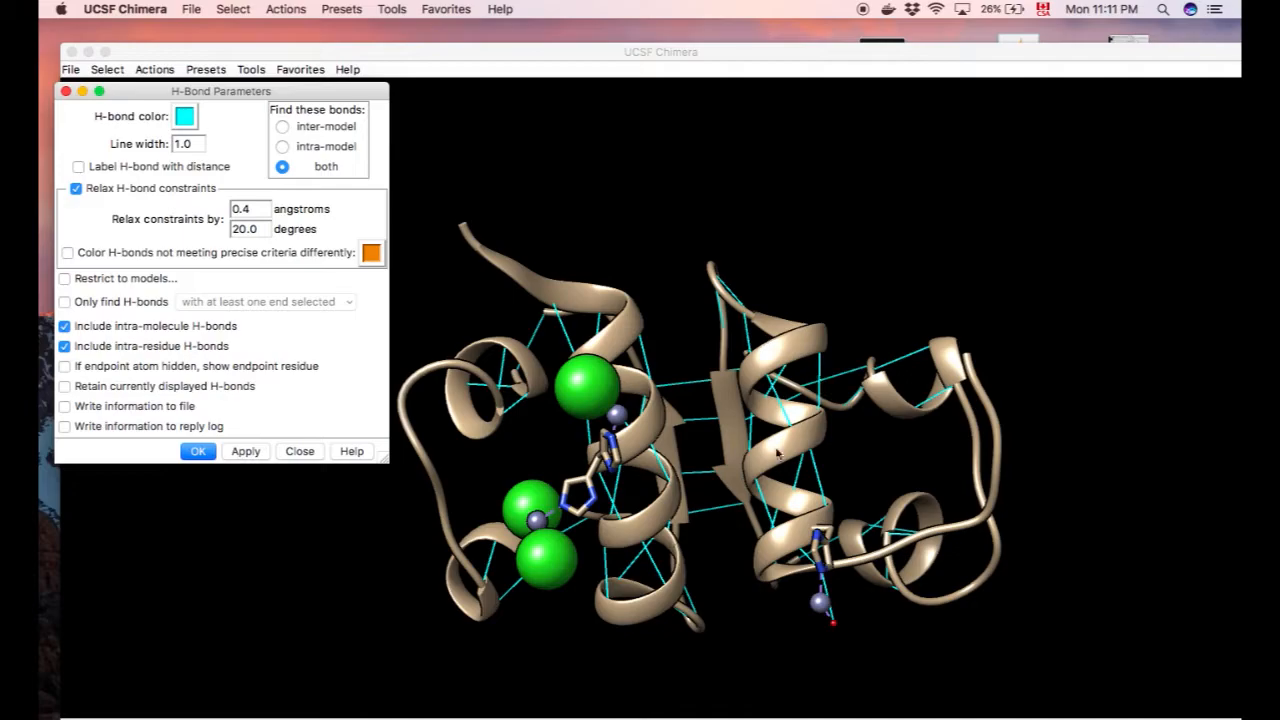
{"action": "mouse_move", "coordinate": [1036, 434]}
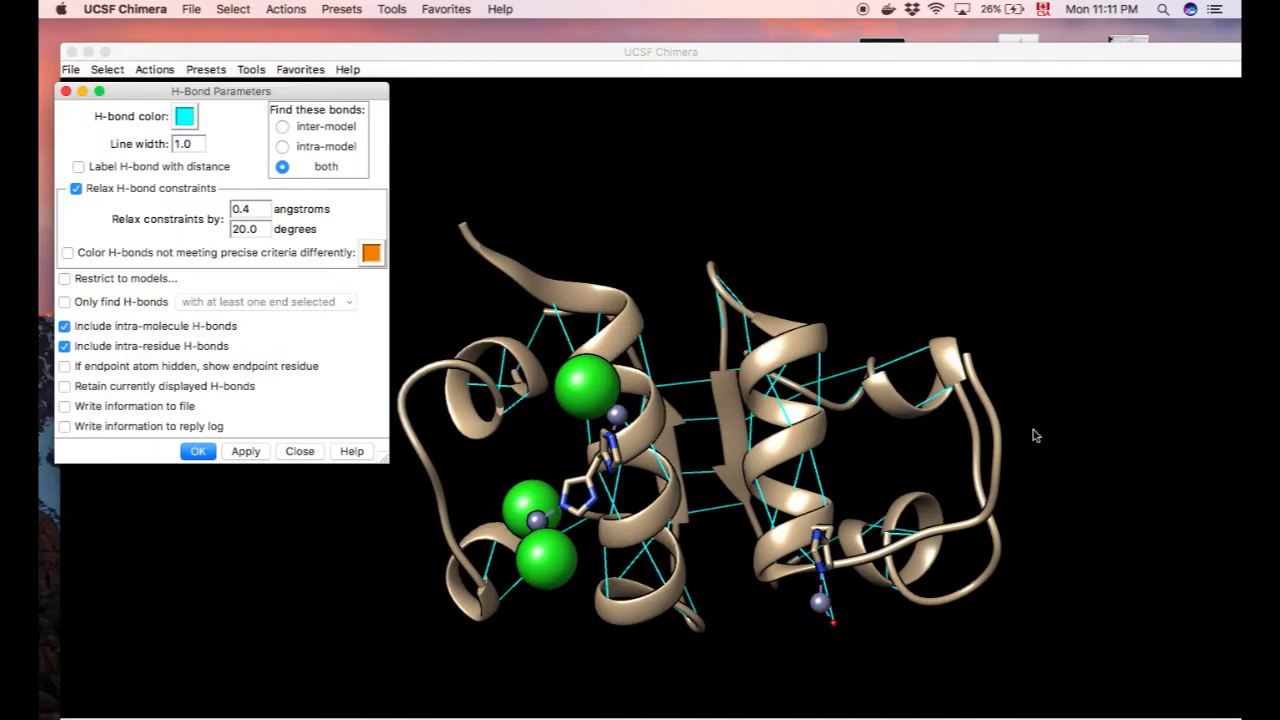
{"action": "mouse_move", "coordinate": [780, 430]}
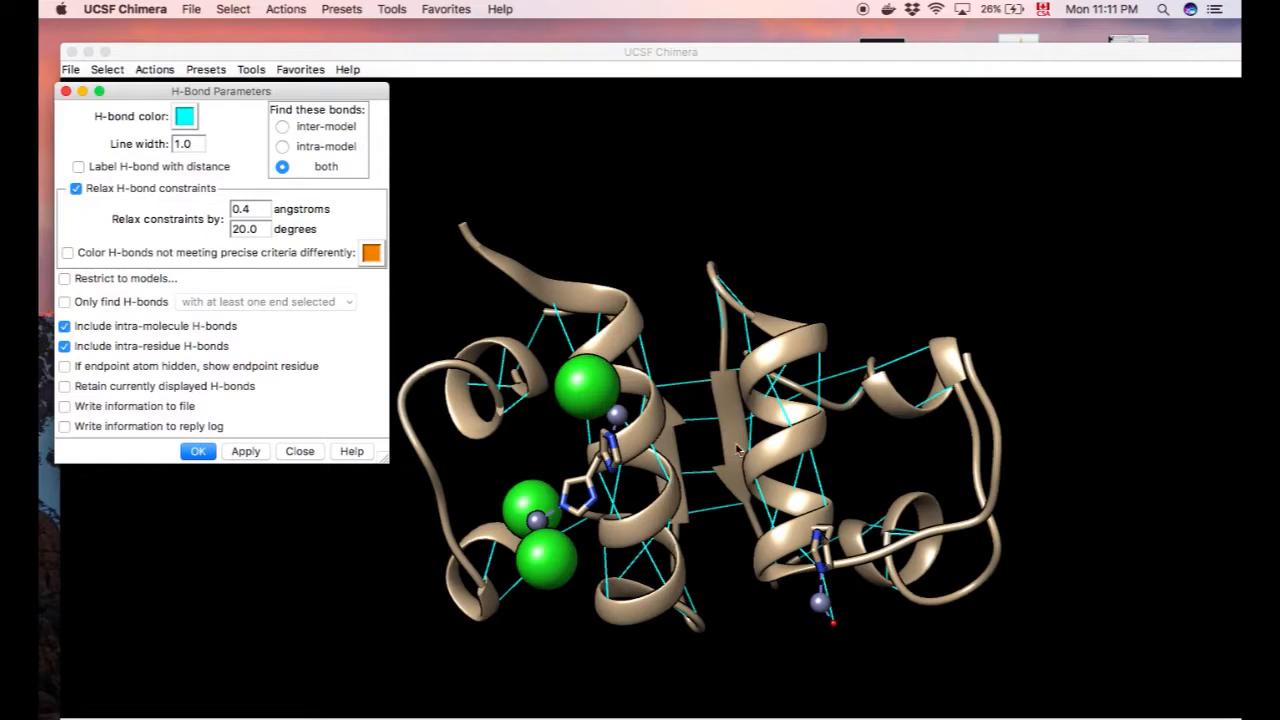
{"action": "mouse_move", "coordinate": [632, 482]}
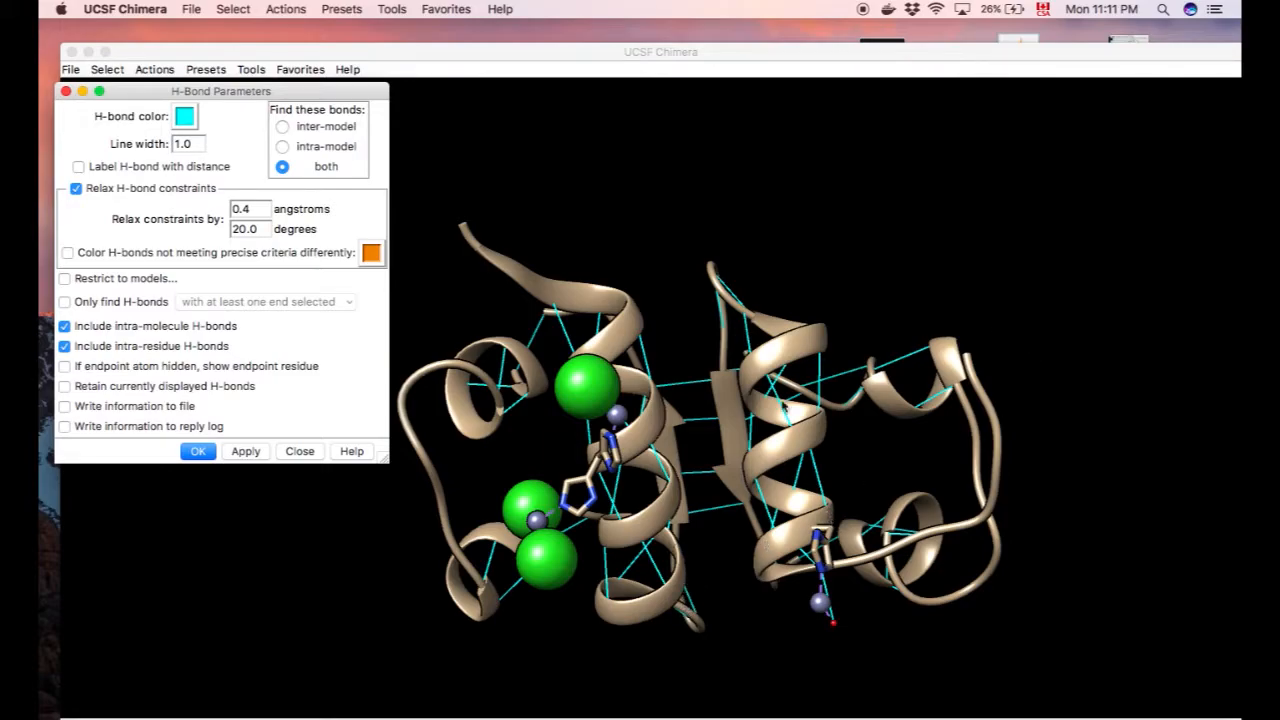
{"action": "mouse_move", "coordinate": [226, 184]}
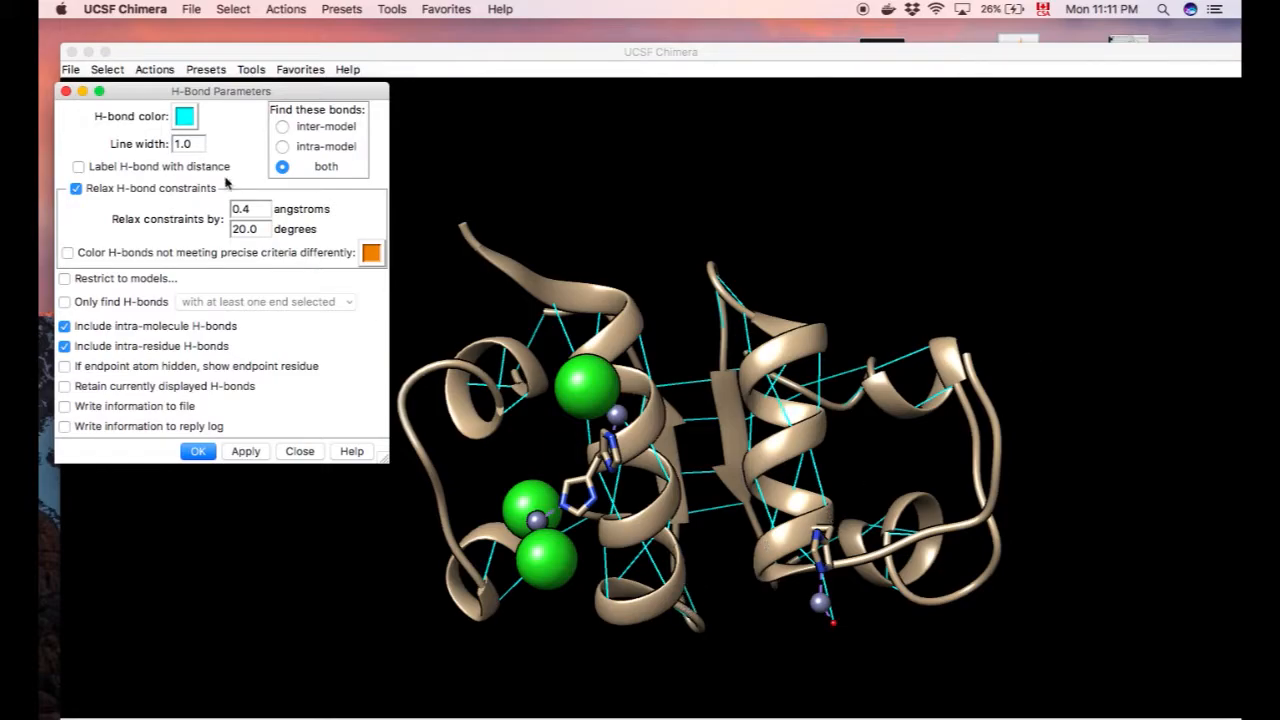
Limit the hydrogen-bond search to intra-model bonds and redraw them
{"action": "left_click", "coordinate": [284, 146]}
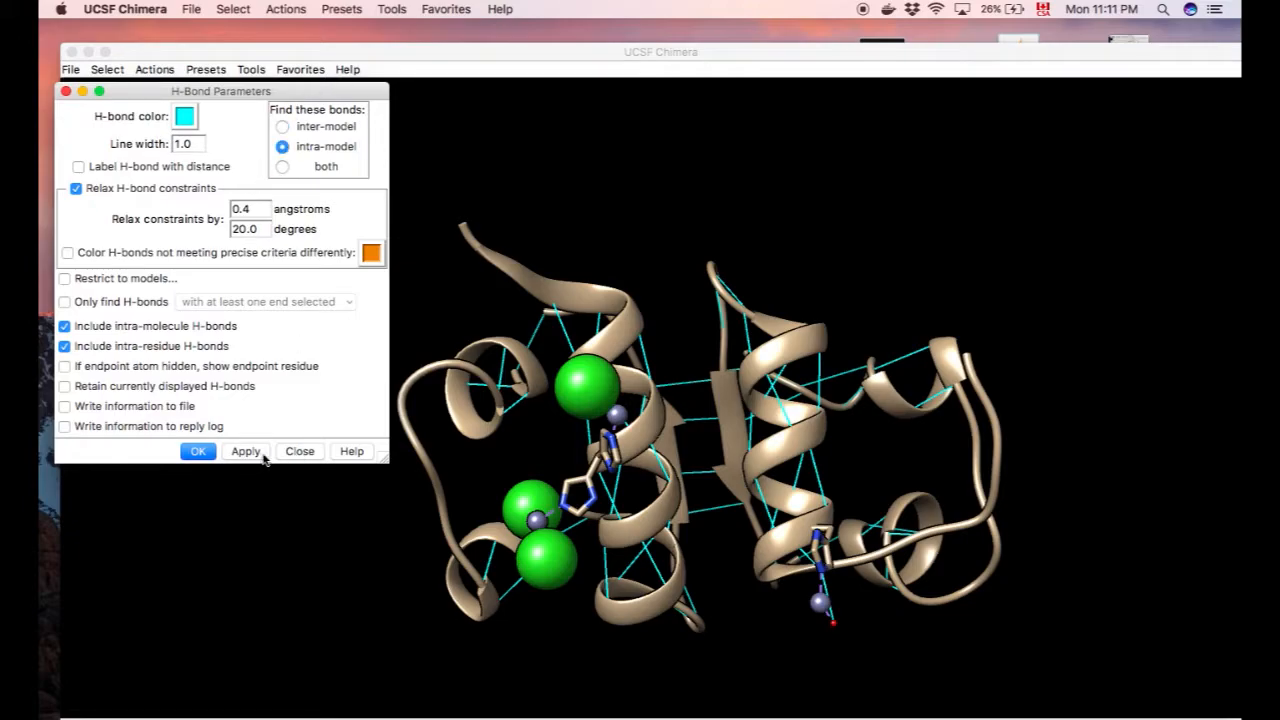
{"action": "left_click", "coordinate": [284, 128]}
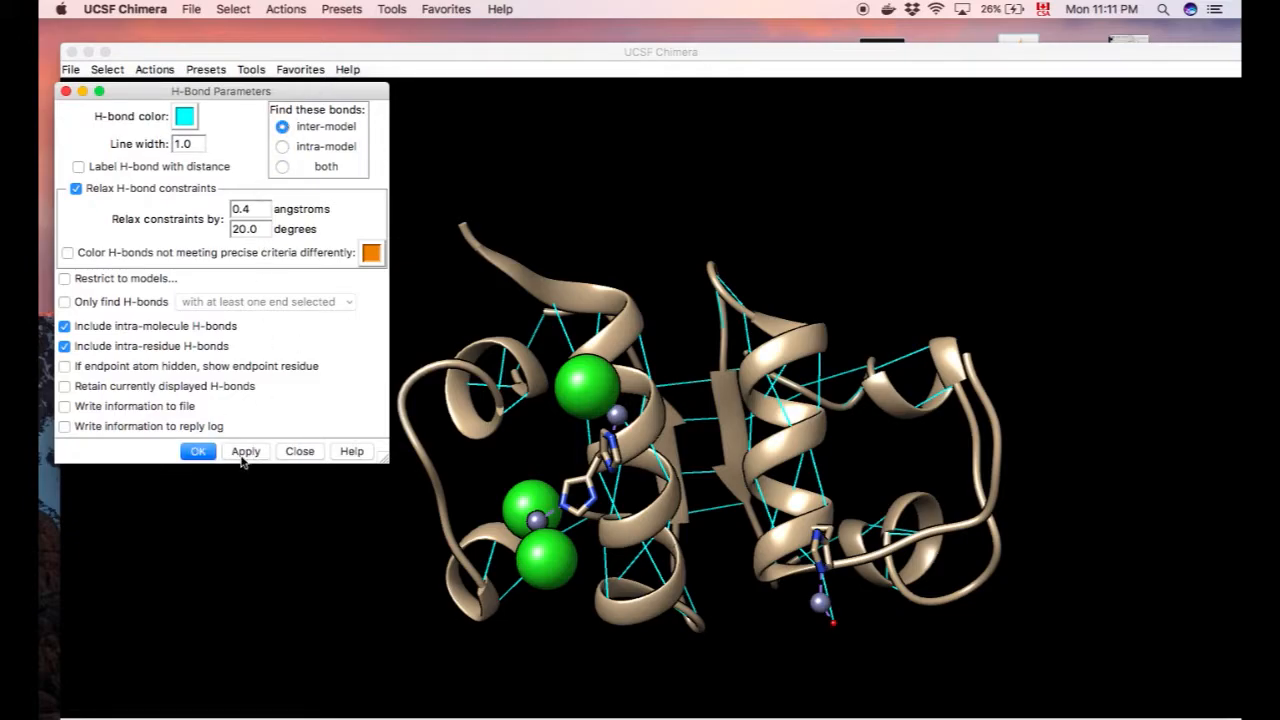
{"action": "left_click", "coordinate": [284, 146]}
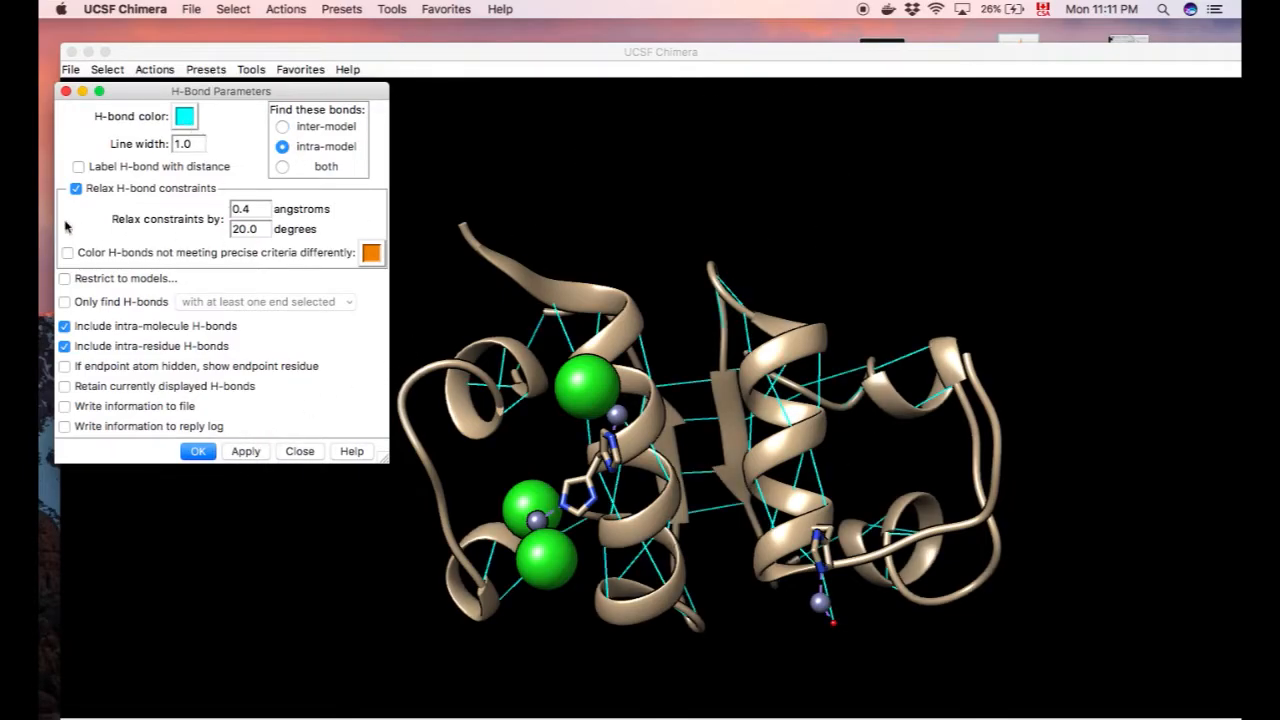
Show distance labels on every hydrogen bond, then switch the labels off again
{"action": "left_click", "coordinate": [80, 166]}
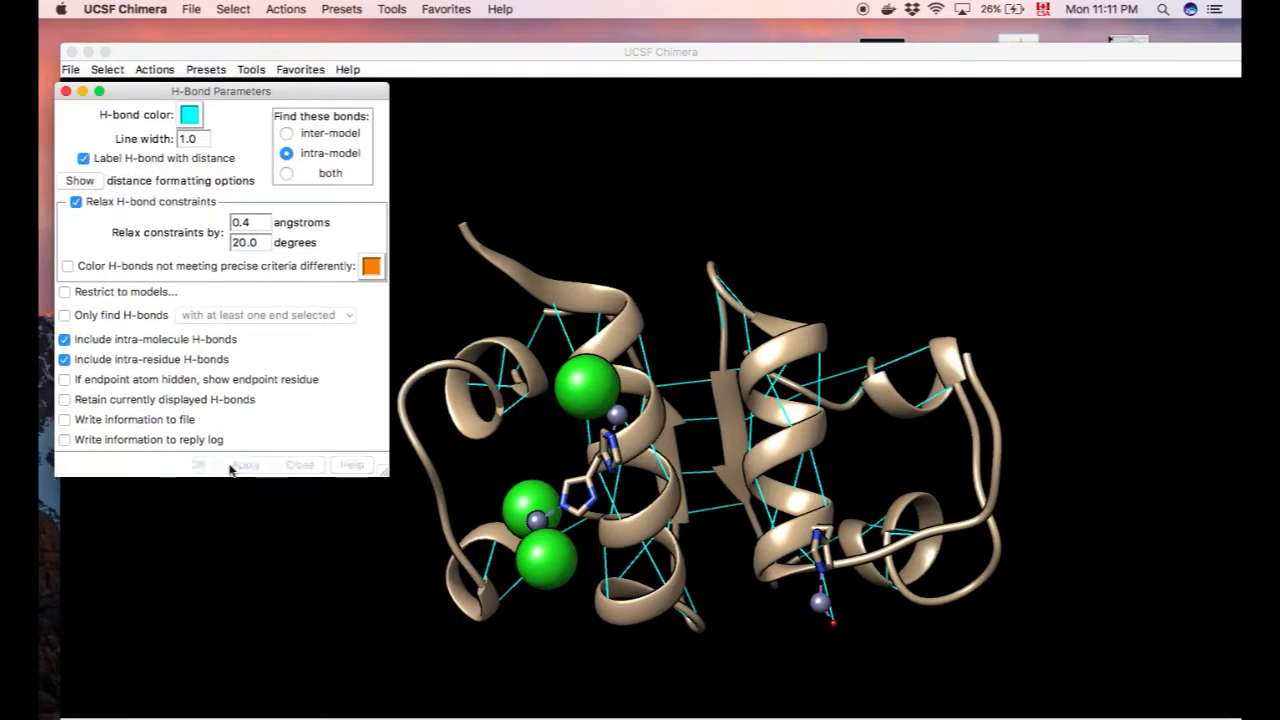
{"action": "left_click", "coordinate": [244, 464]}
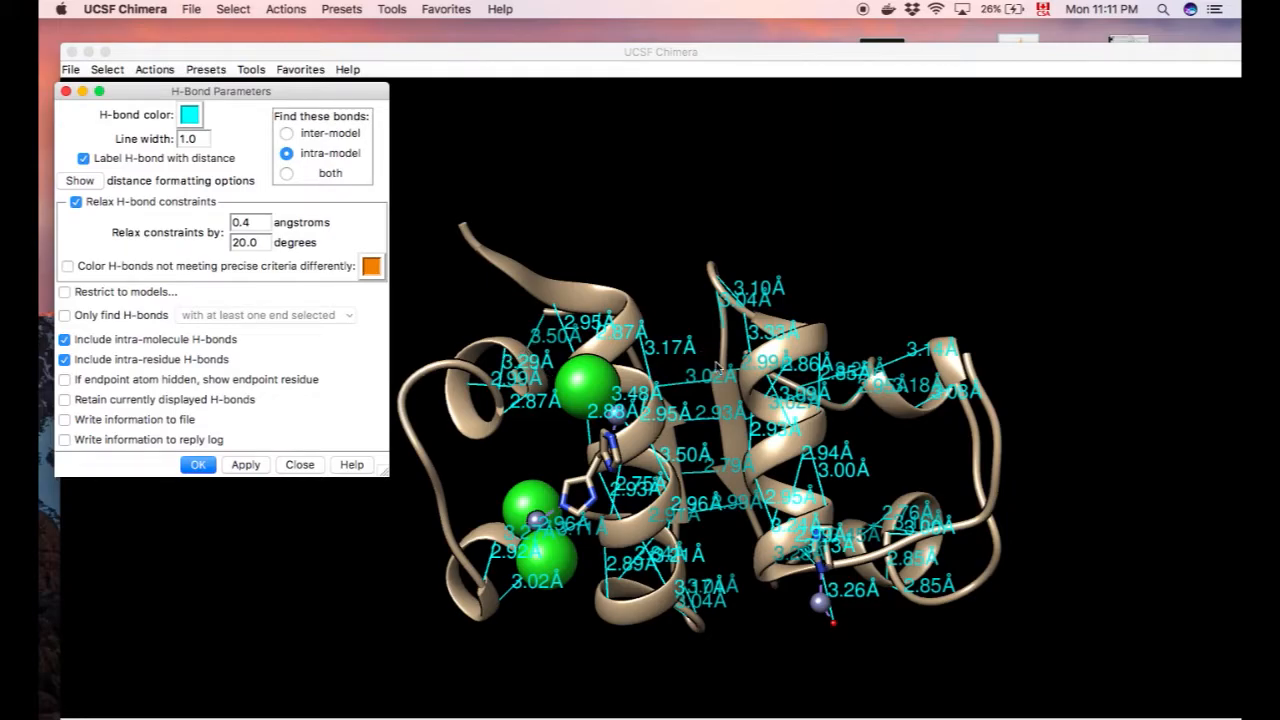
{"action": "mouse_move", "coordinate": [616, 592]}
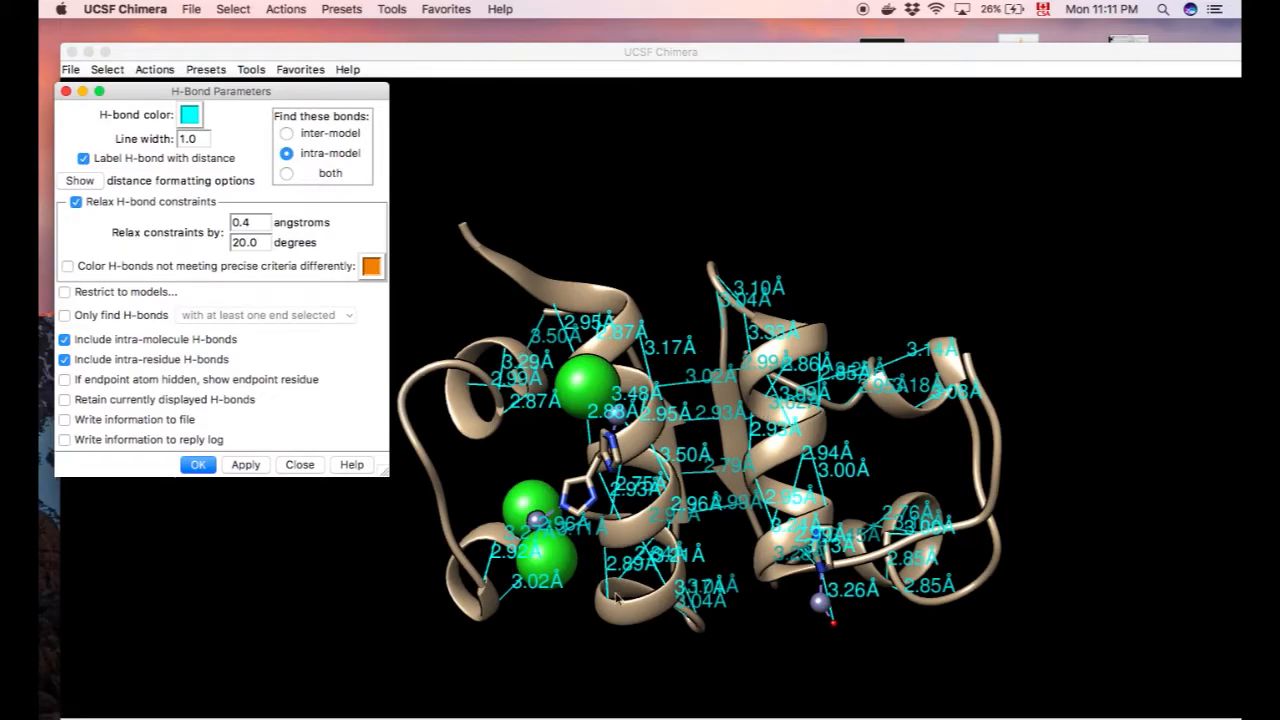
{"action": "left_click", "coordinate": [80, 158]}
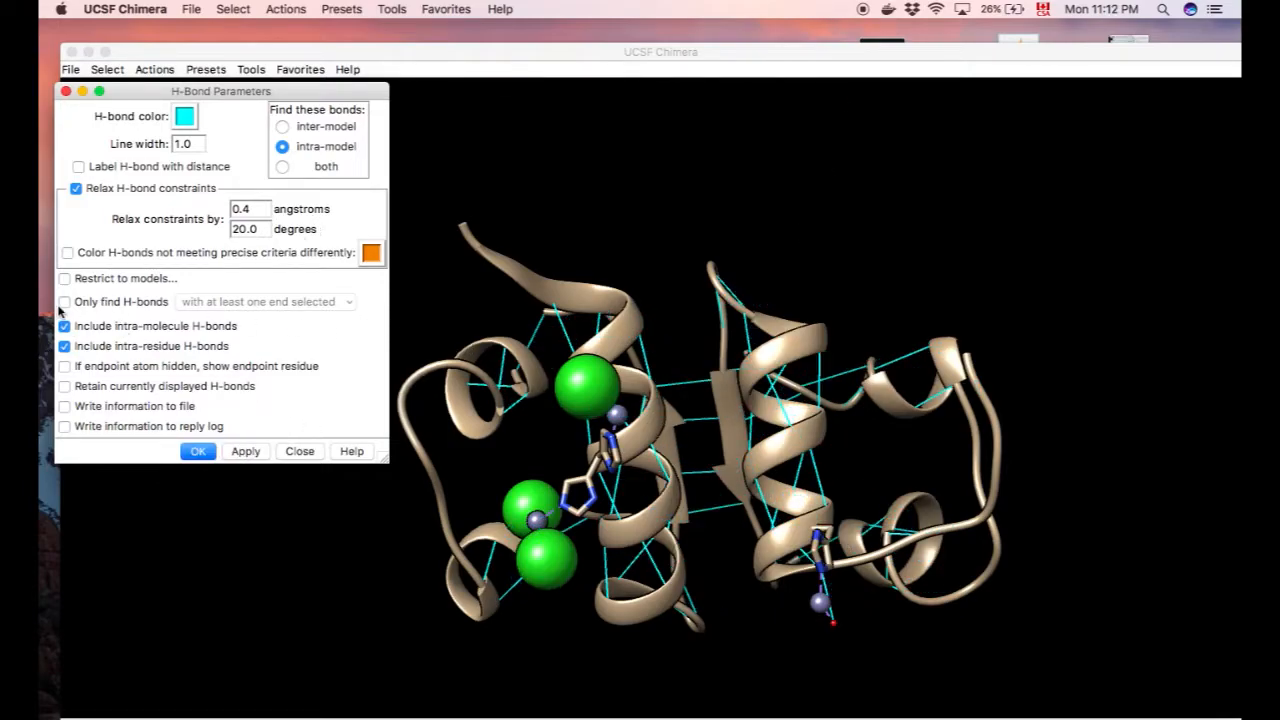
Colour relaxed-criteria hydrogen bonds differently and redraw them in orange
{"action": "left_click", "coordinate": [264, 300]}
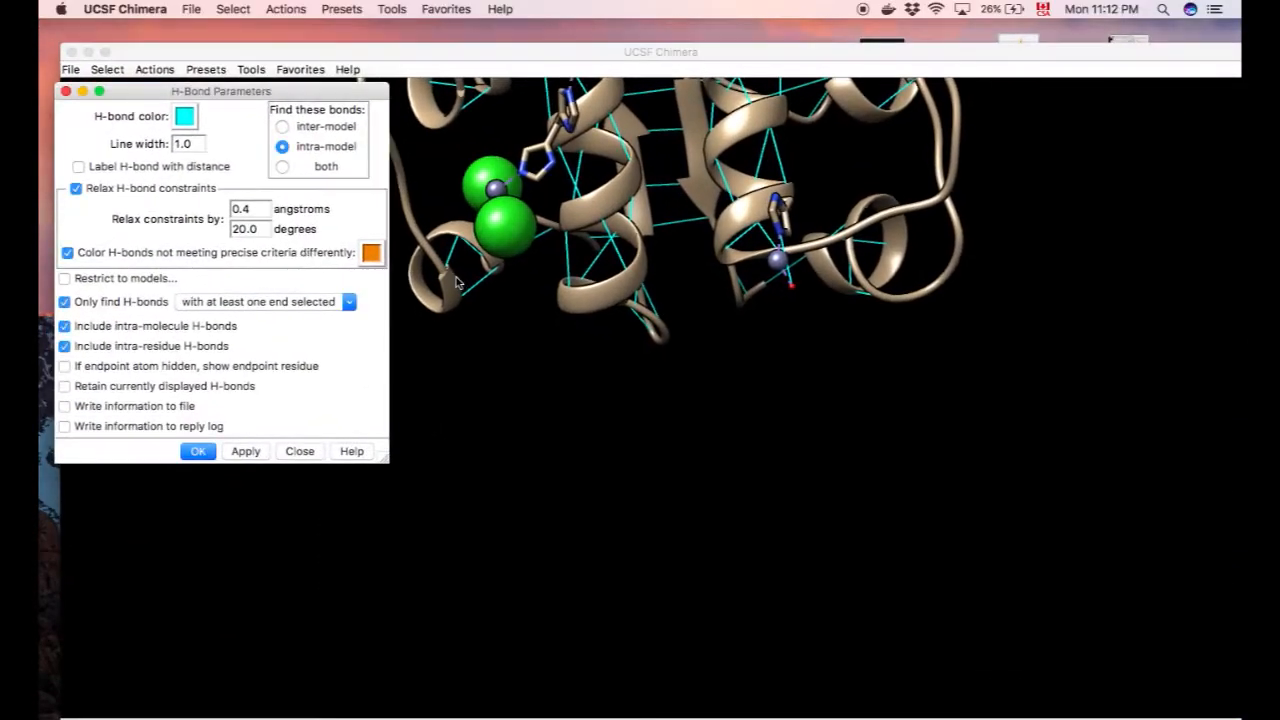
{"action": "left_click", "coordinate": [300, 452]}
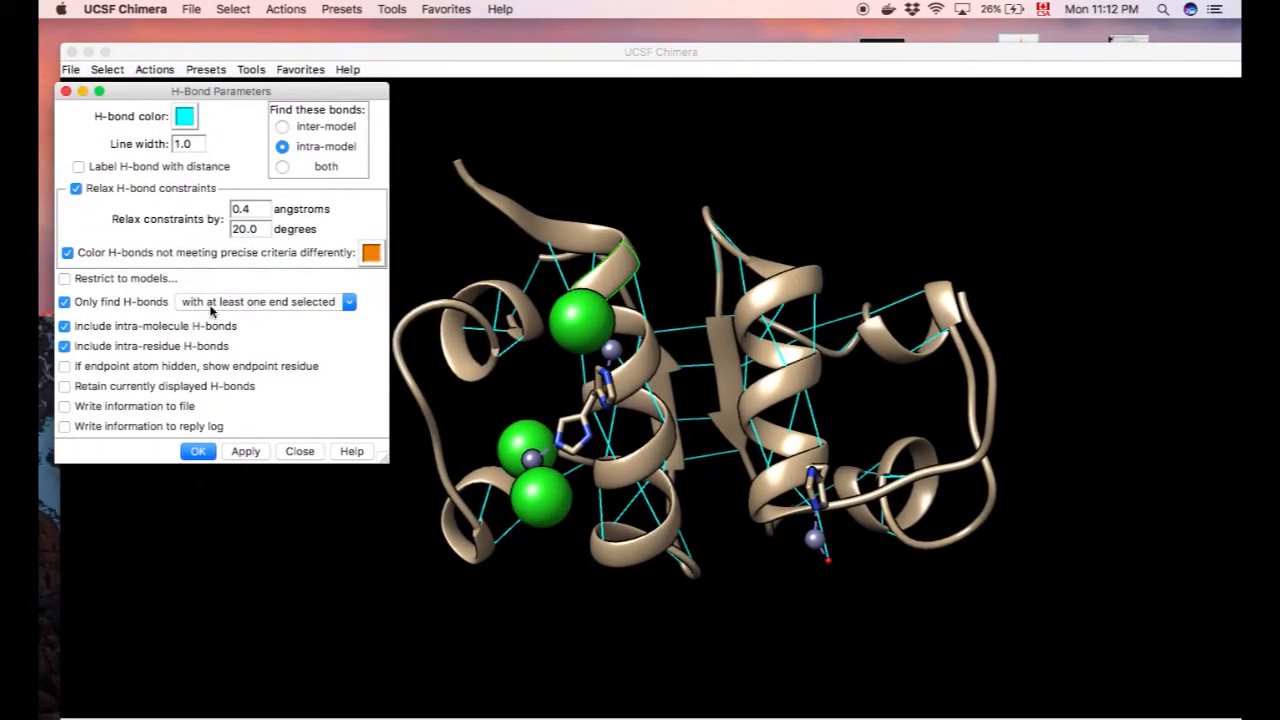
{"action": "left_click", "coordinate": [244, 452]}
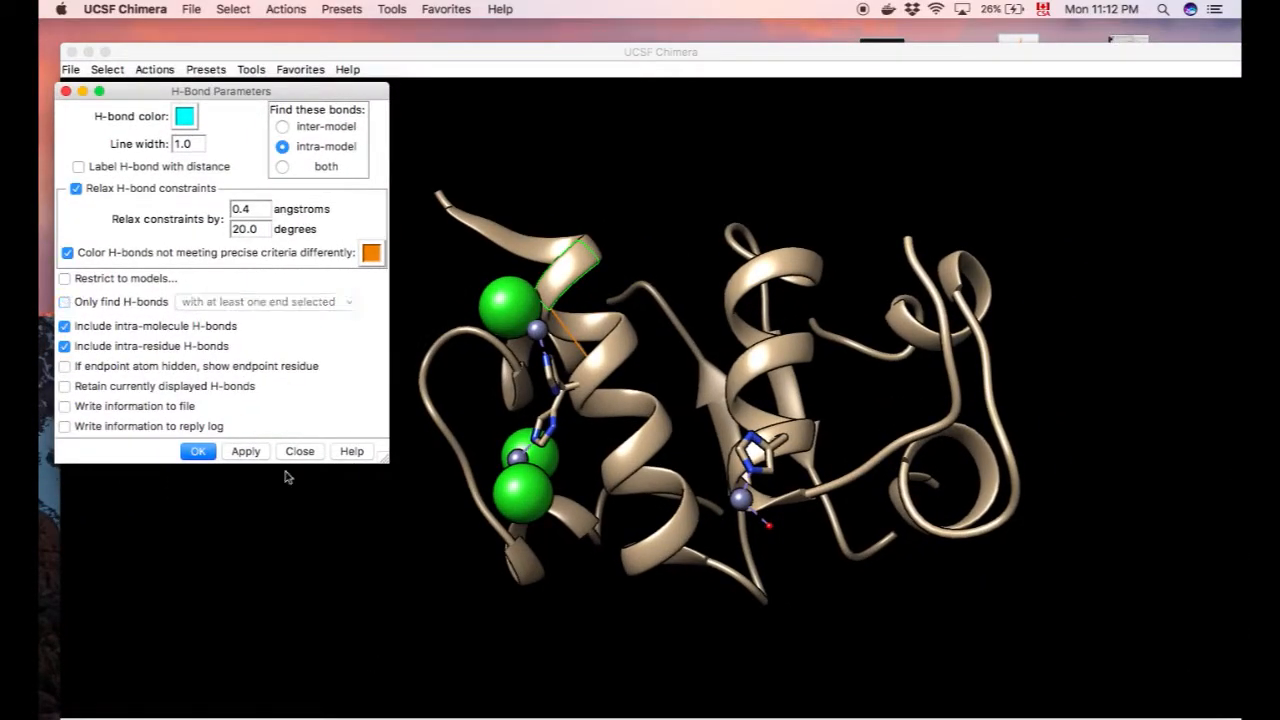
{"action": "left_click", "coordinate": [244, 452]}
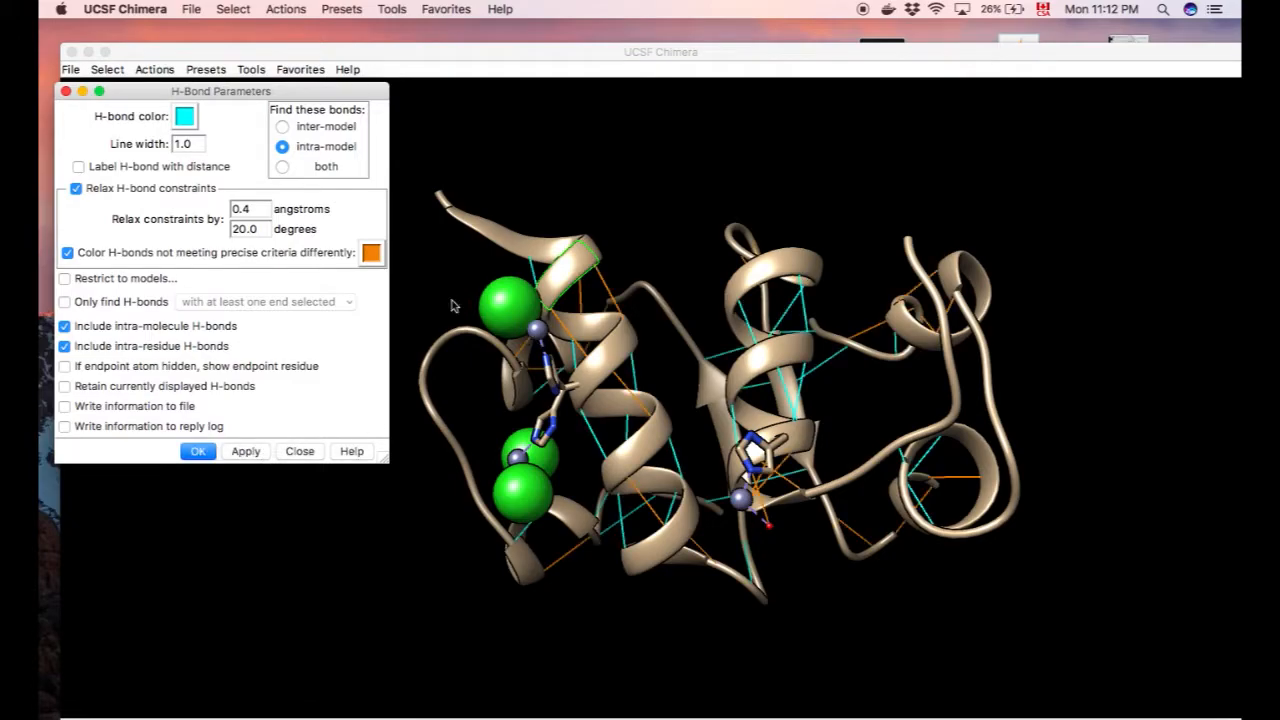
{"action": "mouse_move", "coordinate": [516, 228]}
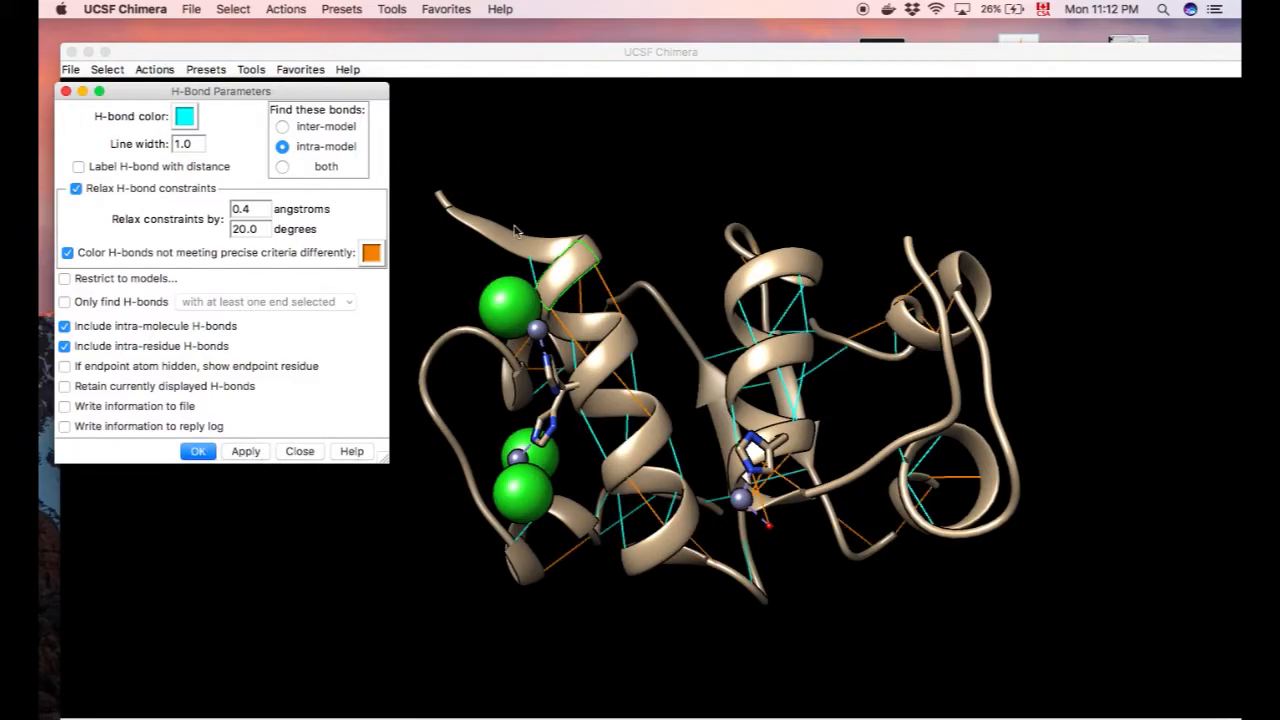
{"action": "mouse_move", "coordinate": [376, 236]}
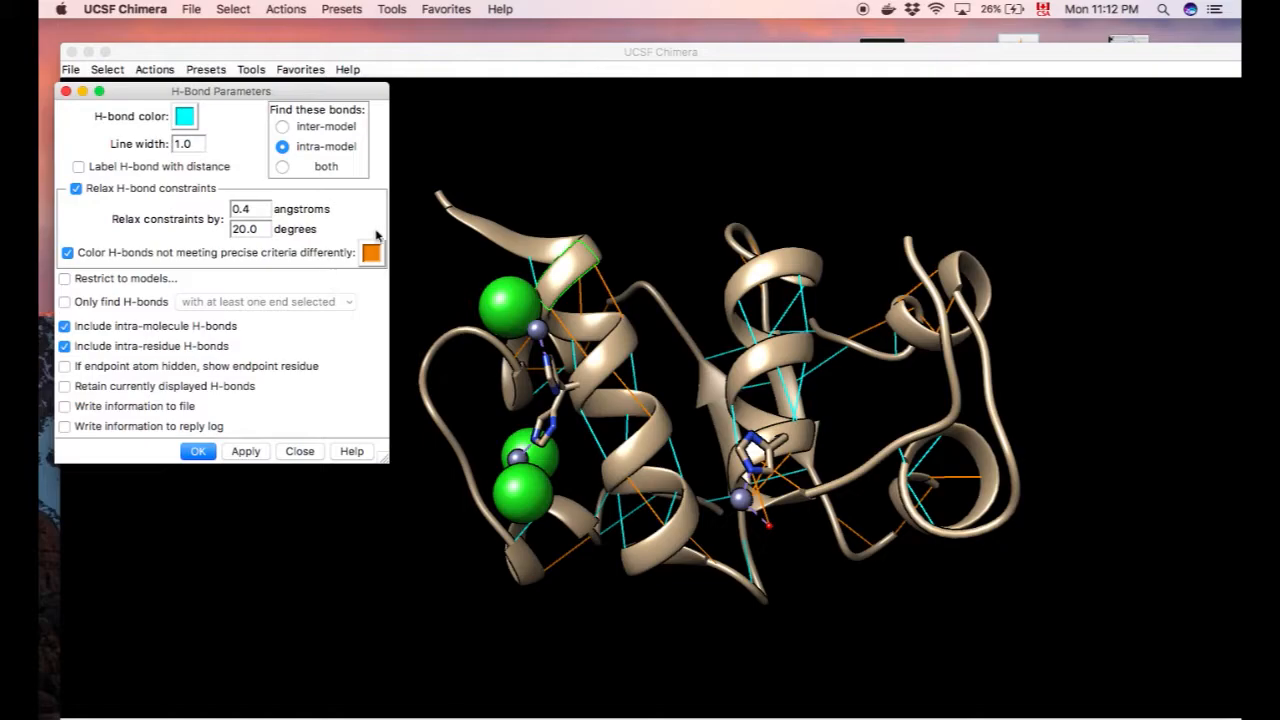
{"action": "mouse_move", "coordinate": [332, 274]}
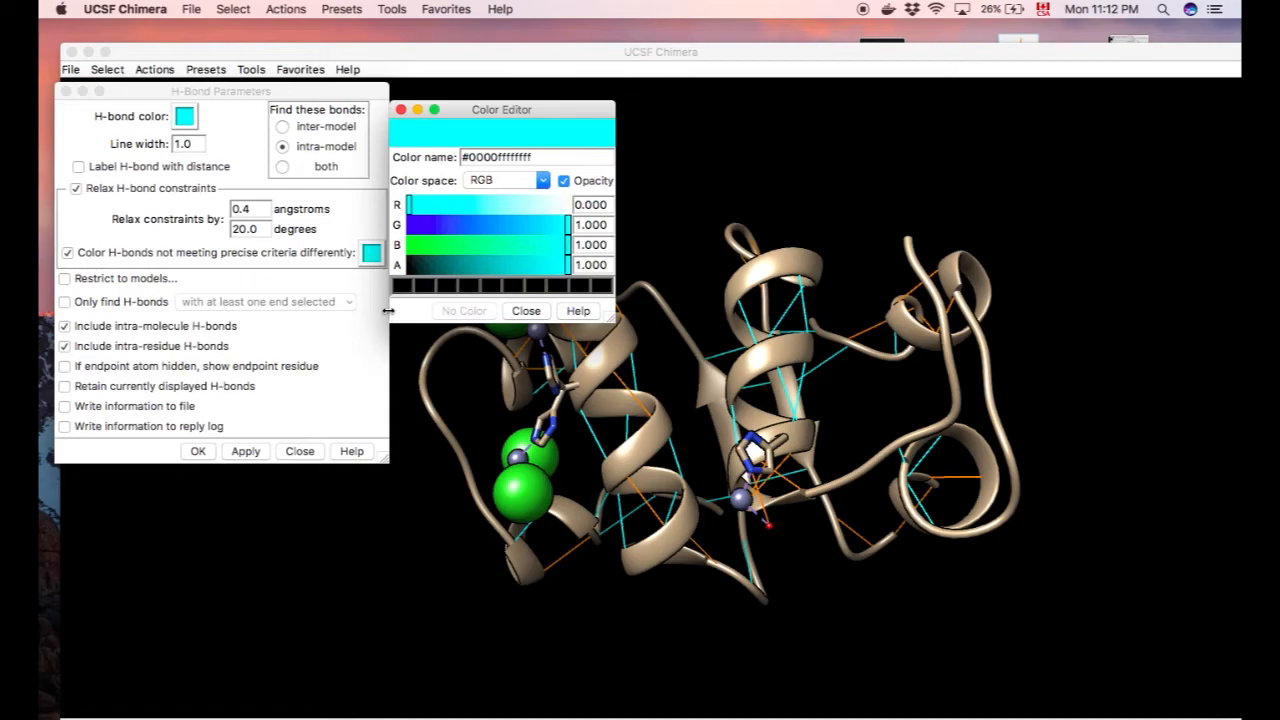
Recolour the relaxed-criteria bonds cyan to match and close the H-bond settings
{"action": "left_click", "coordinate": [244, 452]}
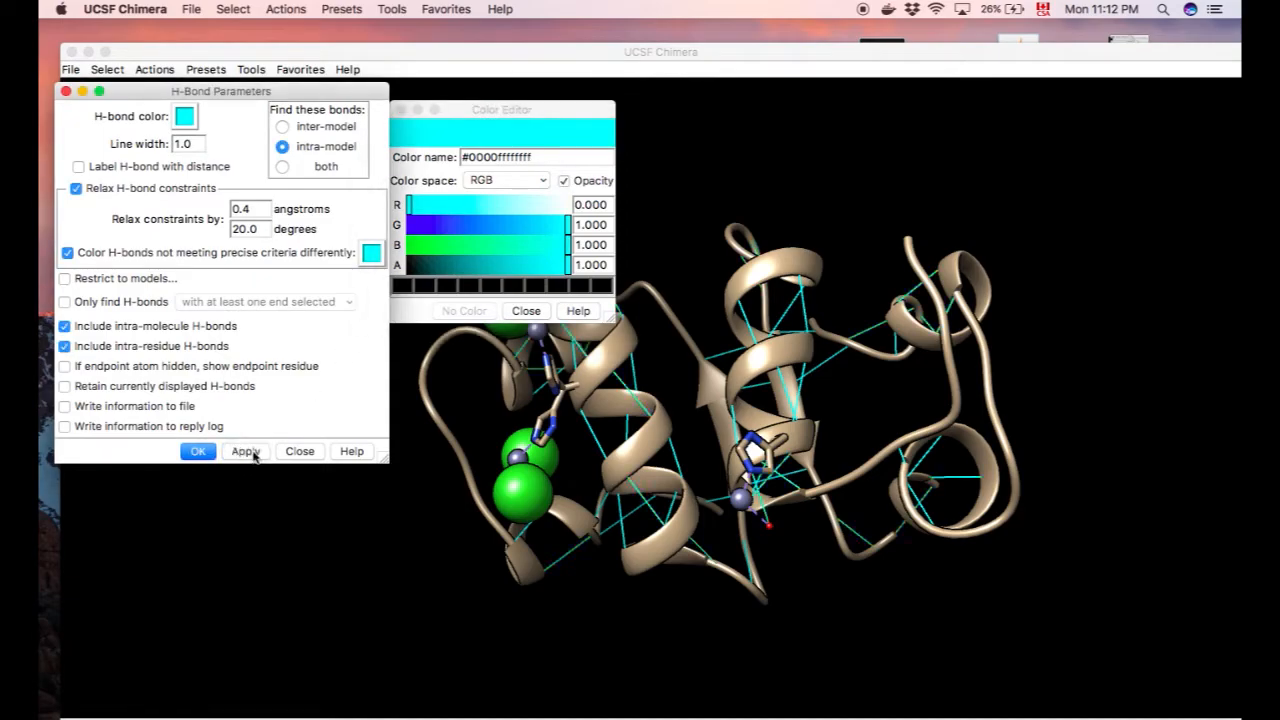
{"action": "left_click", "coordinate": [198, 452]}
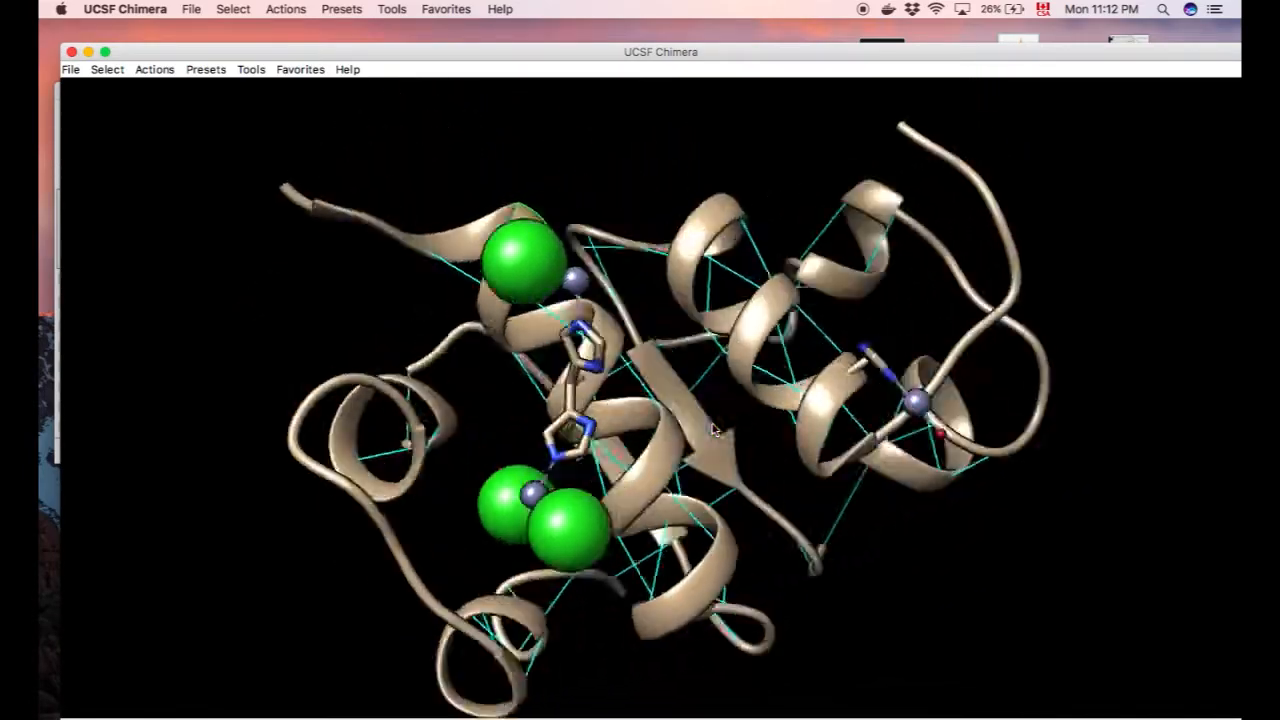
Bring up the Structure Analysis tool list for the selected structure
{"action": "left_click", "coordinate": [250, 68]}
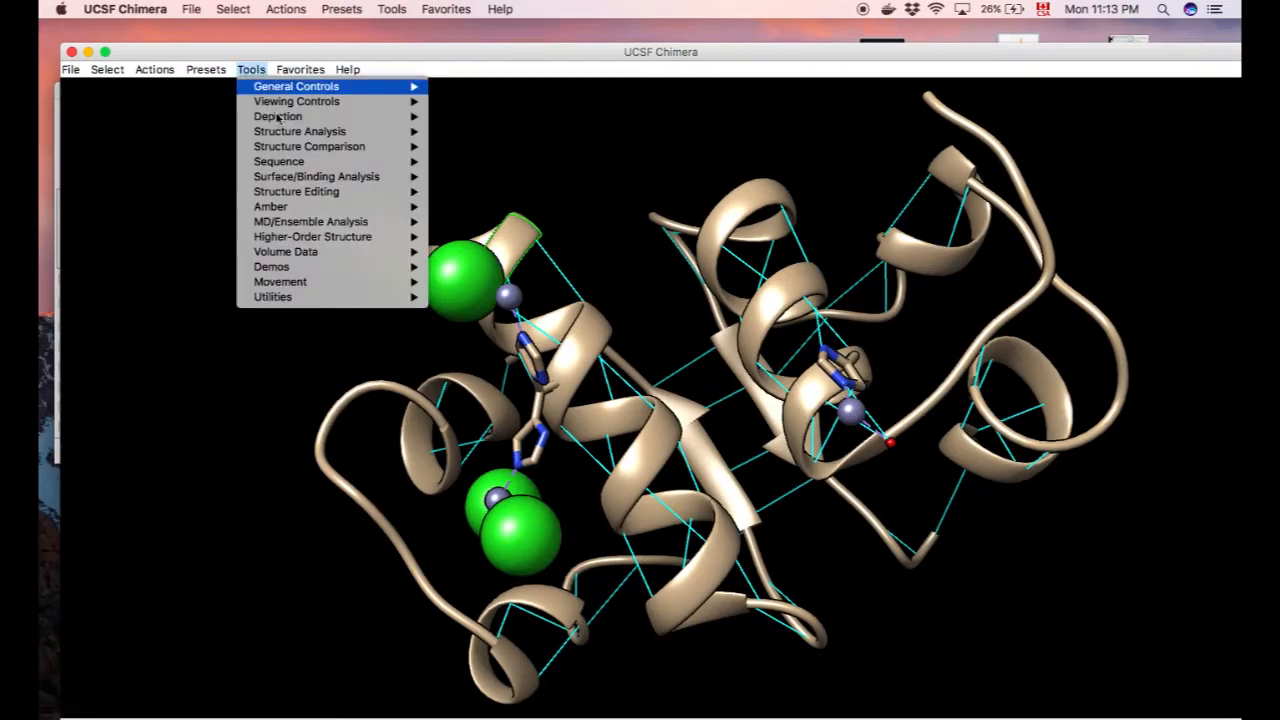
{"action": "mouse_move", "coordinate": [300, 132]}
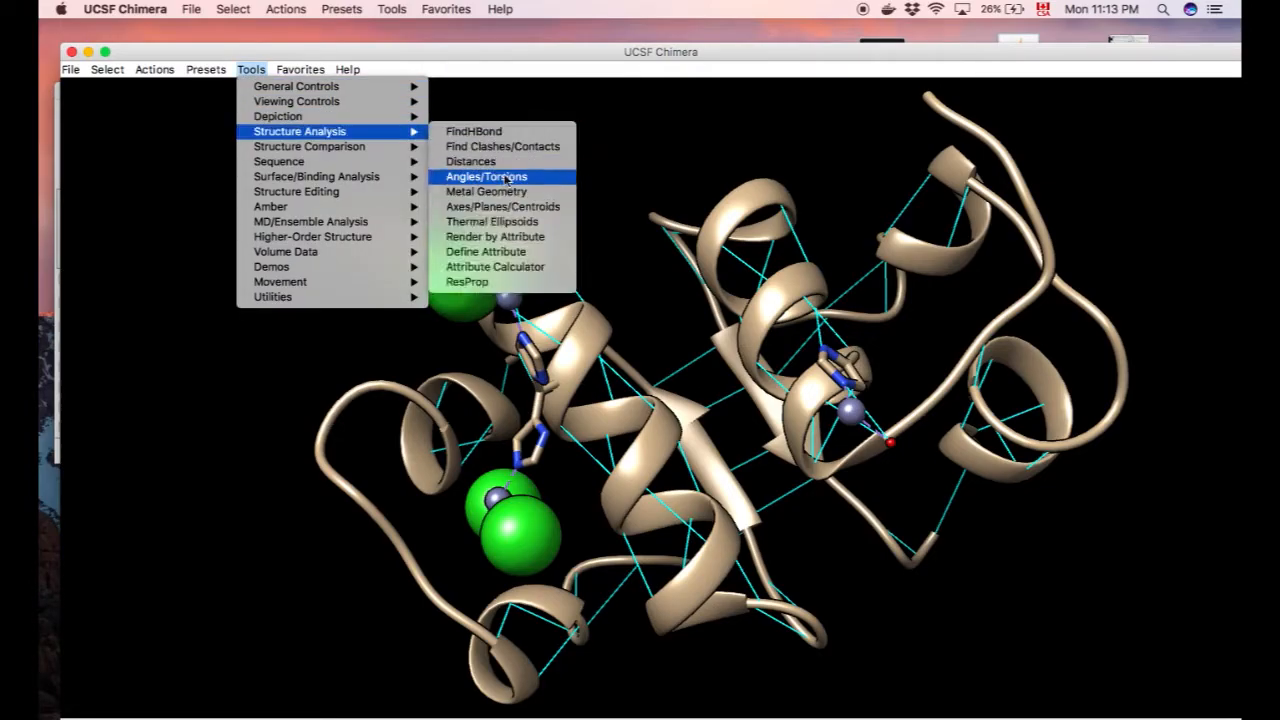
{"action": "mouse_move", "coordinate": [506, 146]}
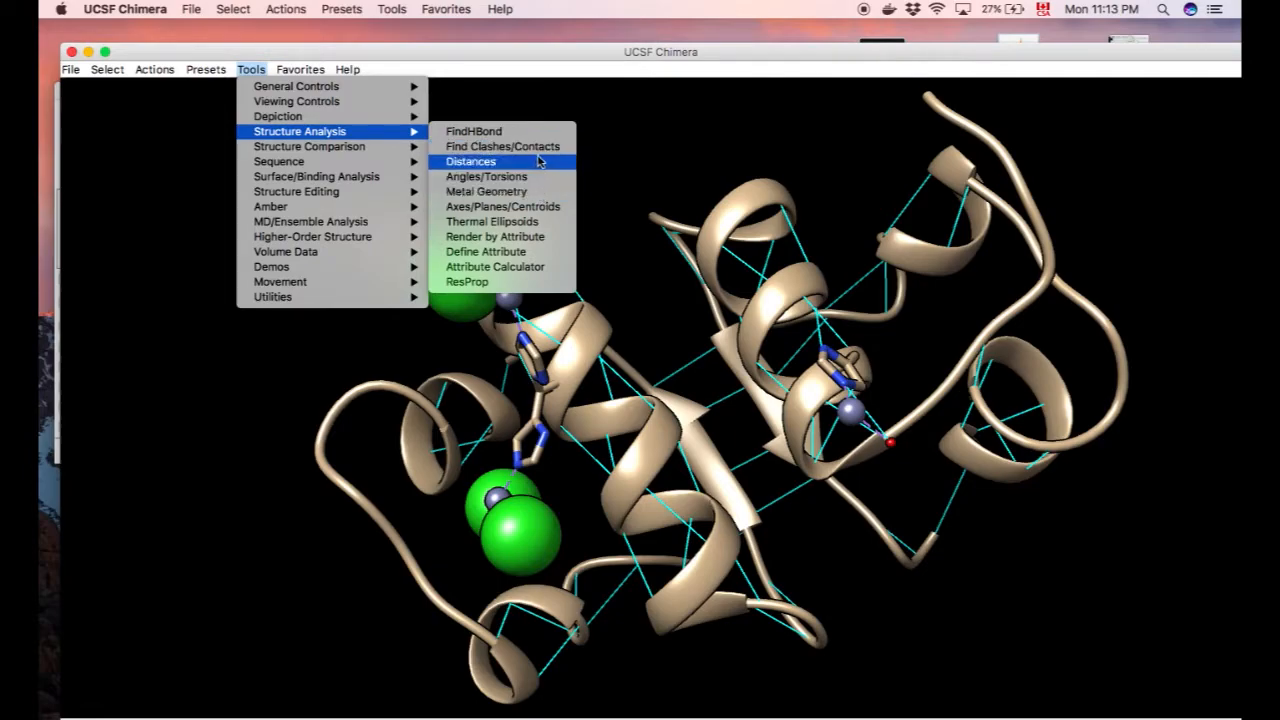
{"action": "mouse_move", "coordinate": [540, 146]}
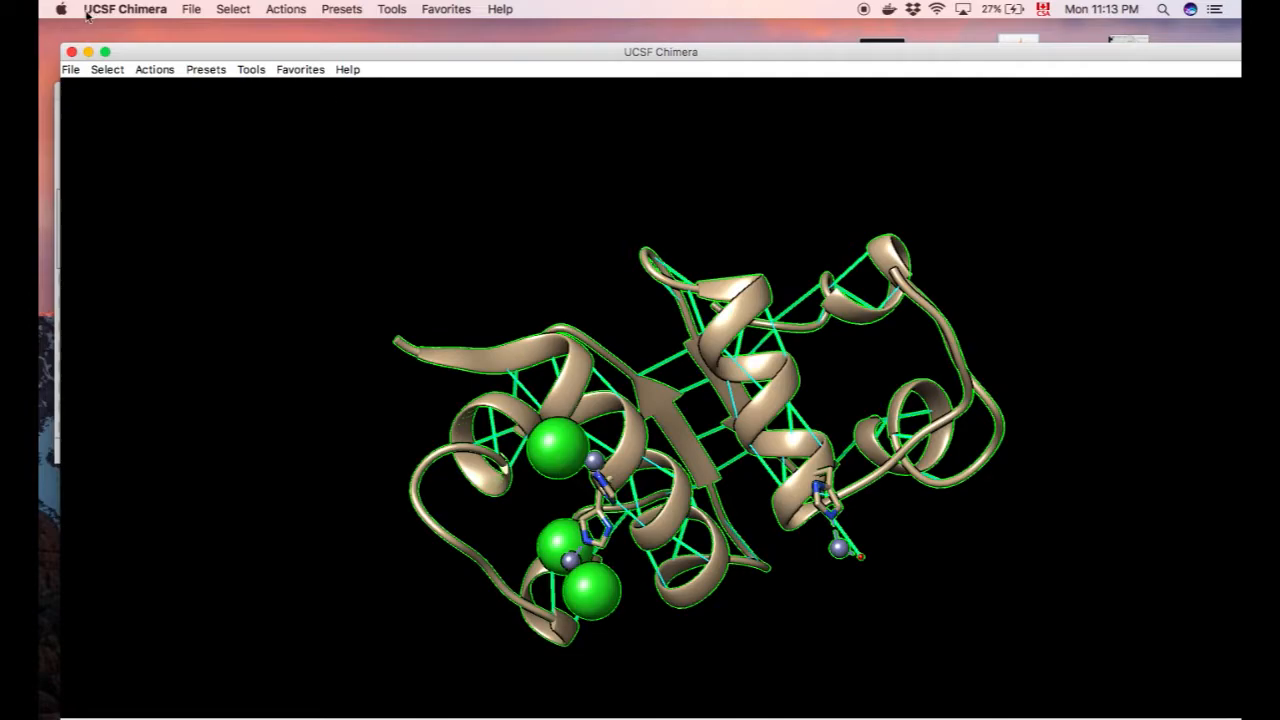
{"action": "left_click", "coordinate": [252, 68]}
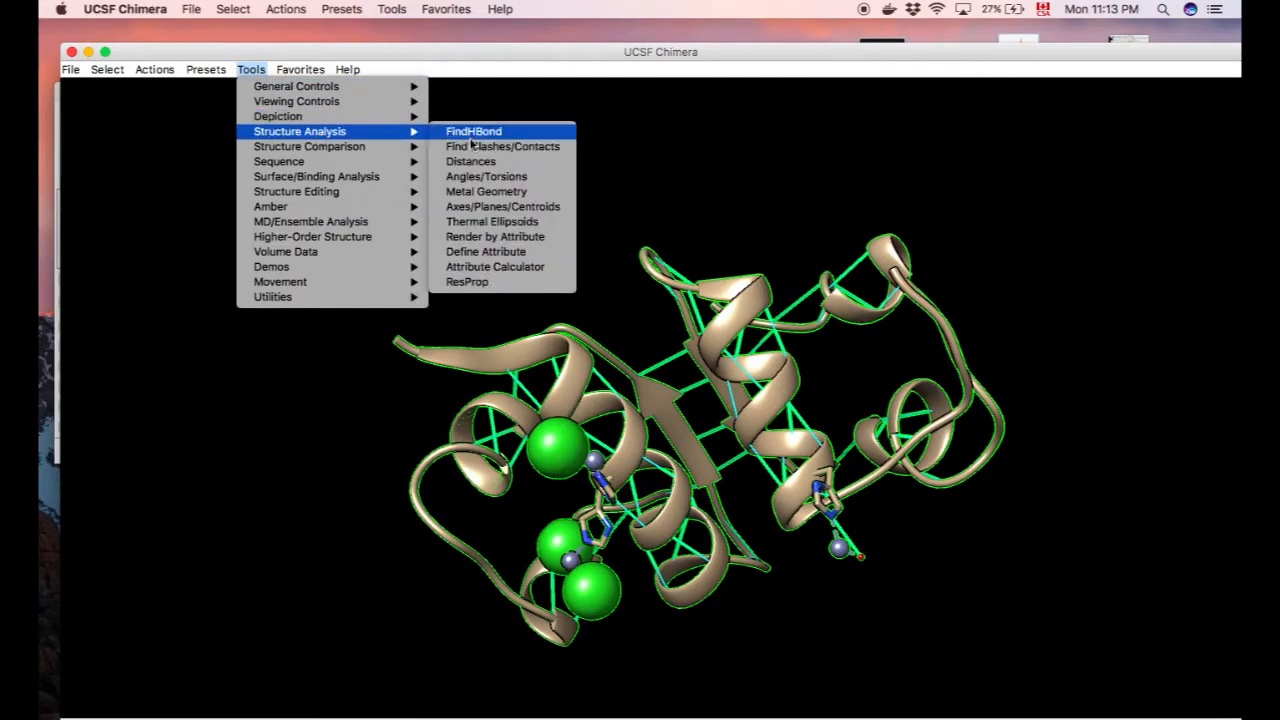
Designate the 827 selected atoms and check them for clashes and contacts against themselves
{"action": "left_click", "coordinate": [500, 146]}
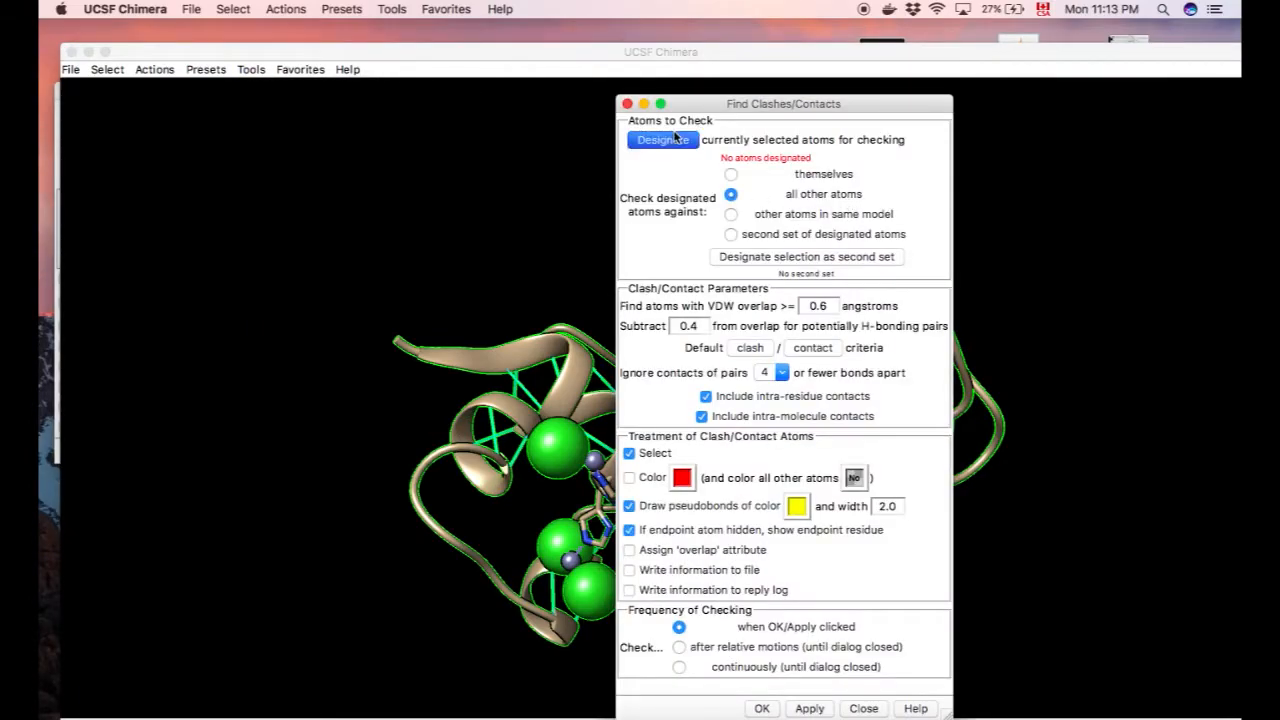
{"action": "left_click", "coordinate": [662, 140]}
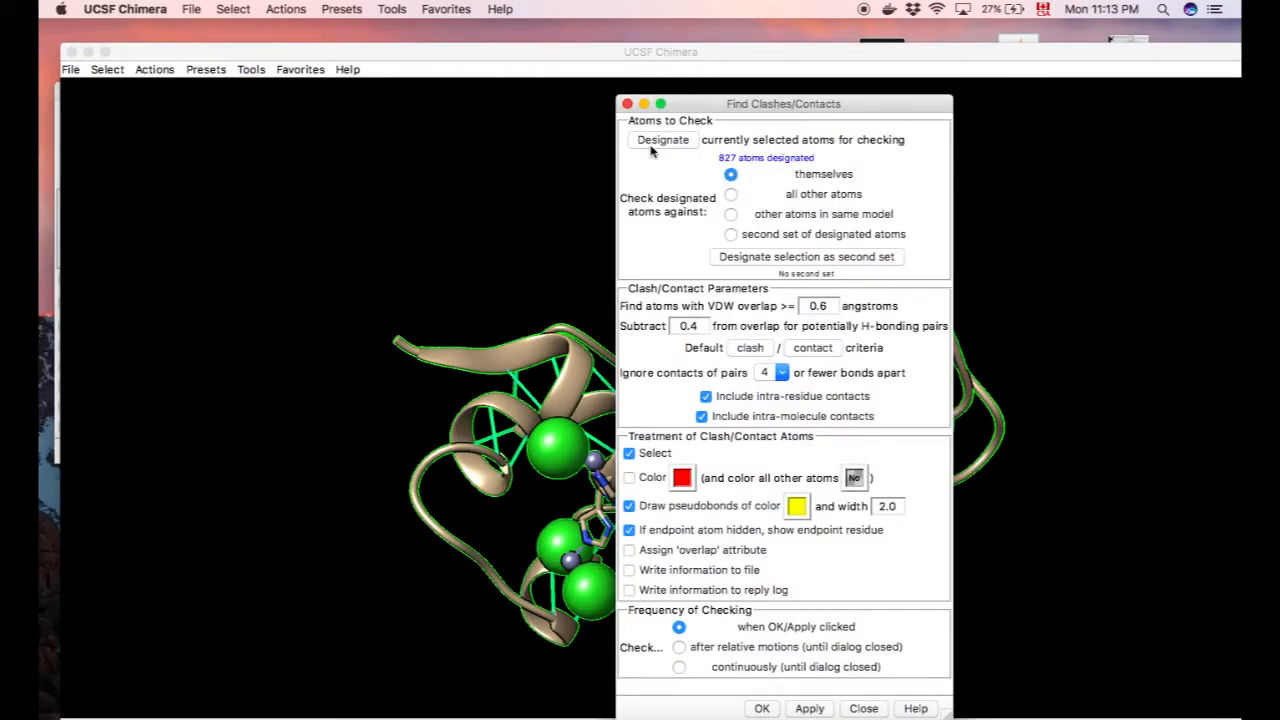
{"action": "mouse_move", "coordinate": [734, 436]}
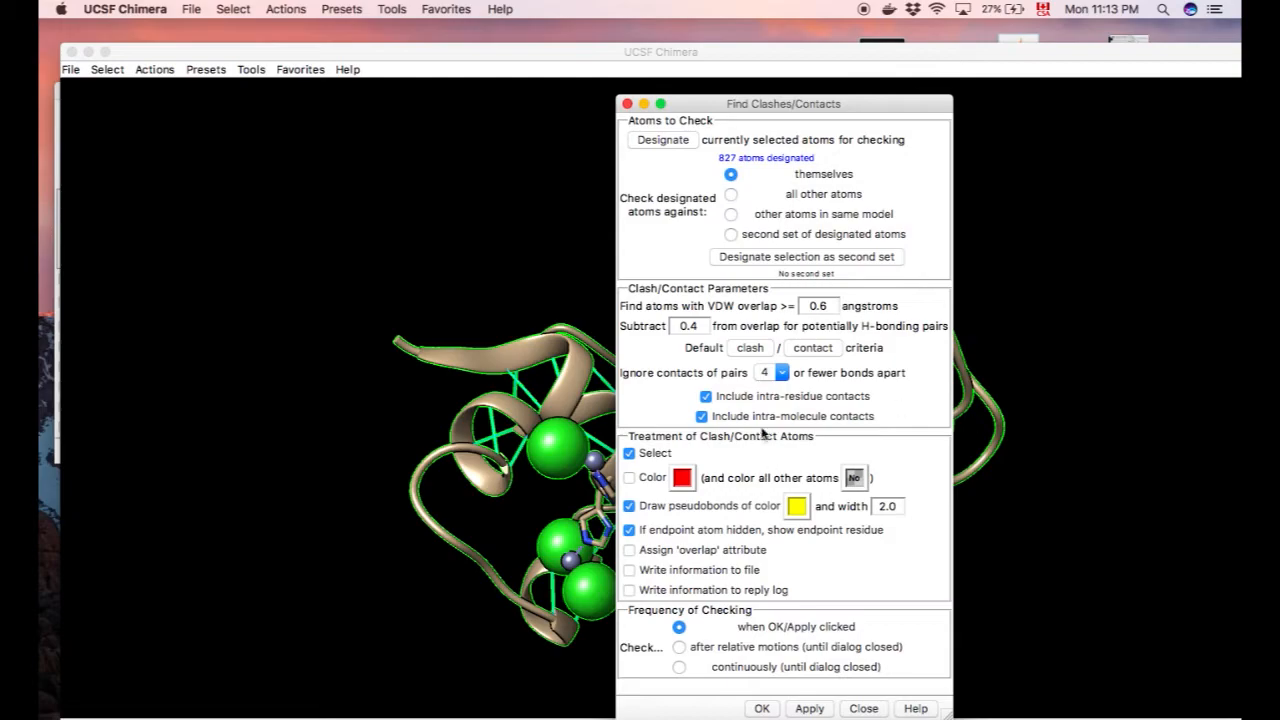
{"action": "mouse_move", "coordinate": [818, 194]}
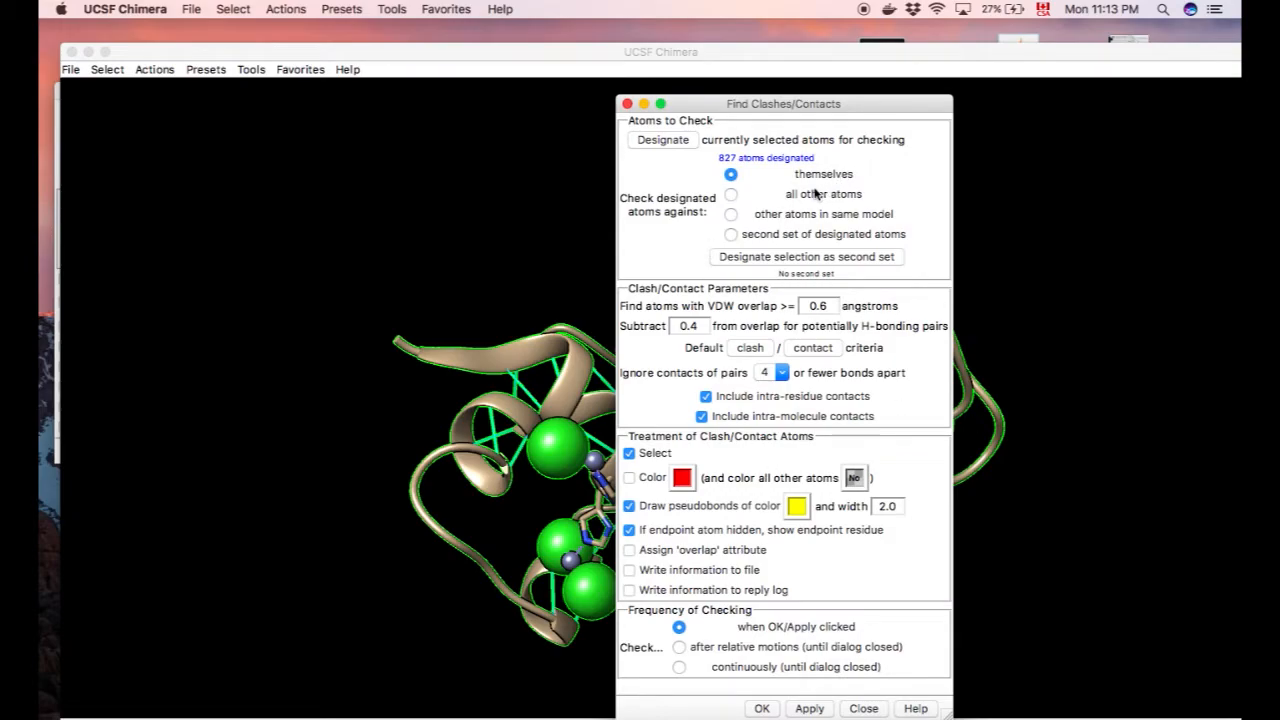
{"action": "mouse_move", "coordinate": [822, 178]}
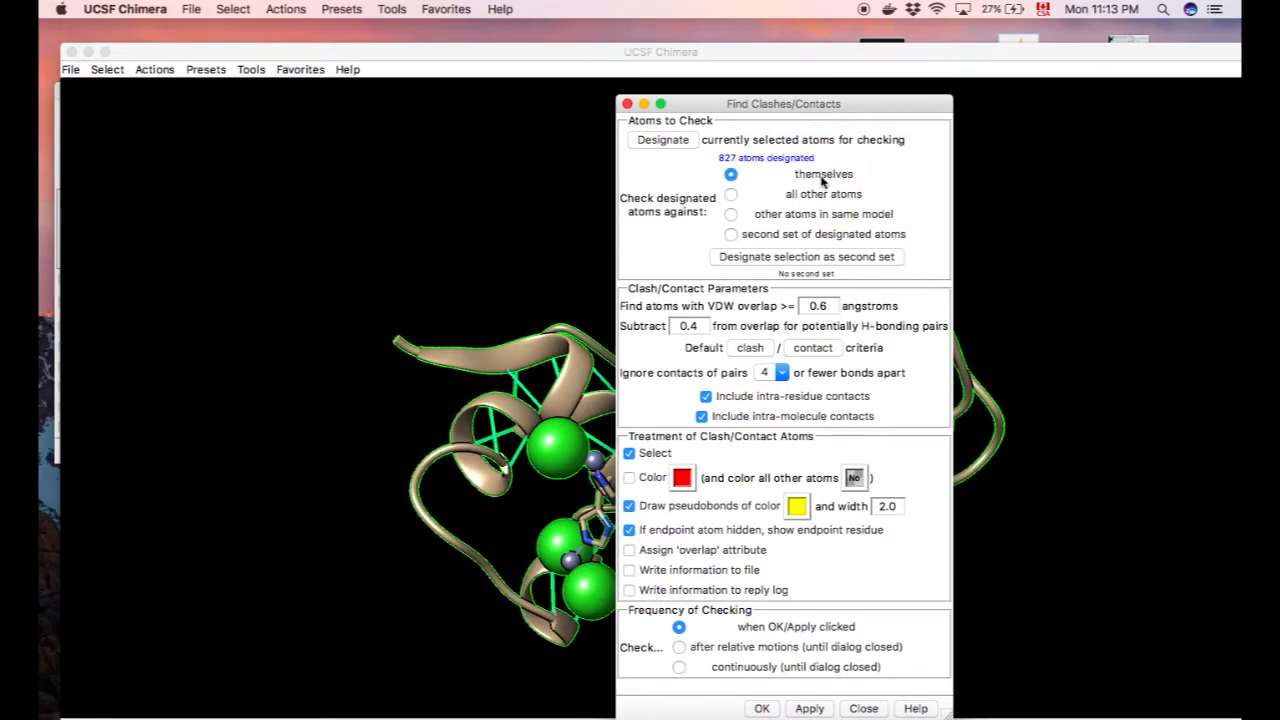
{"action": "mouse_move", "coordinate": [750, 612]}
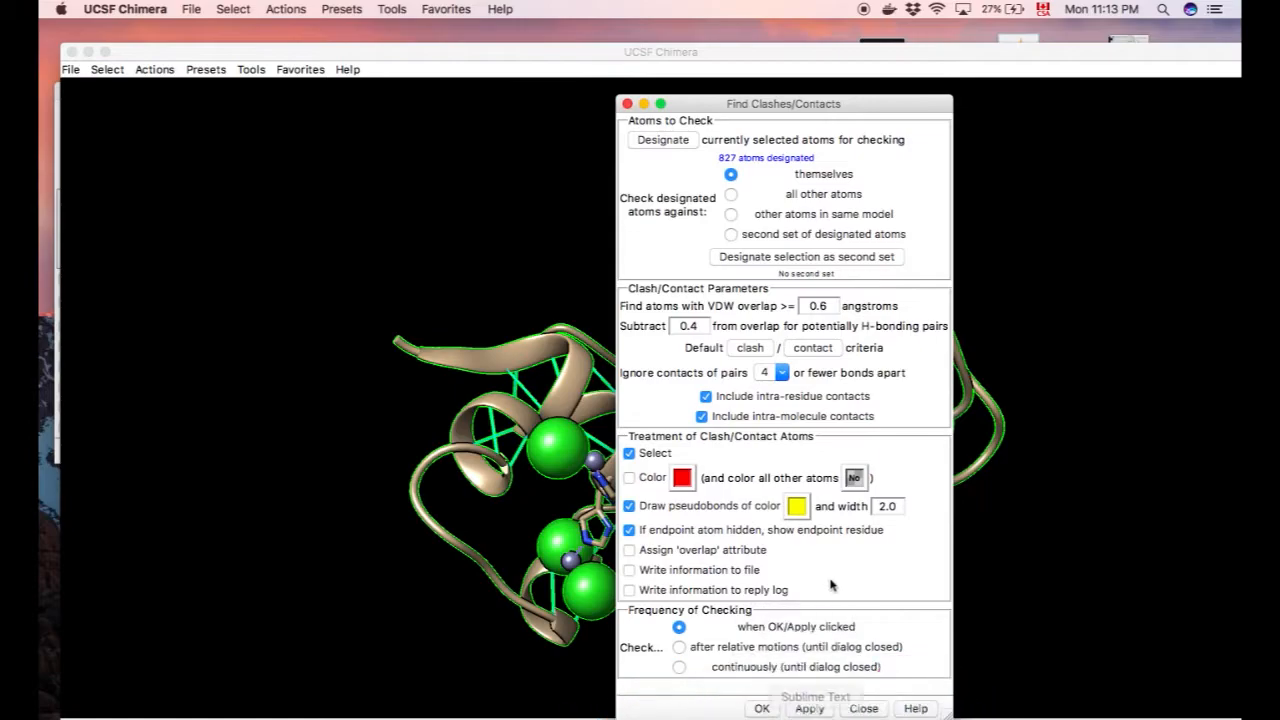
{"action": "left_click", "coordinate": [862, 708]}
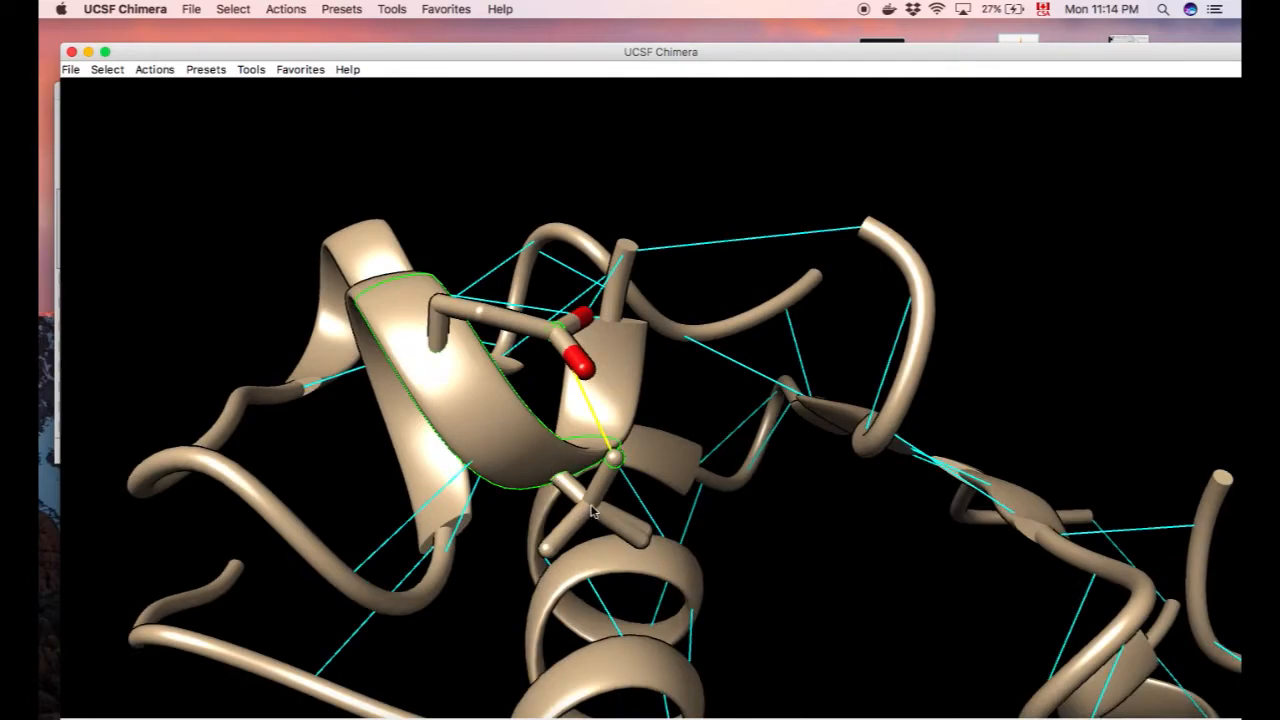
{"action": "mouse_move", "coordinate": [590, 514]}
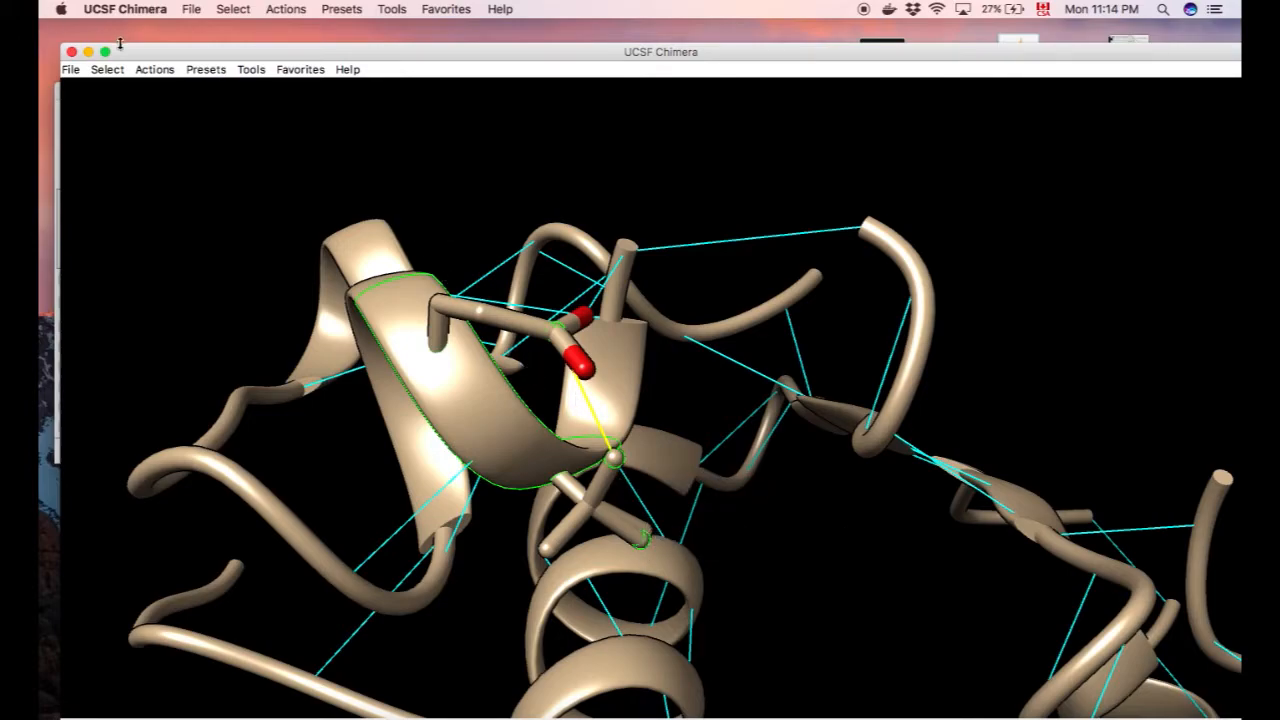
Show only the chosen atoms and rotate the view past the green ions onto a helix
{"action": "left_click", "coordinate": [154, 68]}
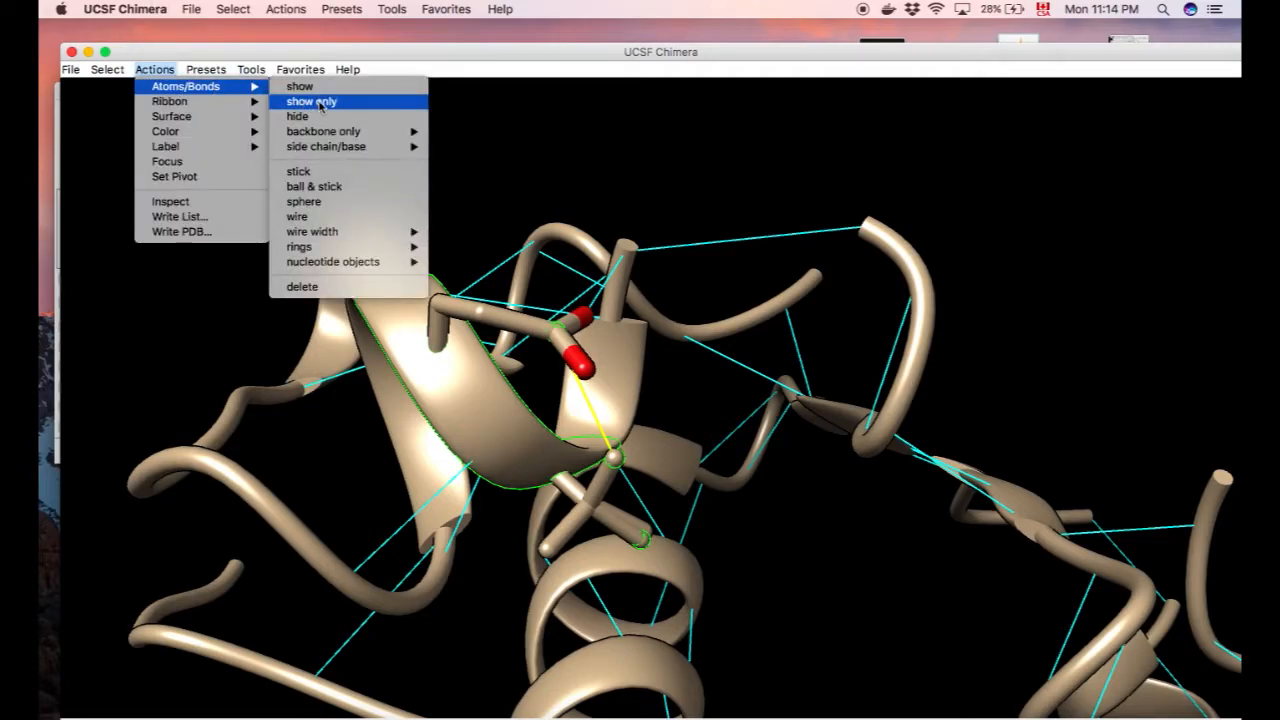
{"action": "left_click", "coordinate": [312, 100]}
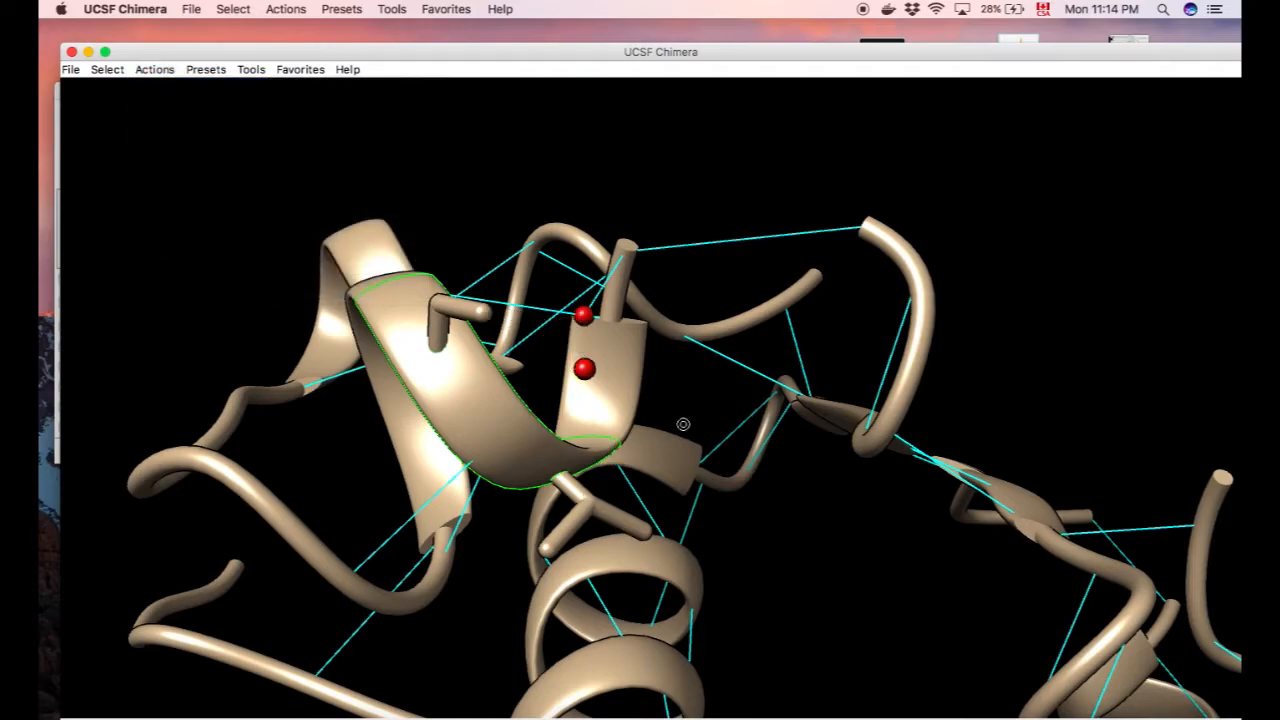
{"action": "left_click_drag", "start_coordinate": [684, 424], "coordinate": [530, 258]}
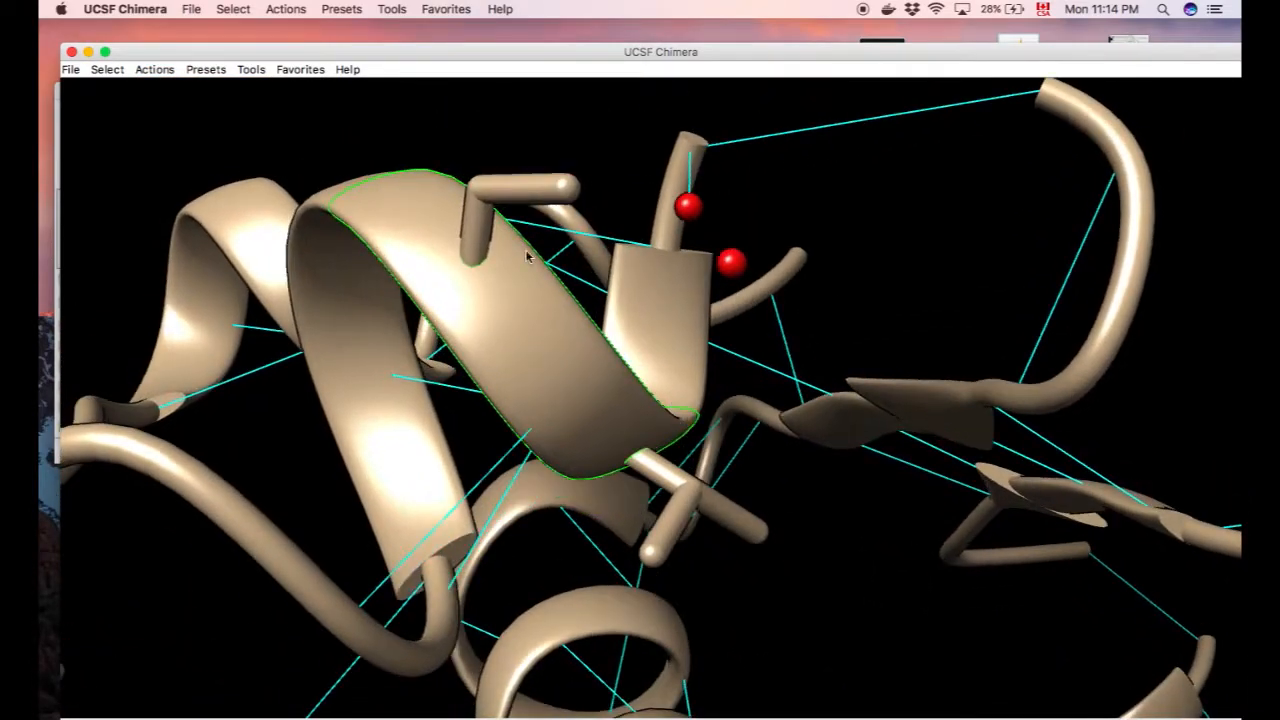
{"action": "mouse_move", "coordinate": [592, 212]}
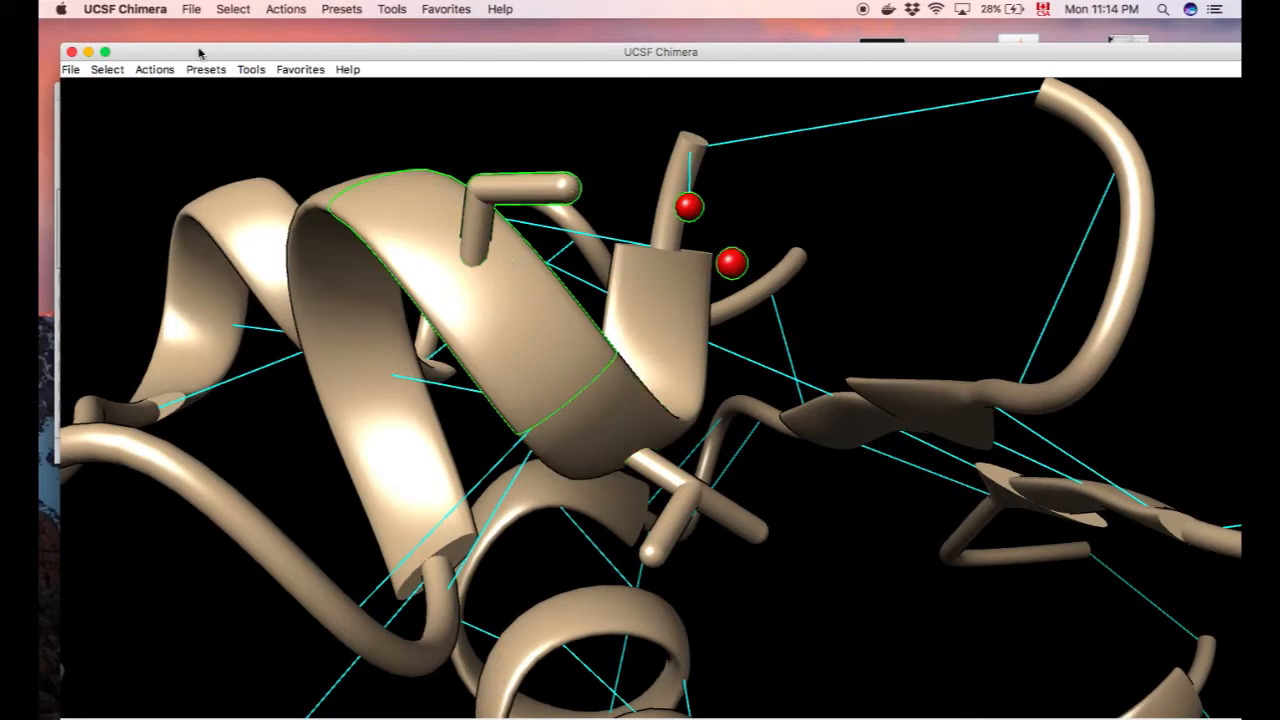
{"action": "left_click", "coordinate": [154, 68]}
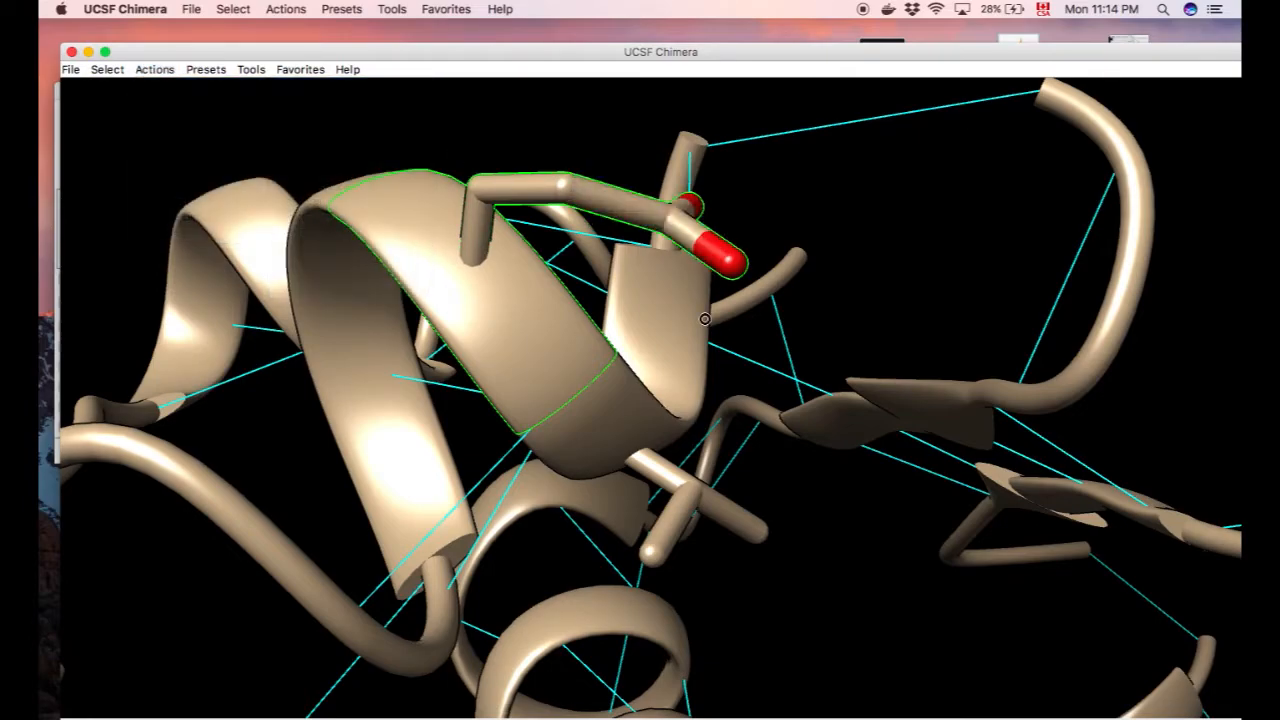
{"action": "left_click_drag", "start_coordinate": [704, 320], "coordinate": [876, 396]}
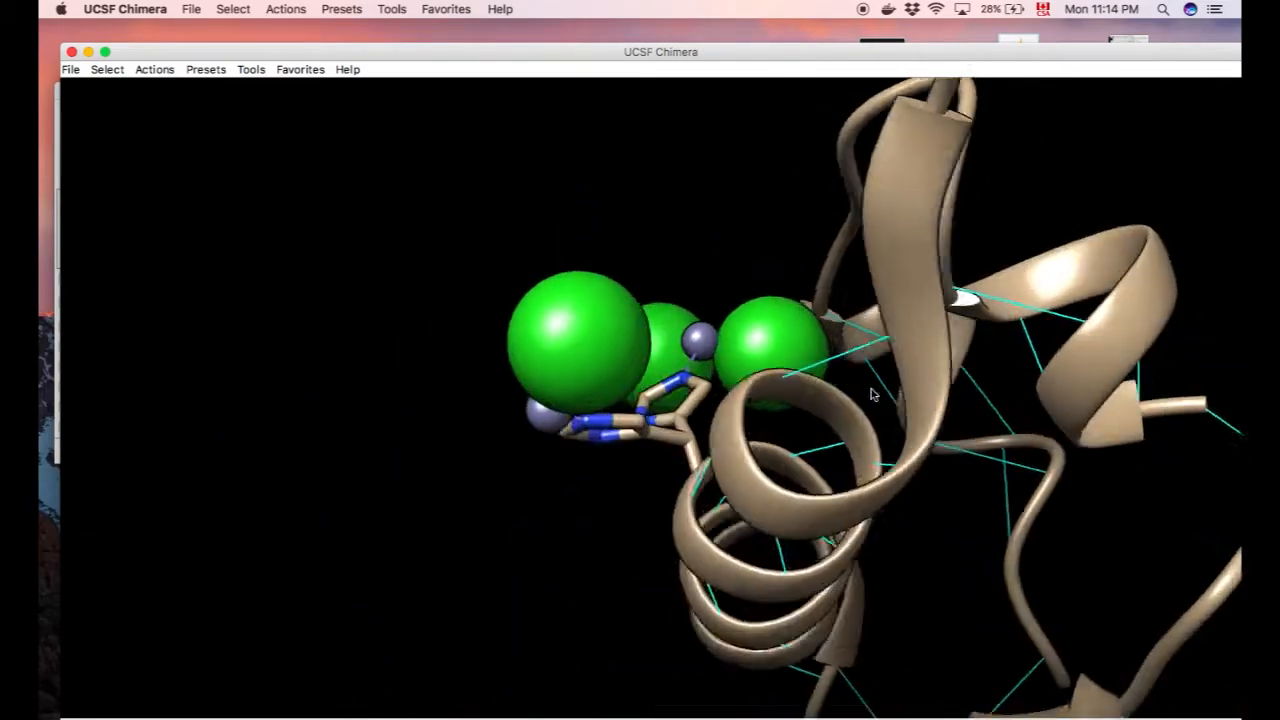
{"action": "left_click_drag", "start_coordinate": [870, 396], "coordinate": [784, 308]}
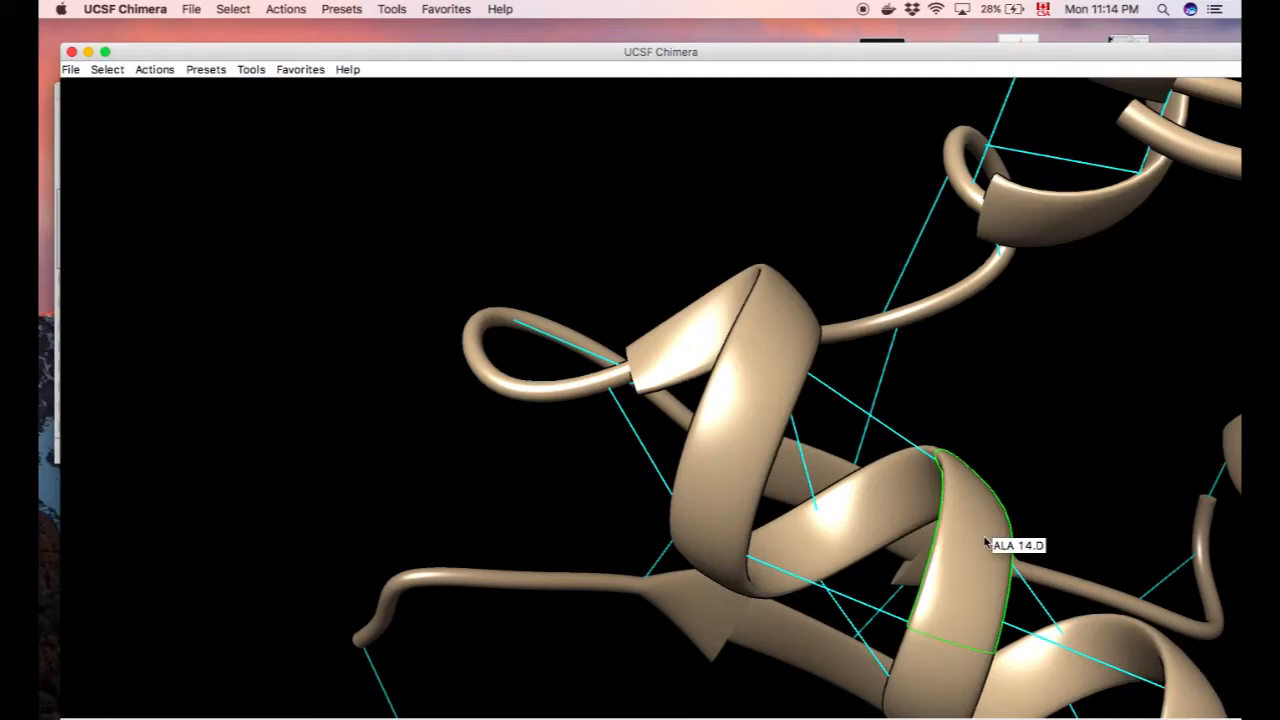
Start the Rotamers tool from Structure Editing for the selected residue
{"action": "left_click", "coordinate": [252, 68]}
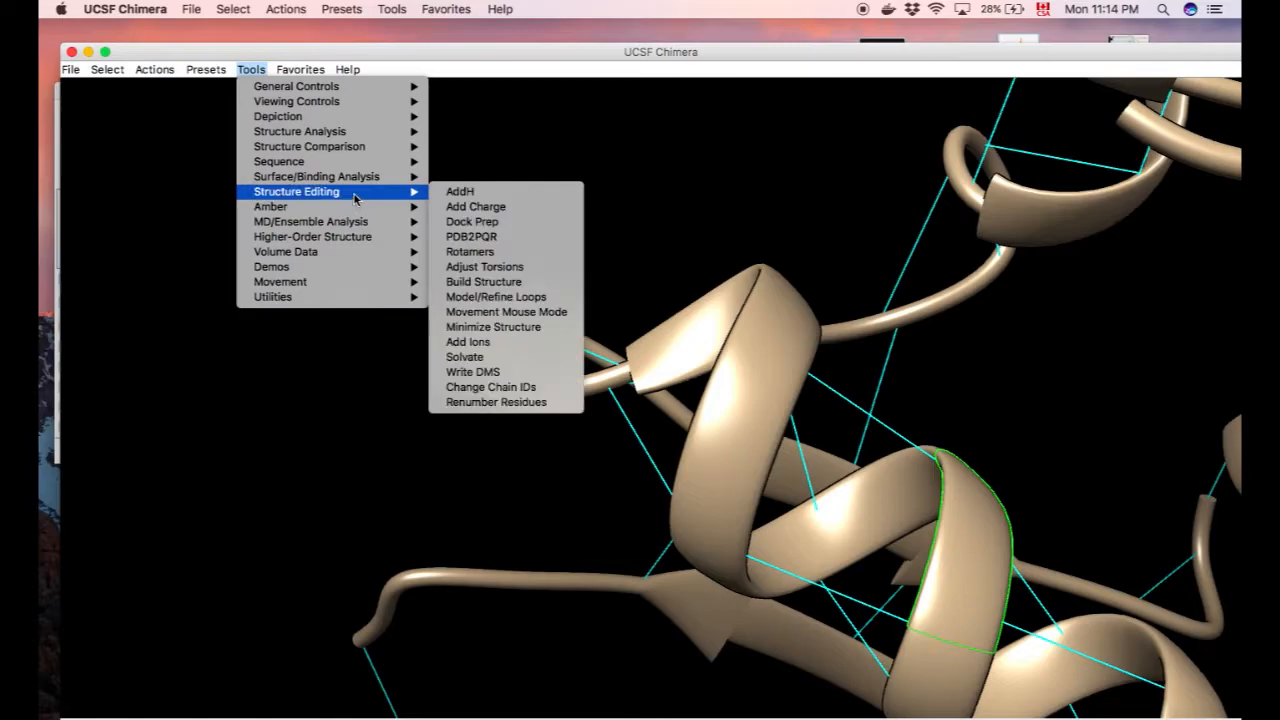
{"action": "mouse_move", "coordinate": [364, 192]}
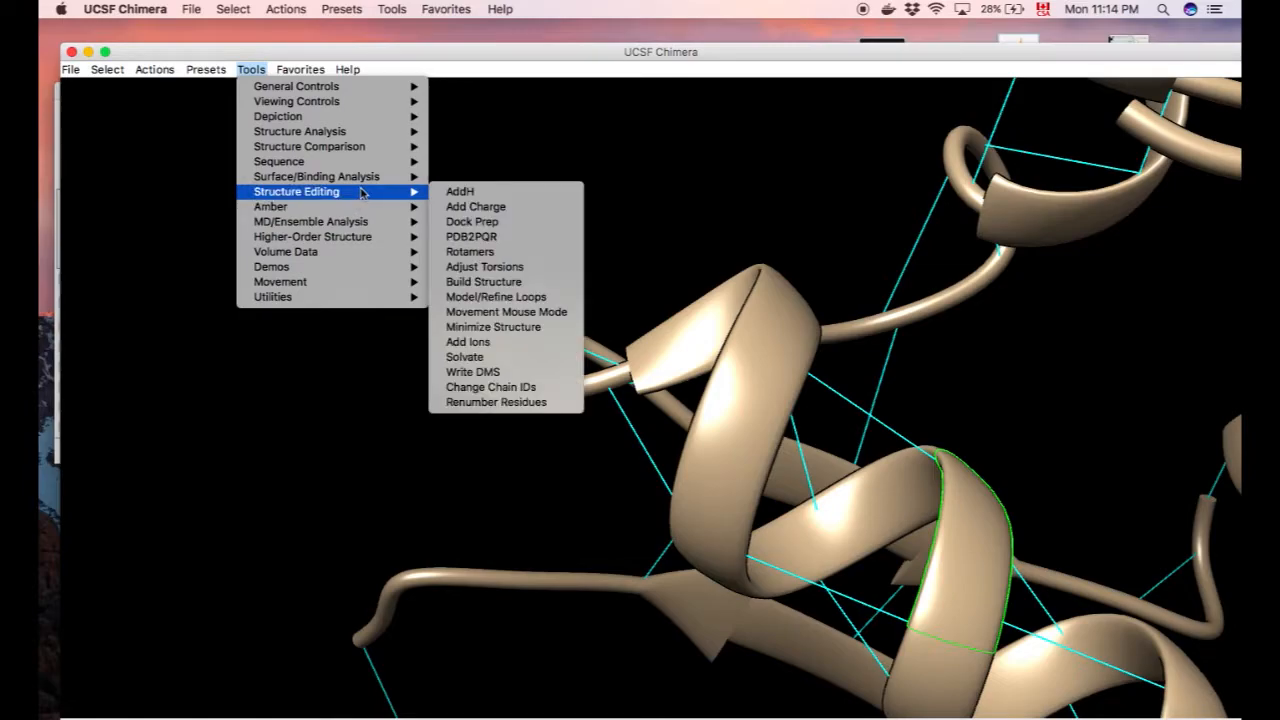
{"action": "mouse_move", "coordinate": [330, 192]}
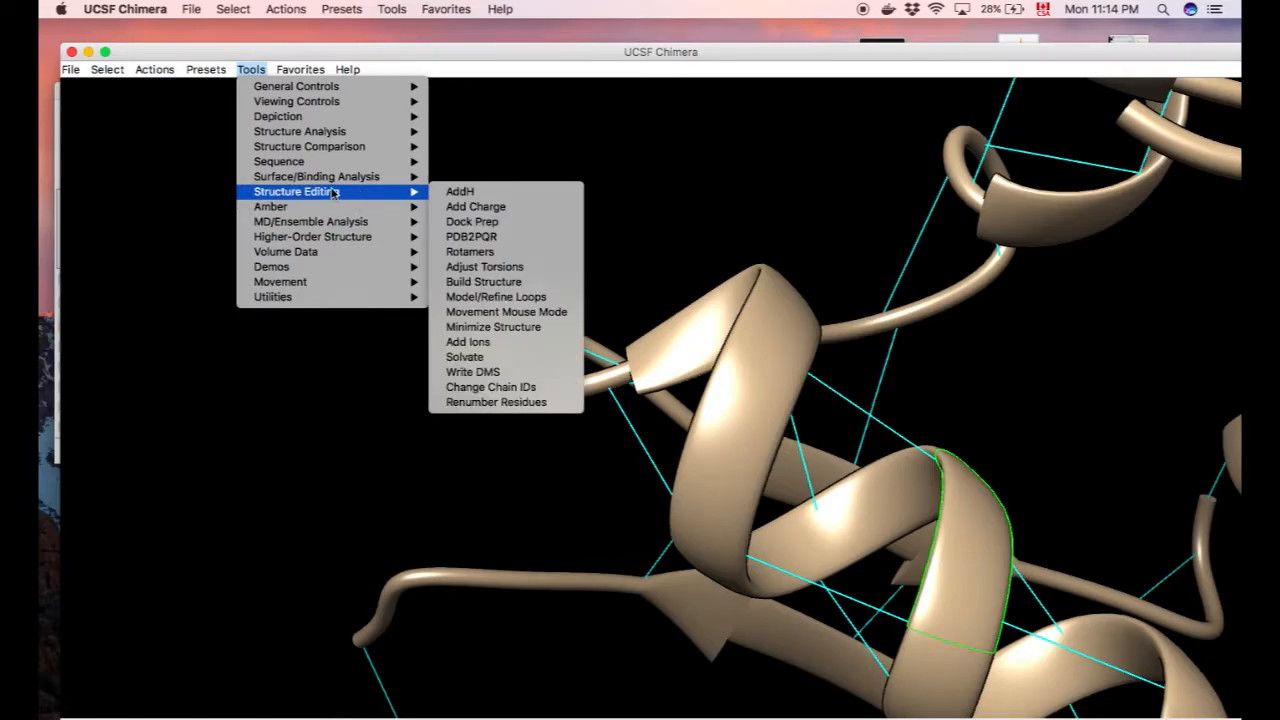
{"action": "mouse_move", "coordinate": [544, 254]}
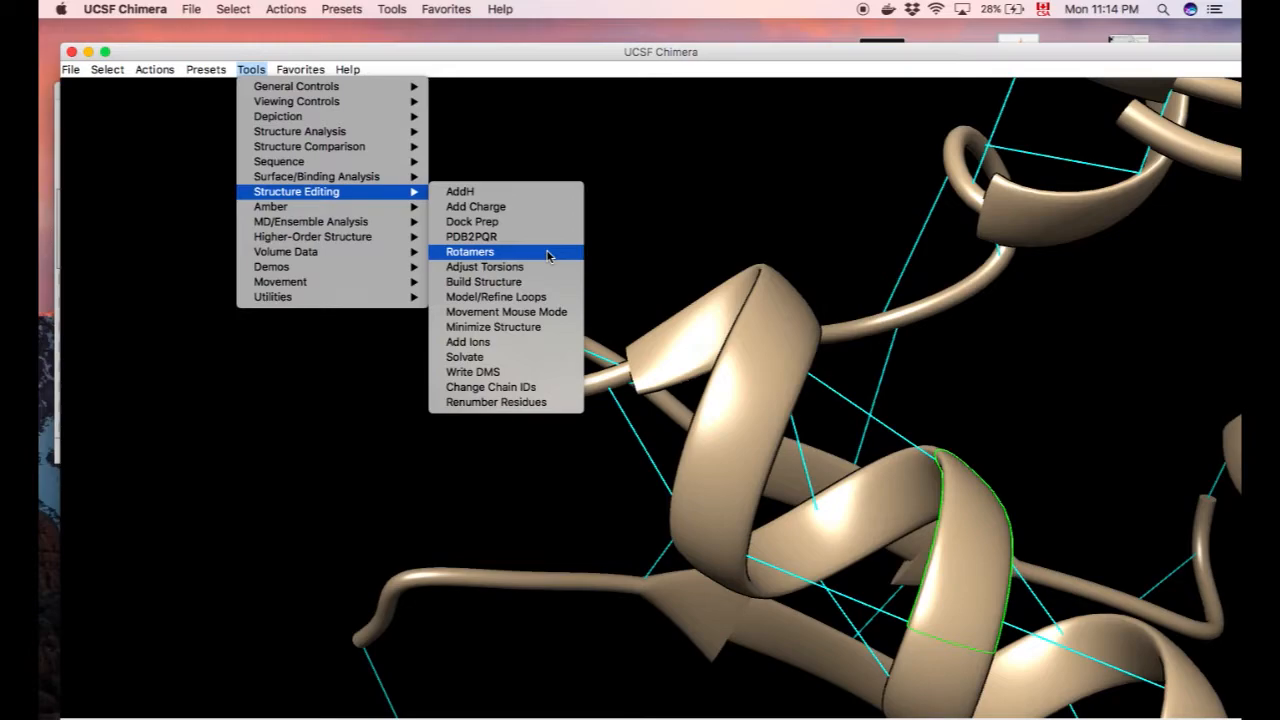
{"action": "left_click", "coordinate": [468, 252]}
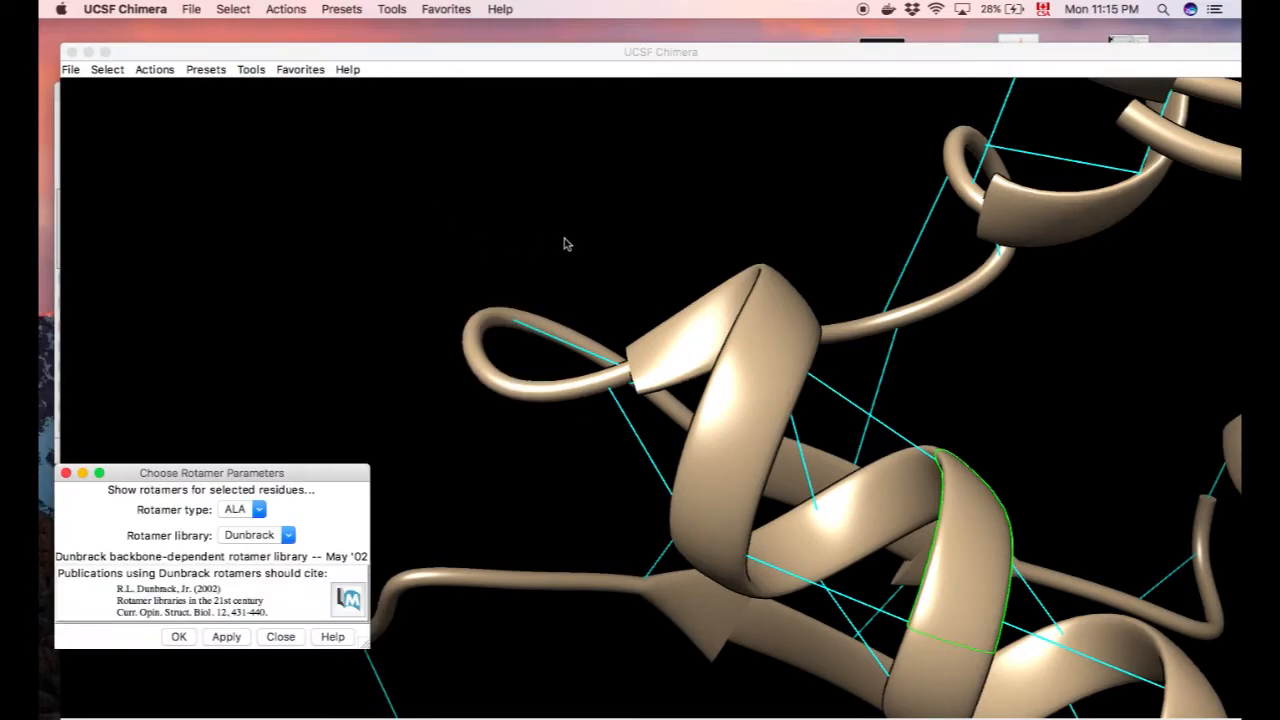
{"action": "left_click_drag", "start_coordinate": [212, 472], "coordinate": [352, 214]}
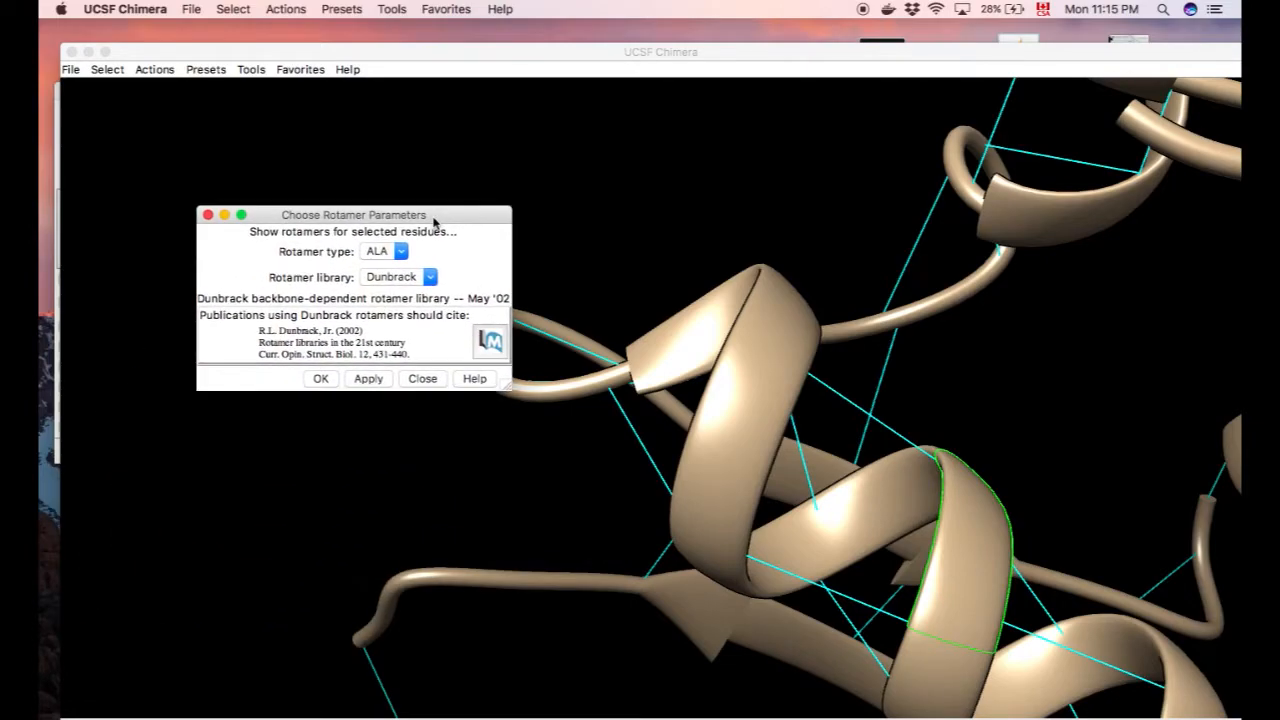
{"action": "left_click", "coordinate": [384, 252]}
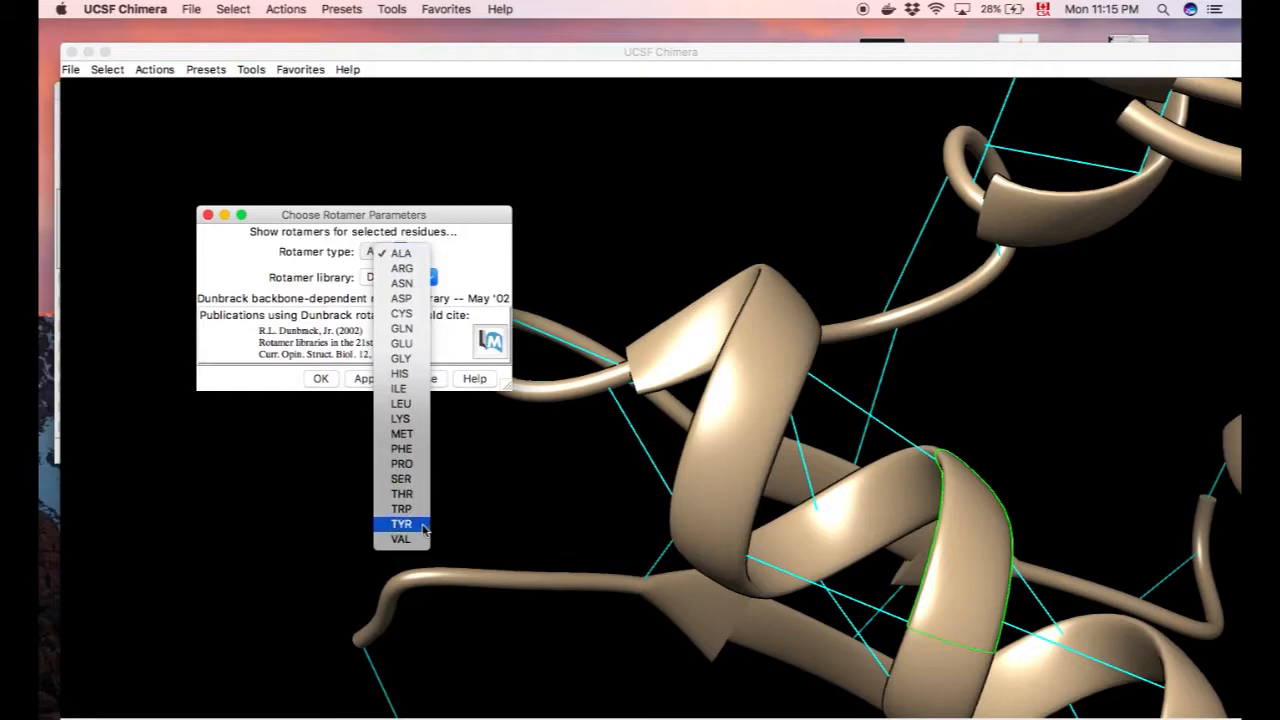
{"action": "mouse_move", "coordinate": [400, 510]}
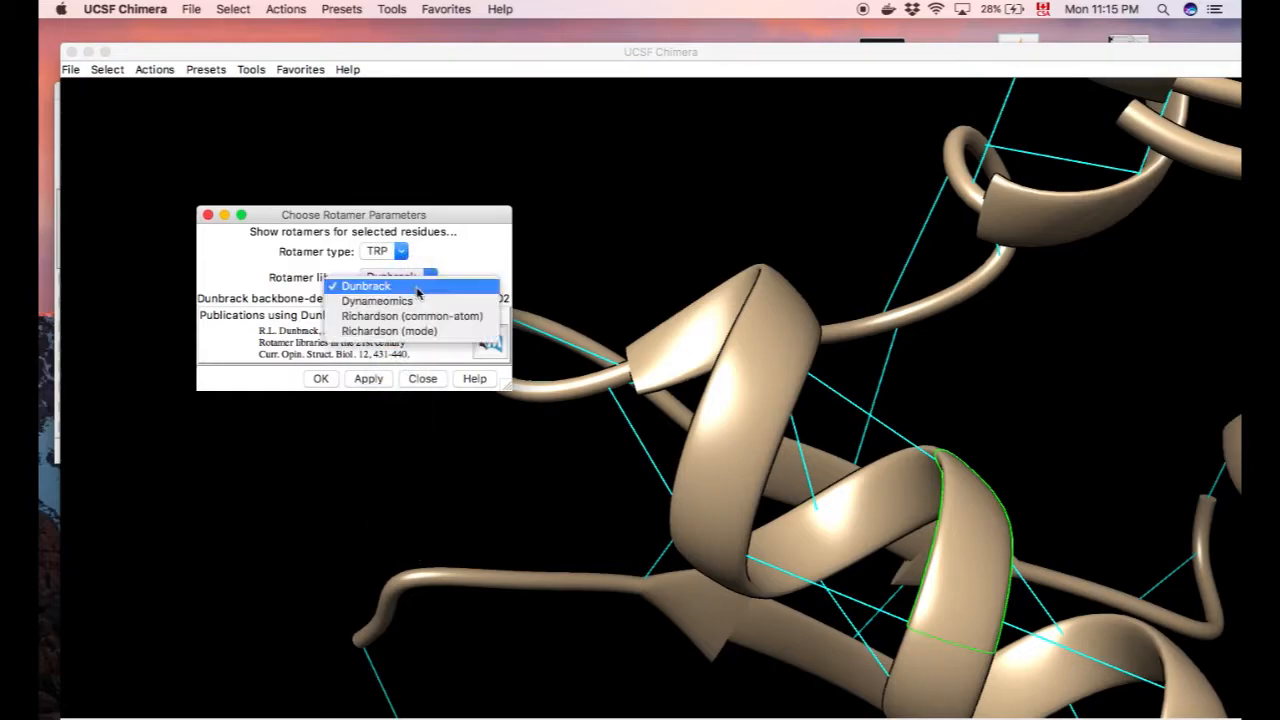
{"action": "mouse_move", "coordinate": [456, 296]}
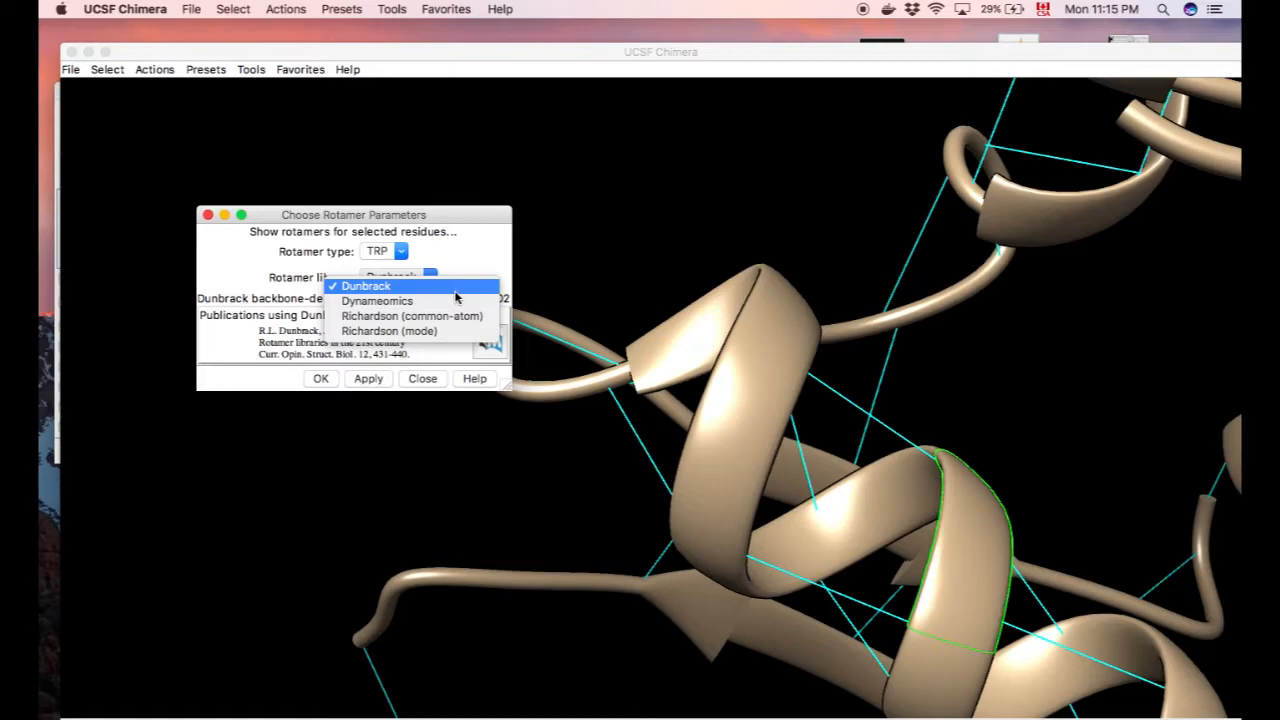
Set rotamer type TRP and settle on the Dunbrack library after trying Dynameomics
{"action": "left_click", "coordinate": [364, 286]}
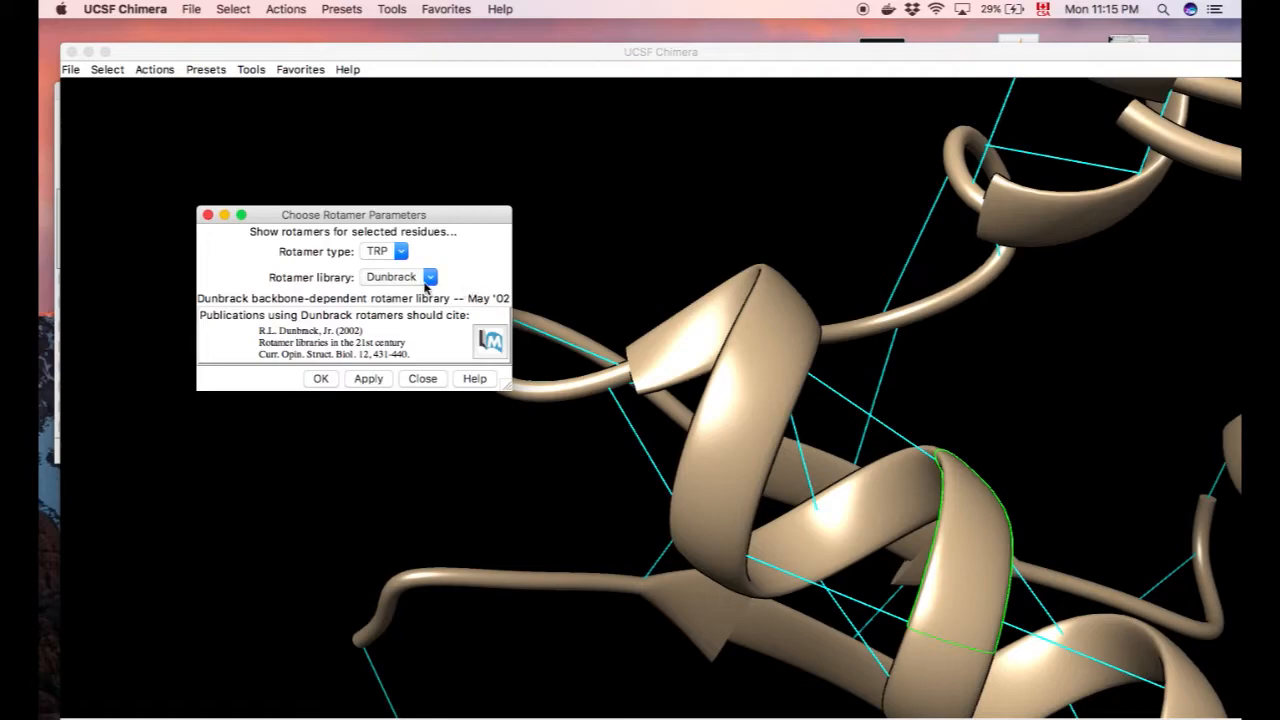
{"action": "left_click", "coordinate": [428, 276]}
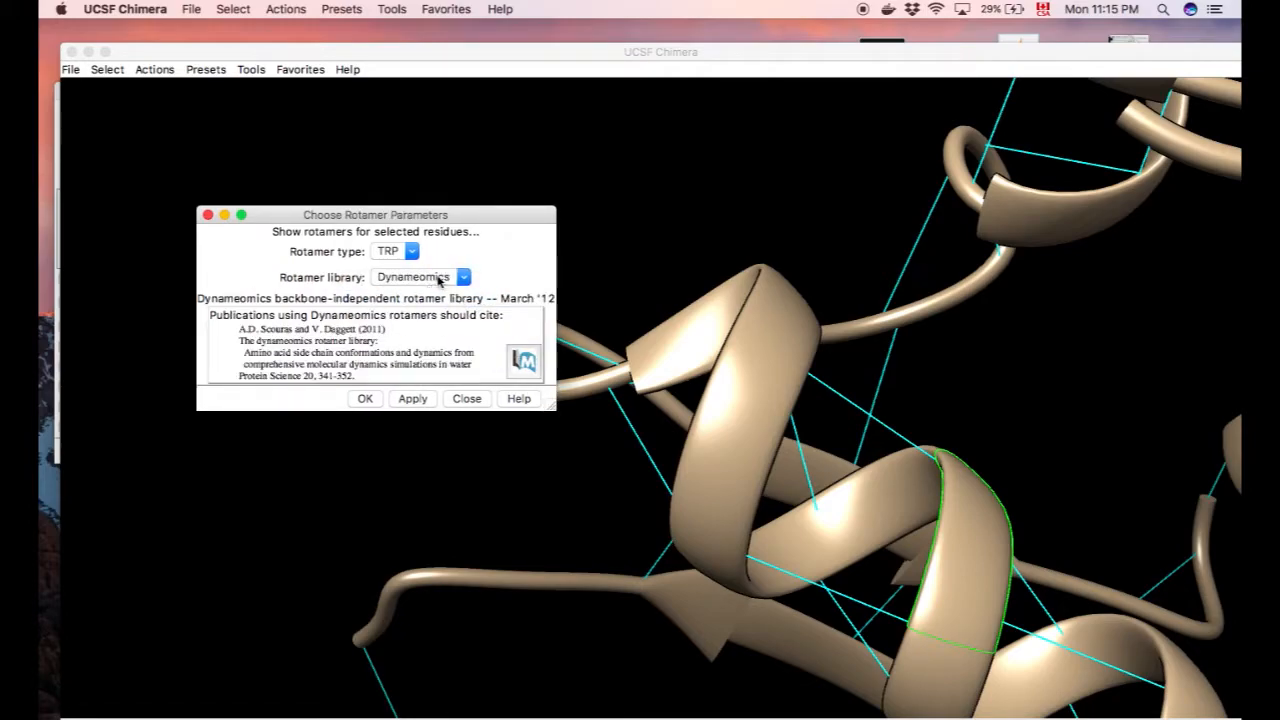
{"action": "left_click", "coordinate": [420, 276]}
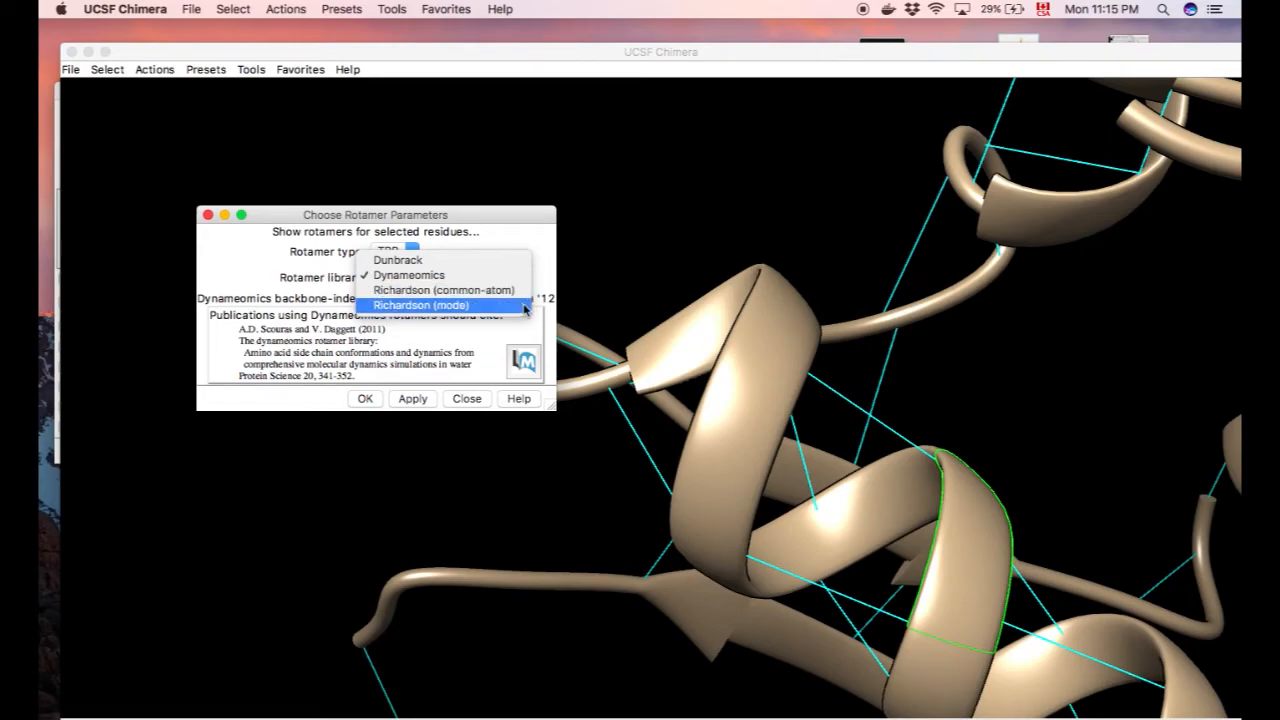
{"action": "left_click", "coordinate": [396, 260]}
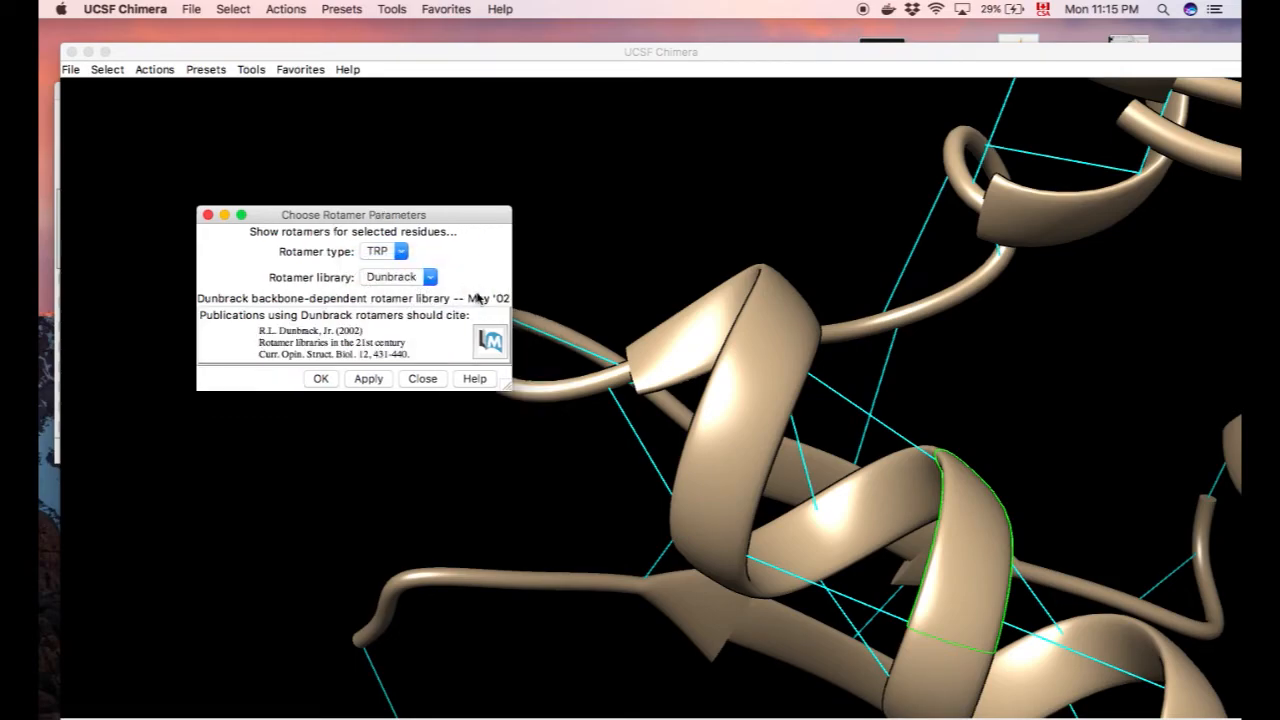
Replace alanine 14.D with the second most probable tryptophan rotamer
{"action": "left_click", "coordinate": [320, 378]}
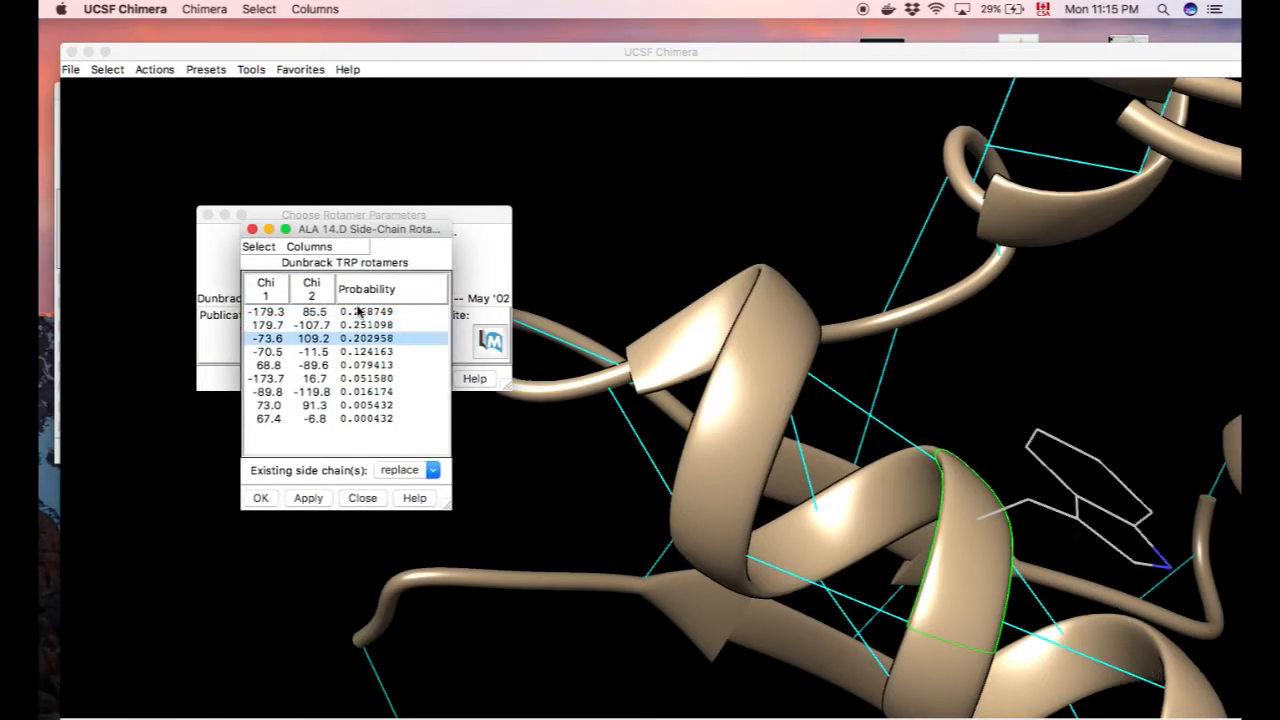
{"action": "left_click", "coordinate": [300, 432]}
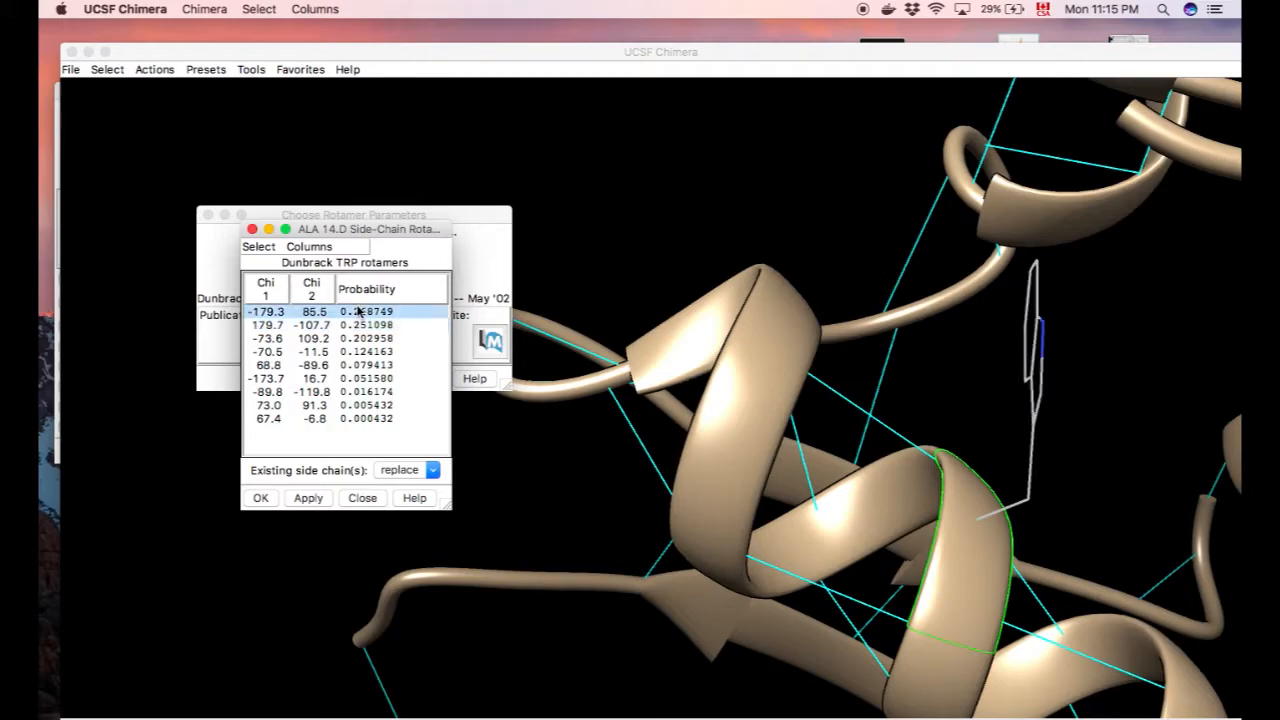
{"action": "left_click", "coordinate": [308, 498]}
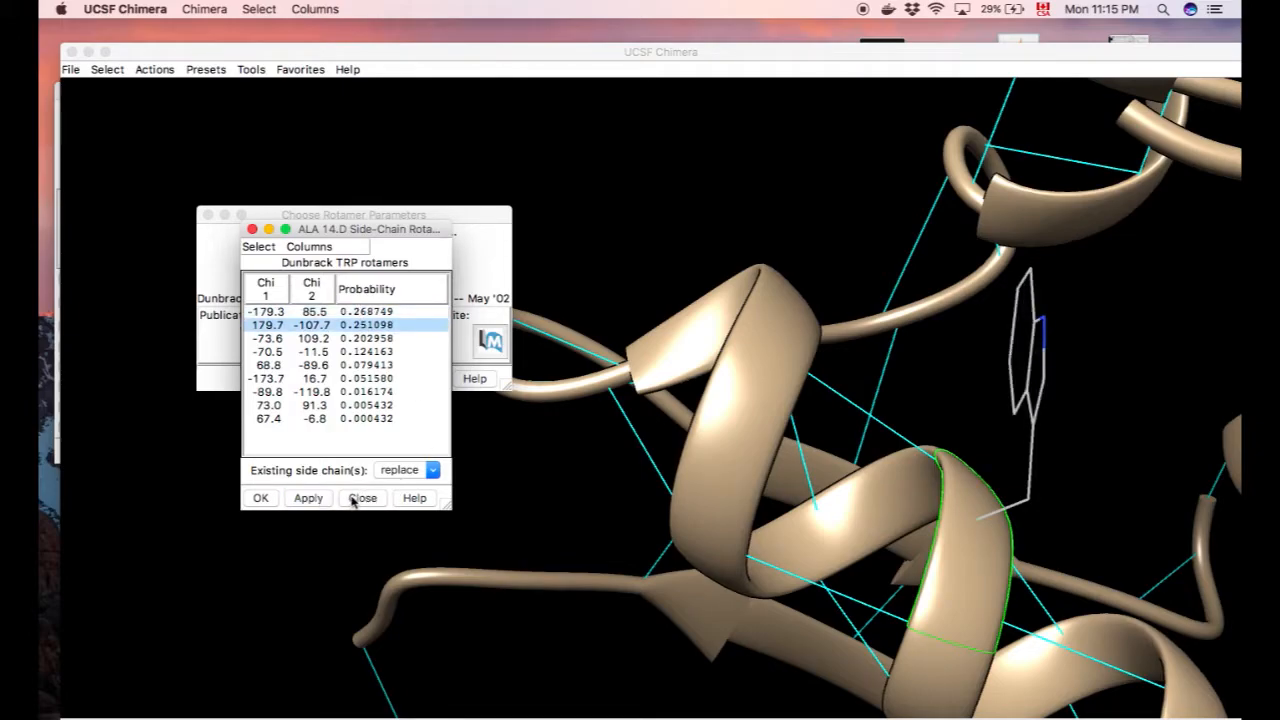
{"action": "left_click", "coordinate": [364, 498]}
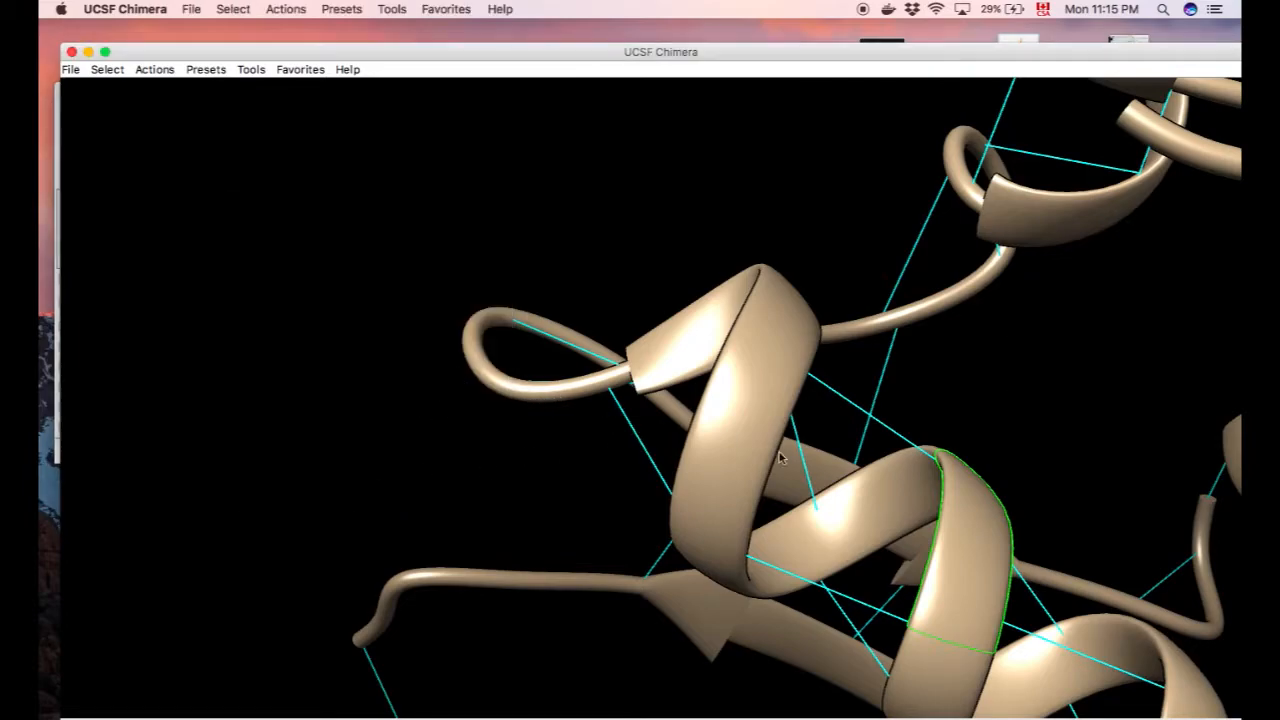
Reopen the Rotamers tool and list tryptophan rotamers for residue 14.D again
{"action": "left_click", "coordinate": [156, 68]}
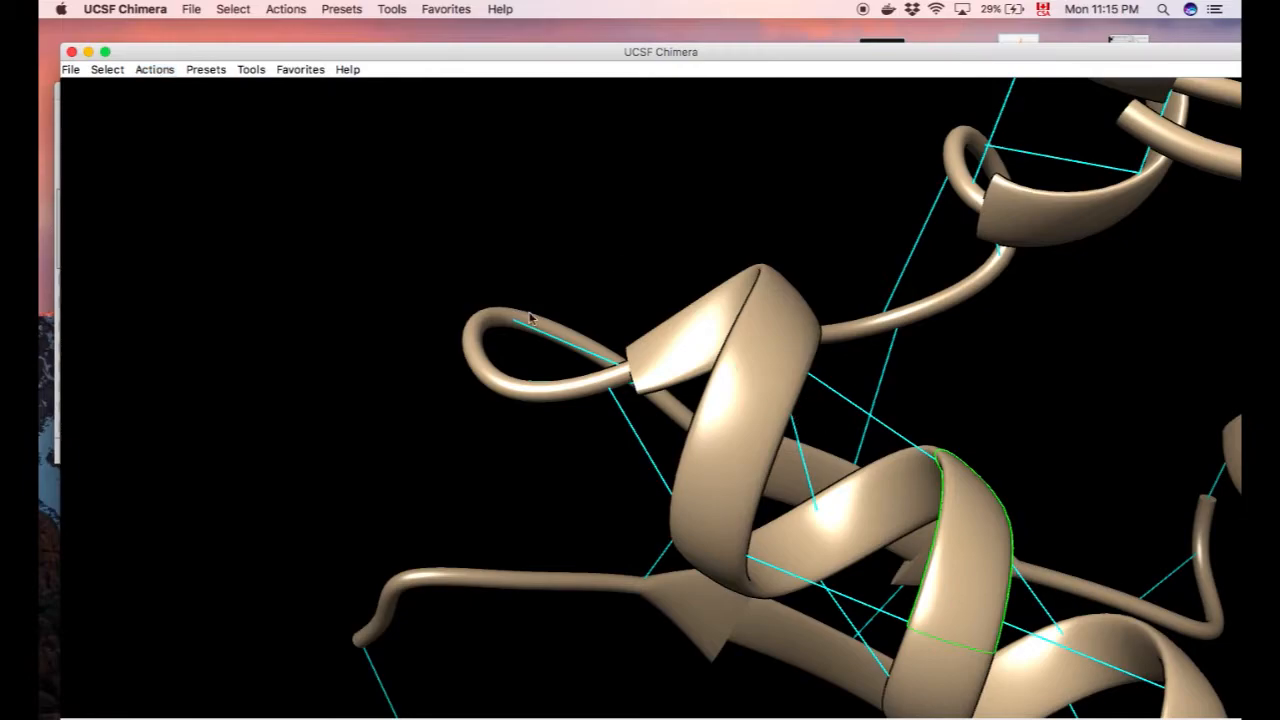
{"action": "left_click", "coordinate": [252, 68]}
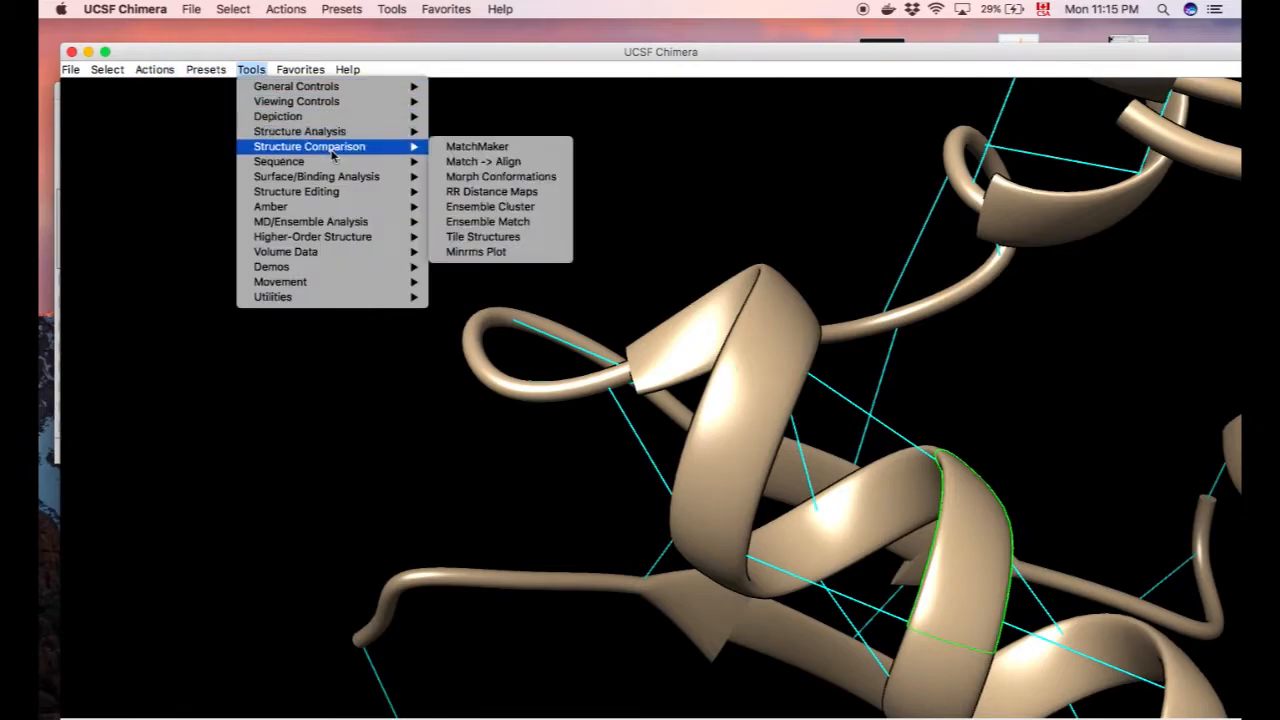
{"action": "mouse_move", "coordinate": [382, 152]}
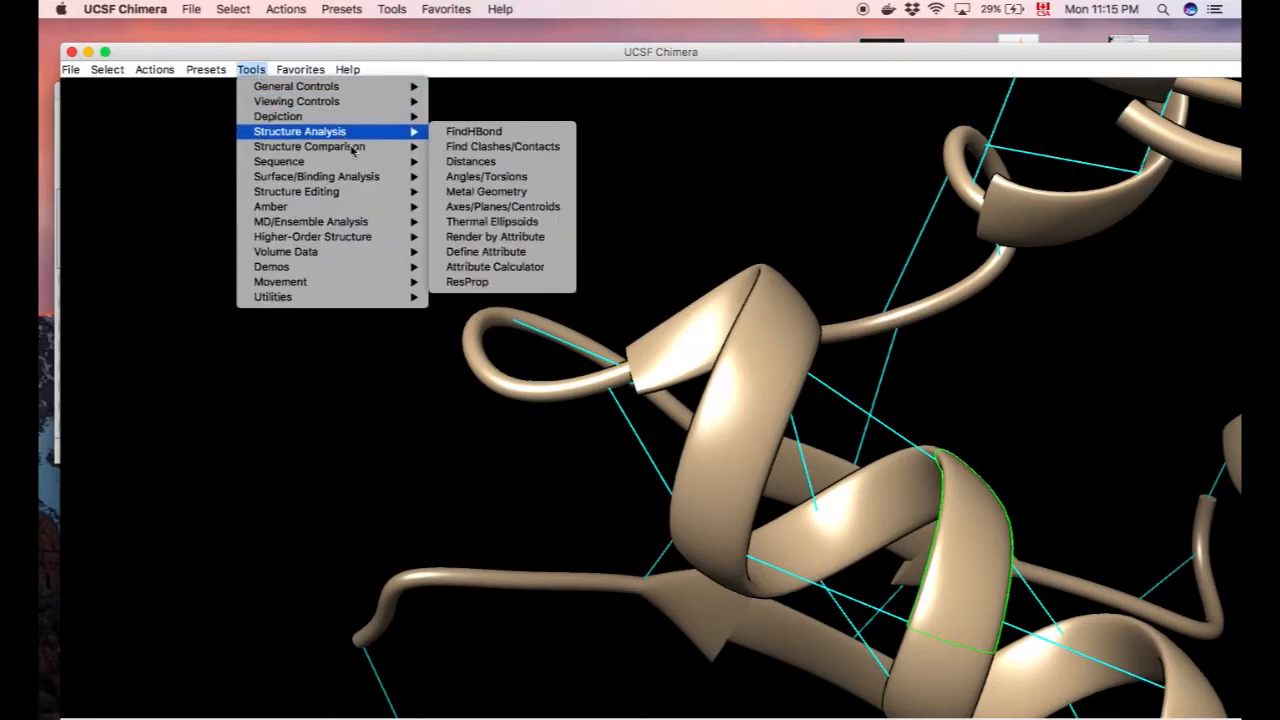
{"action": "mouse_move", "coordinate": [296, 192]}
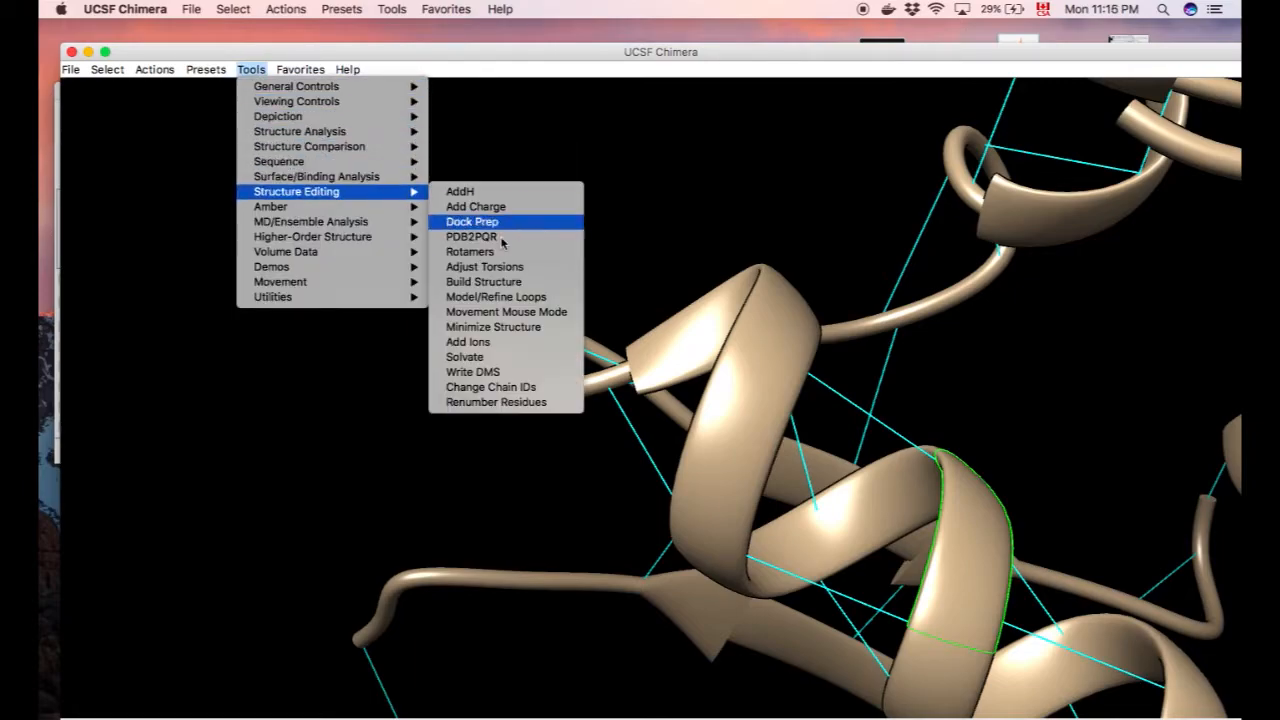
{"action": "left_click", "coordinate": [470, 252]}
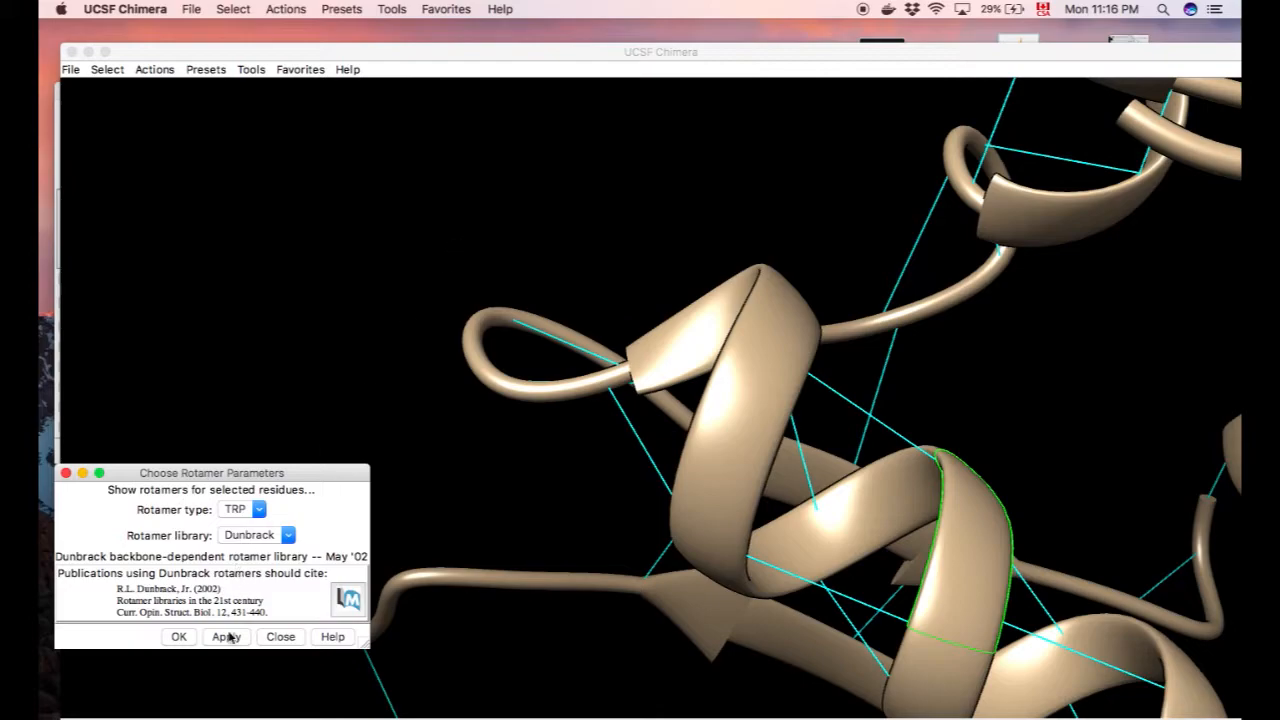
{"action": "left_click", "coordinate": [226, 636]}
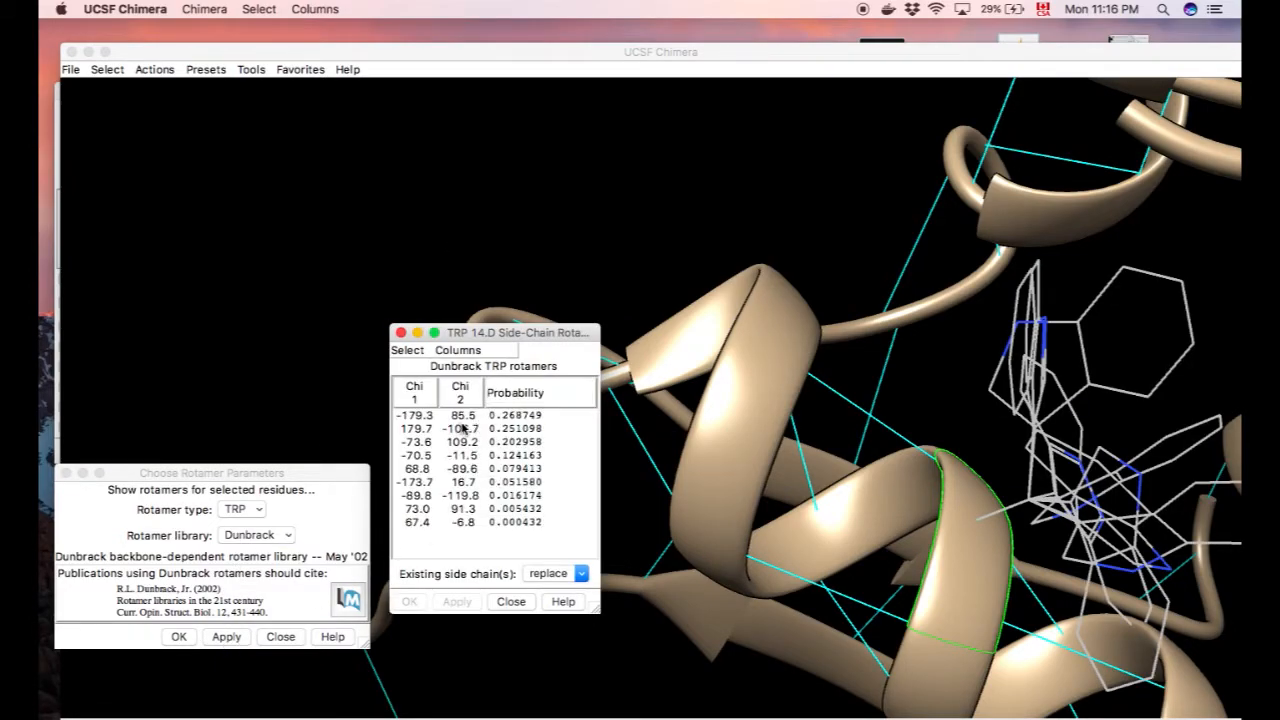
{"action": "left_click", "coordinate": [460, 428]}
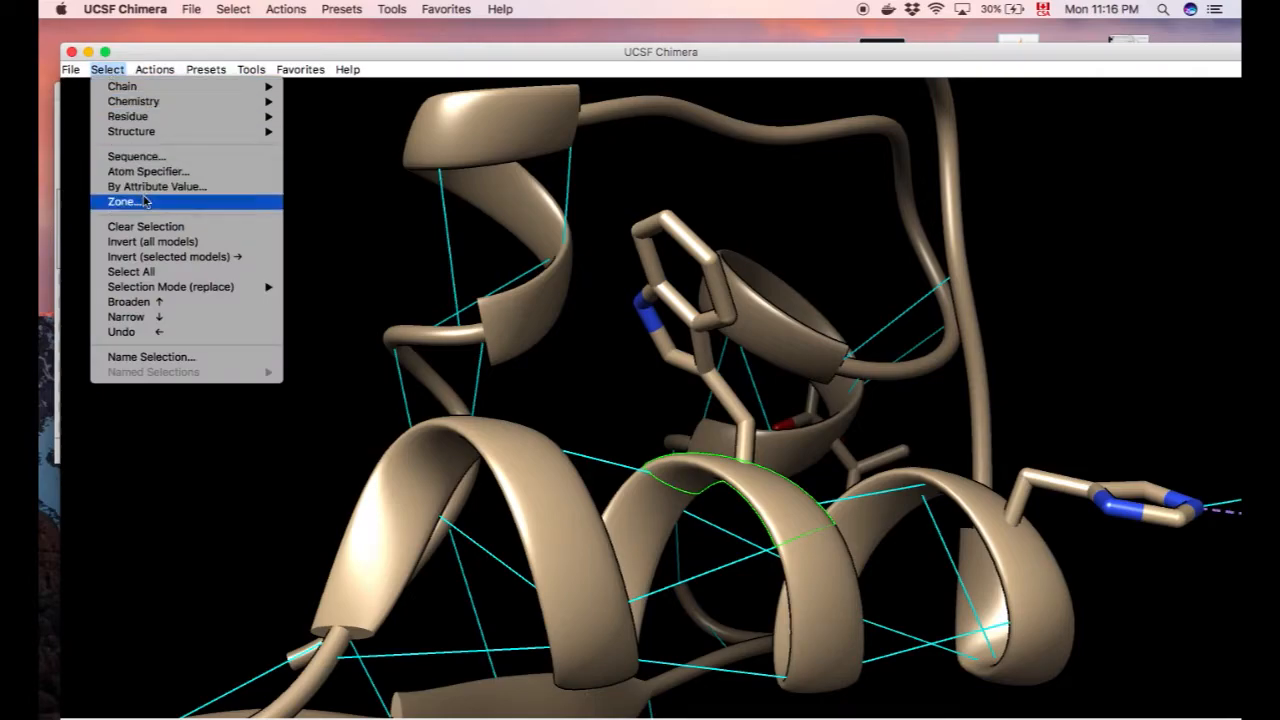
Select a zone around the residue and show the neighbouring residues' atoms as sticks
{"action": "left_click", "coordinate": [120, 200]}
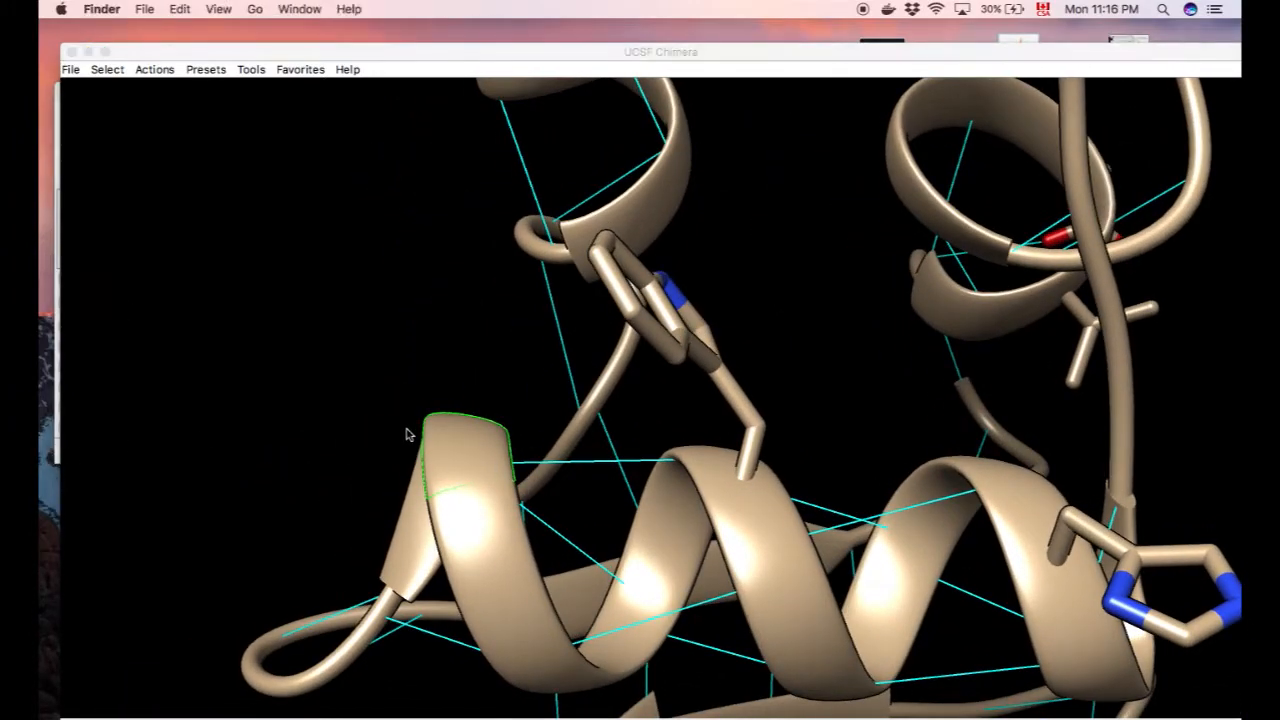
{"action": "left_click", "coordinate": [250, 68]}
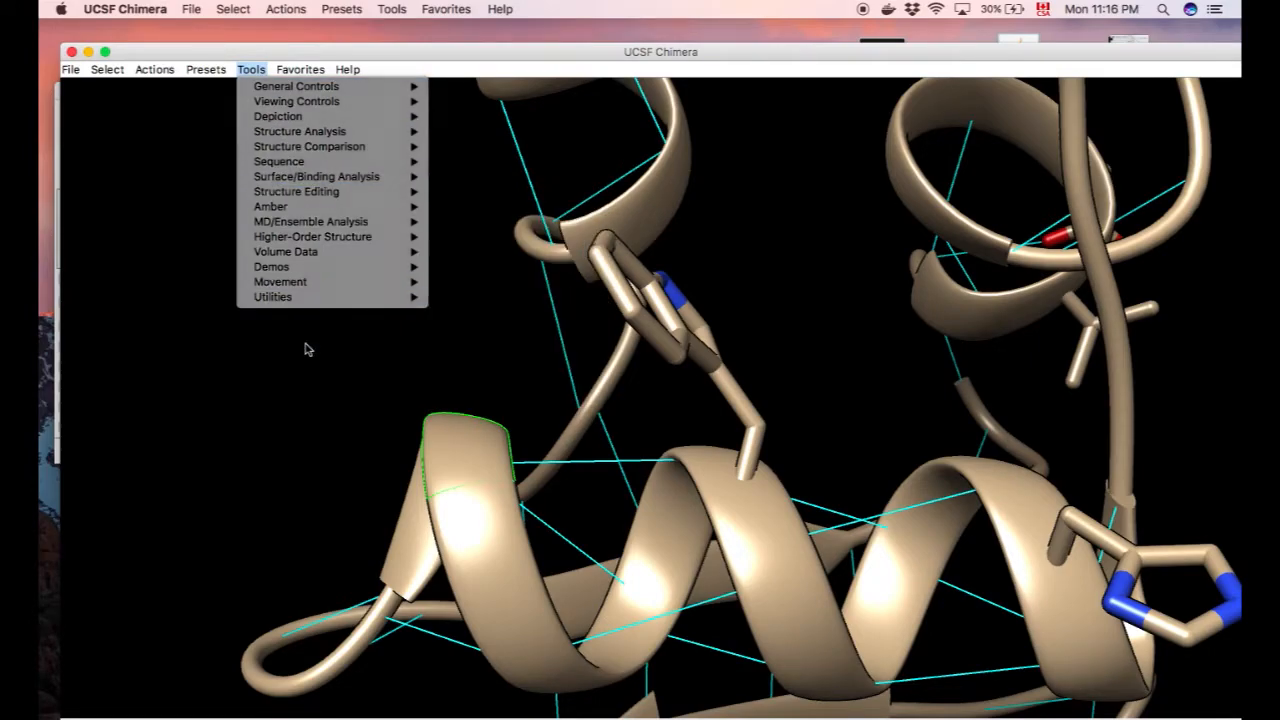
{"action": "left_click", "coordinate": [152, 68]}
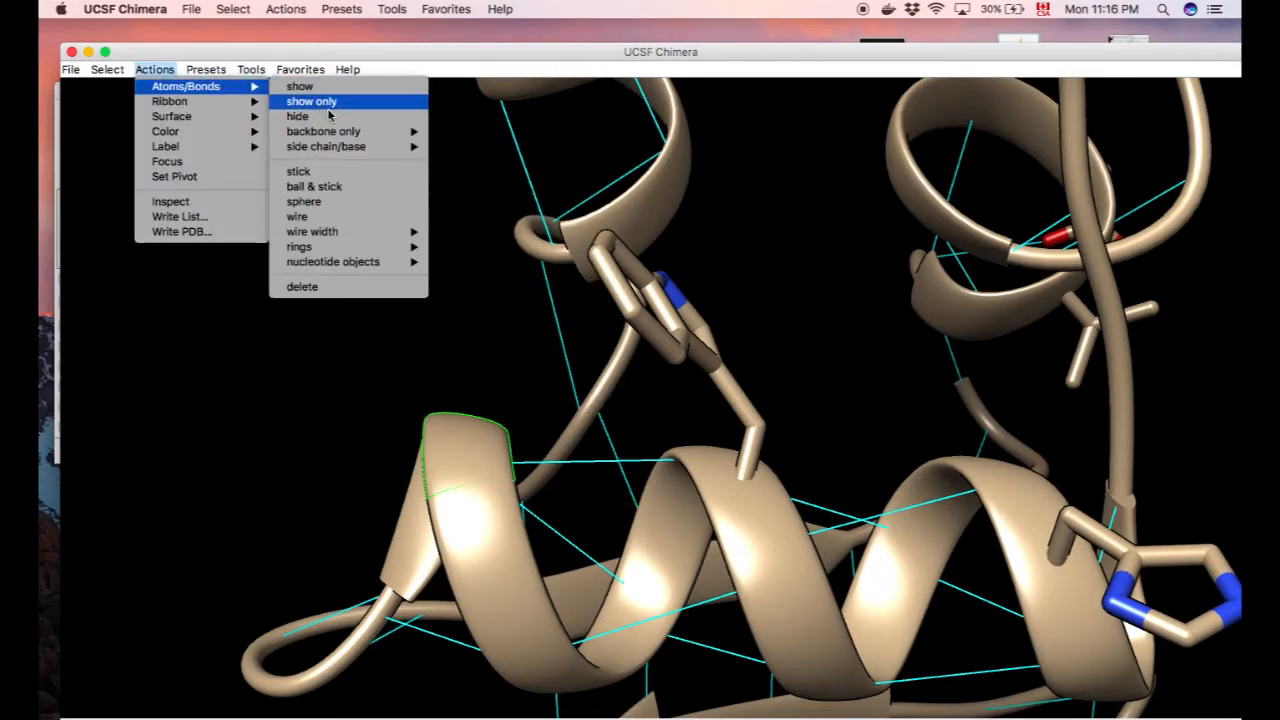
{"action": "left_click", "coordinate": [312, 100]}
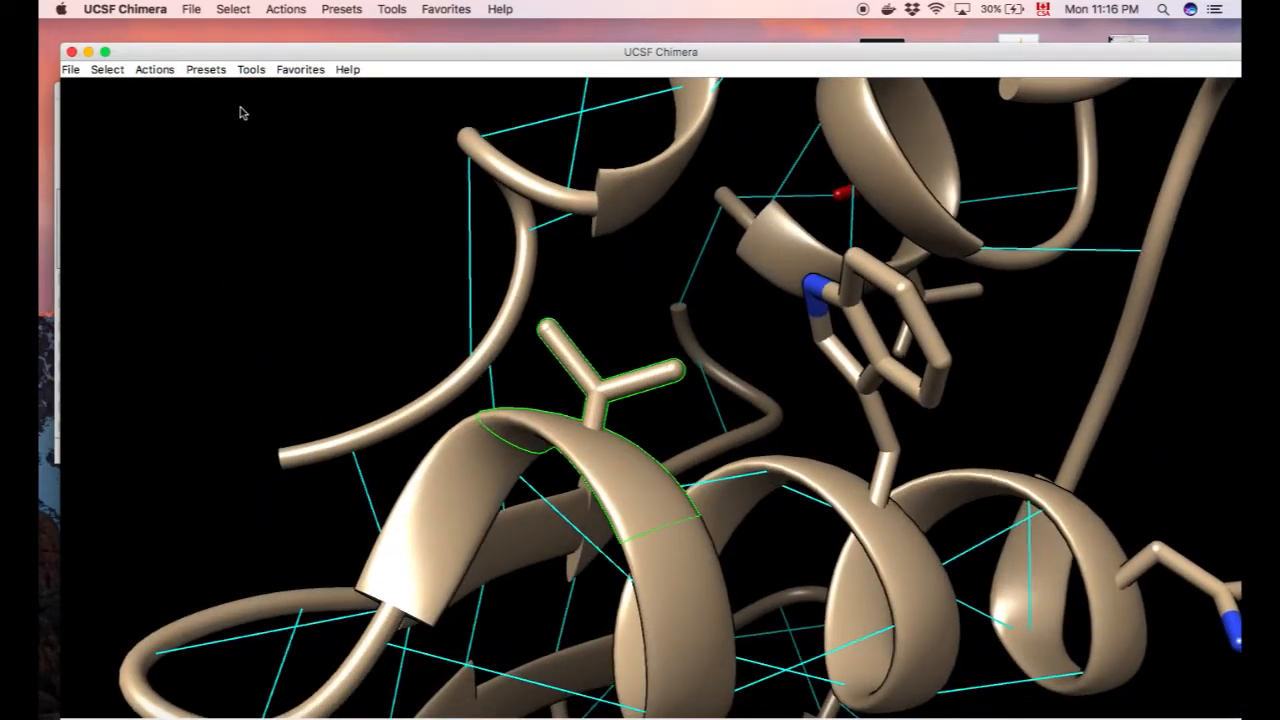
{"action": "left_click", "coordinate": [154, 68]}
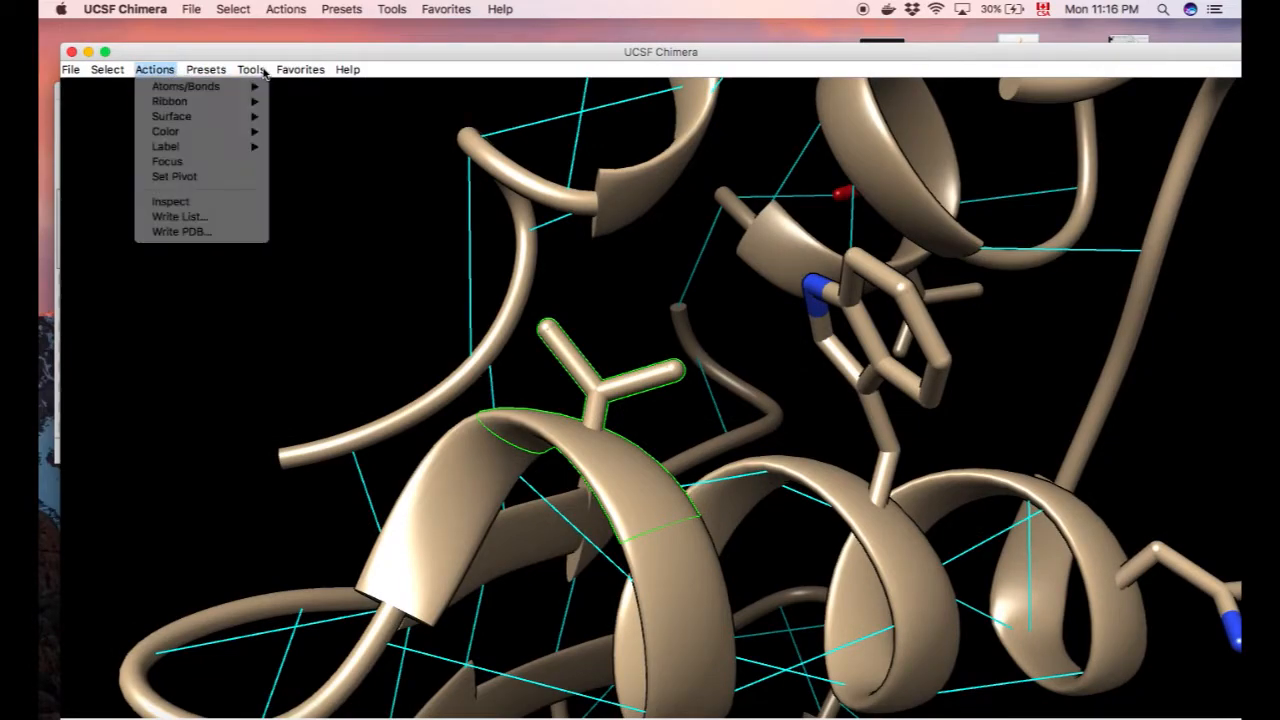
Replace valine 18.D with a chosen tryptophan rotamer from the TRP list
{"action": "left_click", "coordinate": [252, 68]}
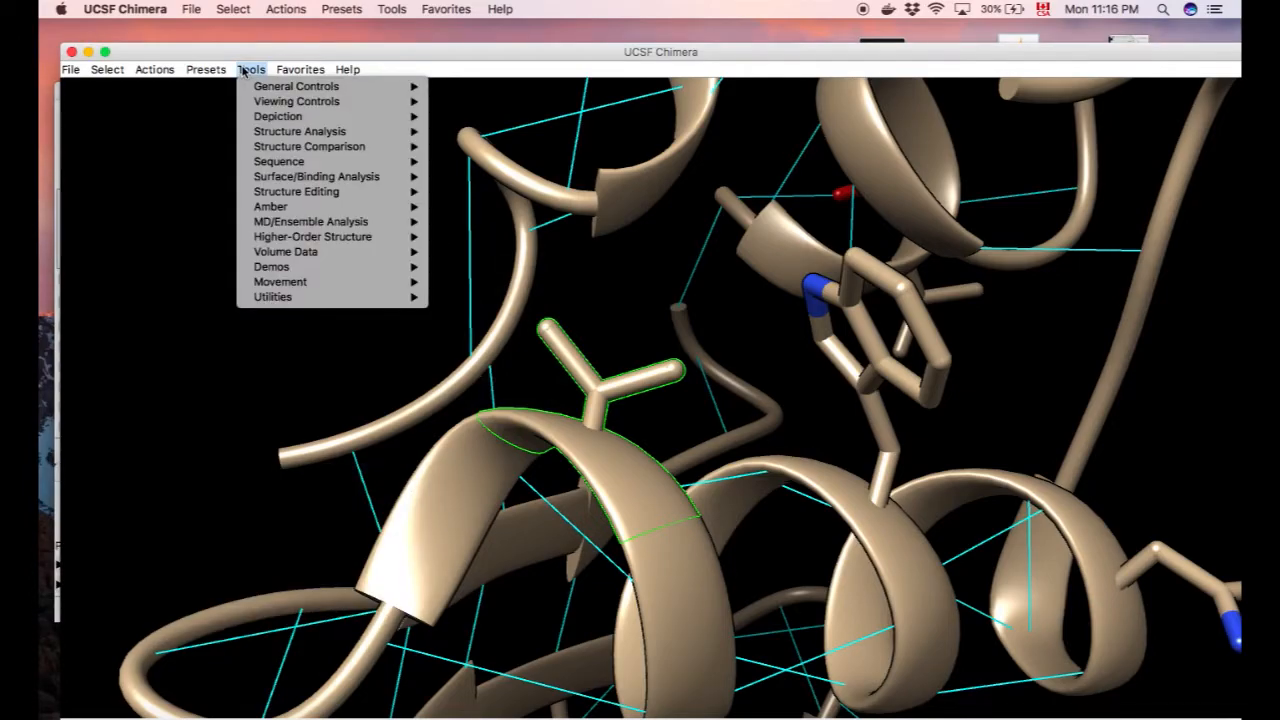
{"action": "mouse_move", "coordinate": [296, 192]}
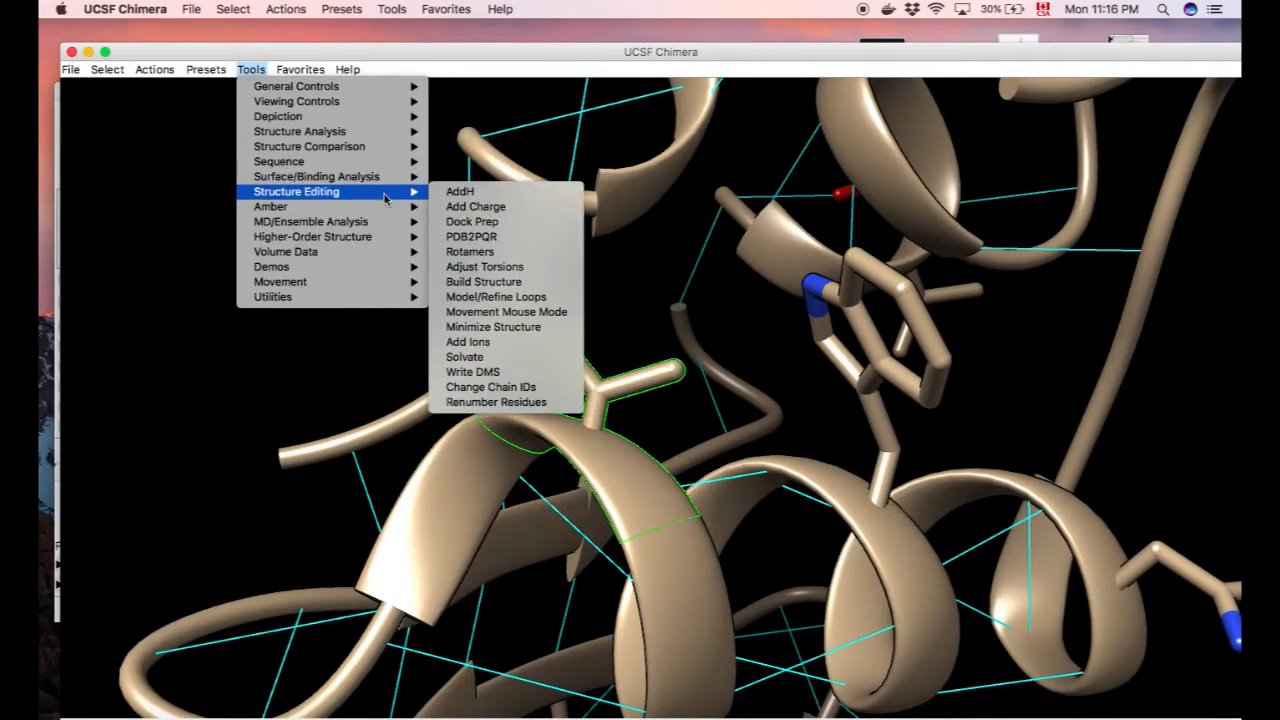
{"action": "left_click", "coordinate": [468, 252]}
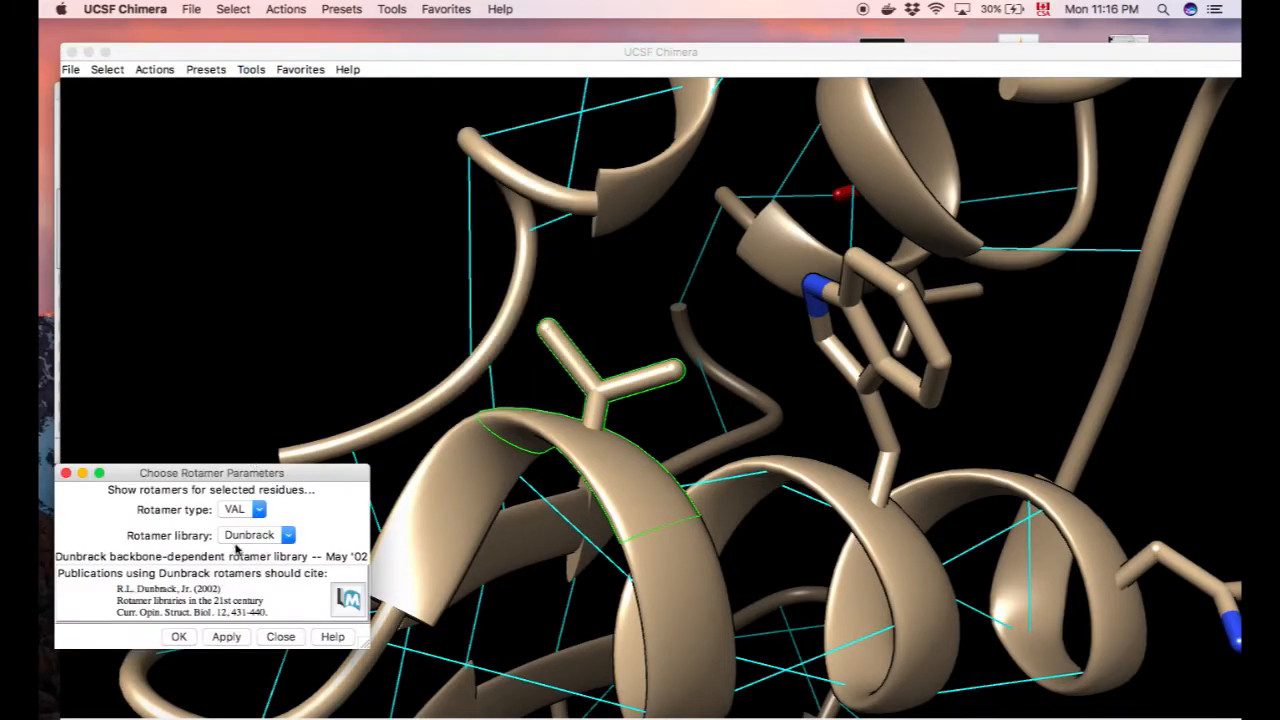
{"action": "left_click", "coordinate": [244, 510]}
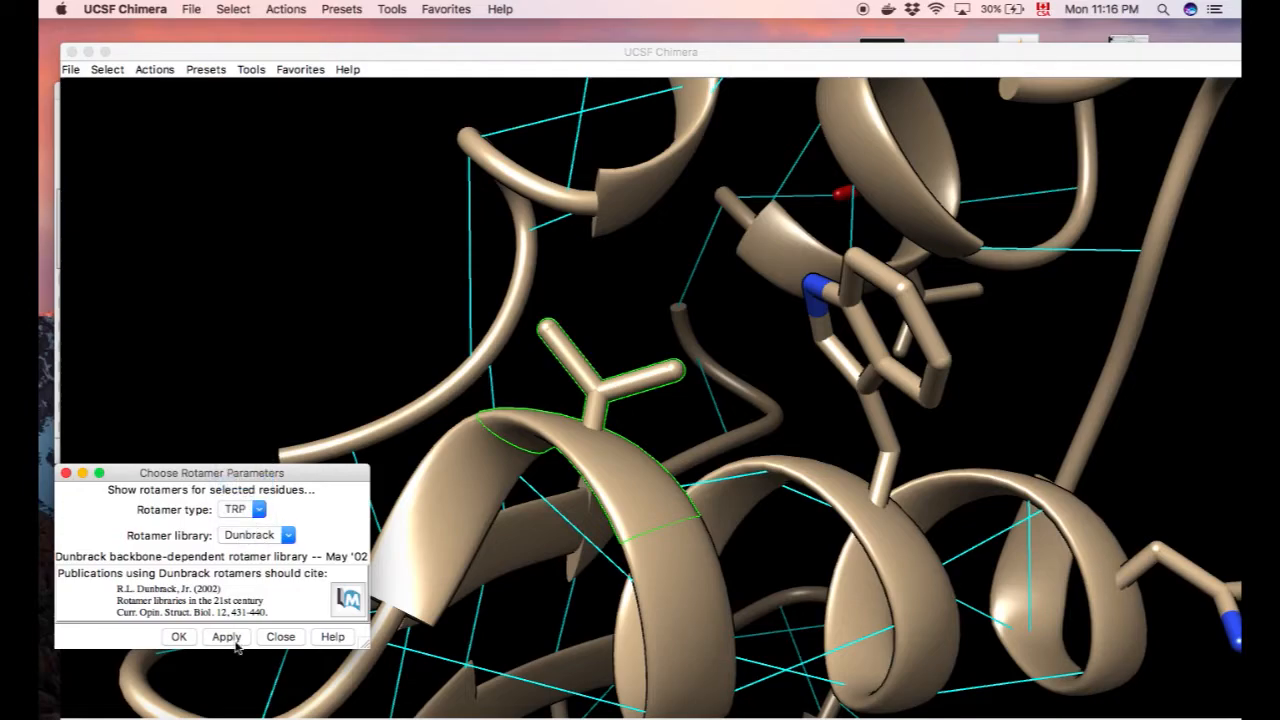
{"action": "left_click", "coordinate": [224, 636]}
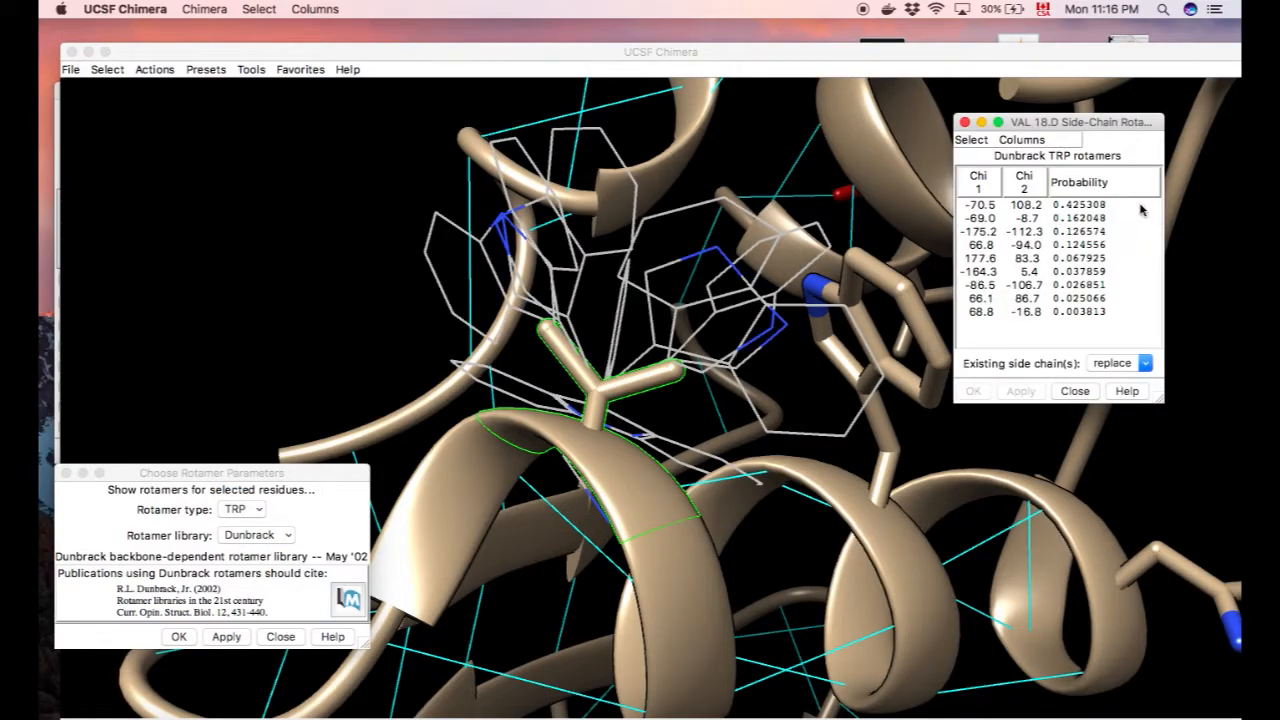
{"action": "left_click", "coordinate": [1020, 298]}
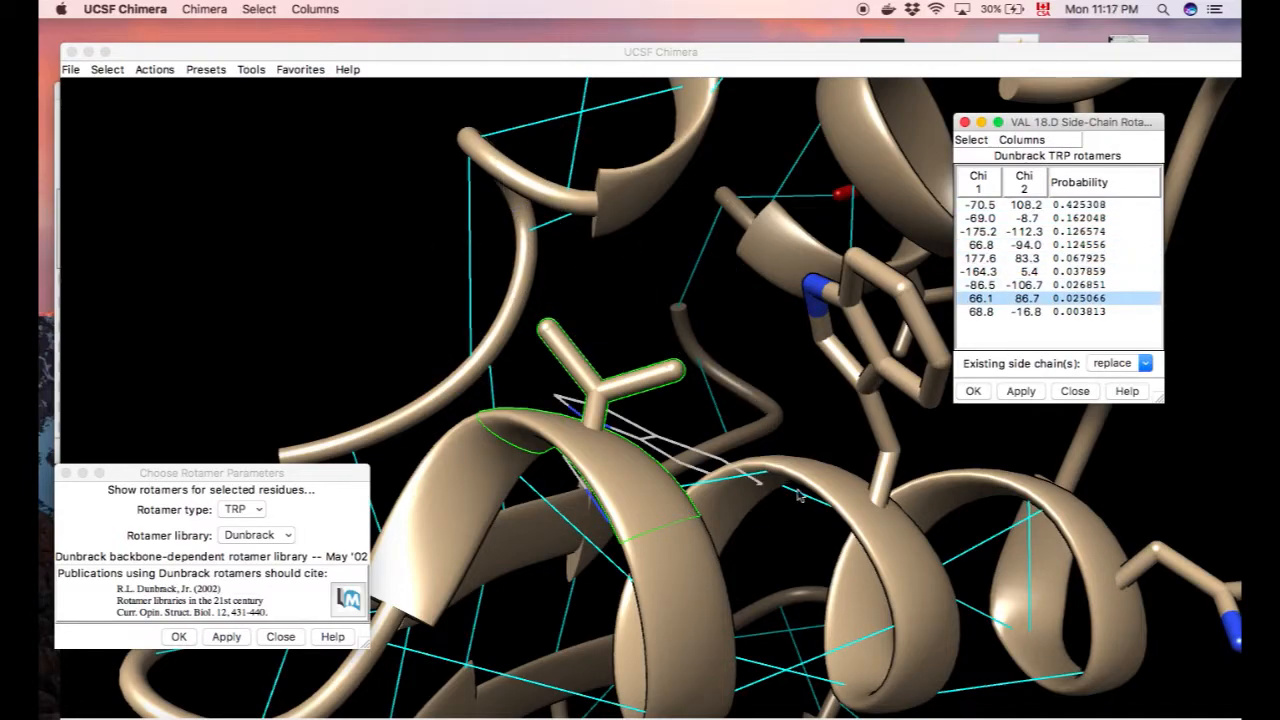
{"action": "left_click", "coordinate": [1020, 390]}
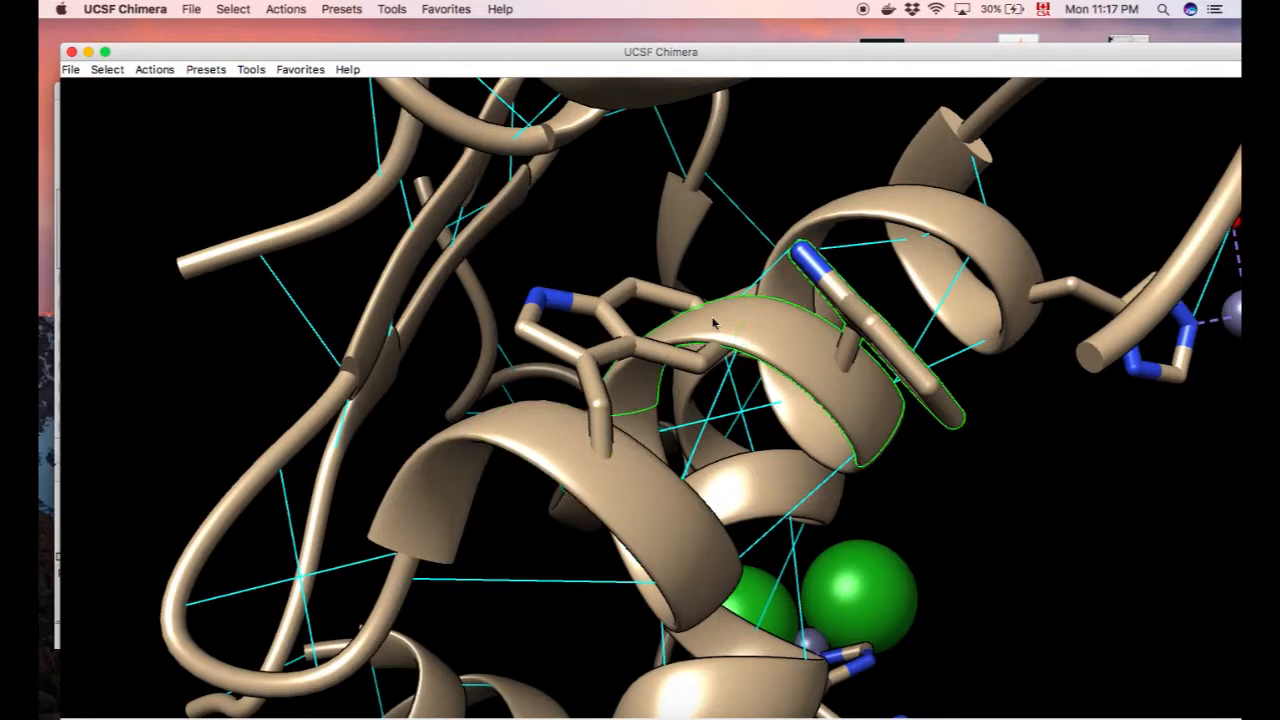
{"action": "left_click_drag", "start_coordinate": [716, 324], "coordinate": [604, 480]}
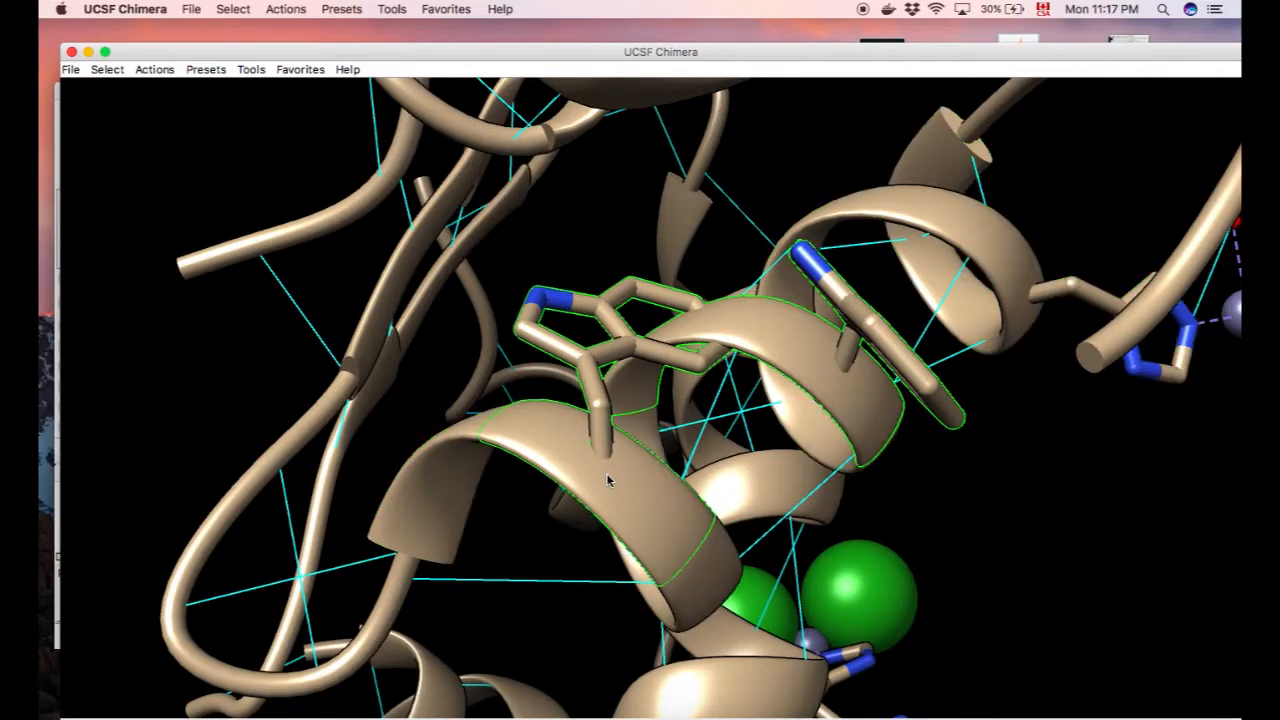
{"action": "left_click", "coordinate": [250, 68]}
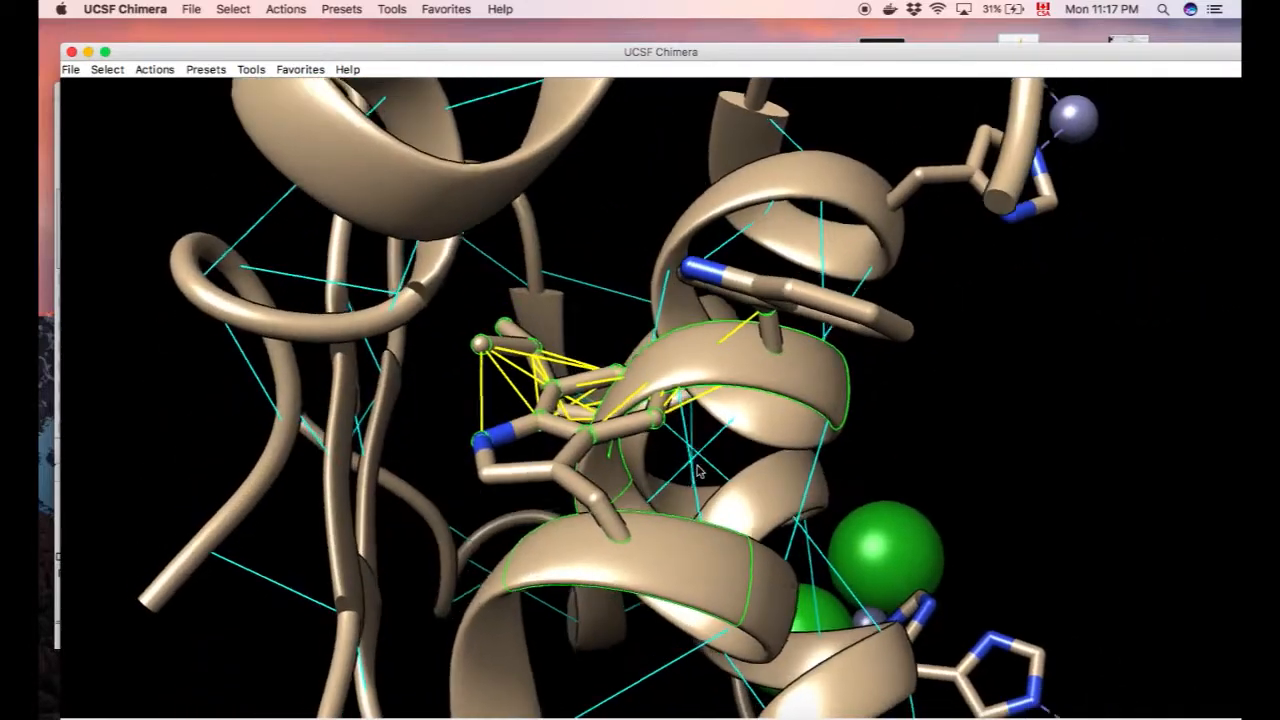
{"action": "left_click_drag", "start_coordinate": [700, 470], "coordinate": [700, 400]}
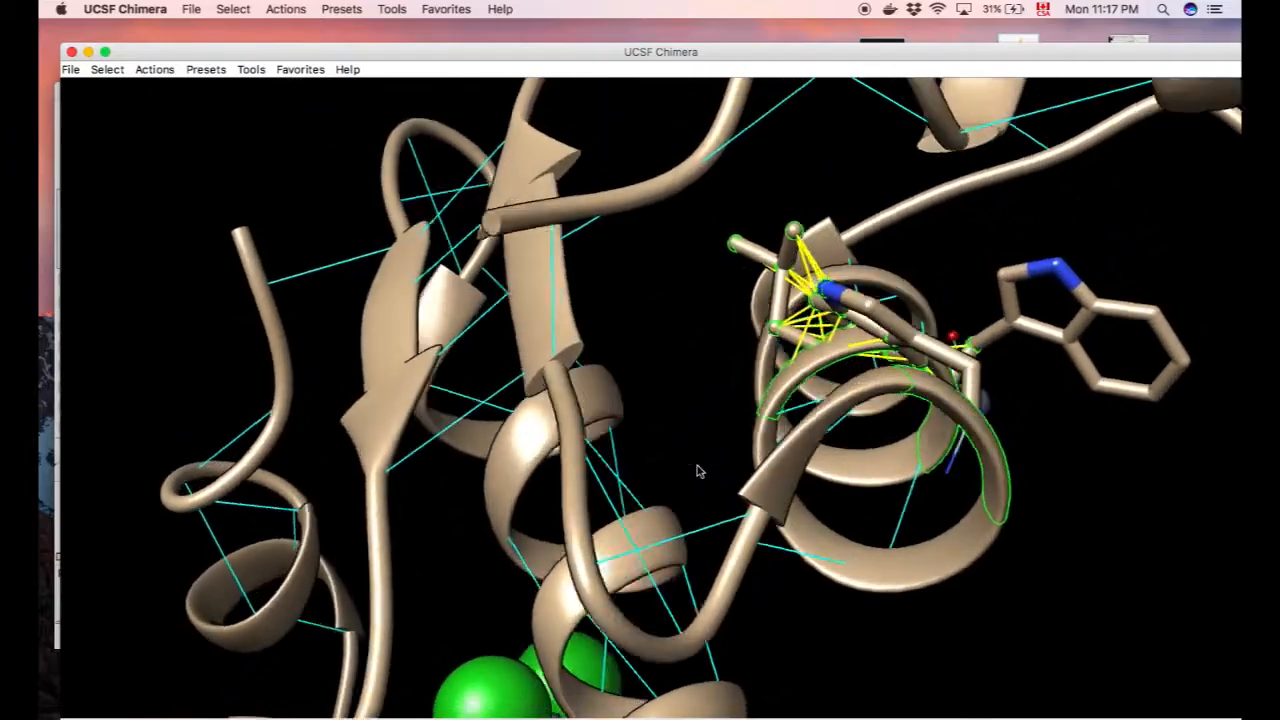
{"action": "left_click_drag", "start_coordinate": [700, 470], "coordinate": [690, 440]}
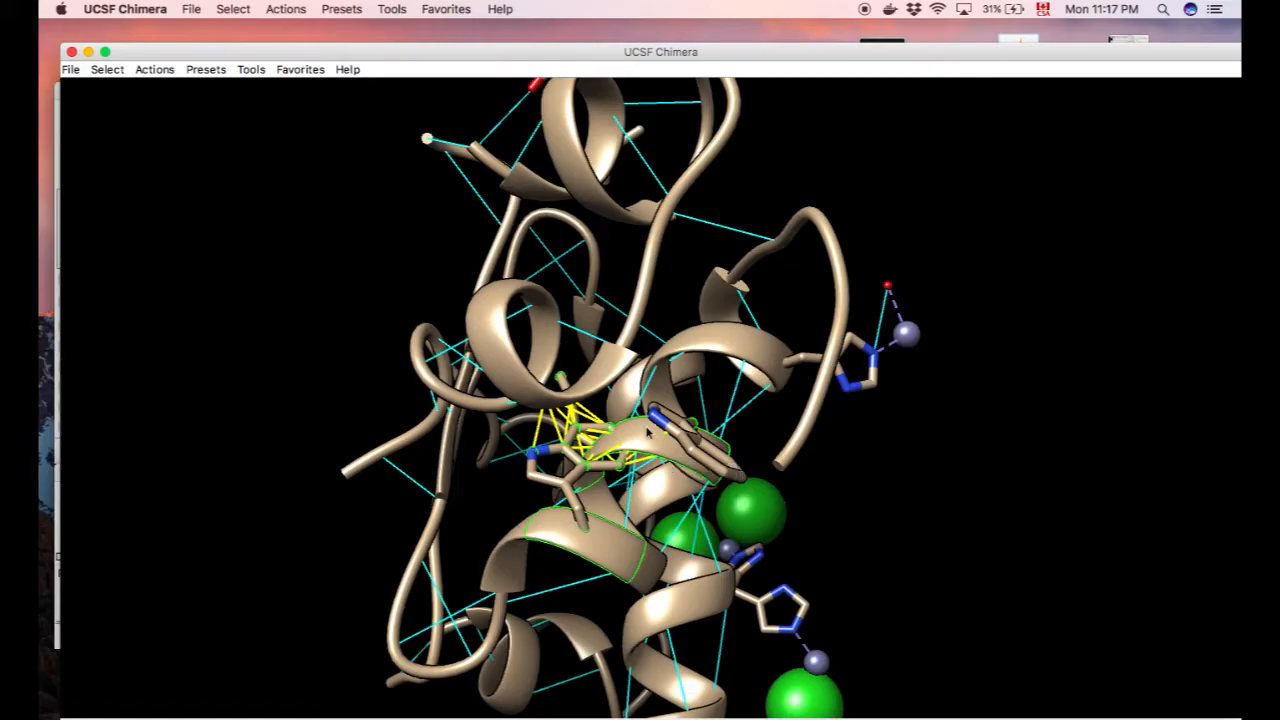
{"action": "mouse_move", "coordinate": [696, 552]}
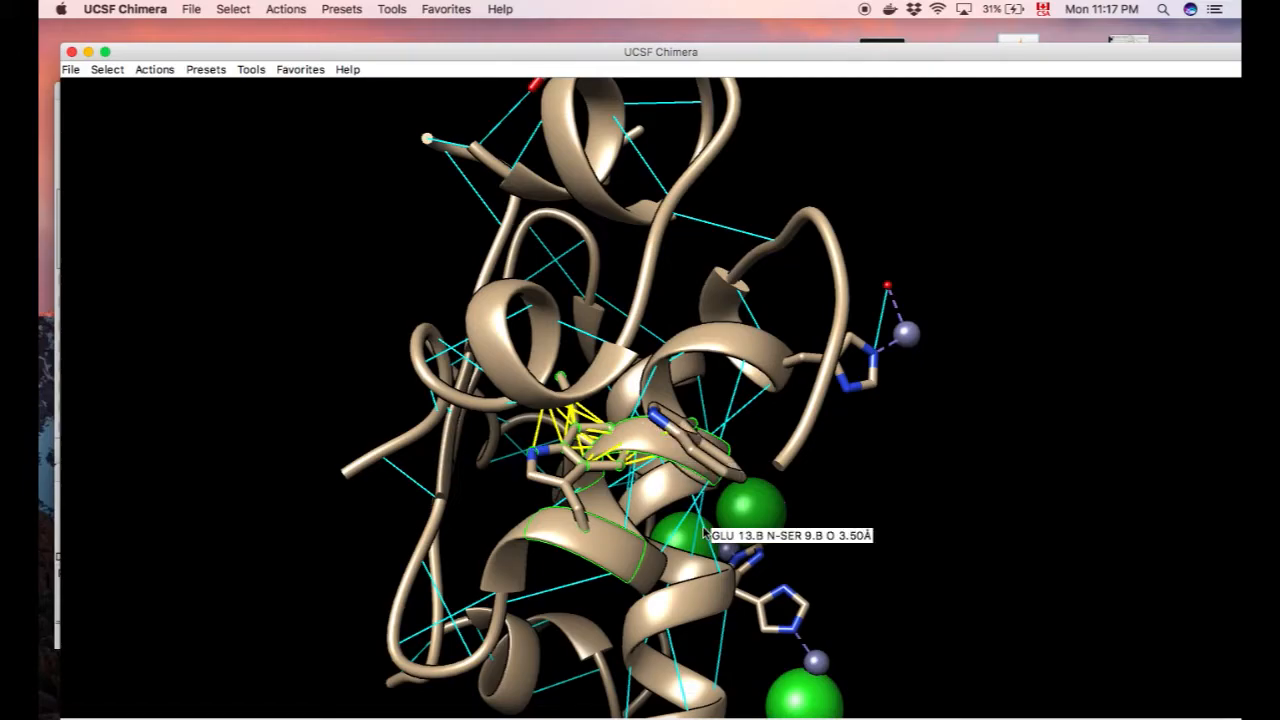
{"action": "mouse_move", "coordinate": [704, 400]}
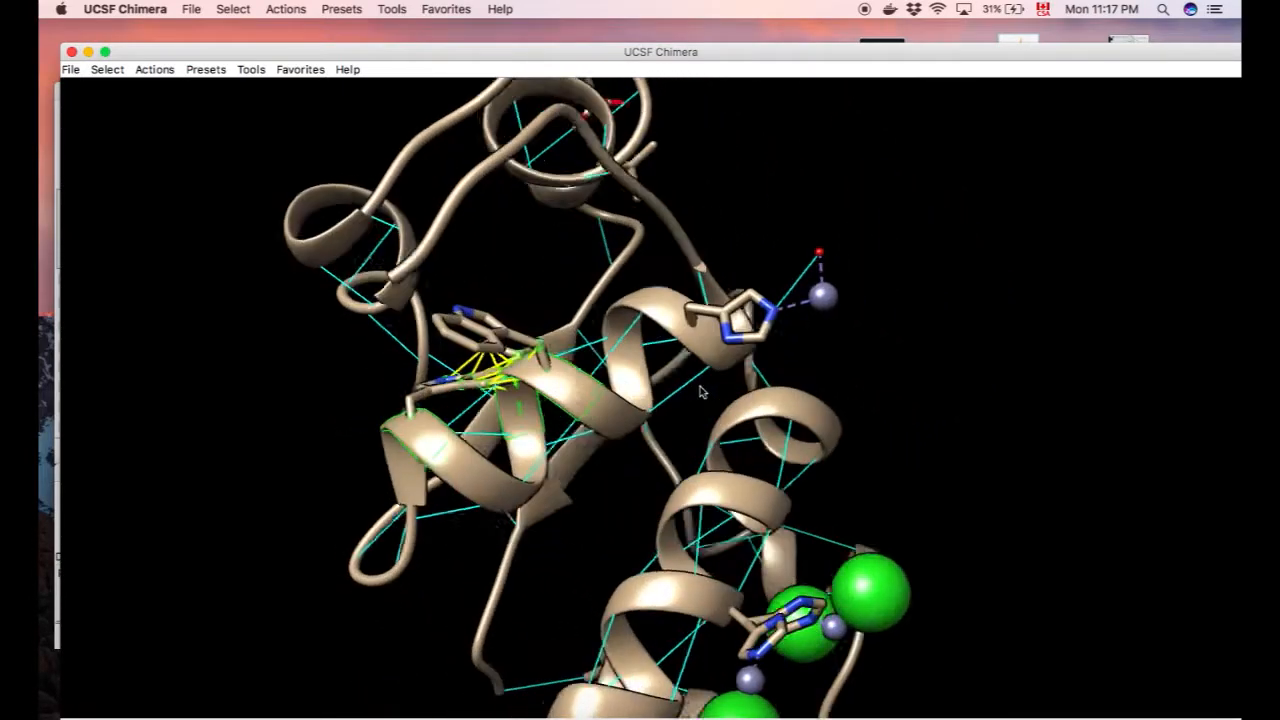
{"action": "left_click_drag", "start_coordinate": [700, 390], "coordinate": [670, 490]}
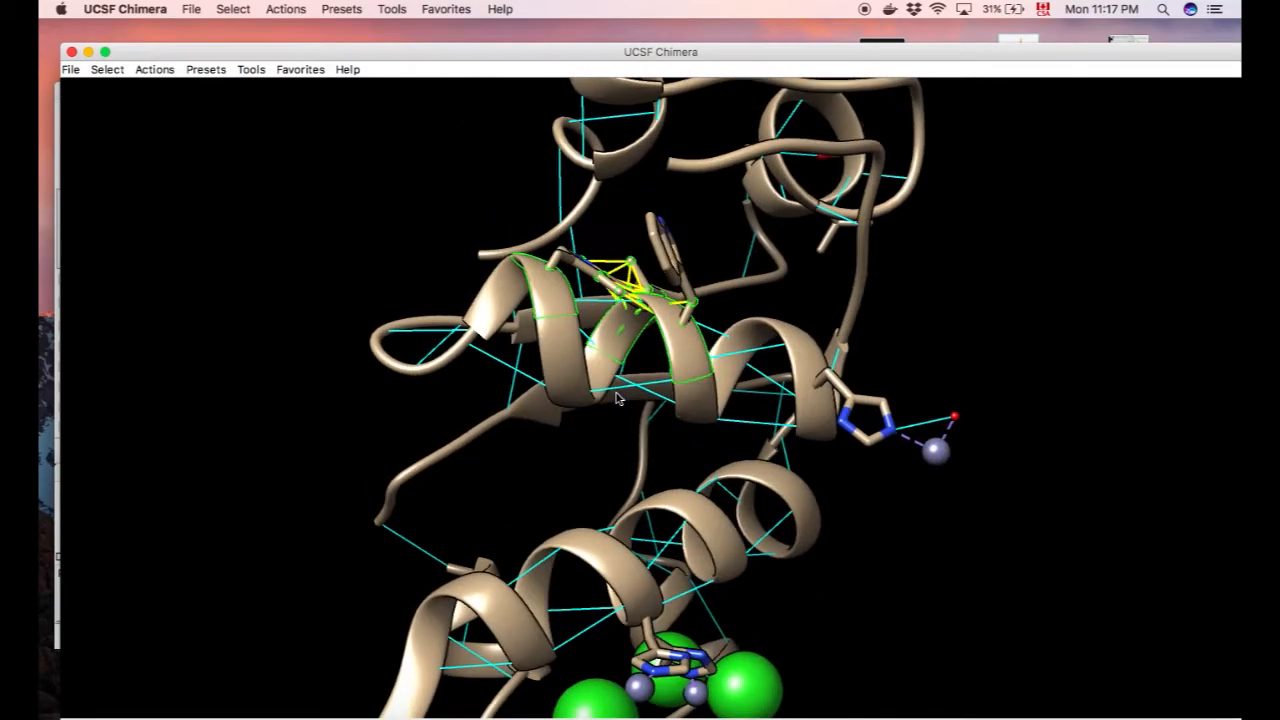
{"action": "left_click_drag", "start_coordinate": [616, 398], "coordinate": [696, 344]}
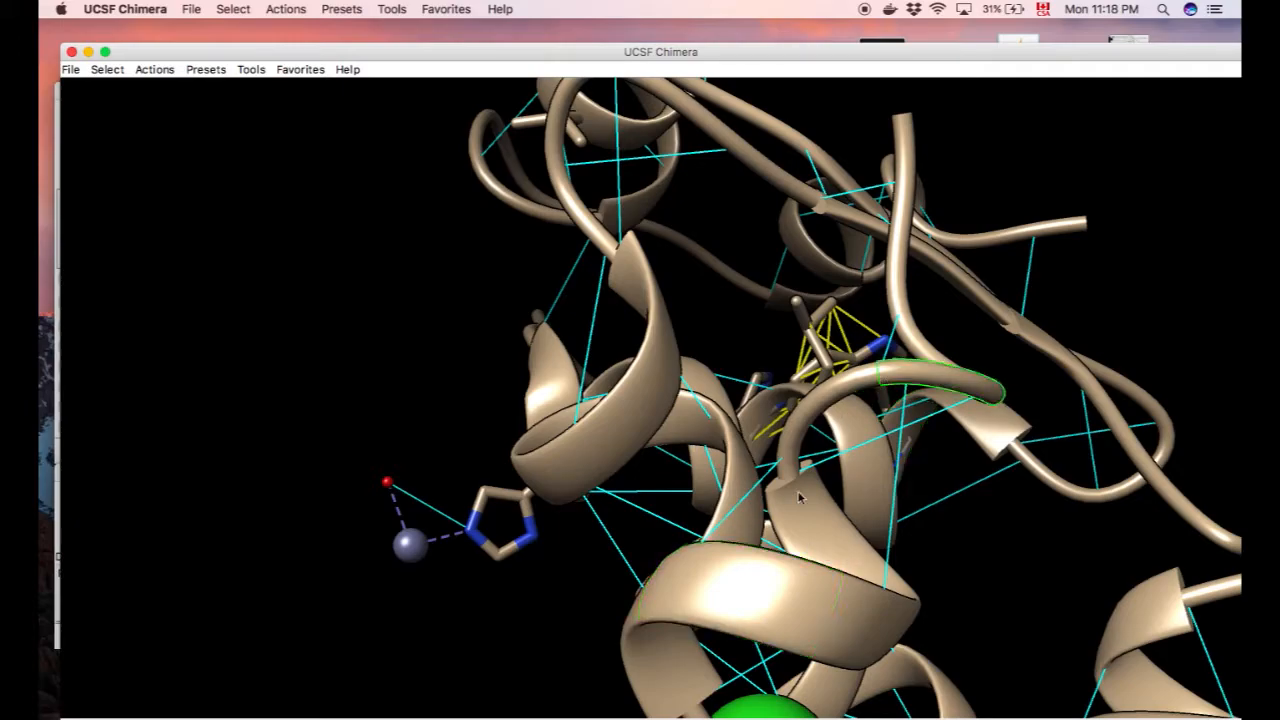
Show all atoms and bonds and zoom in toward the green ions and helix
{"action": "left_click_drag", "start_coordinate": [800, 500], "coordinate": [876, 616]}
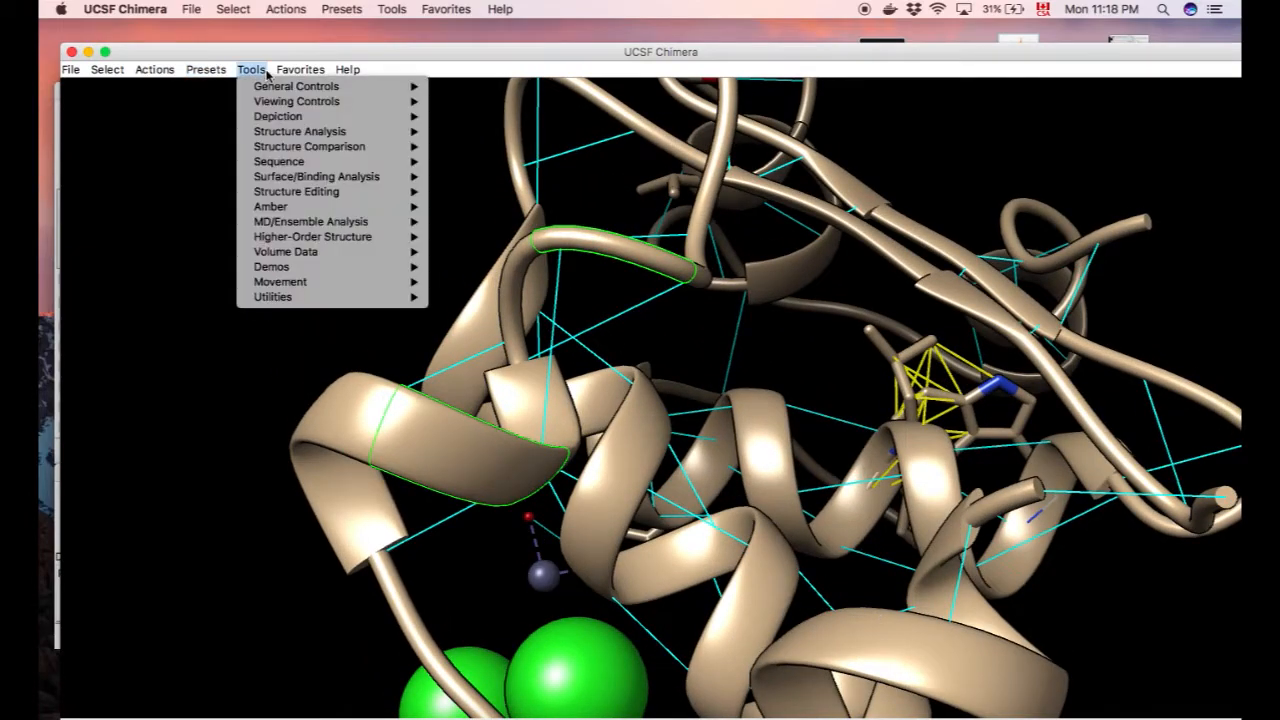
{"action": "left_click", "coordinate": [154, 68]}
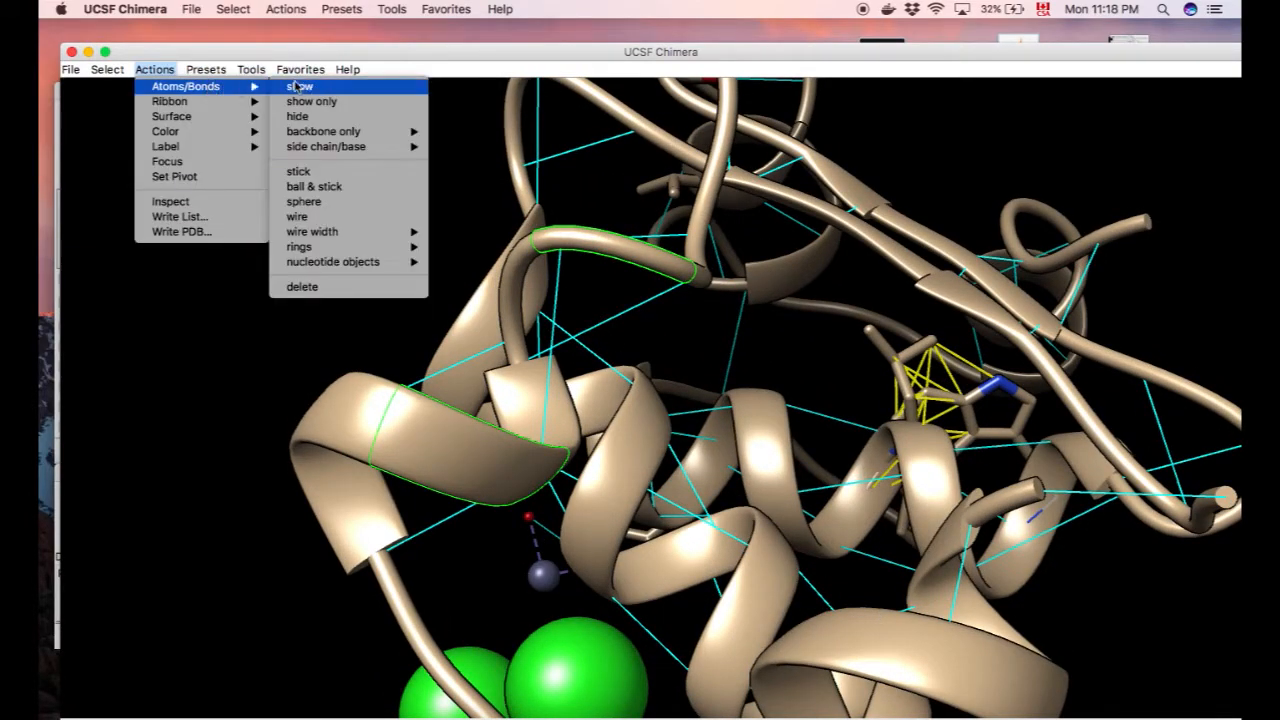
{"action": "left_click", "coordinate": [298, 86]}
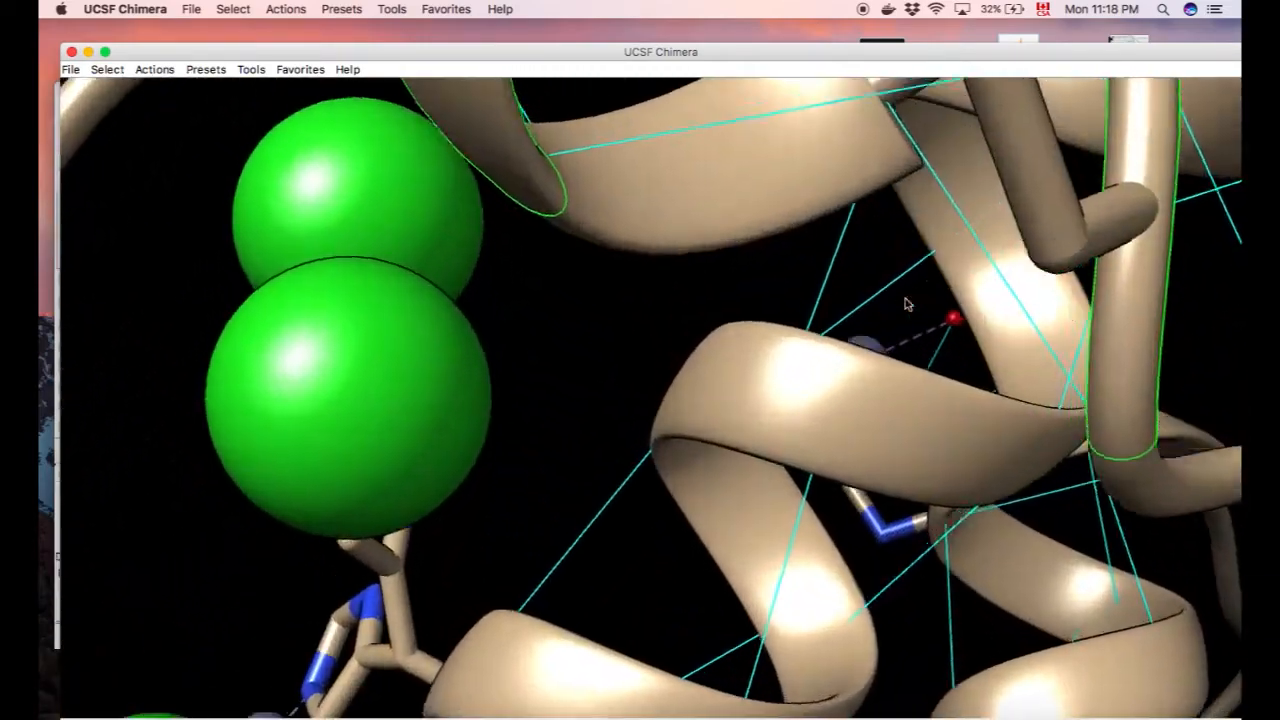
{"action": "left_click_drag", "start_coordinate": [904, 304], "coordinate": [664, 376]}
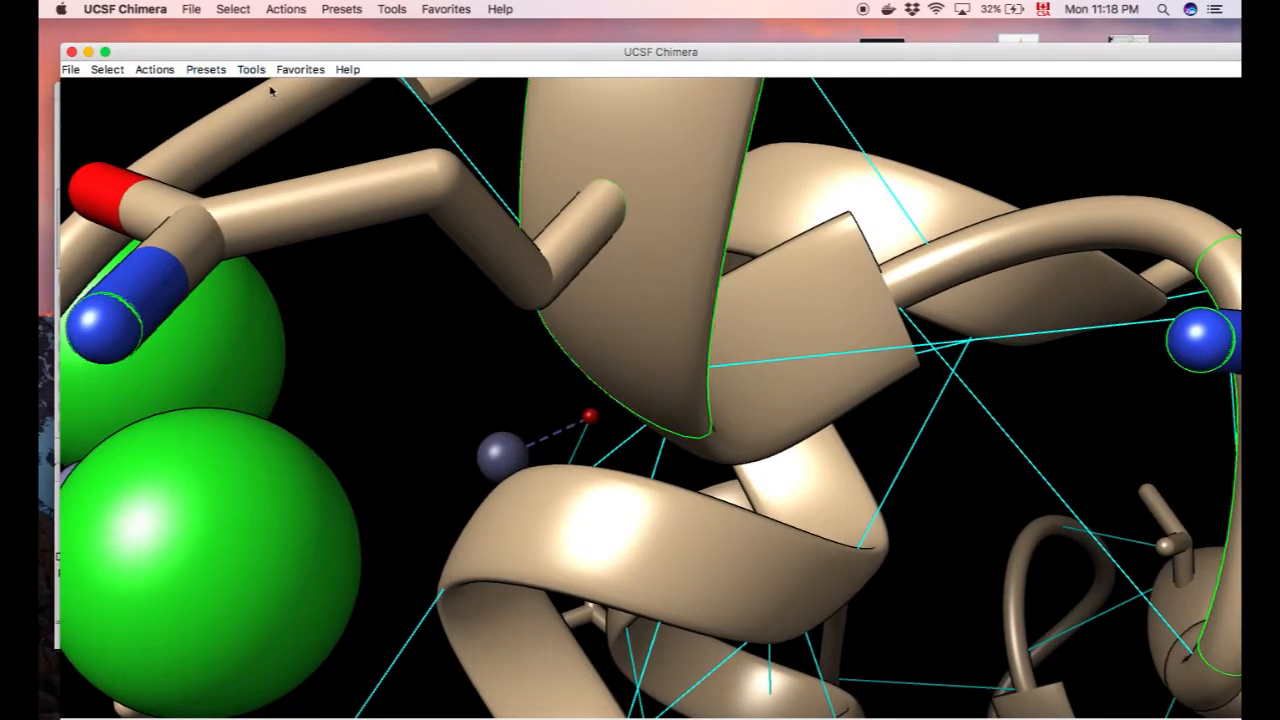
Measure the ~6.60 Å ASN 18 ND2–GLN 15 NE2 distance in yellow with its label hidden
{"action": "left_click", "coordinate": [250, 68]}
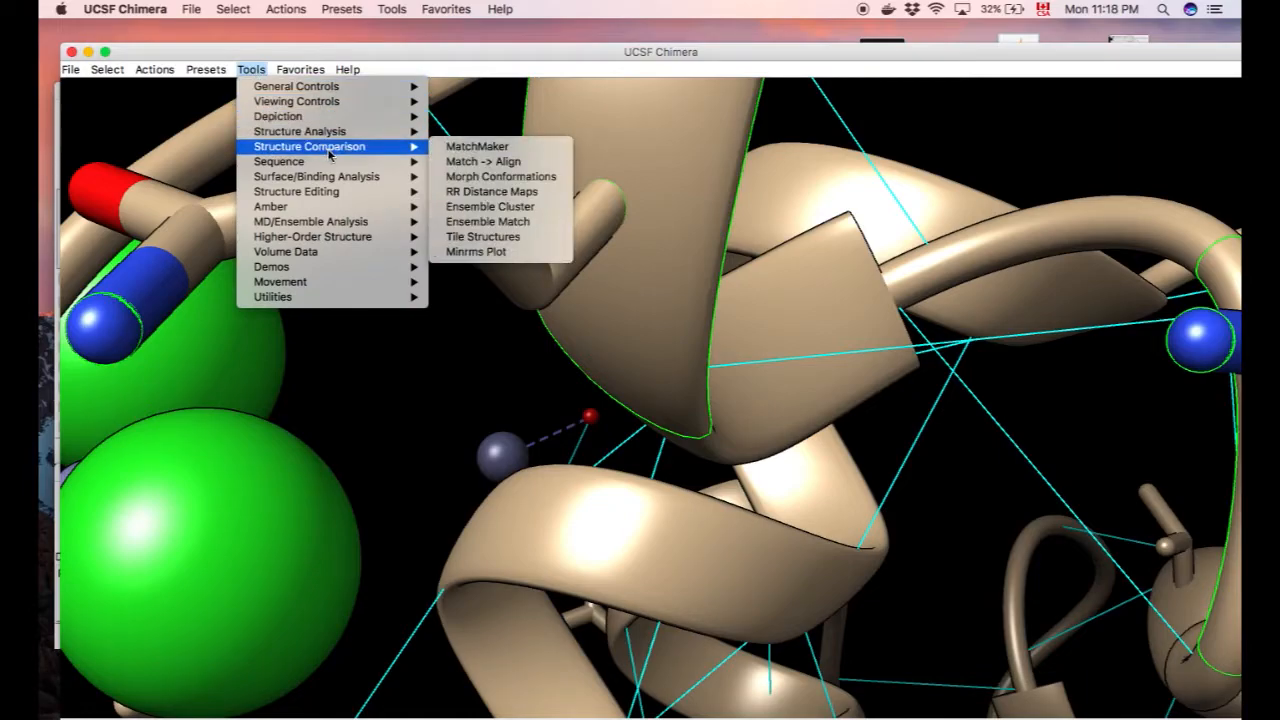
{"action": "mouse_move", "coordinate": [300, 132]}
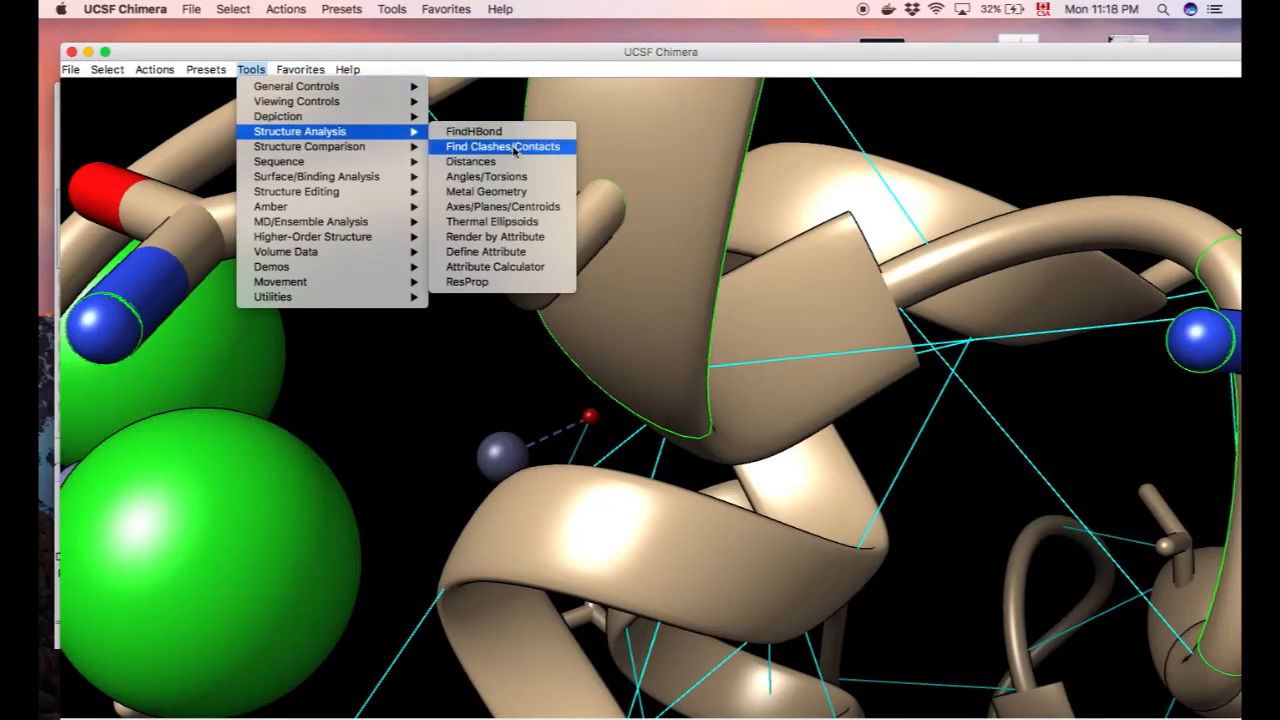
{"action": "left_click", "coordinate": [470, 160]}
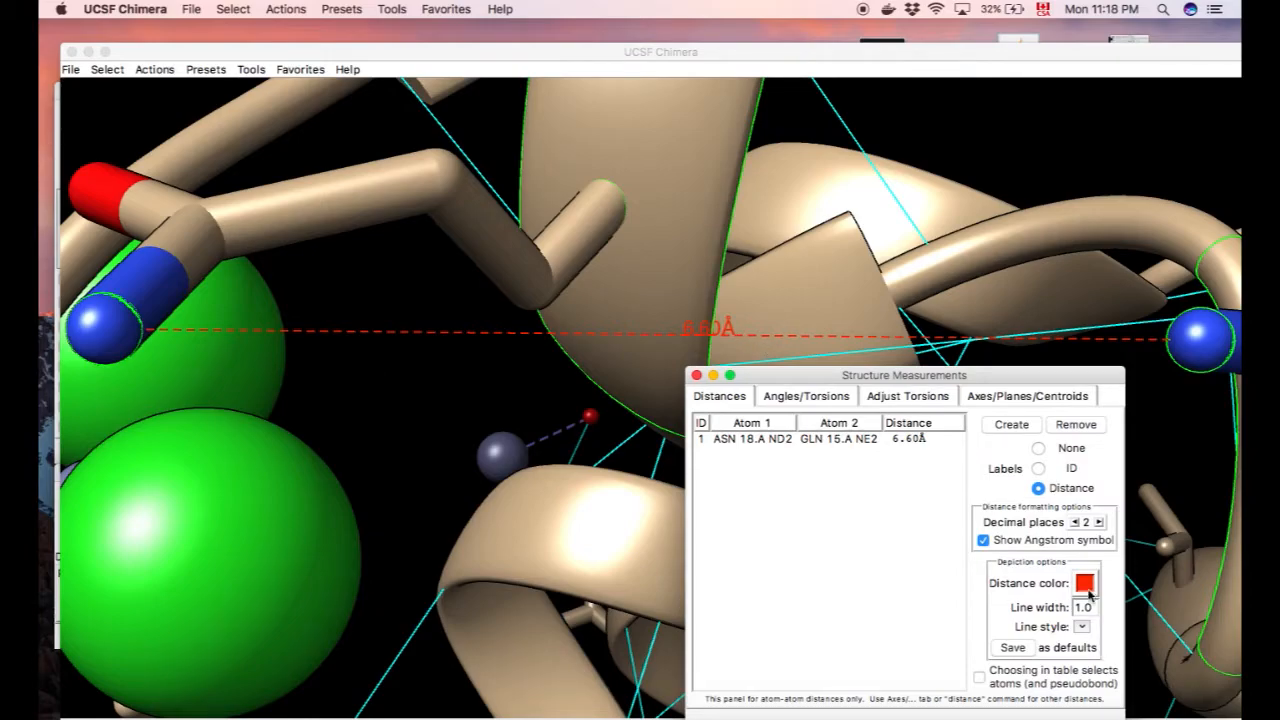
{"action": "left_click", "coordinate": [1092, 584]}
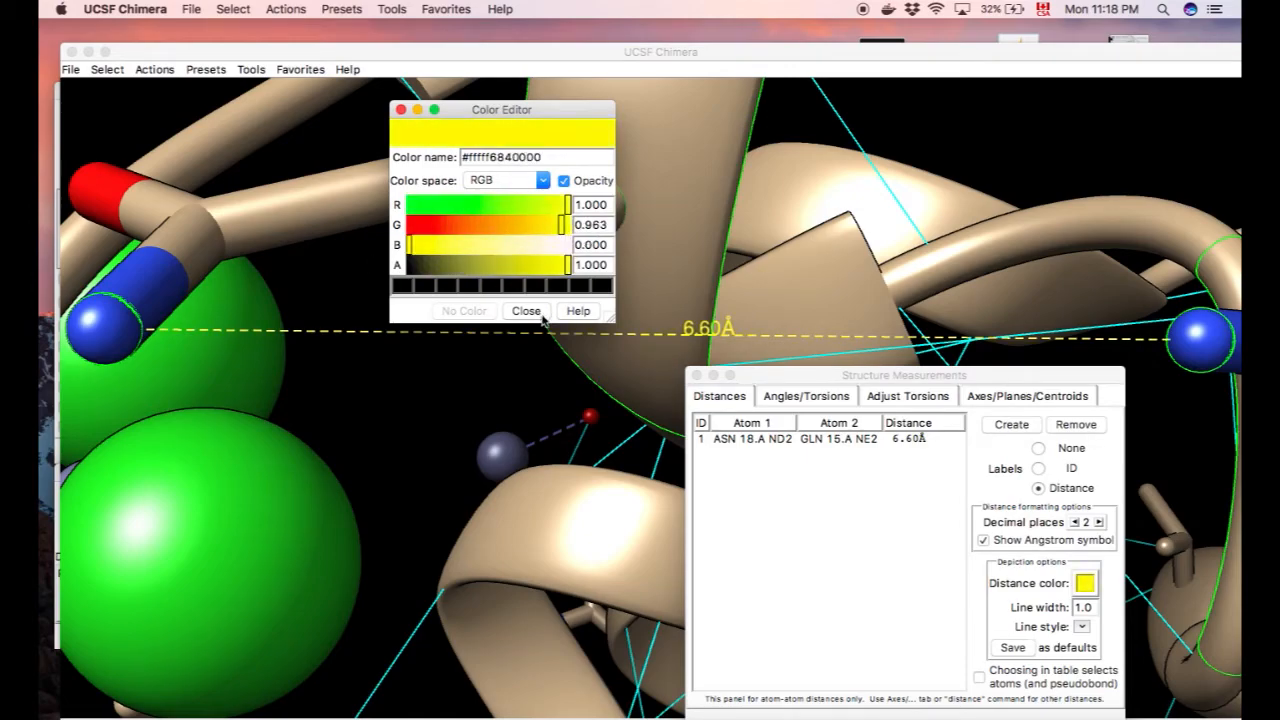
{"action": "left_click", "coordinate": [526, 310]}
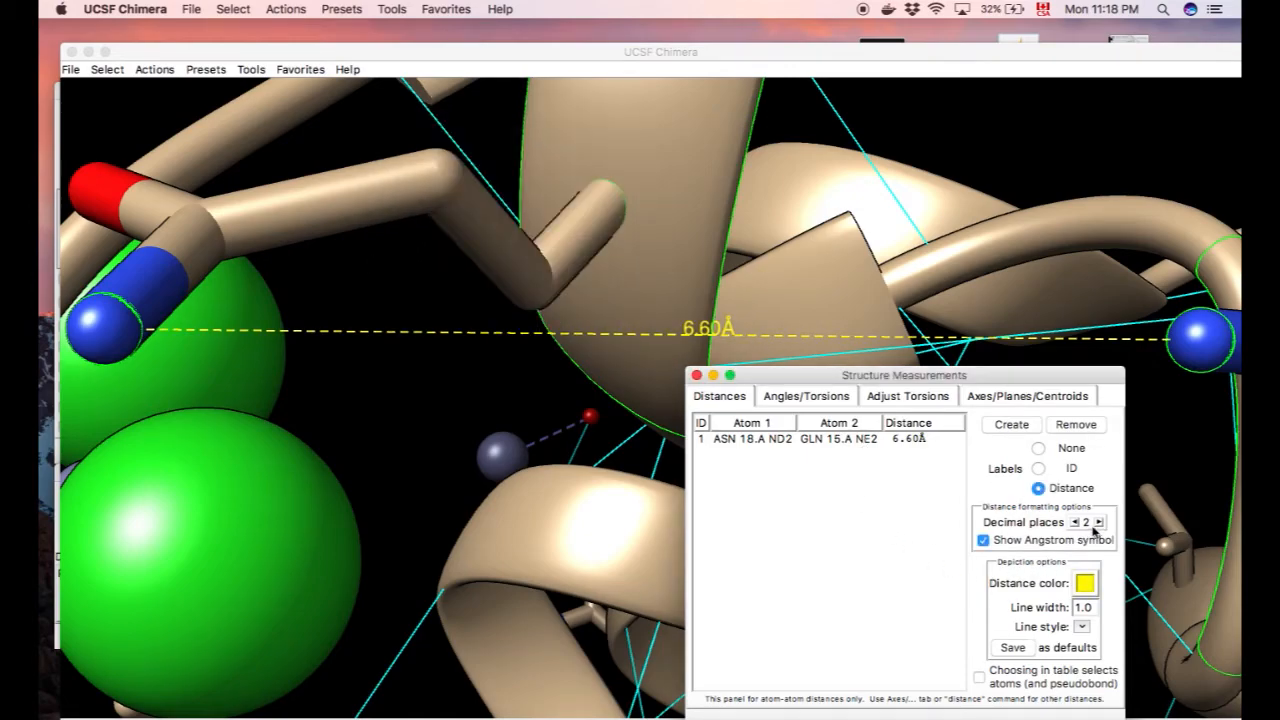
{"action": "left_click", "coordinate": [1096, 520]}
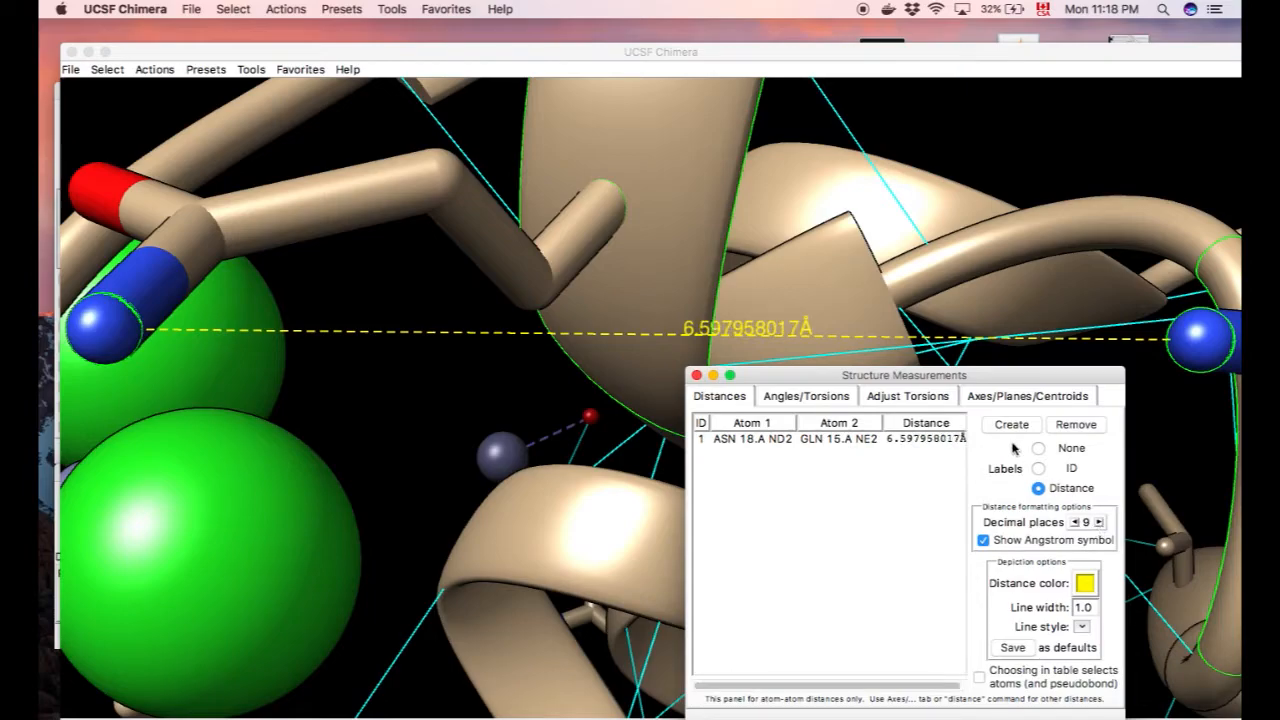
{"action": "left_click", "coordinate": [1036, 448]}
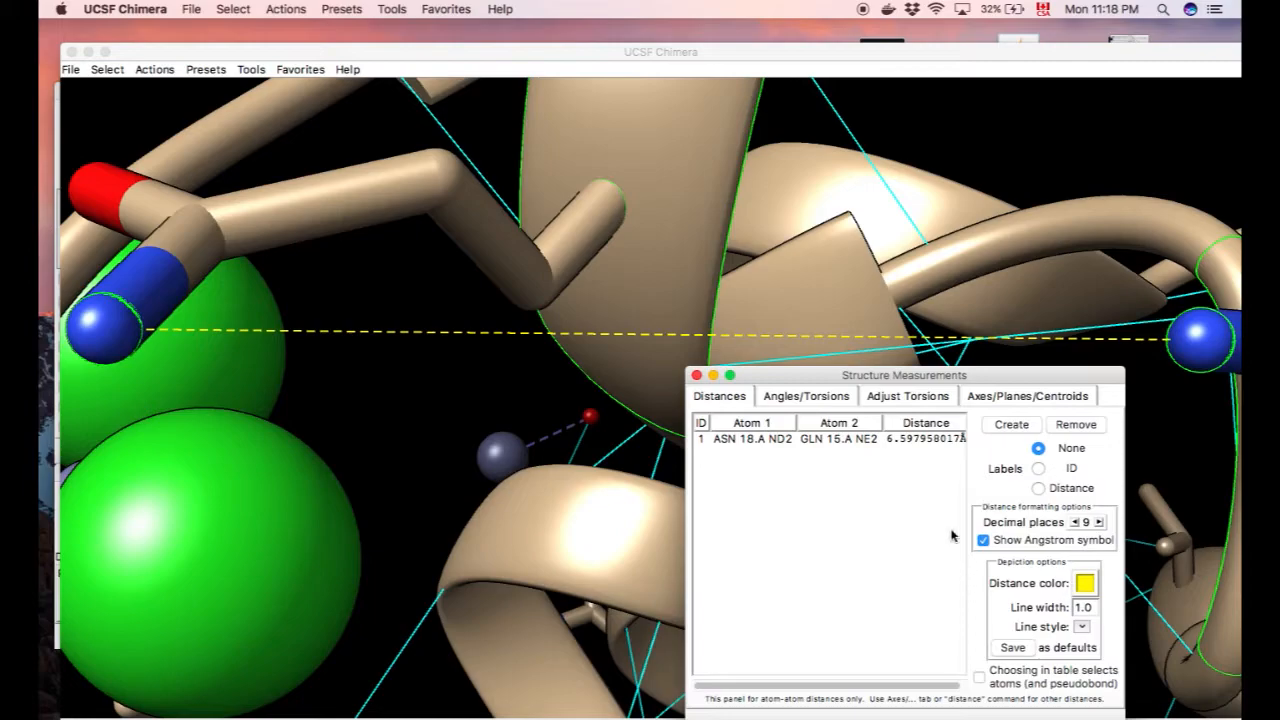
{"action": "left_click", "coordinate": [1064, 396]}
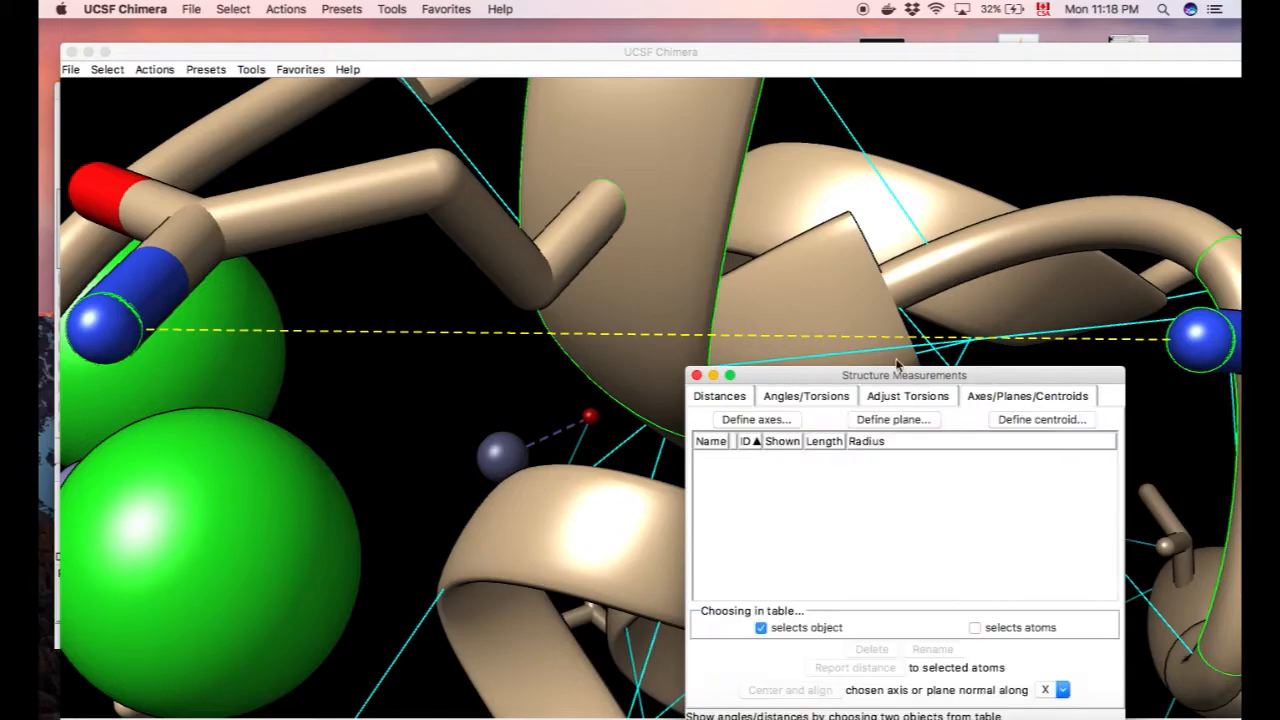
{"action": "mouse_move", "coordinate": [510, 404]}
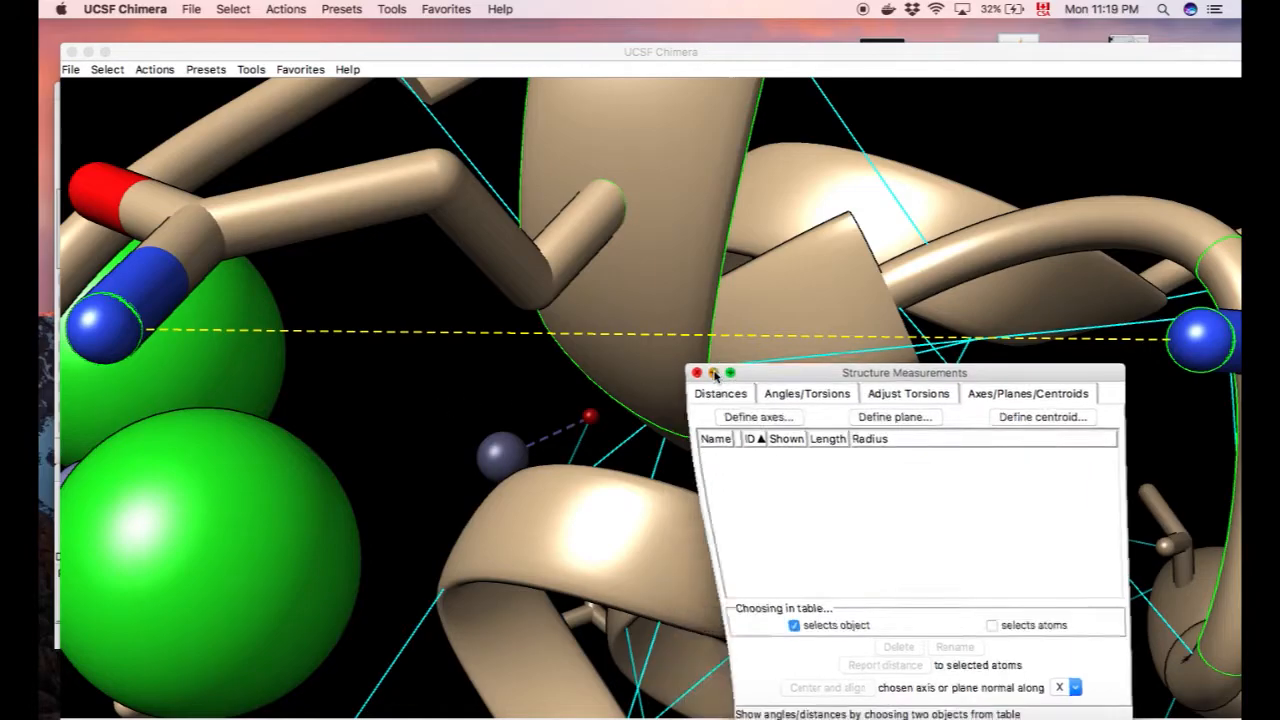
Close the measurements panel and rotate the view toward the histidine rings near the green ions
{"action": "left_click", "coordinate": [712, 372]}
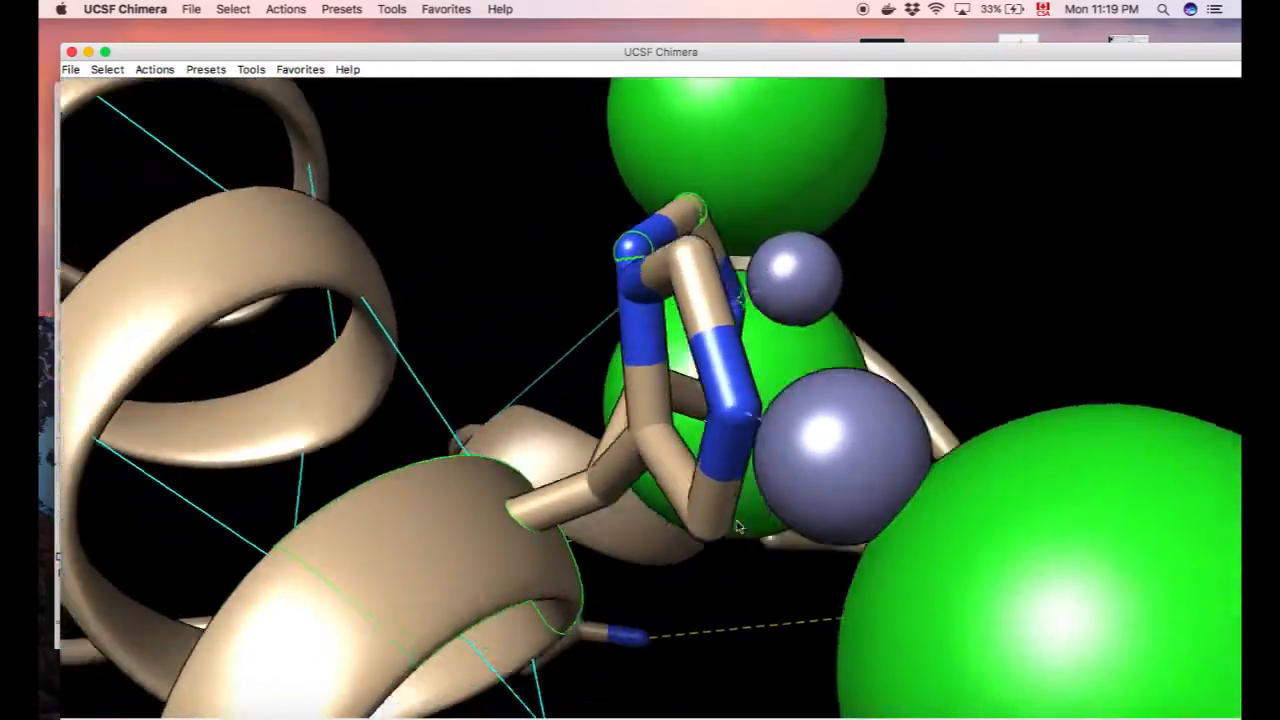
{"action": "left_click_drag", "start_coordinate": [740, 524], "coordinate": [724, 572]}
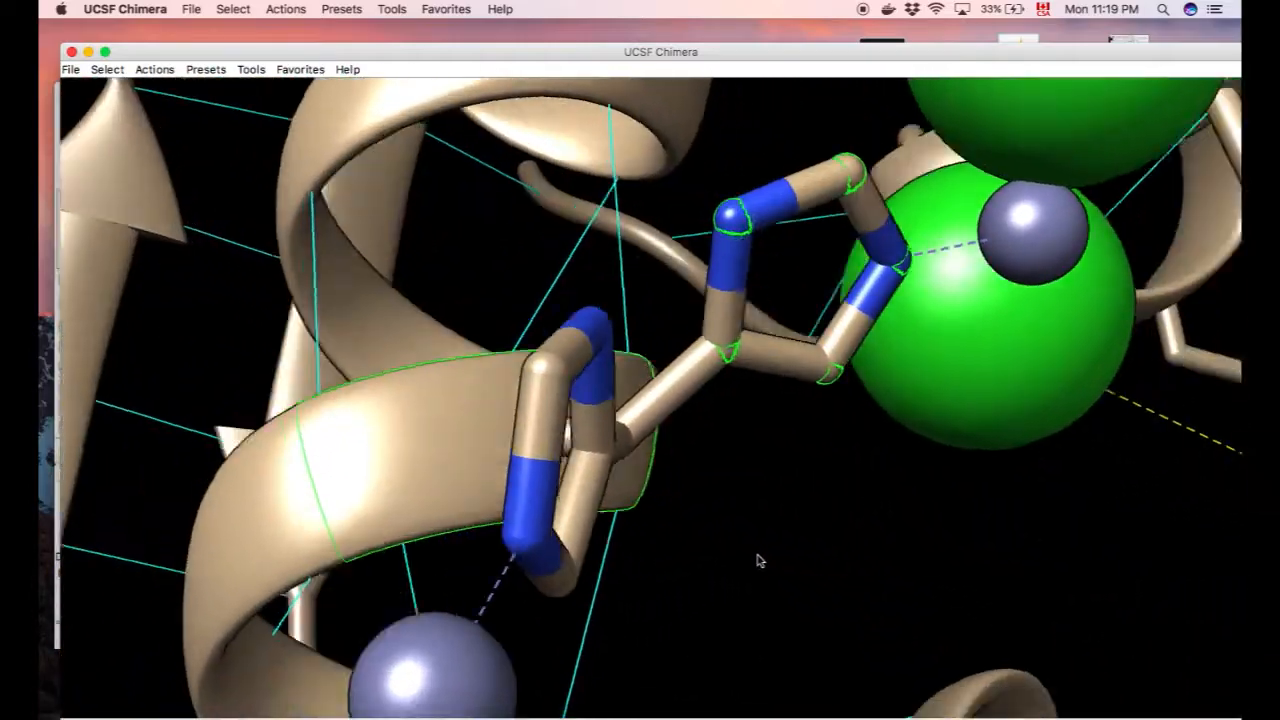
{"action": "left_click_drag", "start_coordinate": [760, 560], "coordinate": [850, 360]}
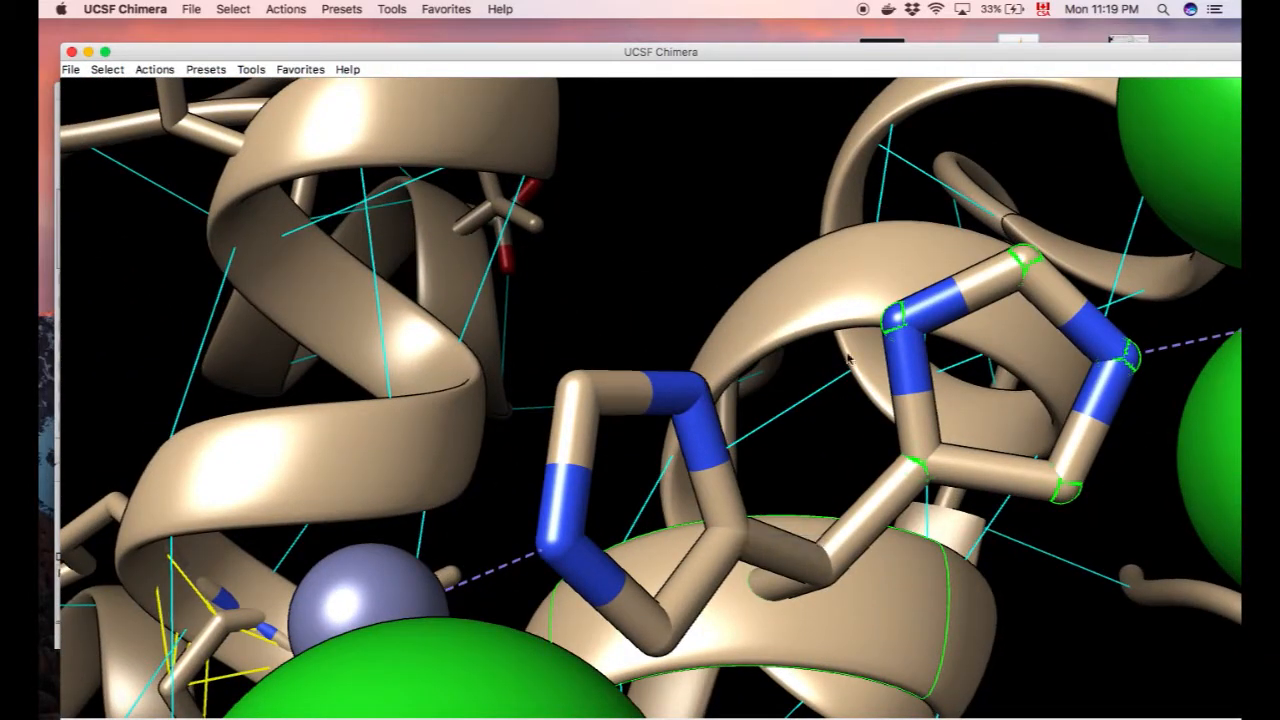
Define a filled plane through the selected five-membered ring atoms via Axes/Planes/Centroids
{"action": "left_click", "coordinate": [250, 68]}
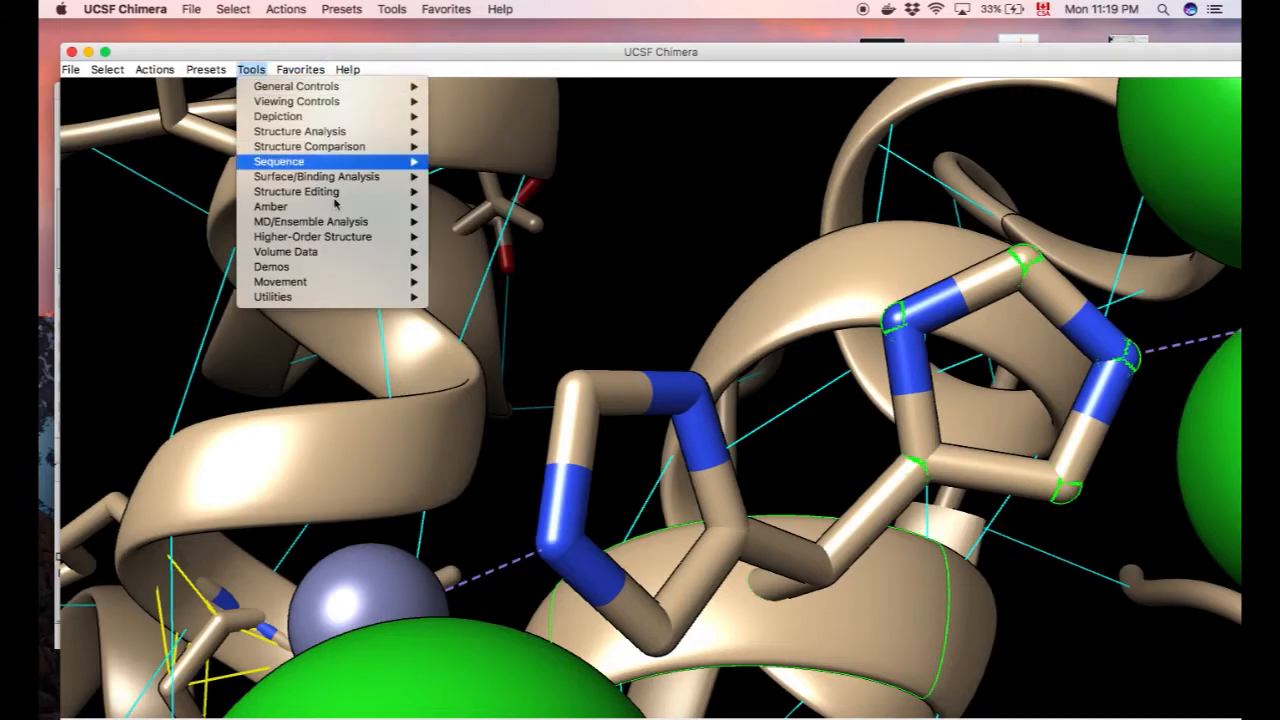
{"action": "mouse_move", "coordinate": [308, 146]}
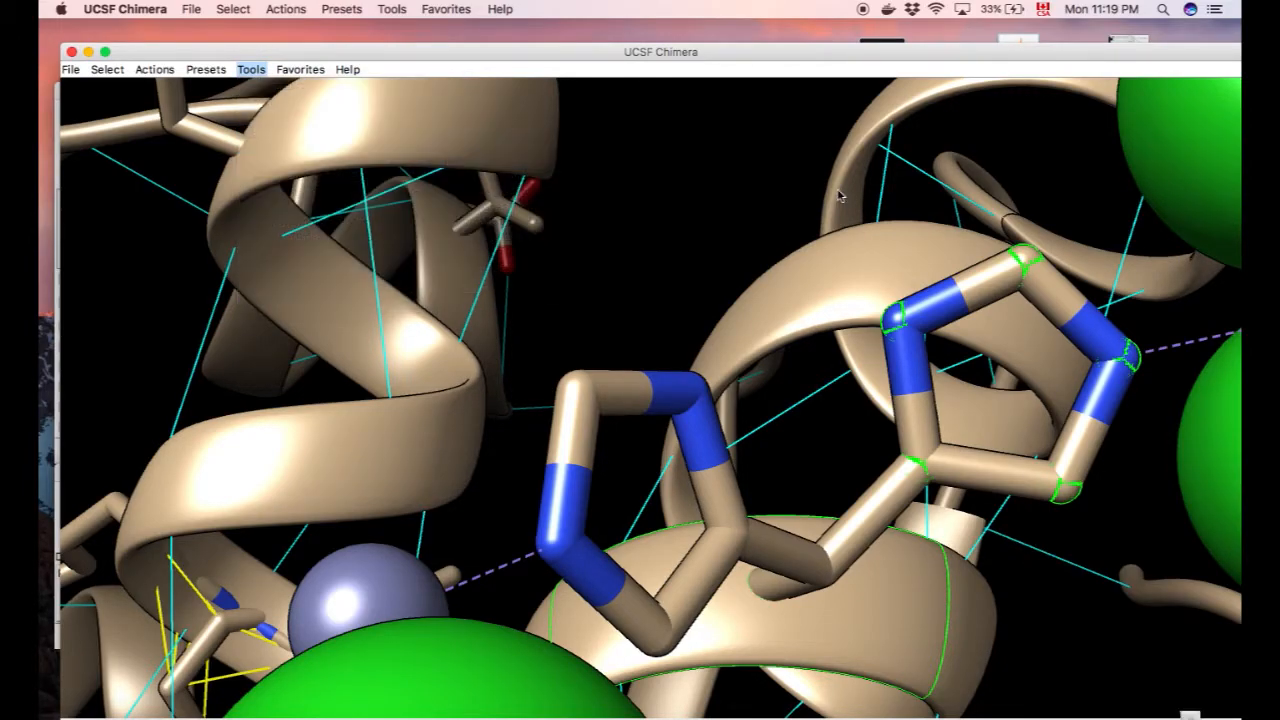
{"action": "left_click", "coordinate": [892, 420]}
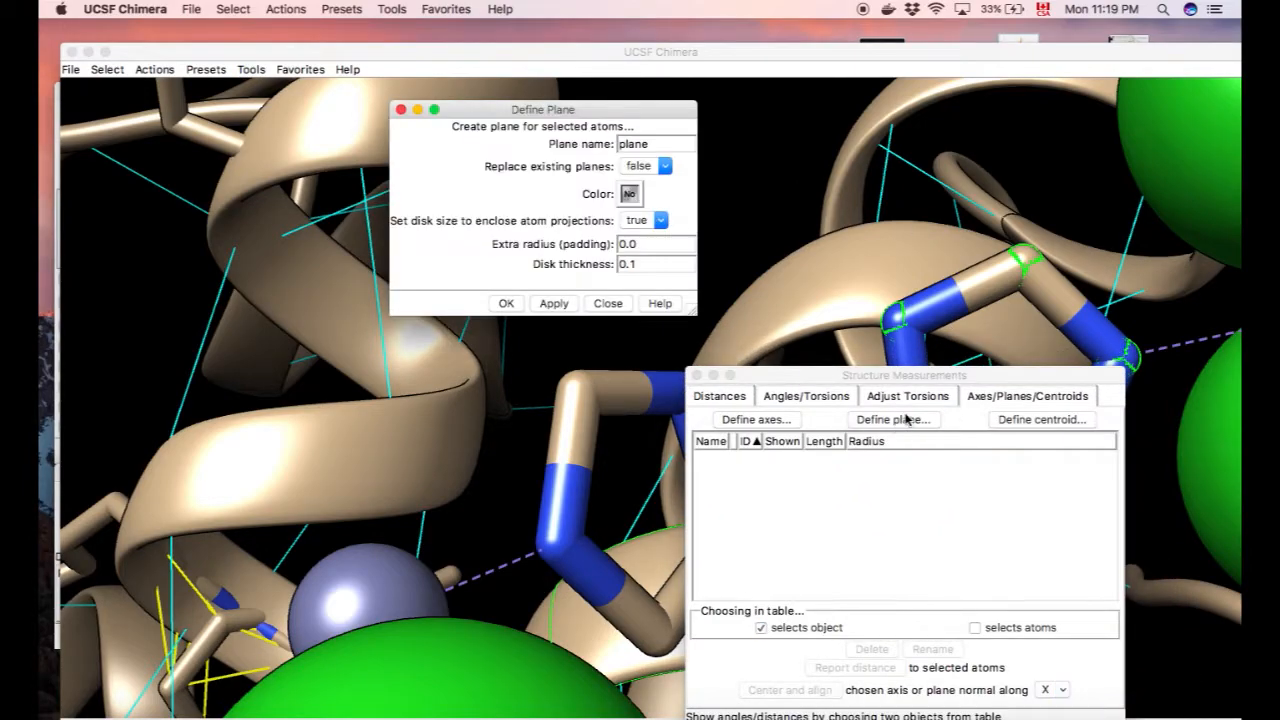
{"action": "left_click", "coordinate": [552, 304]}
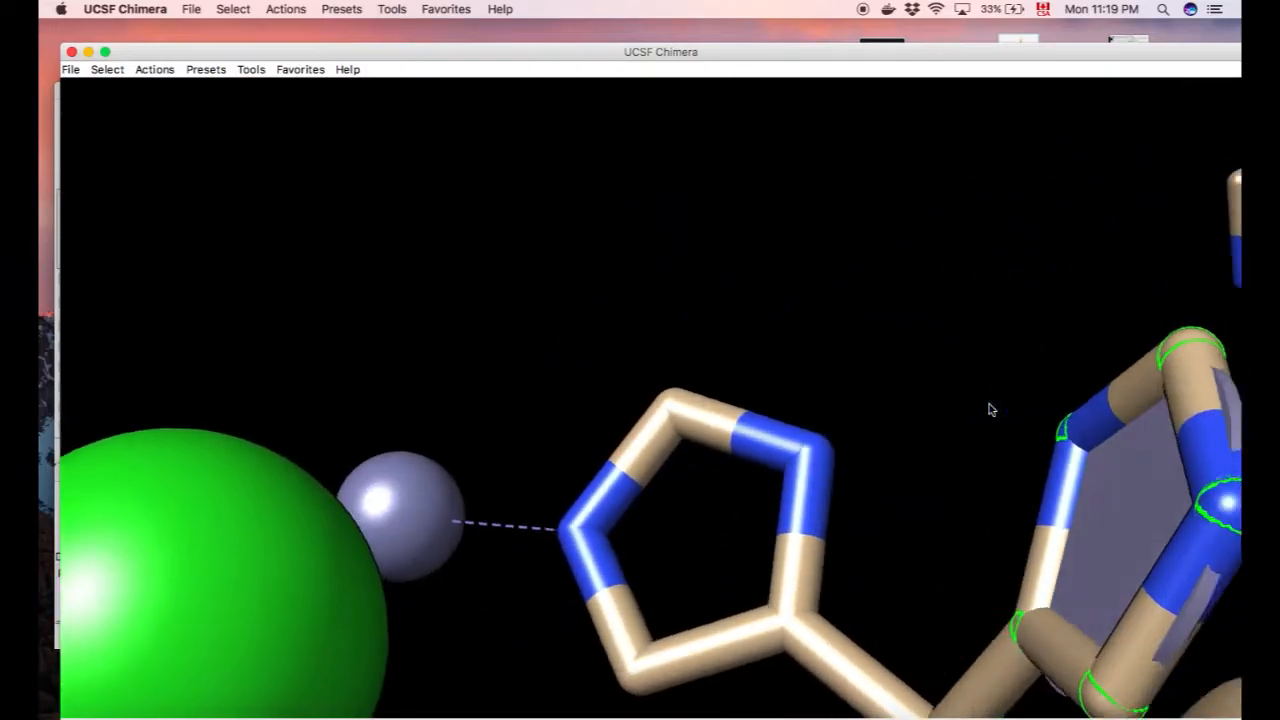
{"action": "left_click_drag", "start_coordinate": [990, 410], "coordinate": [1000, 420]}
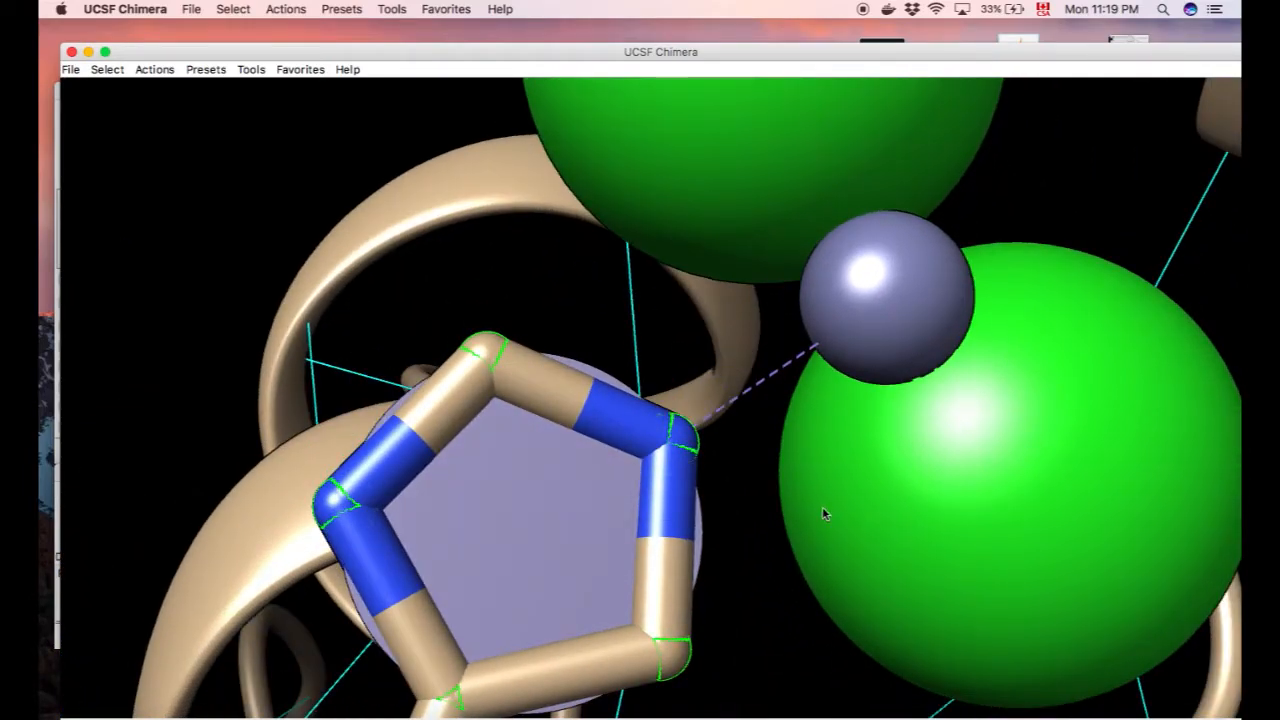
Define a red centroid at the centre of the five-membered ring
{"action": "left_click", "coordinate": [252, 68]}
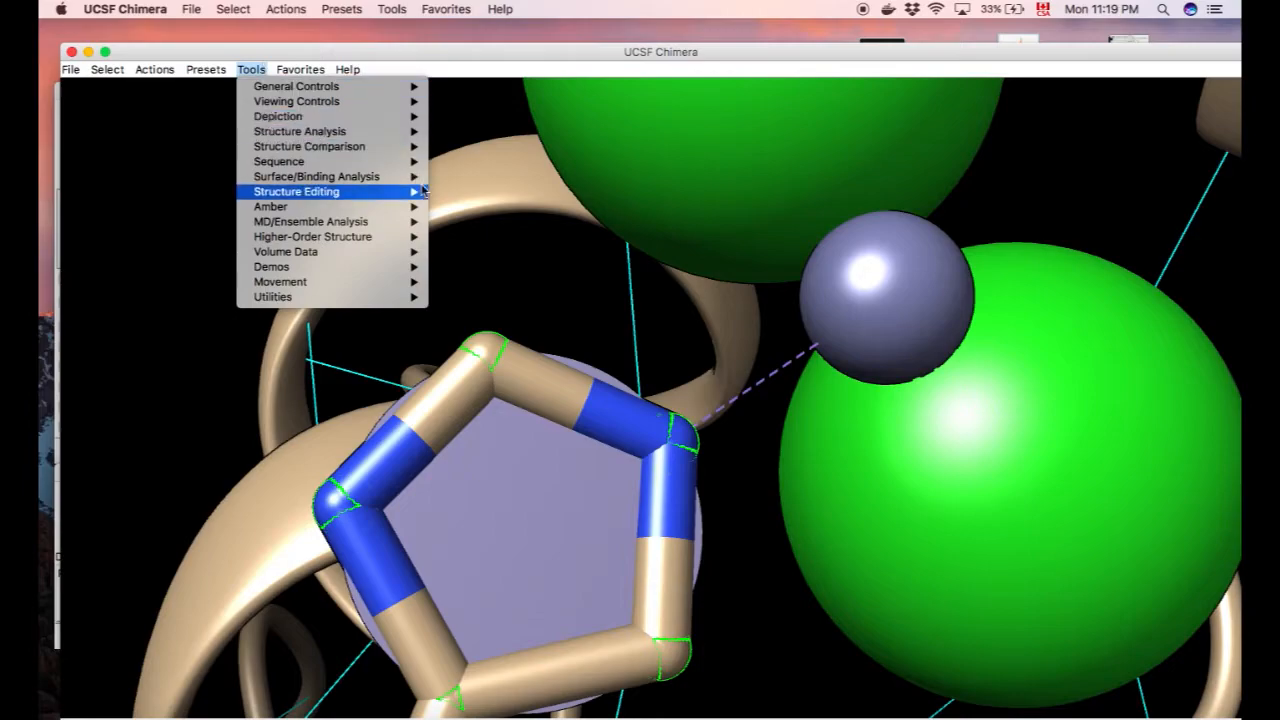
{"action": "mouse_move", "coordinate": [308, 146]}
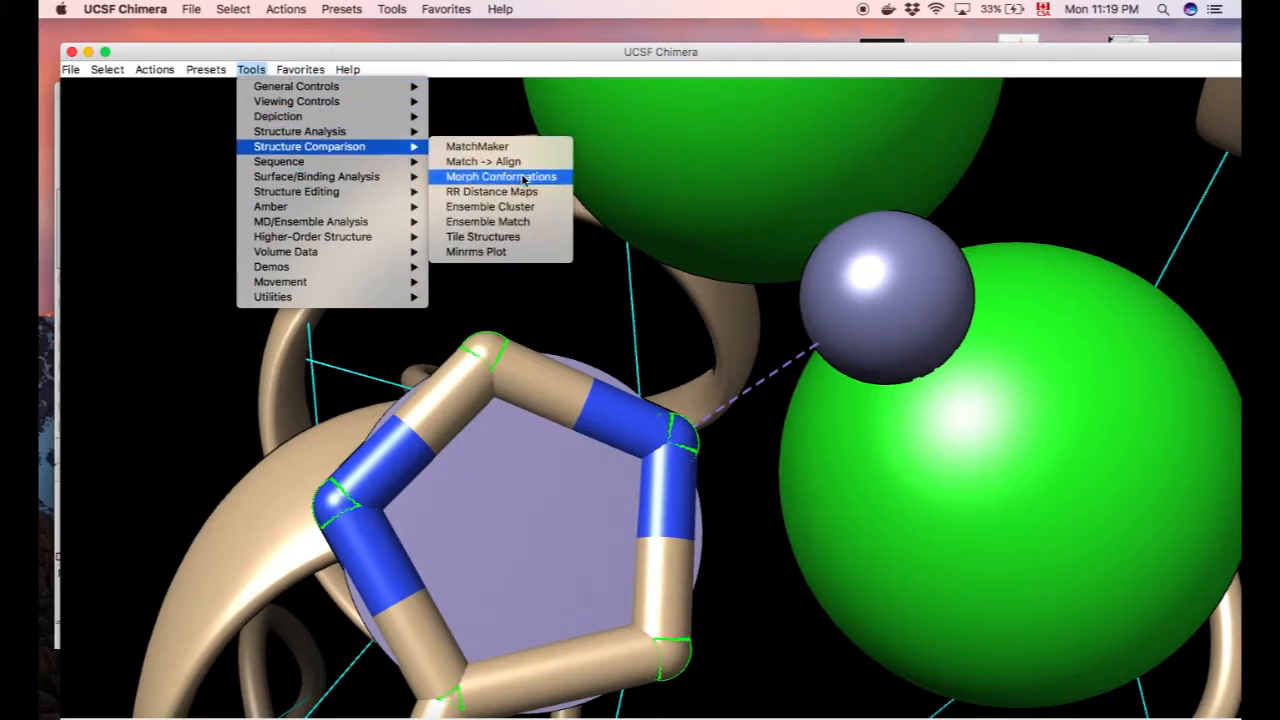
{"action": "mouse_move", "coordinate": [300, 132]}
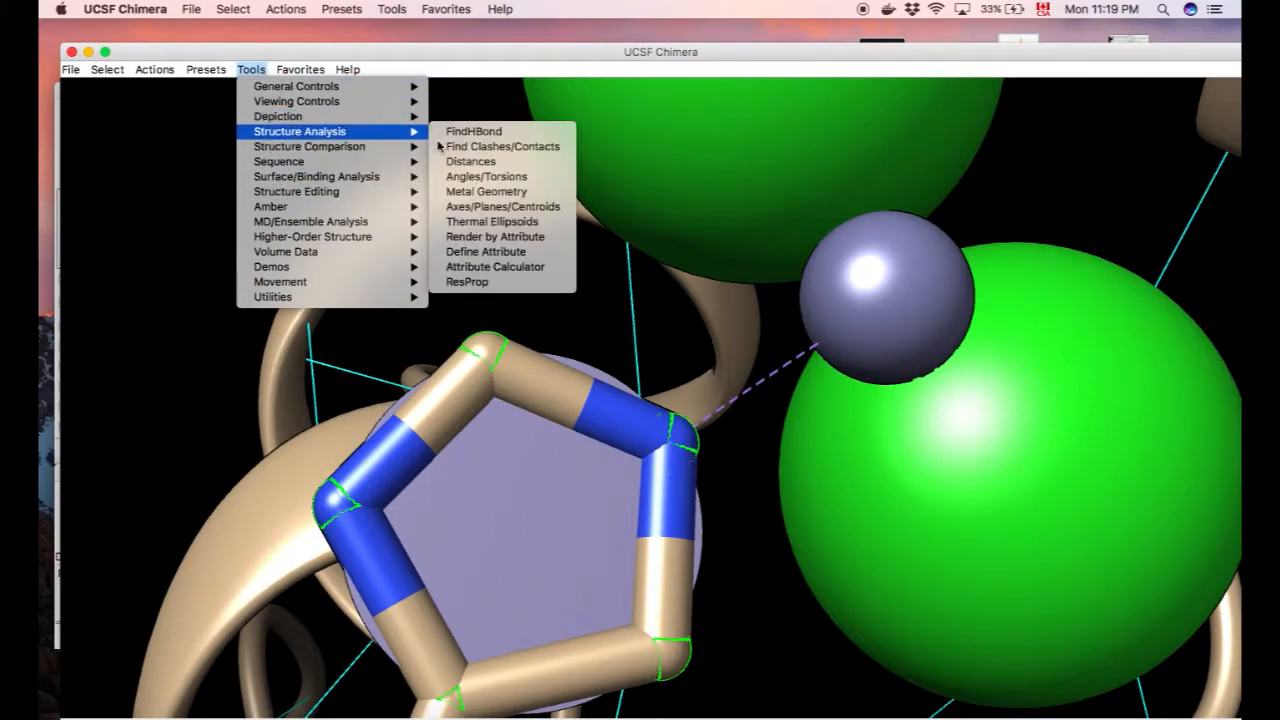
{"action": "mouse_move", "coordinate": [504, 162]}
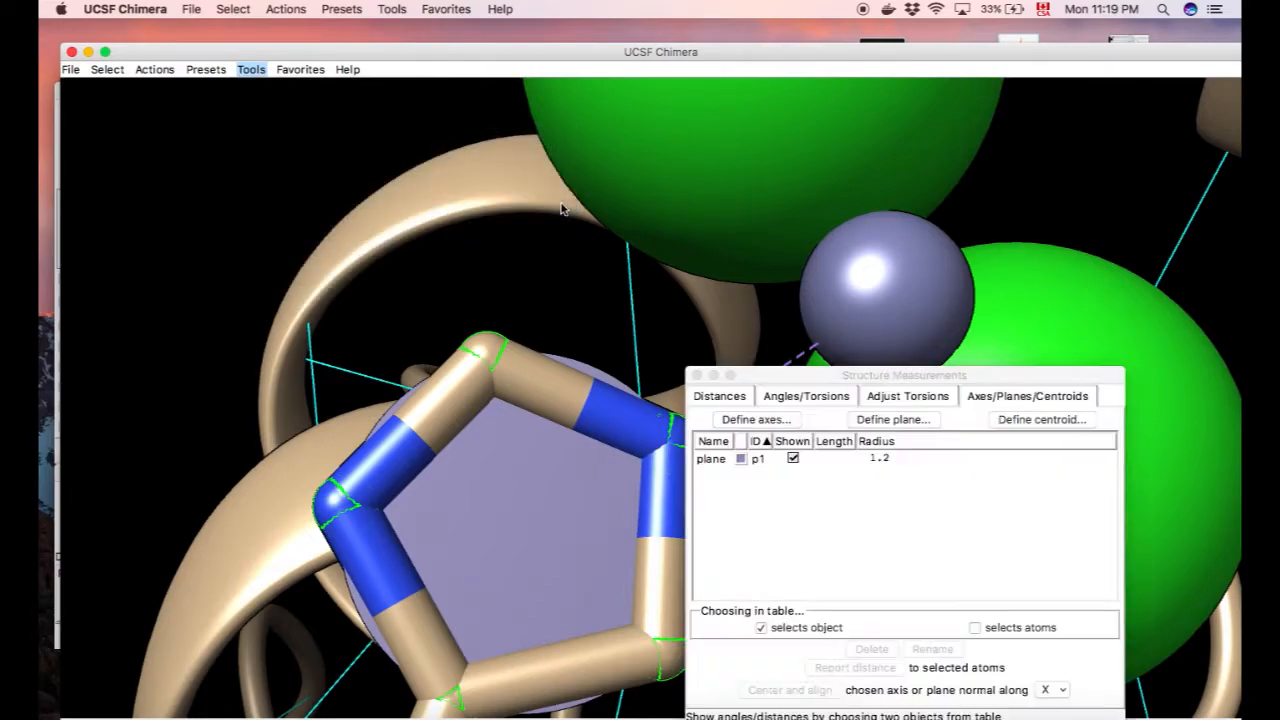
{"action": "left_click", "coordinate": [1040, 420]}
{"action": "type", "text": "0.2"}
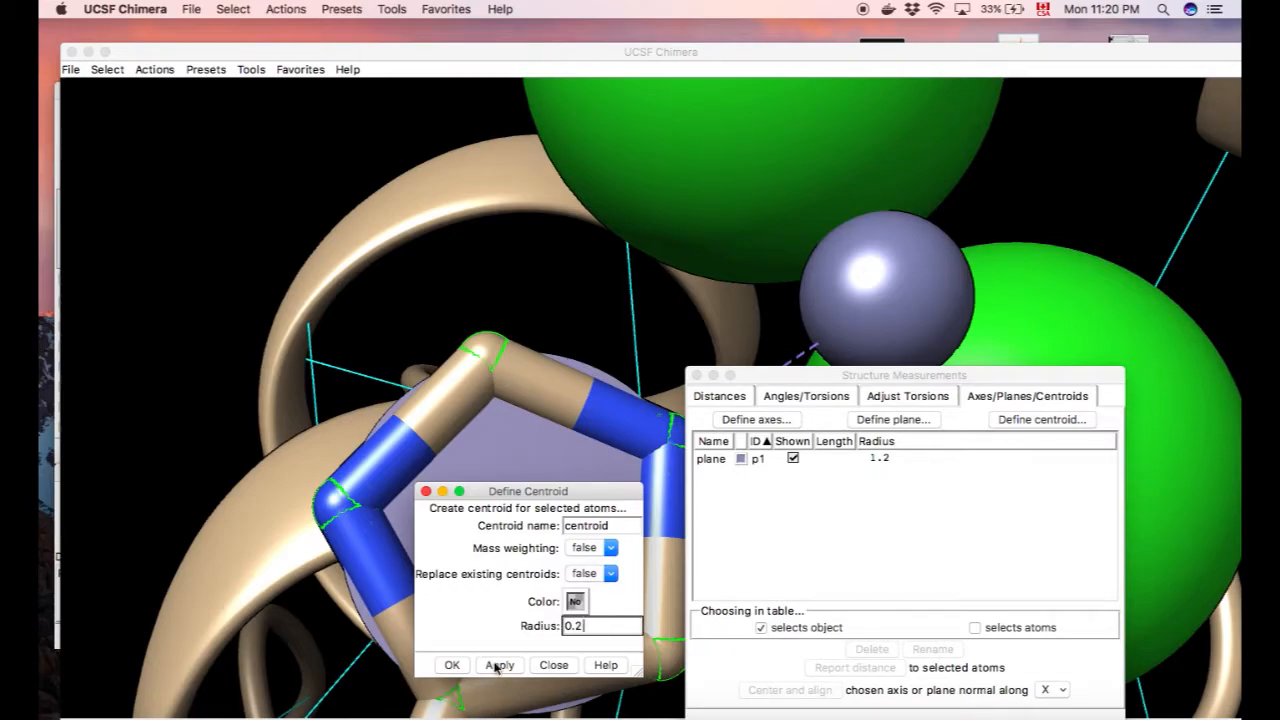
{"action": "left_click", "coordinate": [576, 600]}
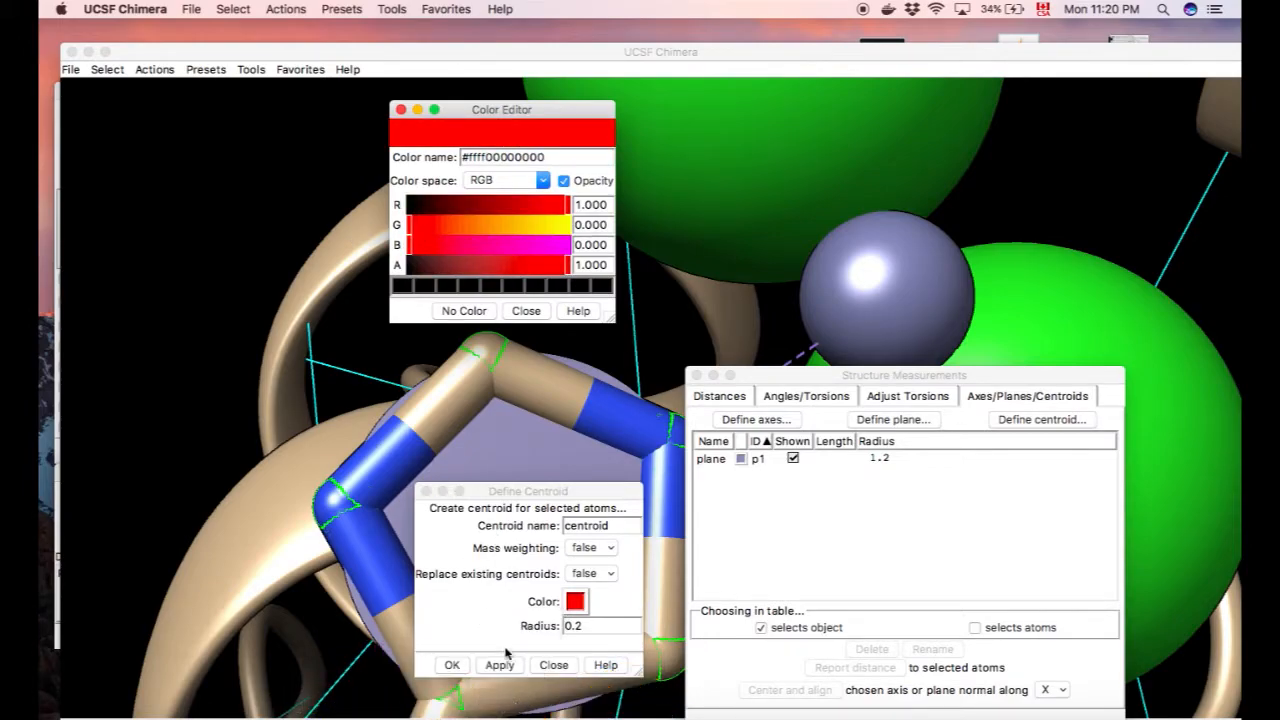
{"action": "left_click", "coordinate": [498, 664]}
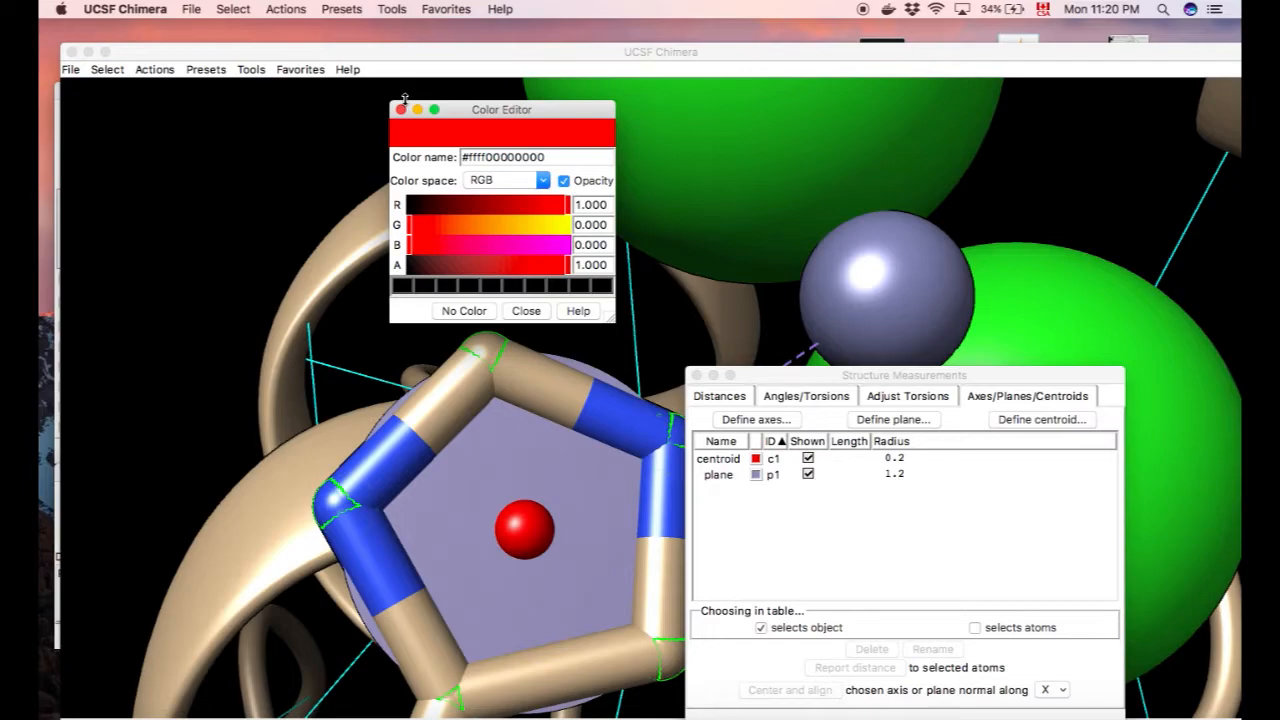
{"action": "left_click", "coordinate": [526, 310]}
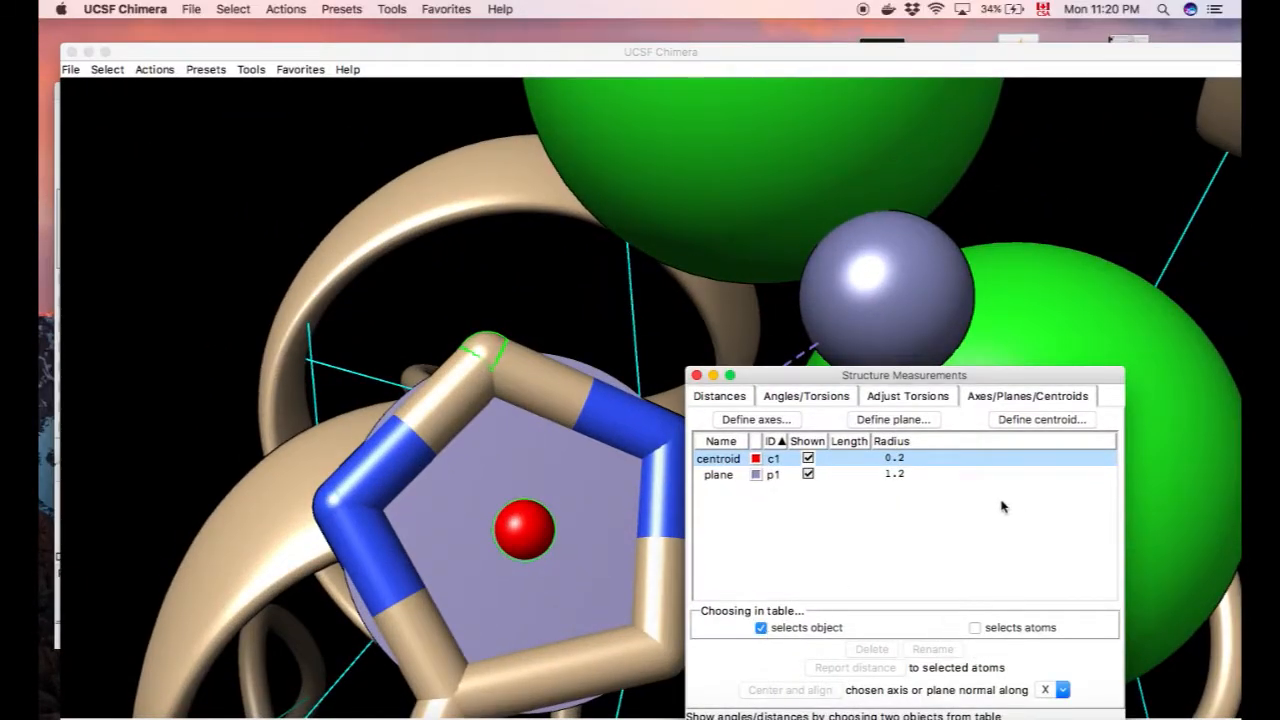
Have table picks select atoms, pick the ring plane row, report its distance, and close the panel
{"action": "left_click_drag", "start_coordinate": [904, 376], "coordinate": [904, 192]}
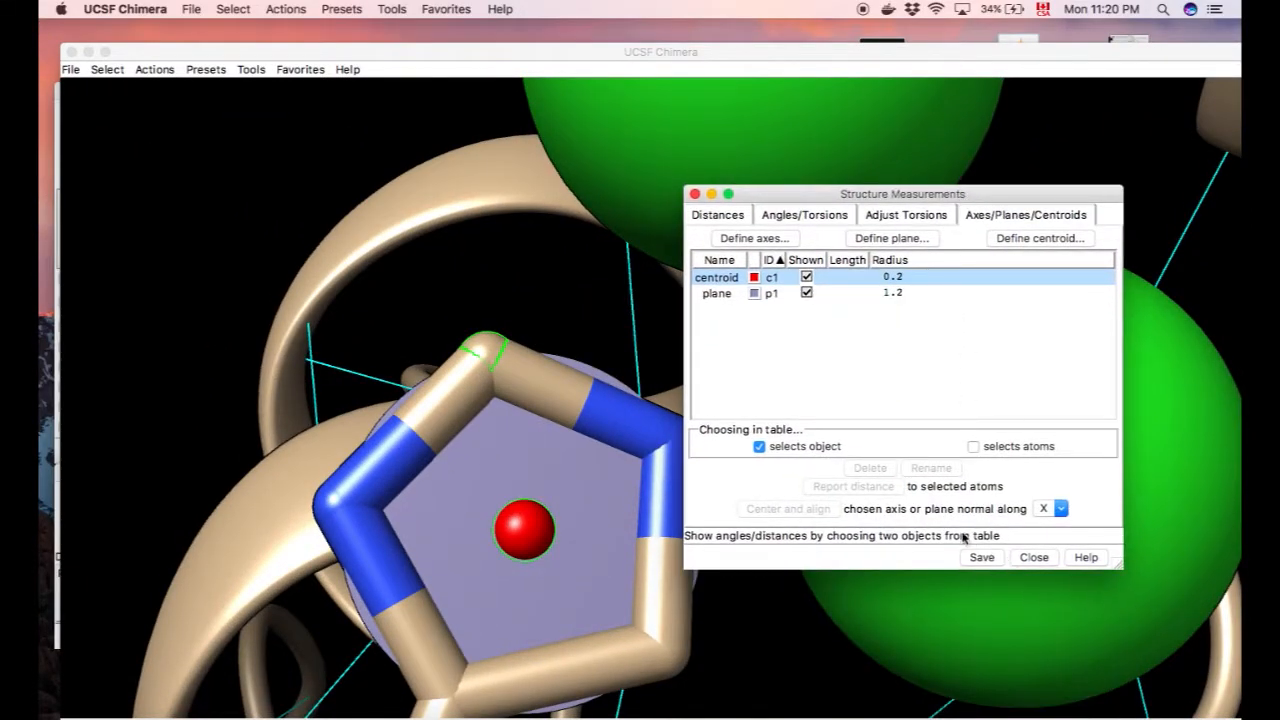
{"action": "left_click", "coordinate": [972, 446]}
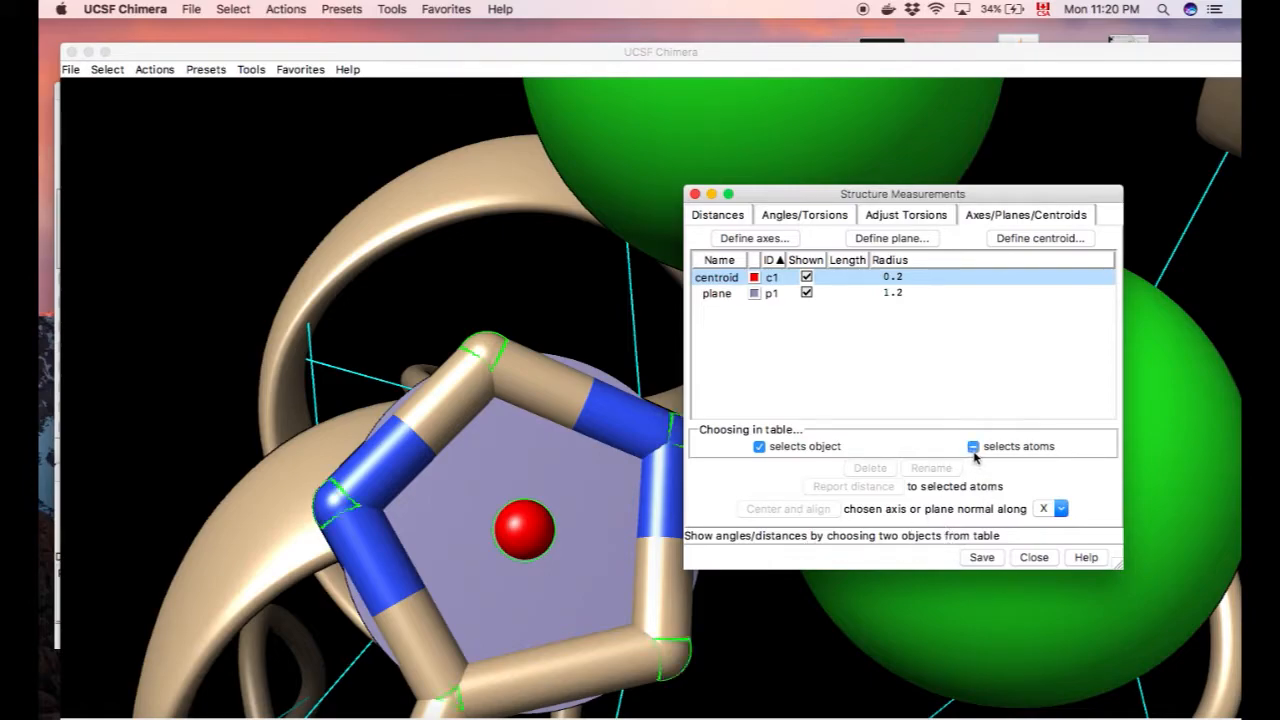
{"action": "left_click", "coordinate": [972, 444]}
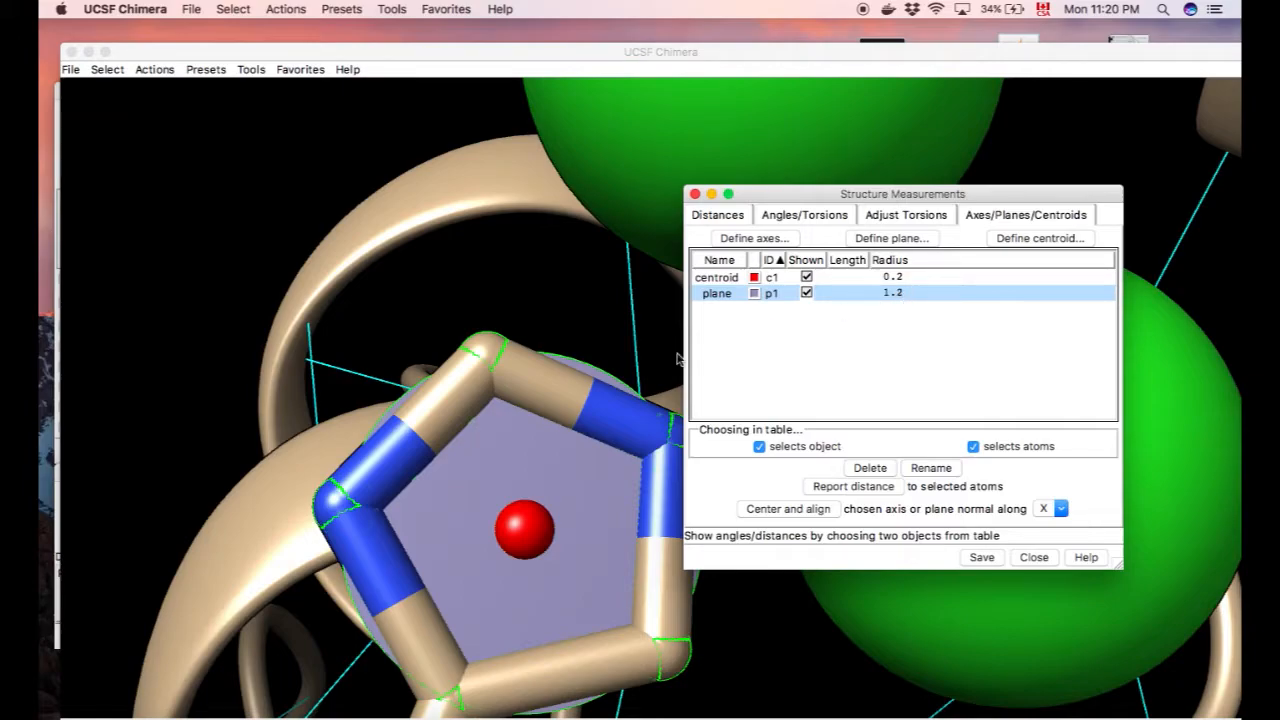
{"action": "mouse_move", "coordinate": [544, 552]}
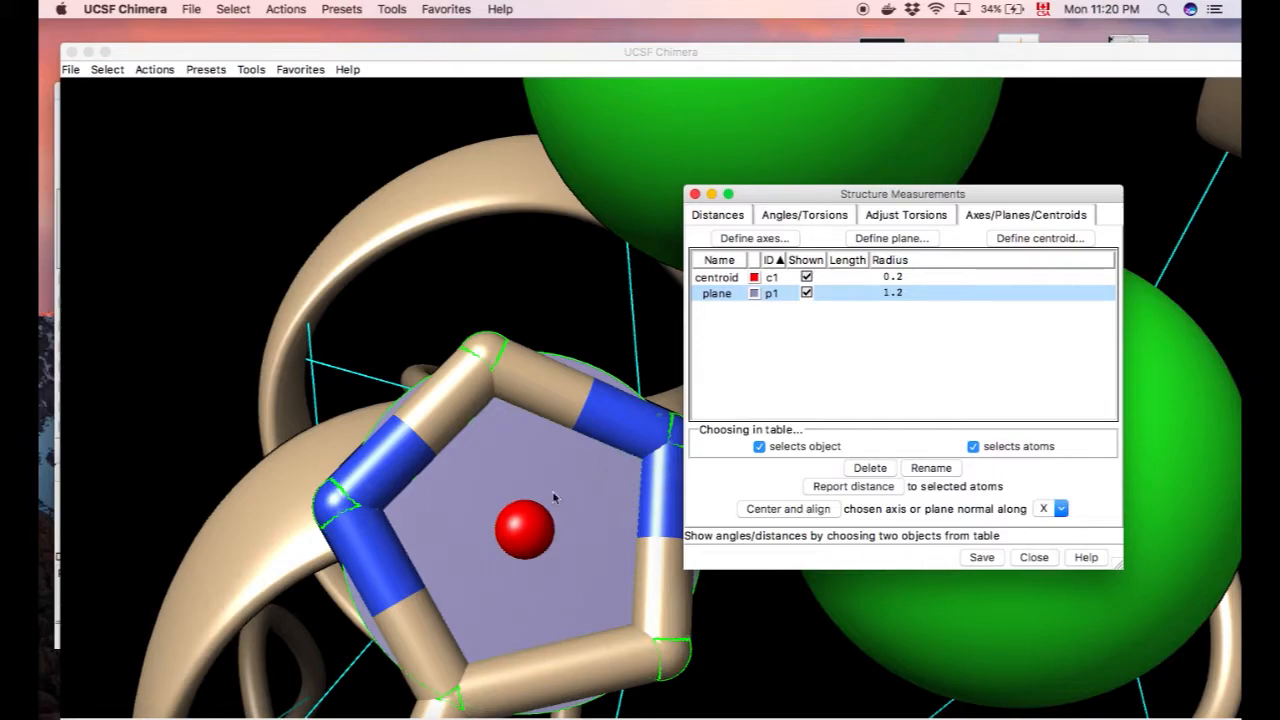
{"action": "left_click", "coordinate": [1034, 556]}
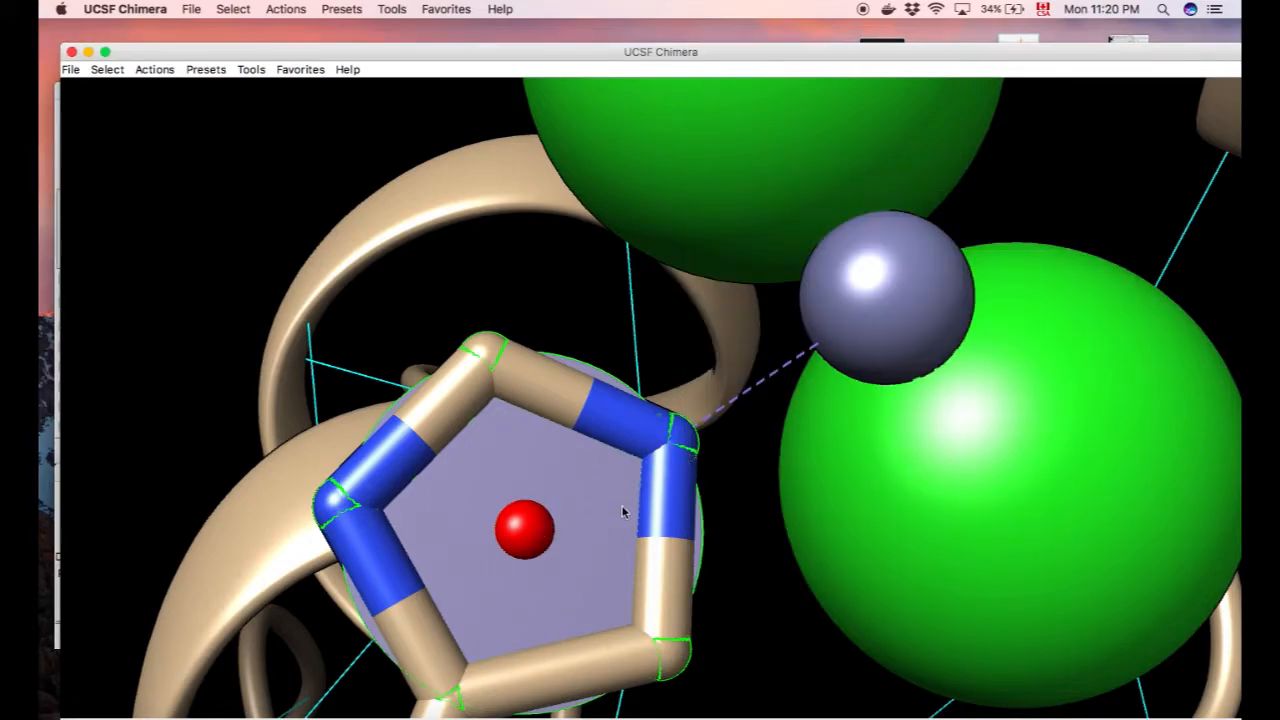
{"action": "mouse_move", "coordinate": [484, 392]}
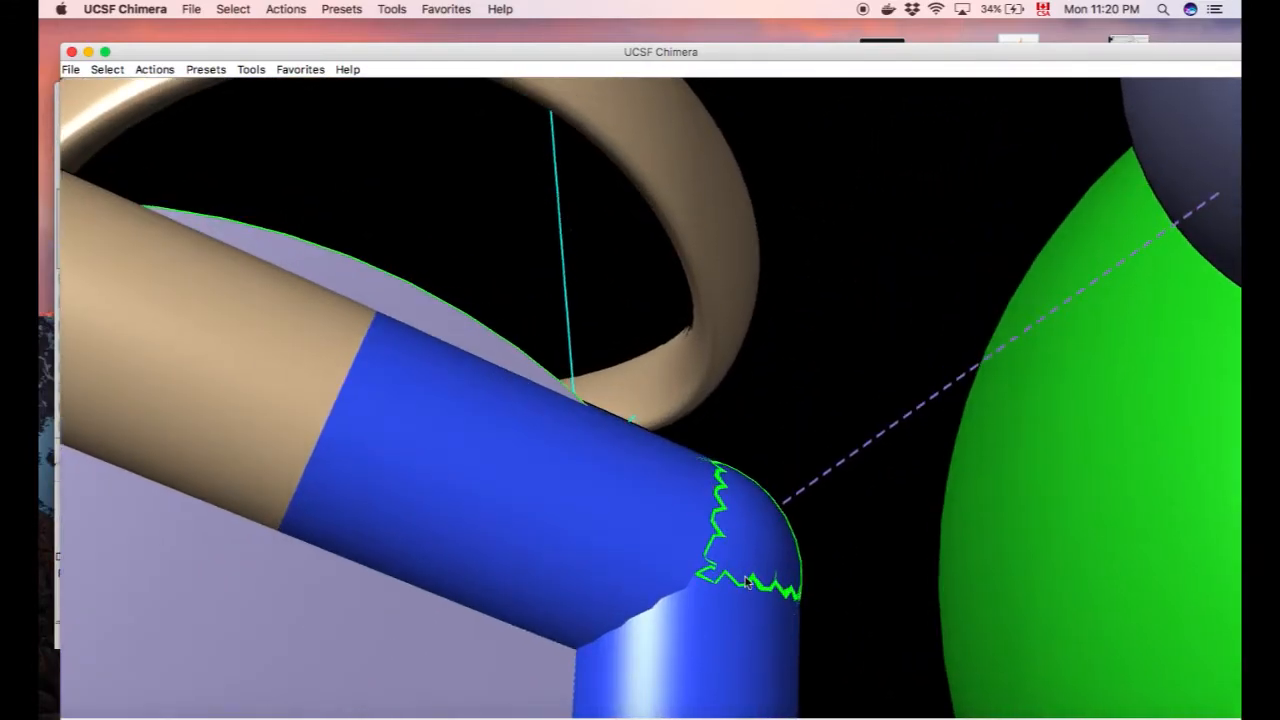
{"action": "mouse_move", "coordinate": [802, 680]}
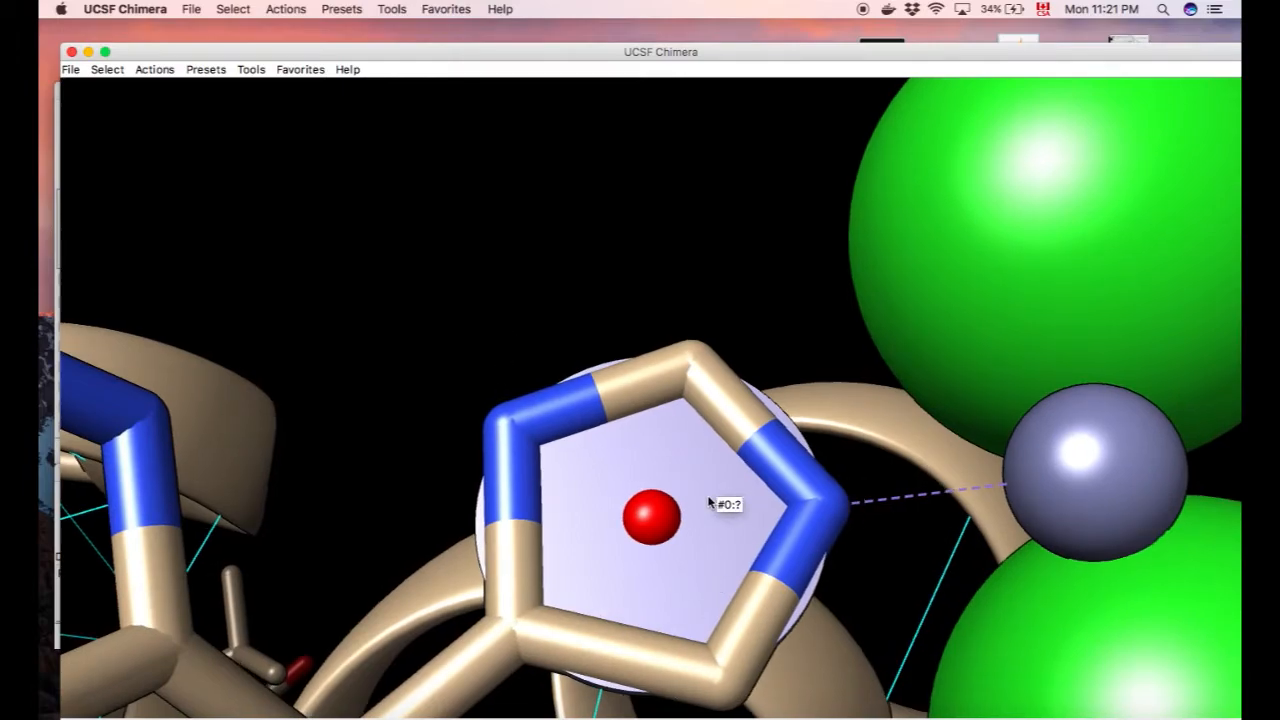
{"action": "mouse_move", "coordinate": [572, 466]}
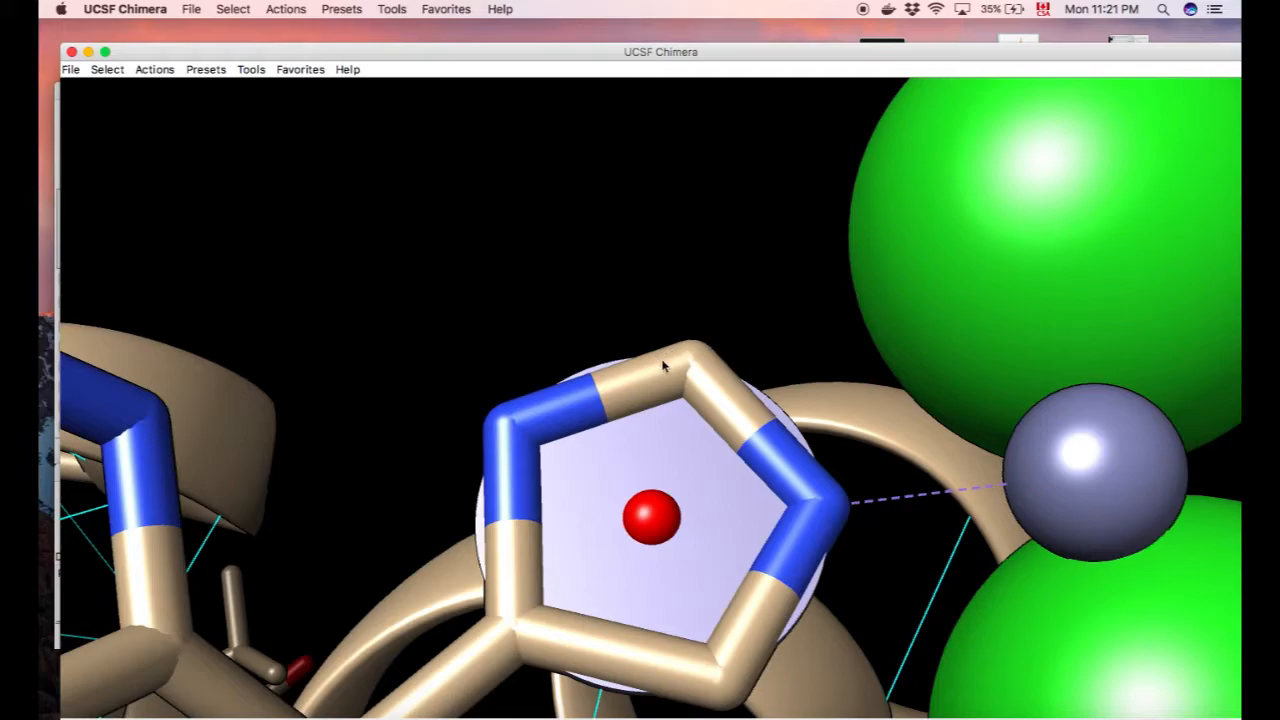
{"action": "mouse_move", "coordinate": [532, 392]}
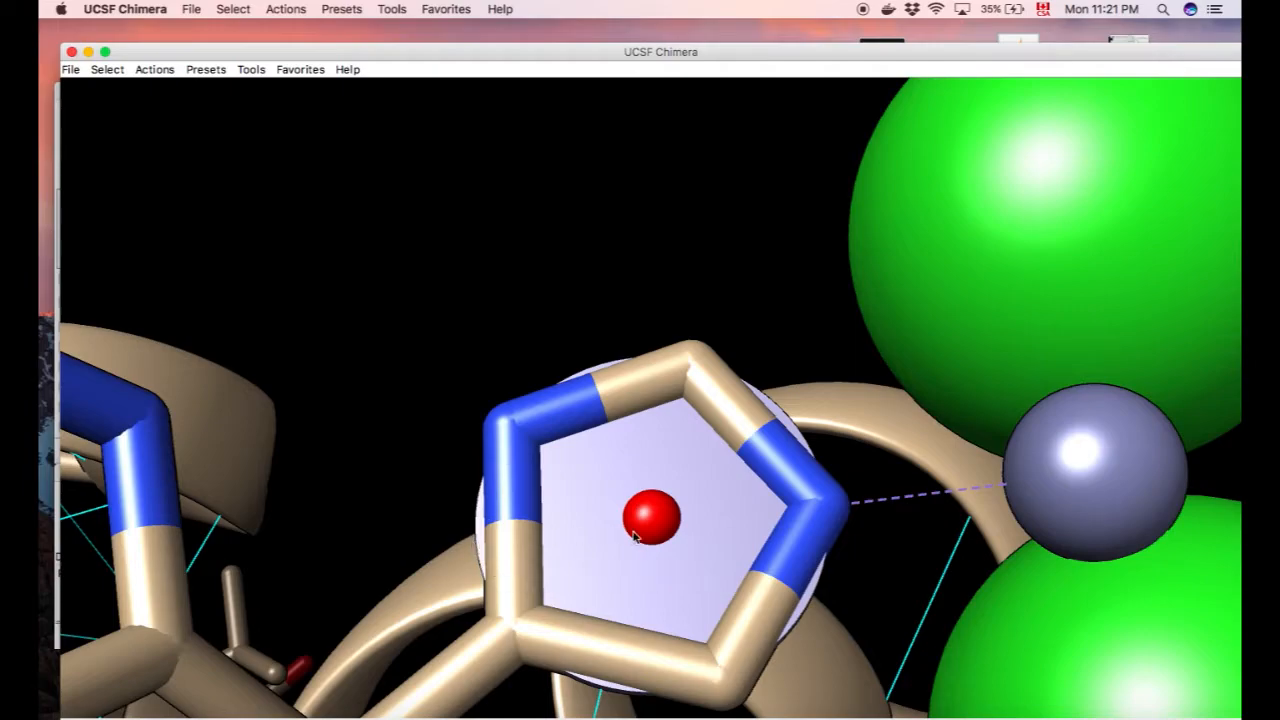
{"action": "left_click", "coordinate": [252, 68]}
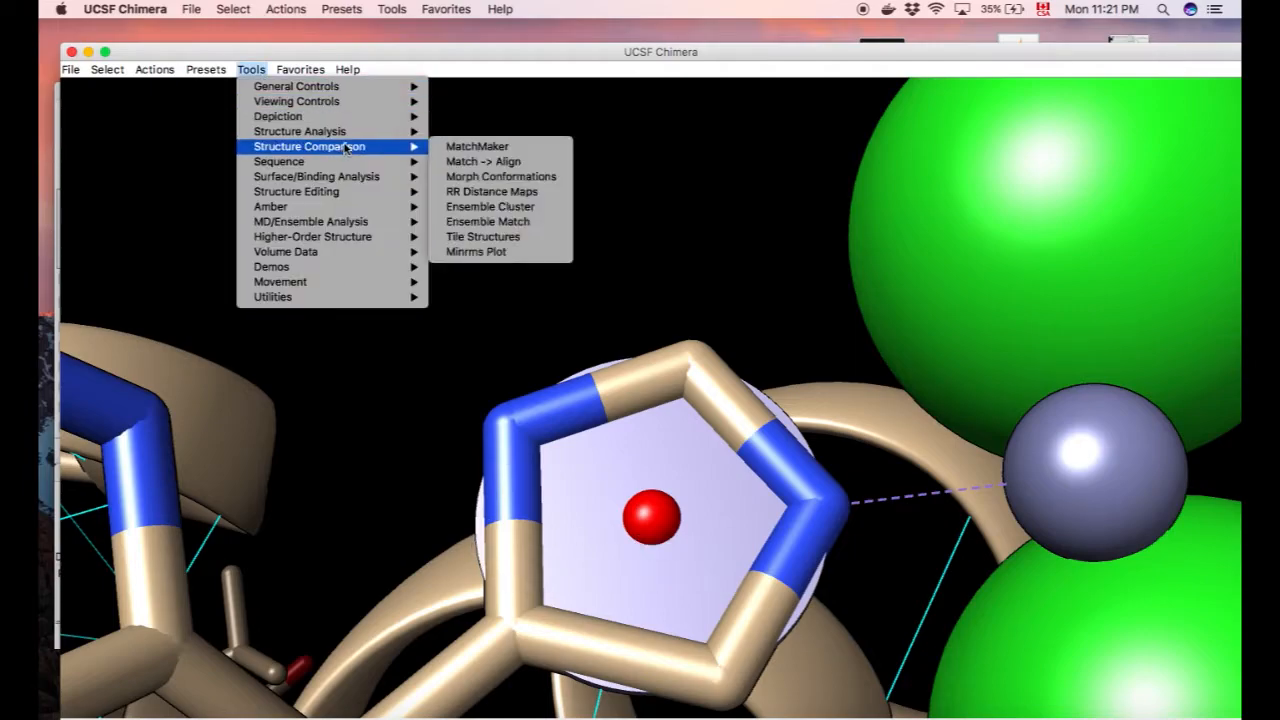
{"action": "mouse_move", "coordinate": [300, 132]}
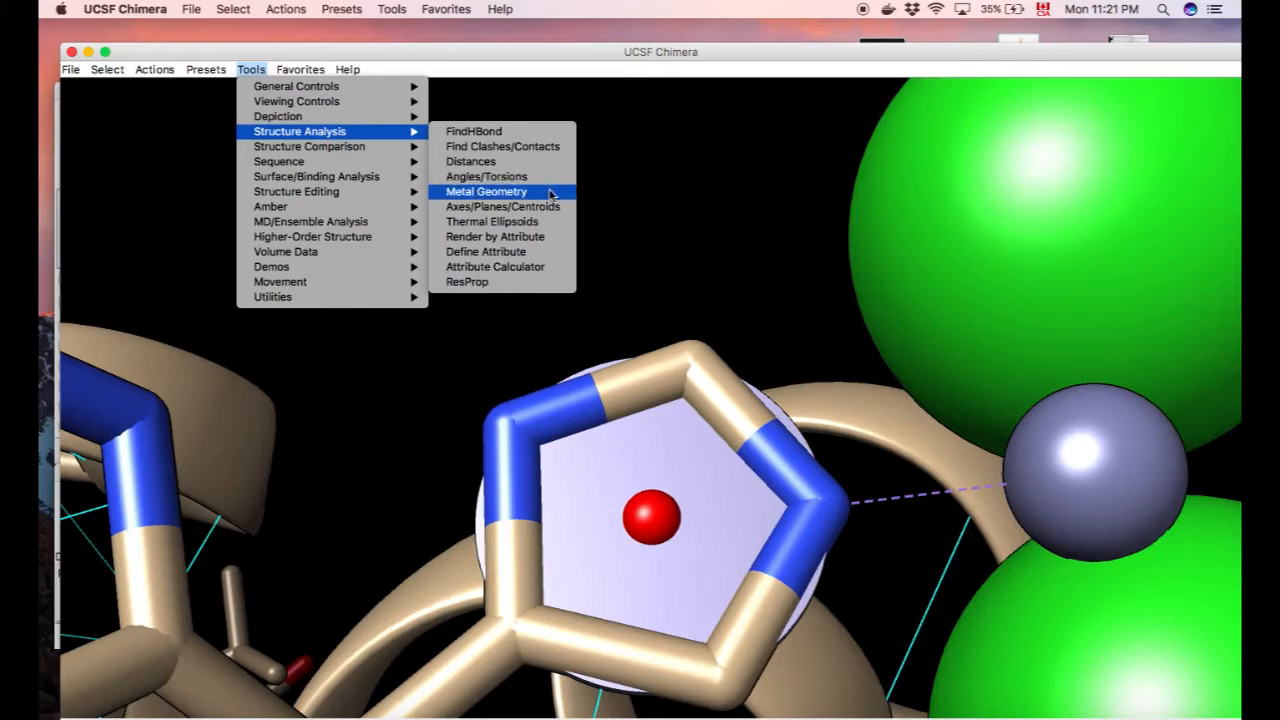
{"action": "mouse_move", "coordinate": [492, 220]}
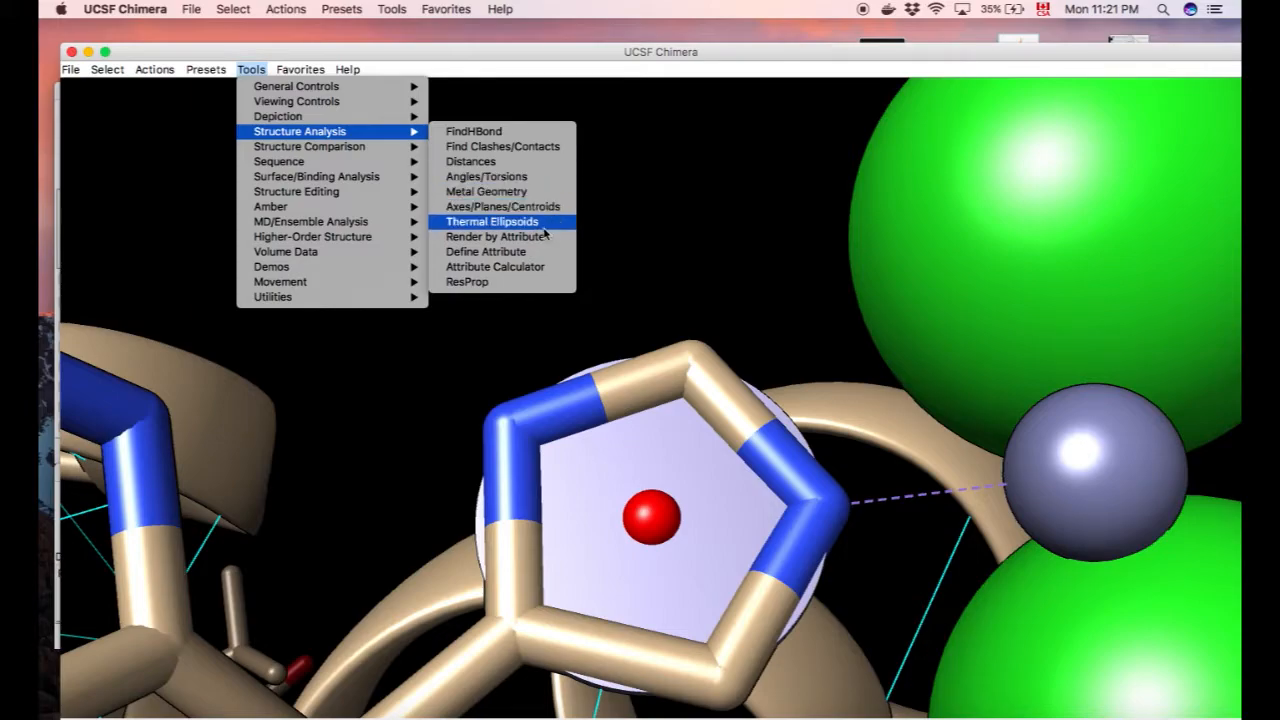
{"action": "mouse_move", "coordinate": [500, 236]}
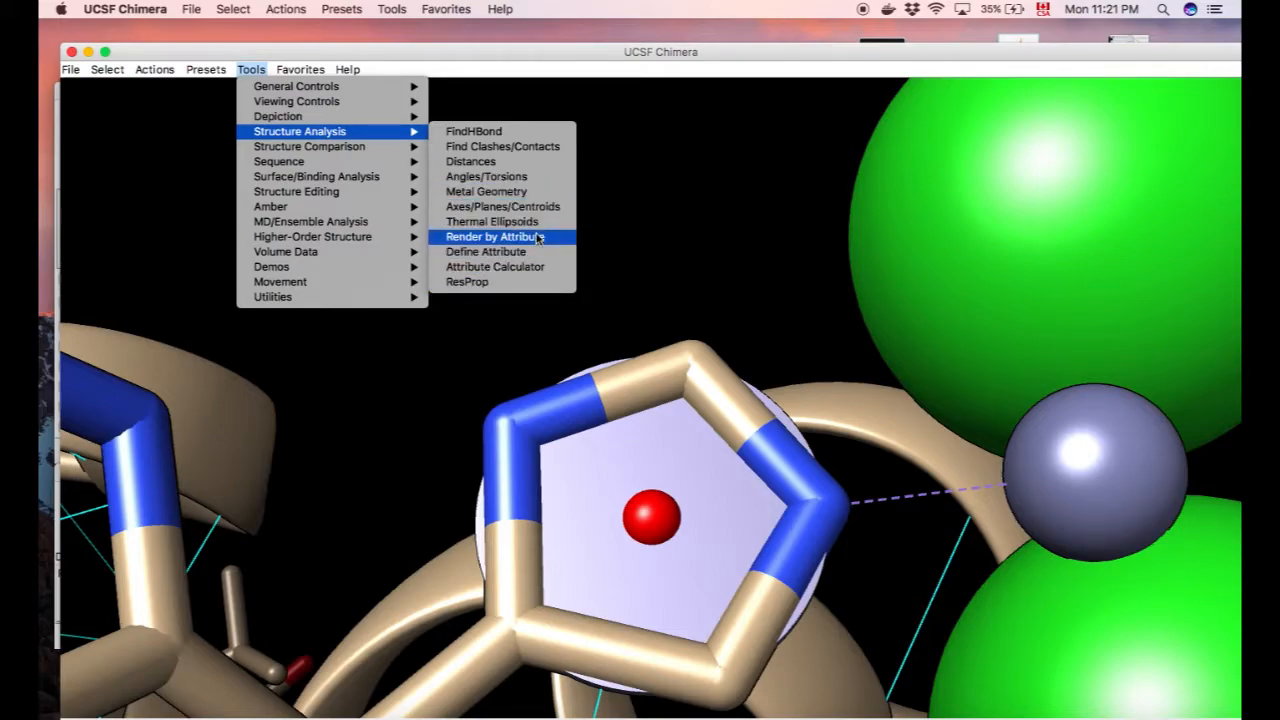
{"action": "mouse_move", "coordinate": [308, 146]}
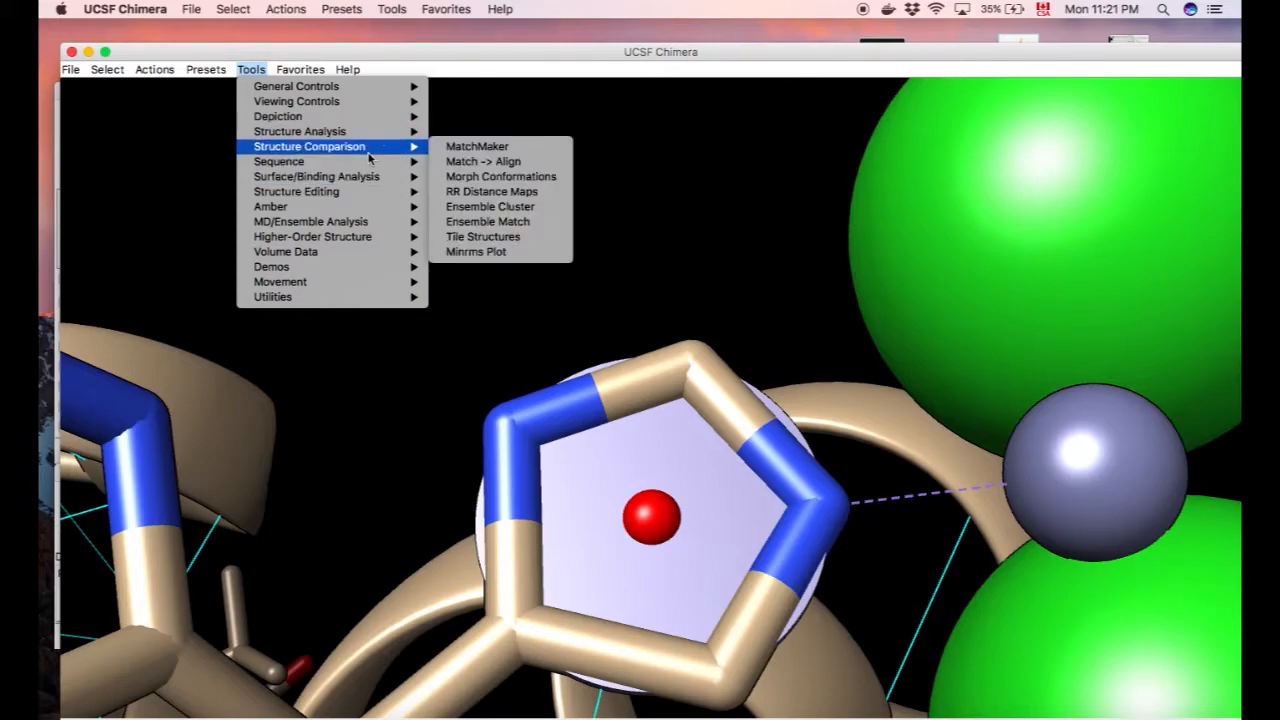
{"action": "mouse_move", "coordinate": [376, 152]}
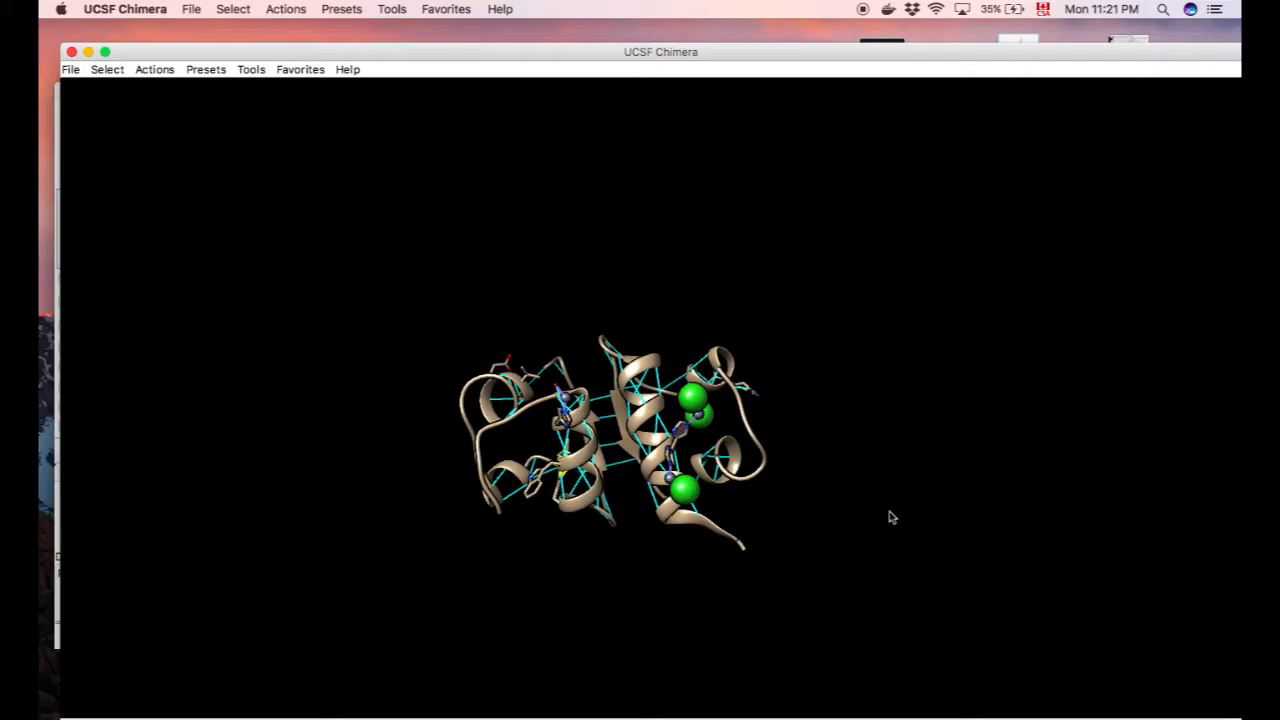
{"action": "mouse_move", "coordinate": [464, 332]}
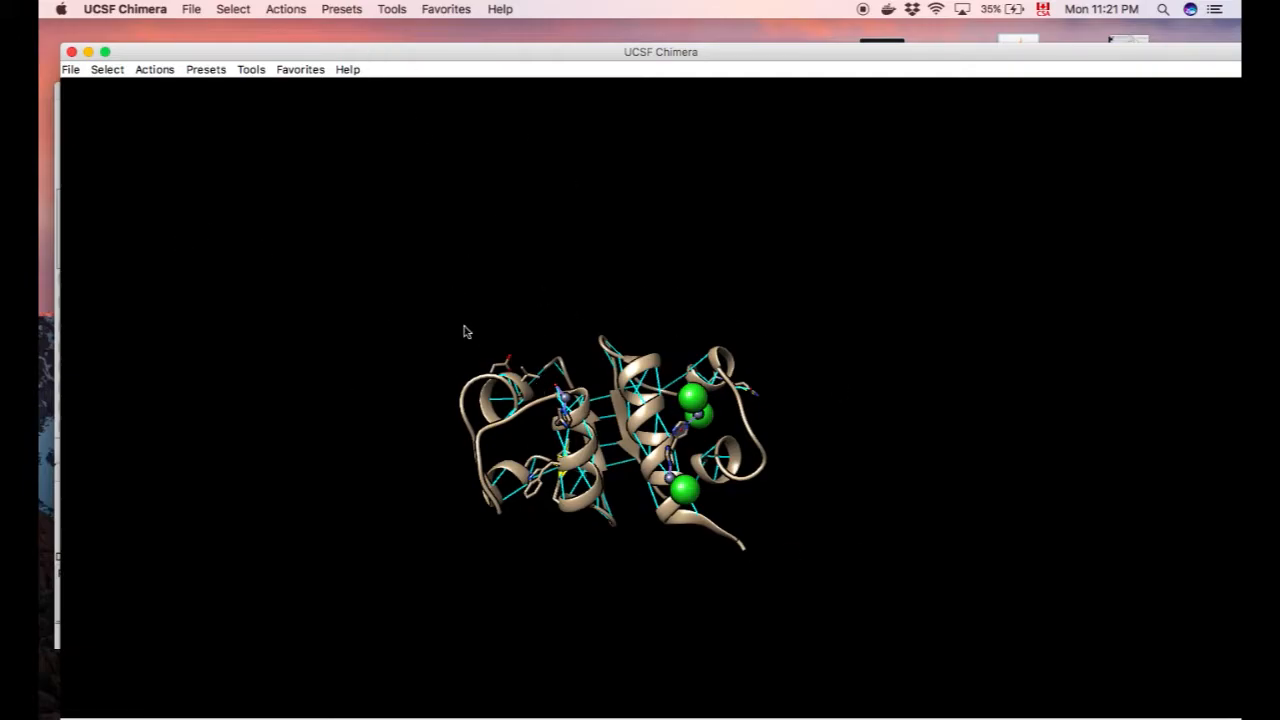
Close the 1ZNI model from the Model Panel
{"action": "left_click", "coordinate": [252, 68]}
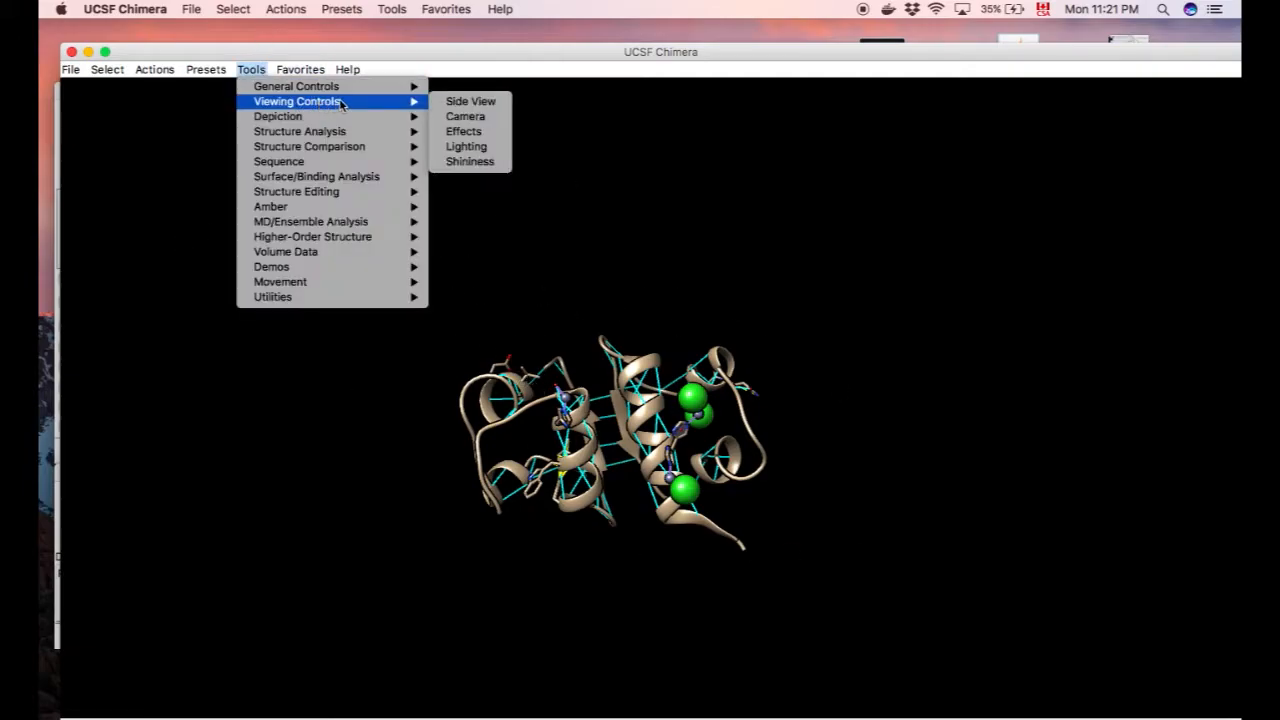
{"action": "mouse_move", "coordinate": [296, 86]}
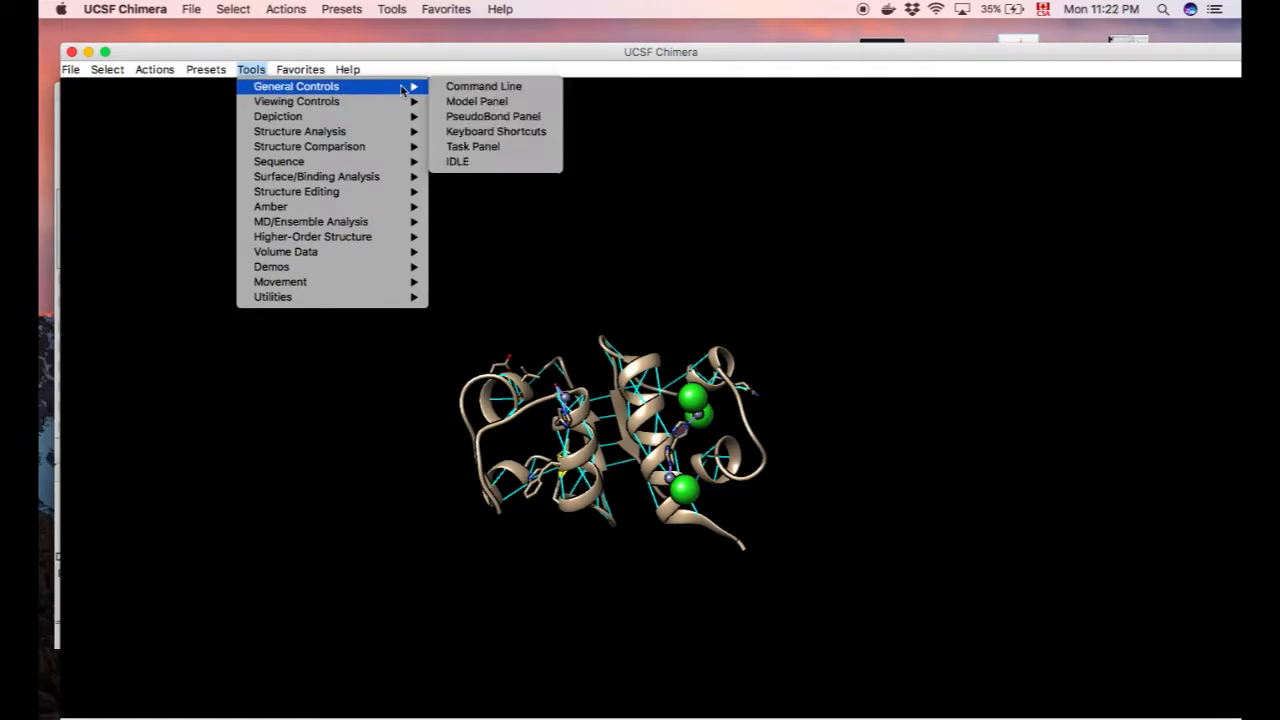
{"action": "left_click", "coordinate": [476, 100]}
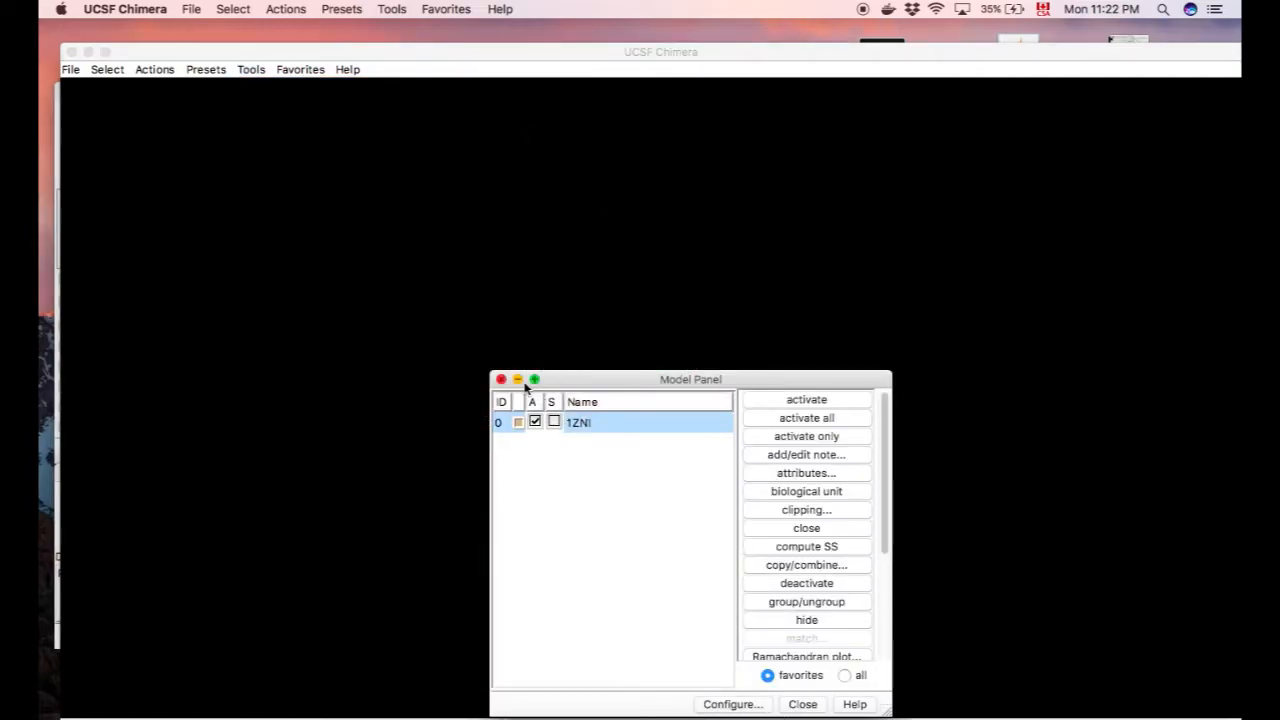
{"action": "left_click", "coordinate": [154, 68]}
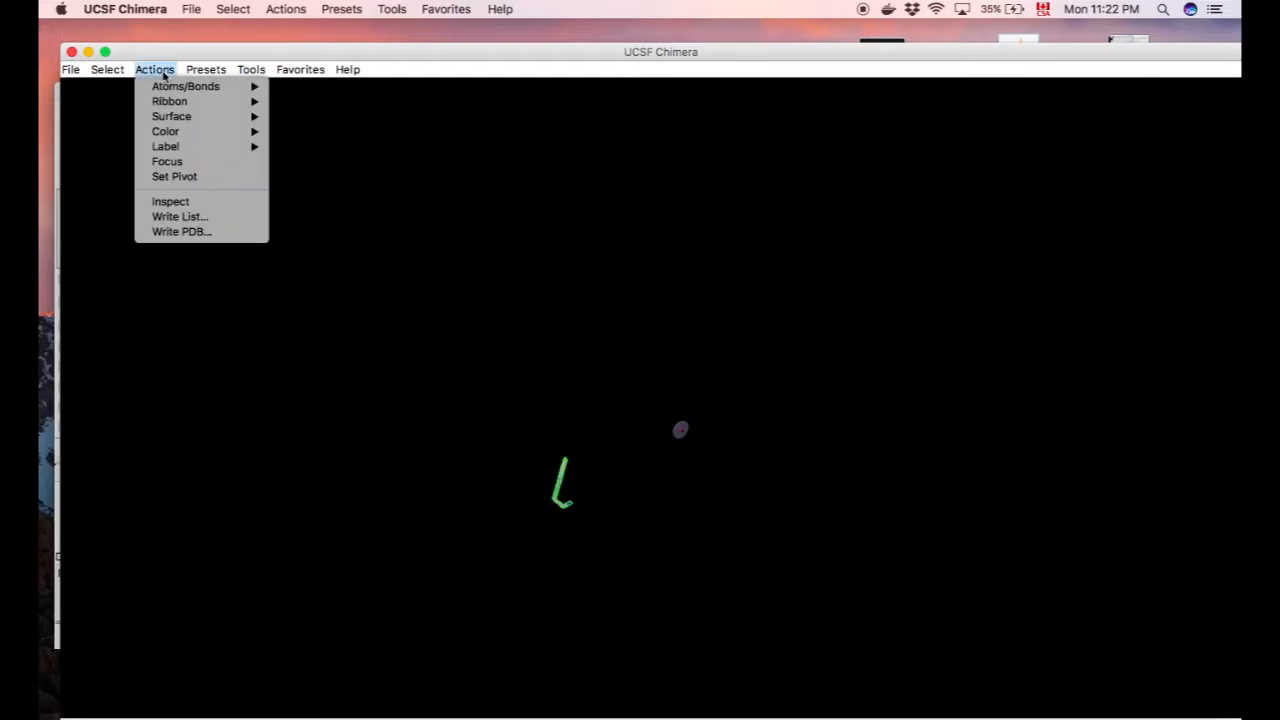
Clear the axes, planes and centroids list in Structure Measurements and close the dialog
{"action": "left_click", "coordinate": [252, 68]}
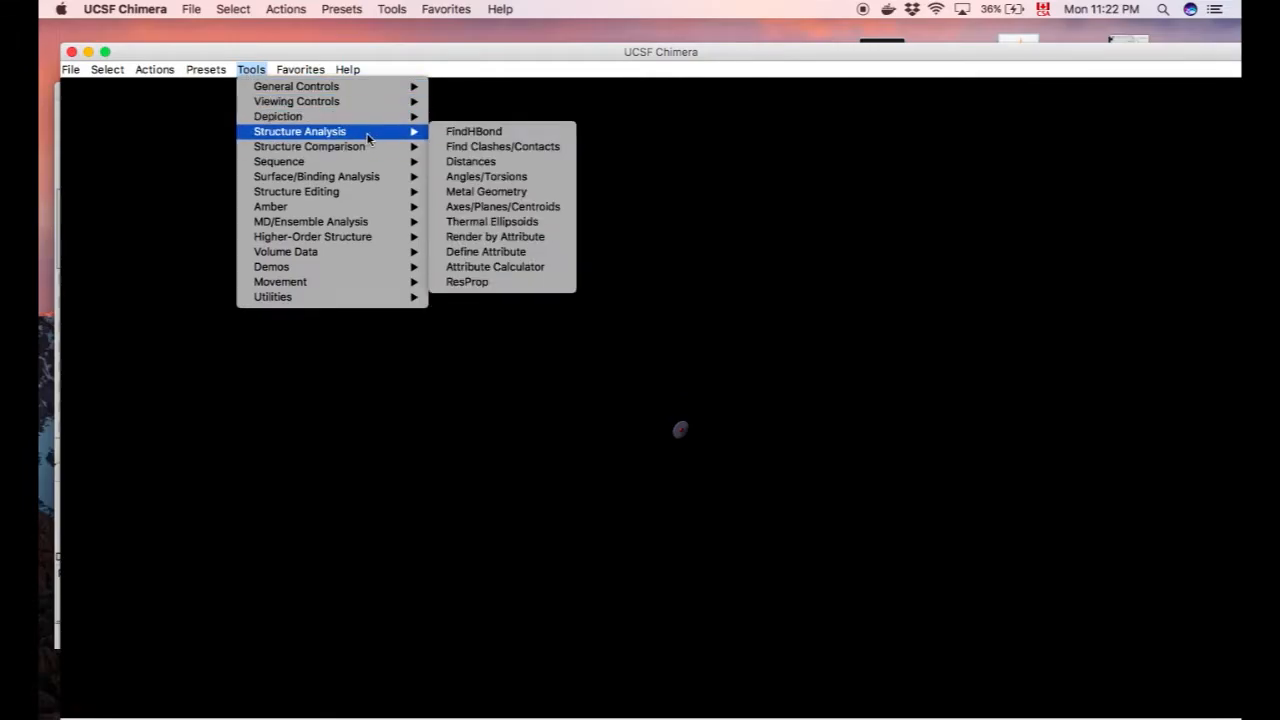
{"action": "left_click", "coordinate": [470, 160]}
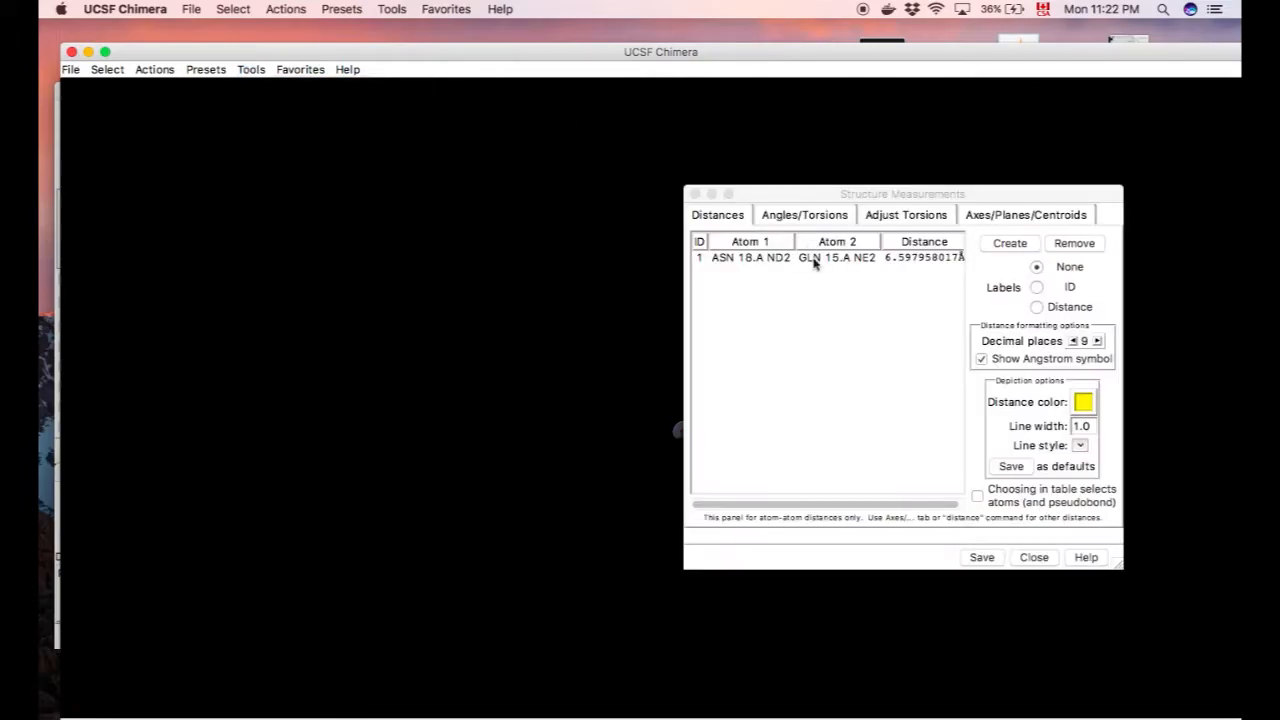
{"action": "left_click", "coordinate": [1024, 214]}
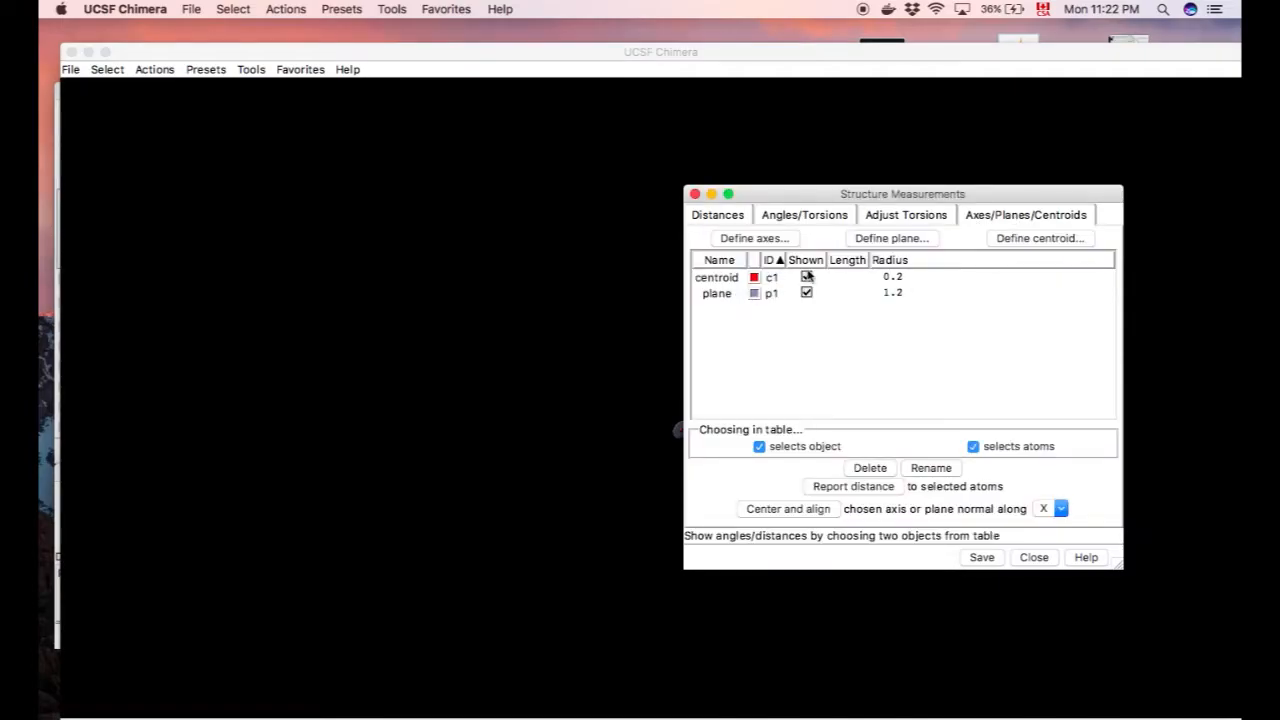
{"action": "left_click", "coordinate": [1032, 556]}
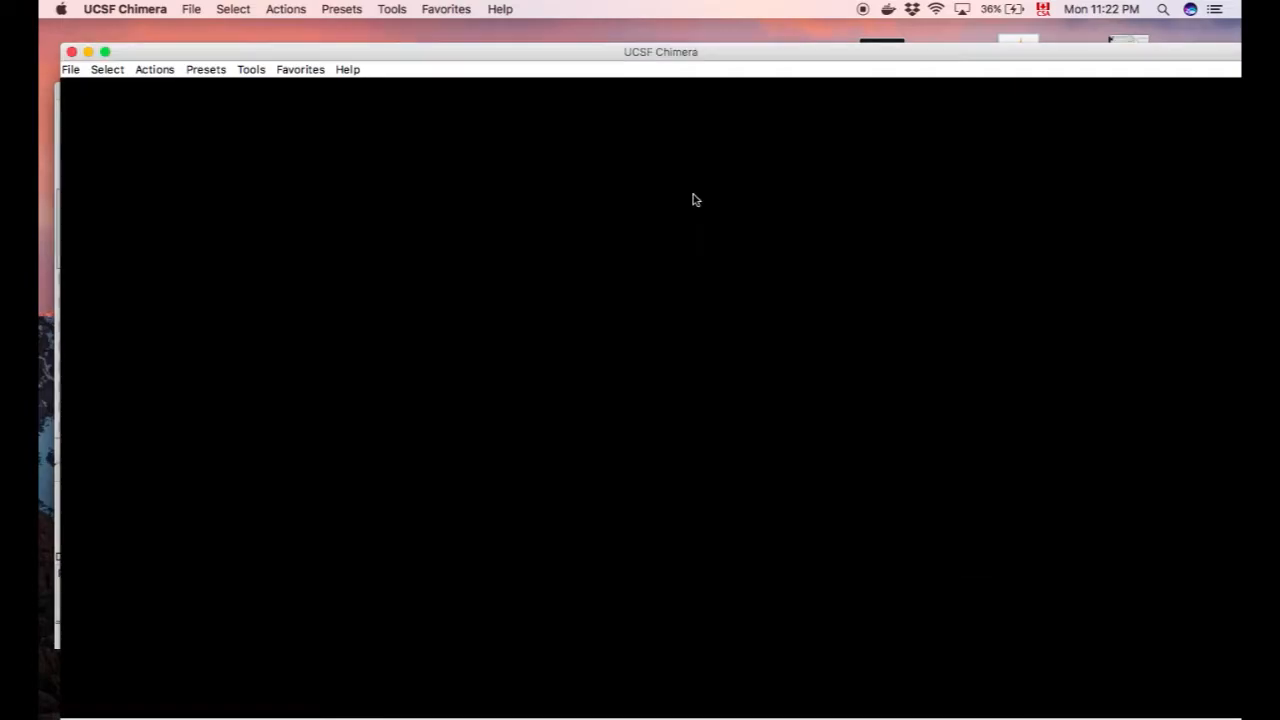
{"action": "left_click", "coordinate": [72, 68]}
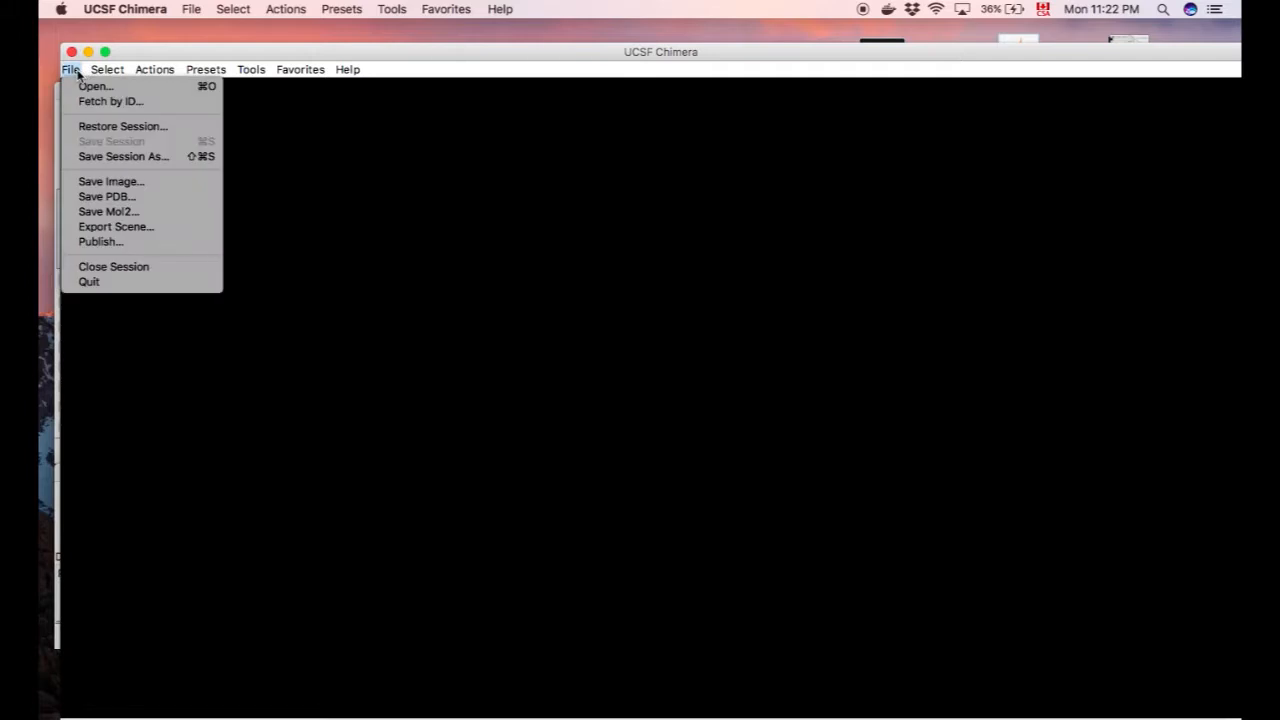
{"action": "left_click", "coordinate": [110, 102]}
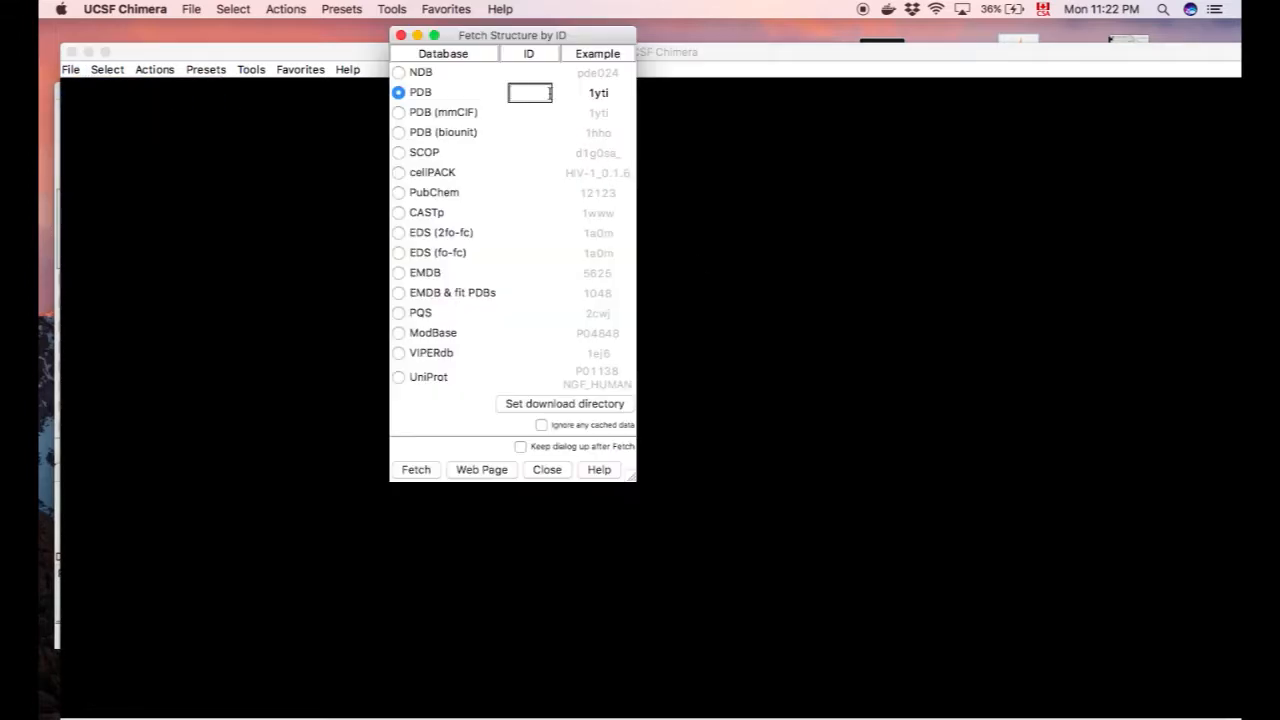
{"action": "type", "text": "5k5s"}
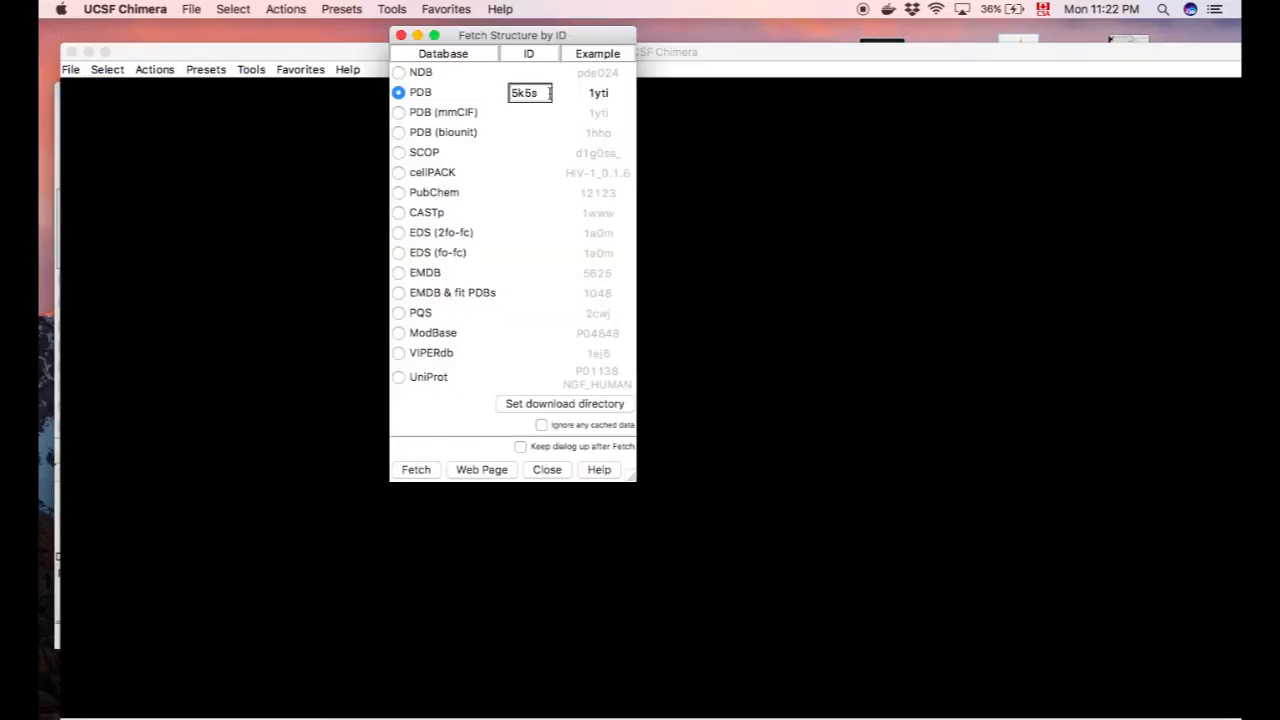
{"action": "key", "text": "BackSpace"}
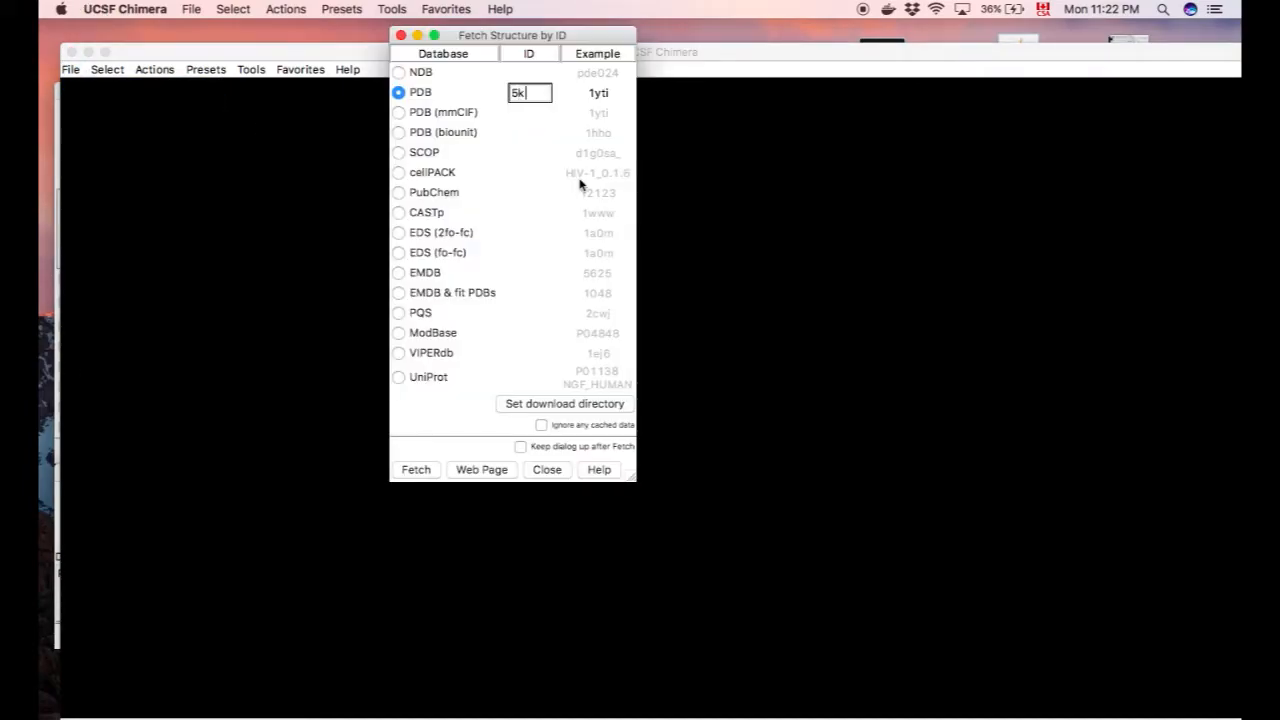
{"action": "left_click", "coordinate": [416, 468]}
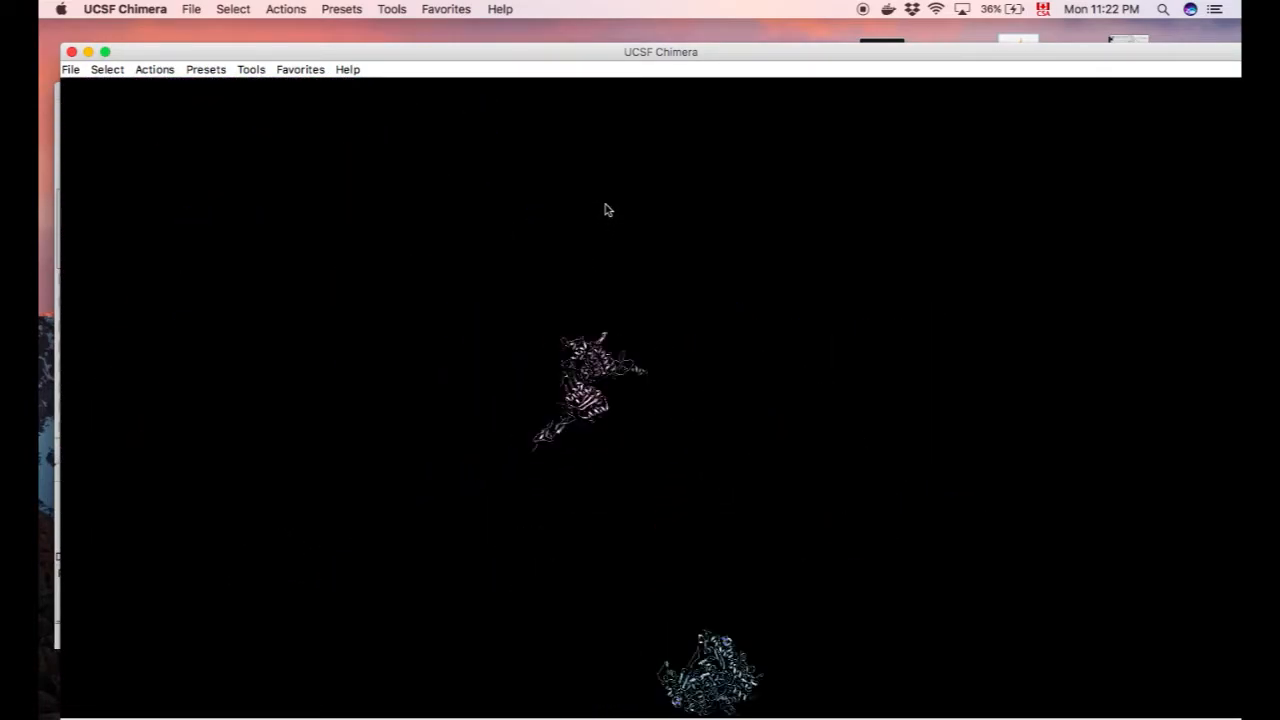
{"action": "left_click", "coordinate": [252, 68]}
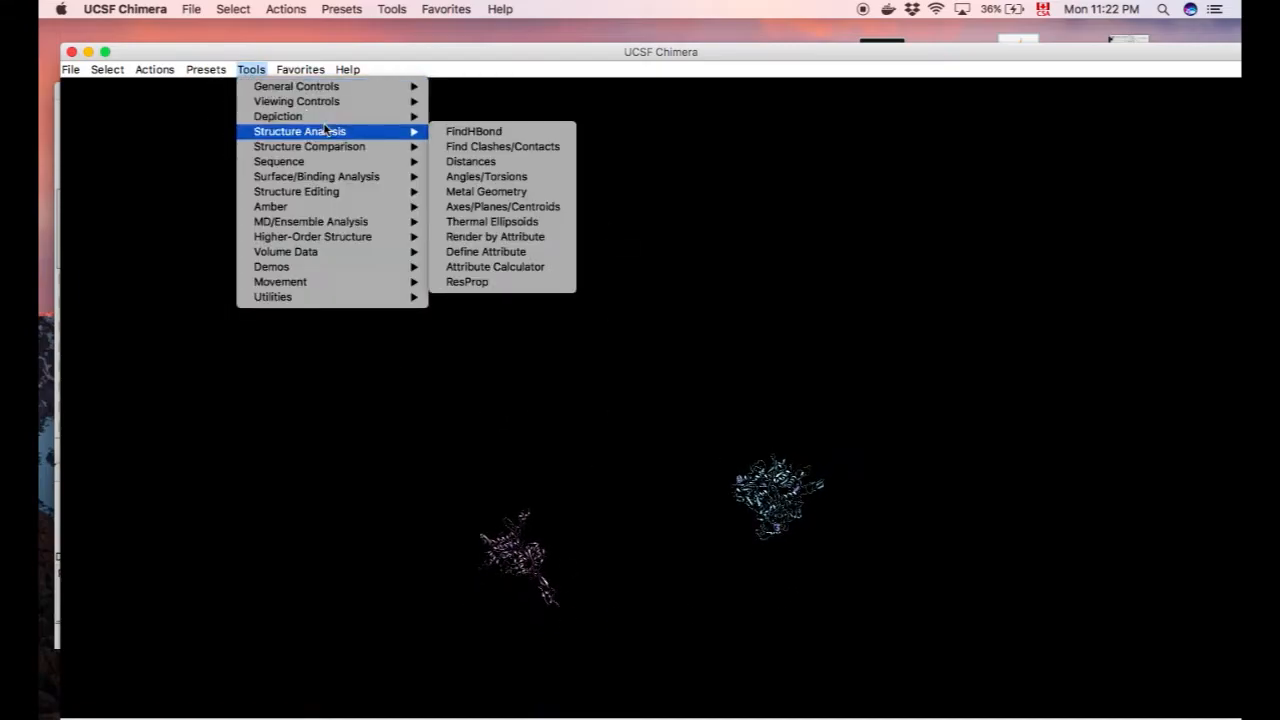
{"action": "mouse_move", "coordinate": [308, 146]}
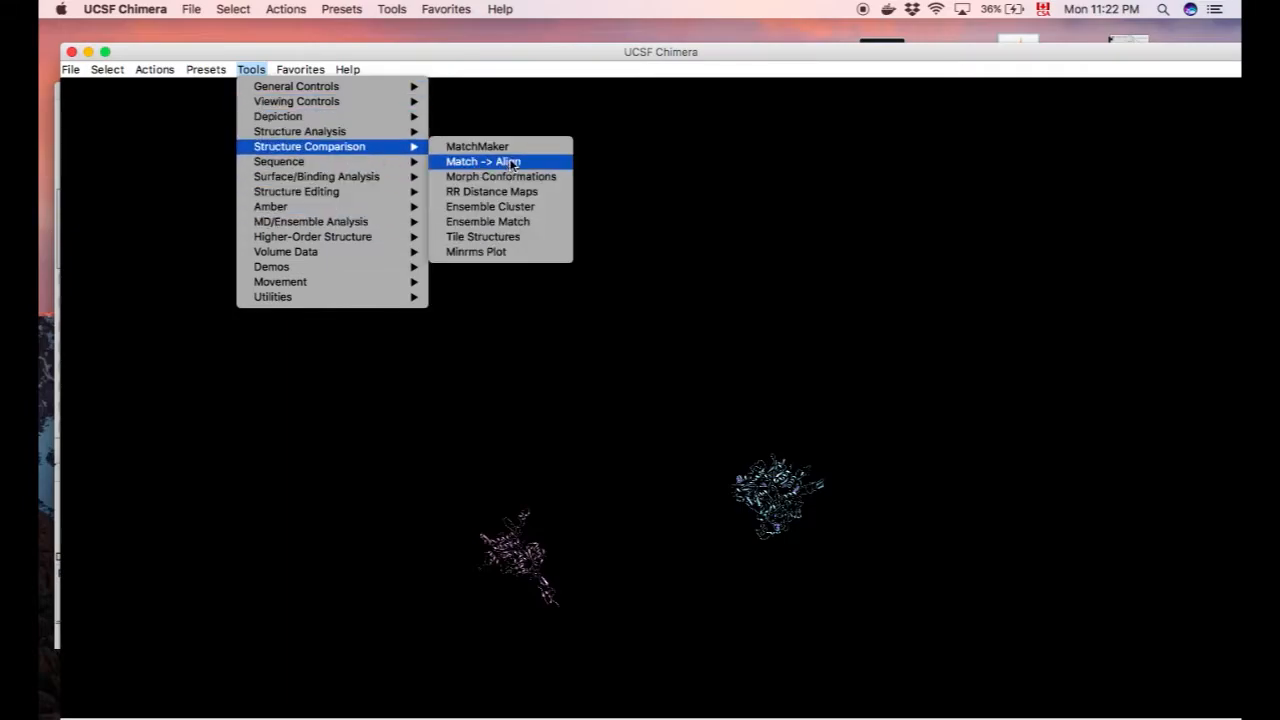
{"action": "left_click", "coordinate": [484, 160]}
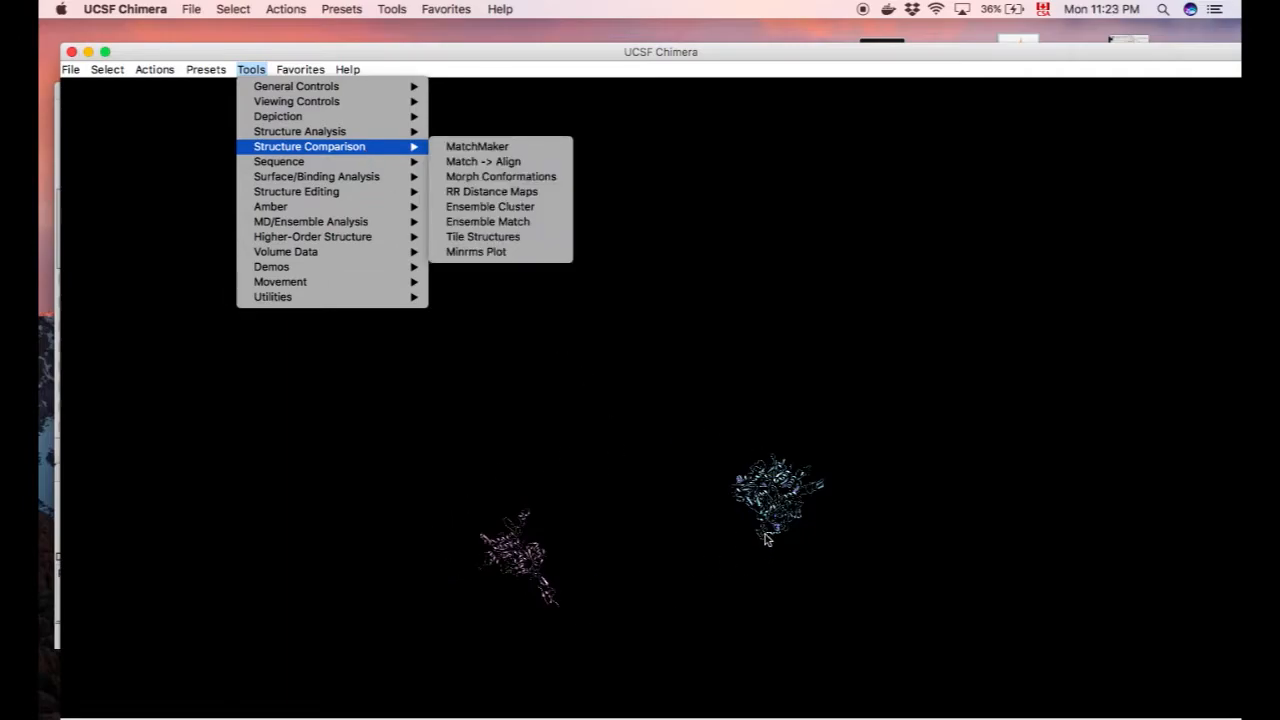
{"action": "mouse_move", "coordinate": [464, 564]}
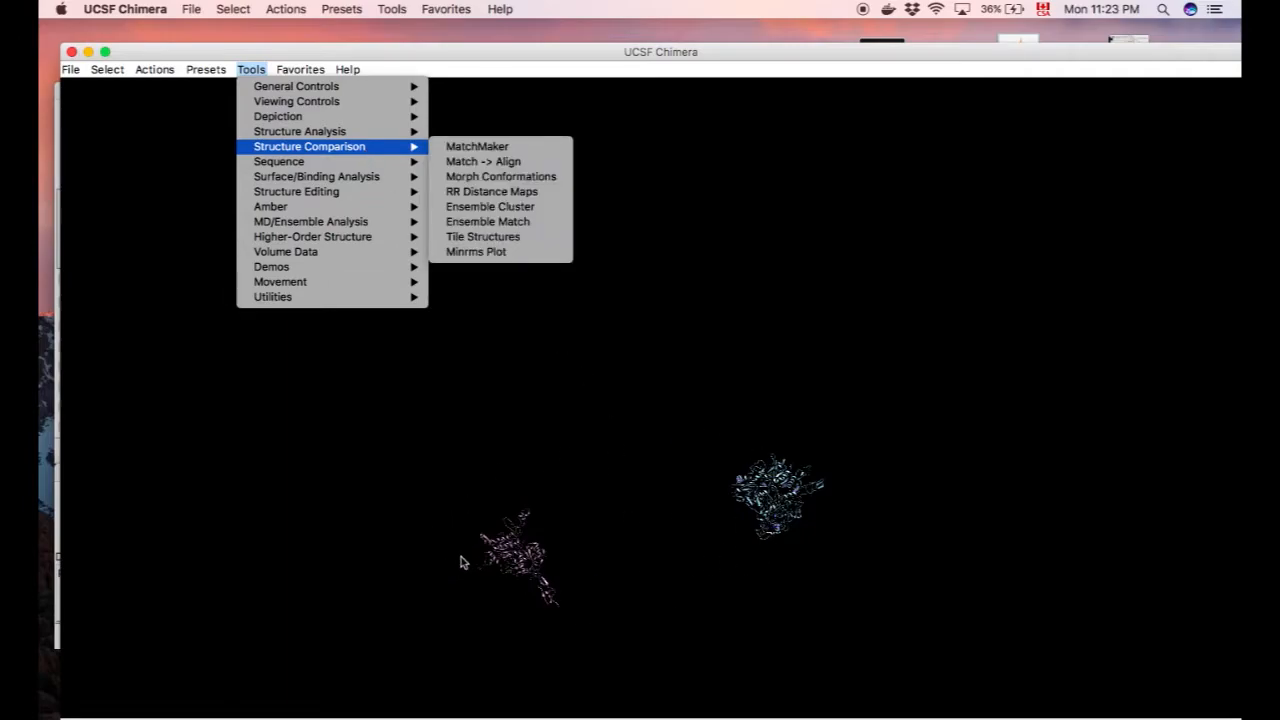
{"action": "mouse_move", "coordinate": [156, 390]}
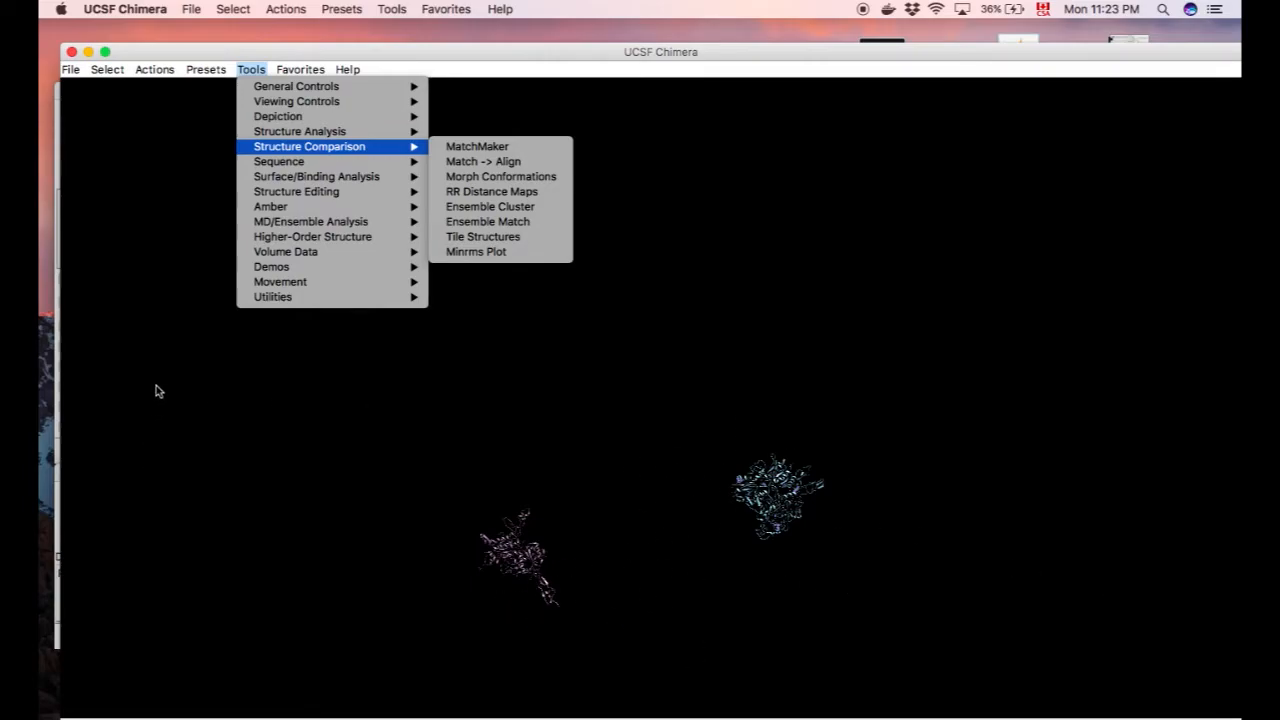
{"action": "mouse_move", "coordinate": [278, 160]}
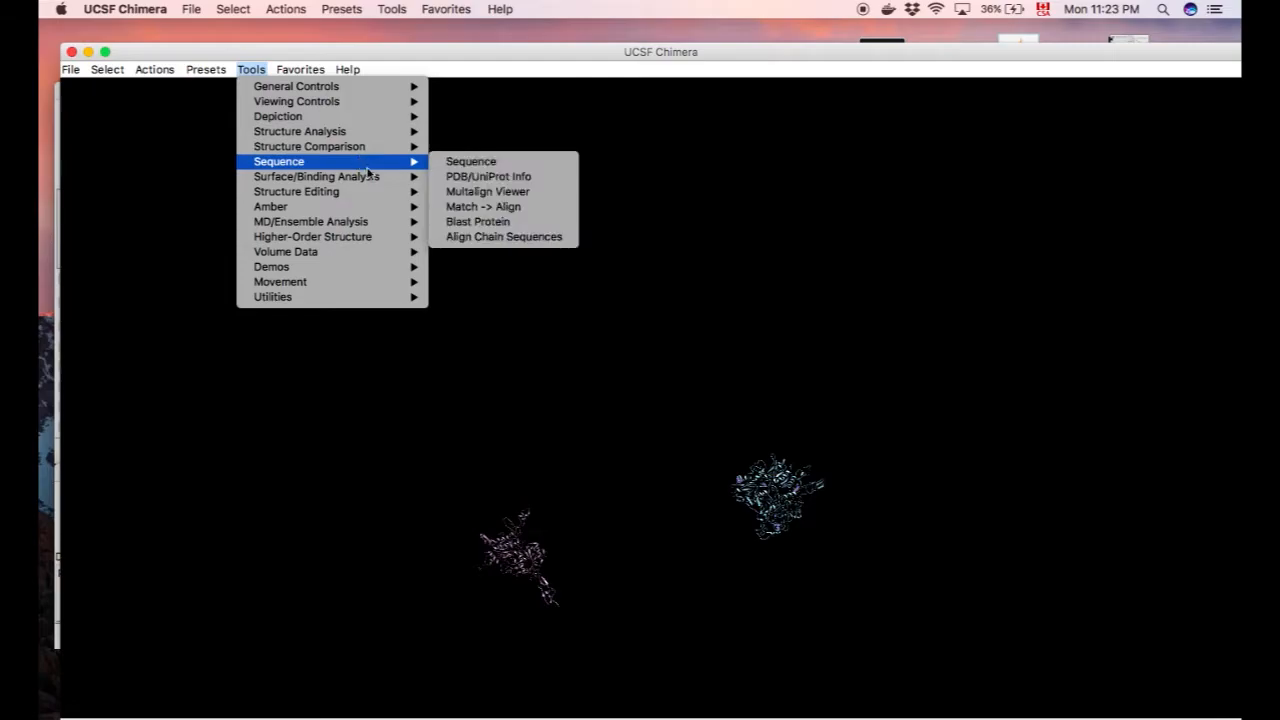
{"action": "mouse_move", "coordinate": [316, 176]}
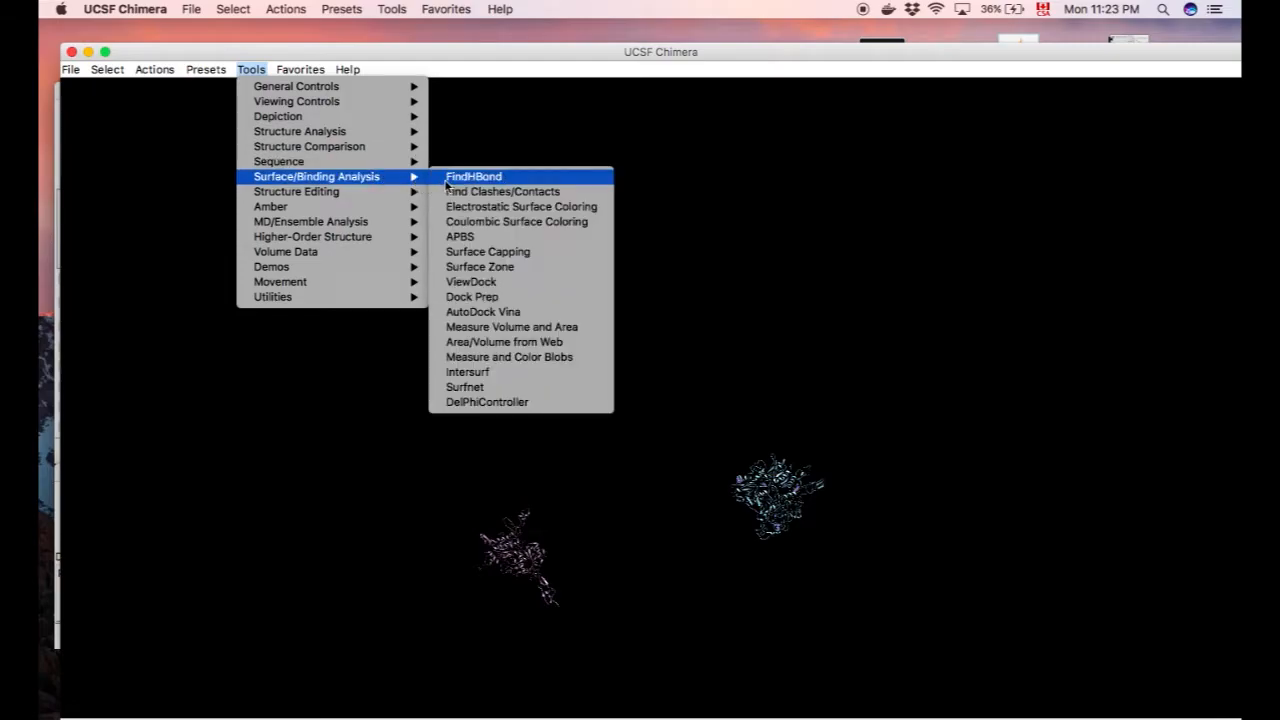
{"action": "mouse_move", "coordinate": [308, 146]}
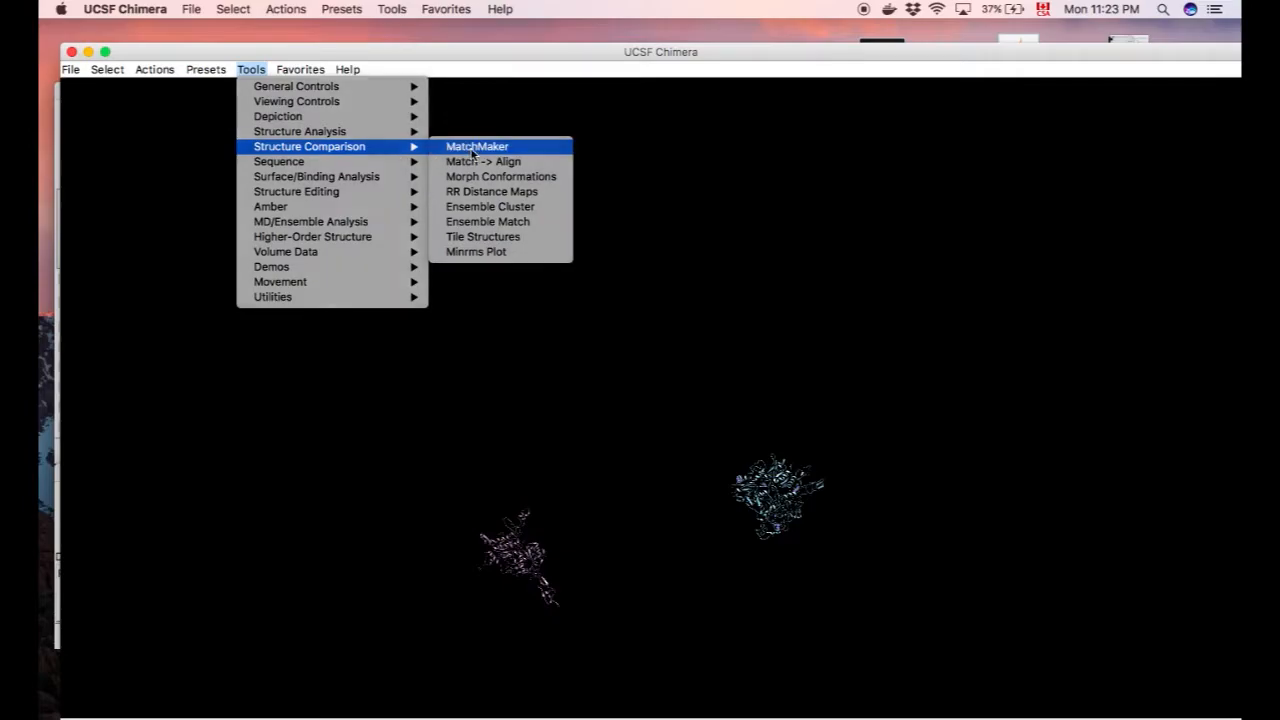
Superimpose 5k5t onto reference 5k5s in MatchMaker with post-superposition sequence alignment enabled
{"action": "left_click", "coordinate": [476, 146]}
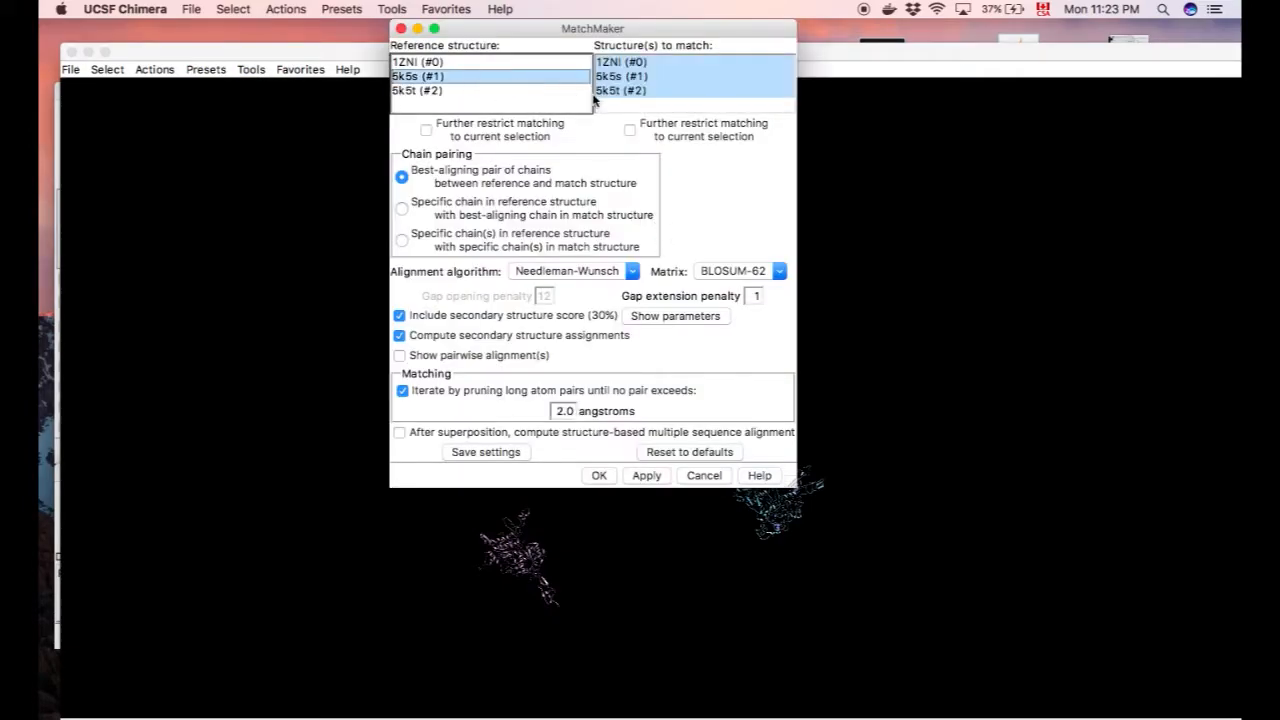
{"action": "left_click", "coordinate": [632, 90]}
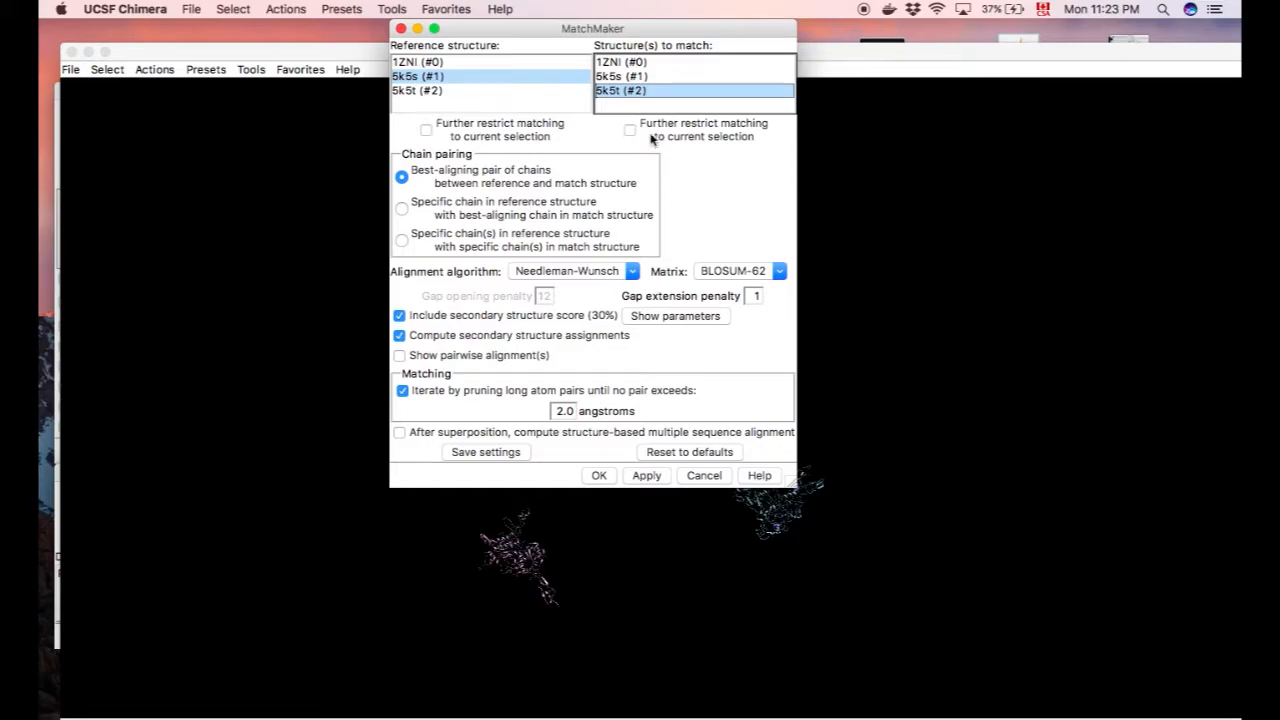
{"action": "mouse_move", "coordinate": [642, 130]}
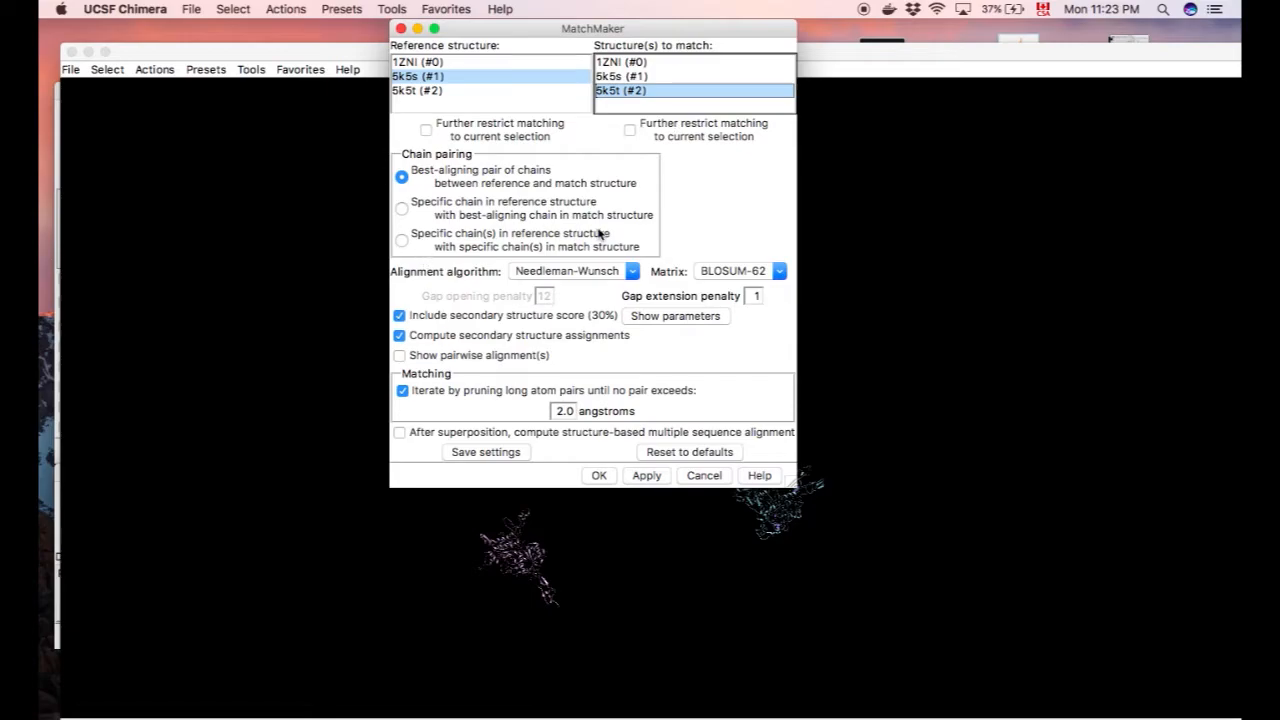
{"action": "mouse_move", "coordinate": [828, 272]}
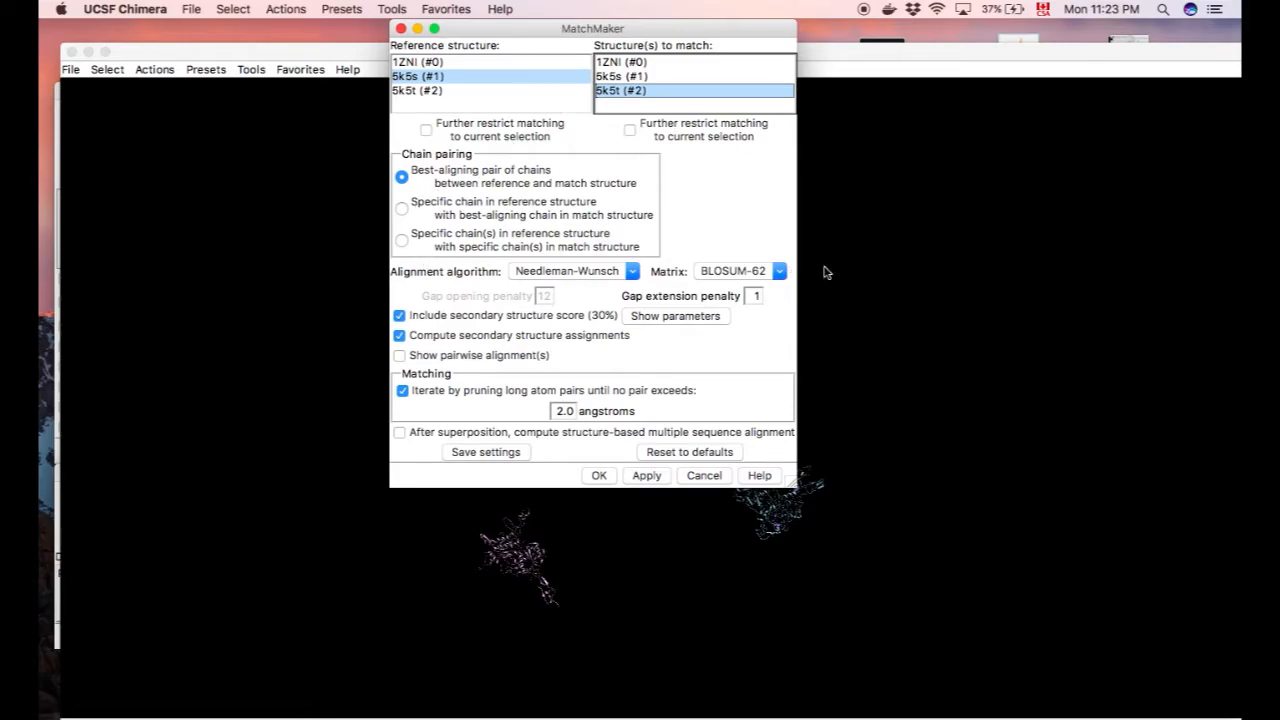
{"action": "mouse_move", "coordinate": [704, 270]}
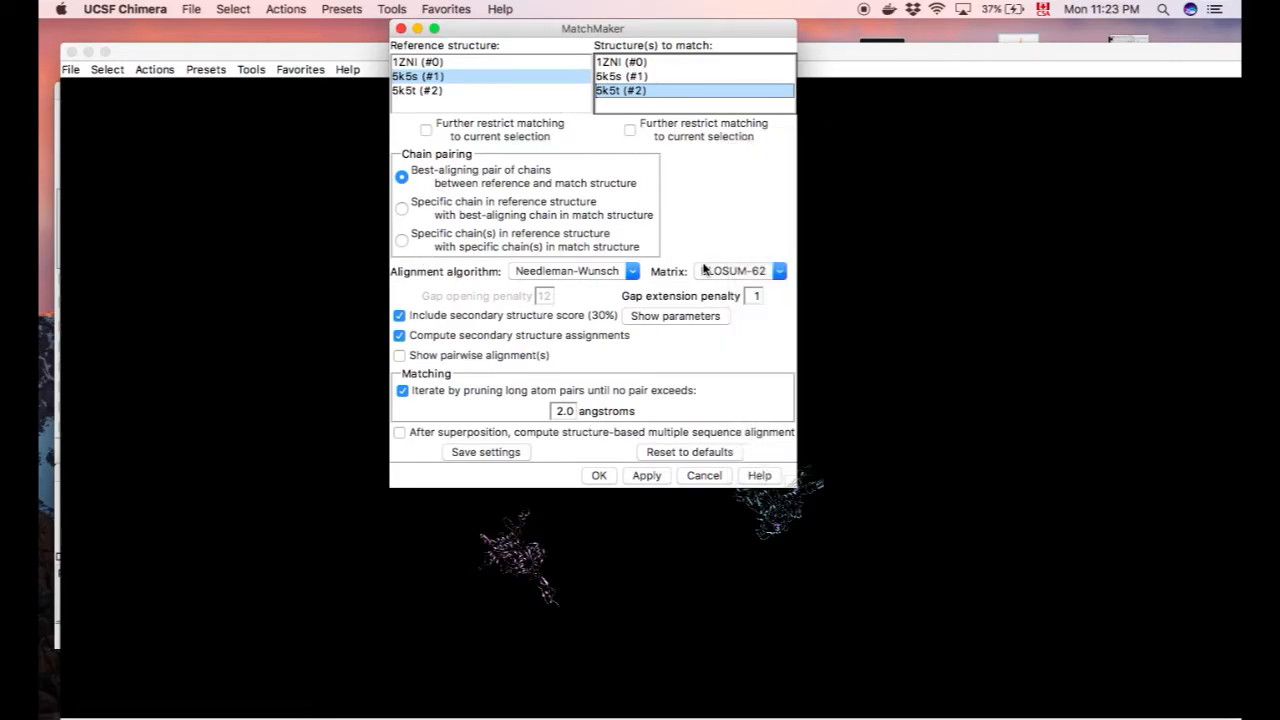
{"action": "mouse_move", "coordinate": [820, 288]}
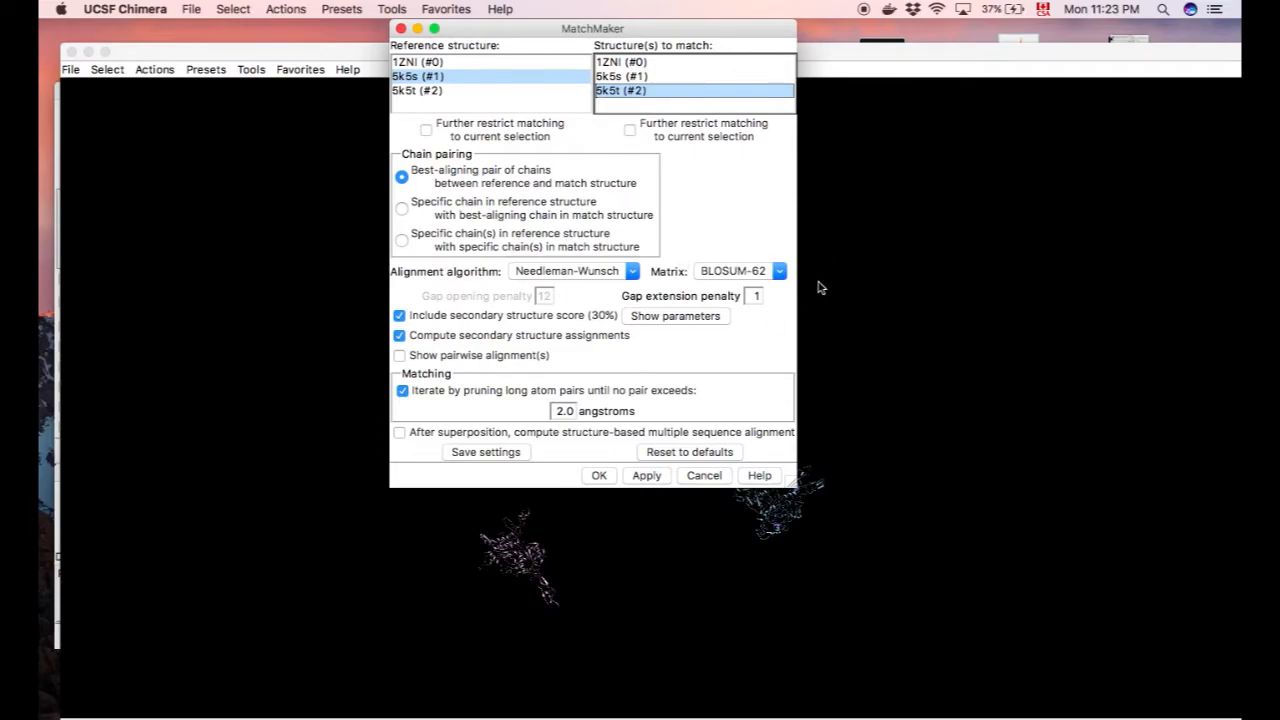
{"action": "mouse_move", "coordinate": [624, 256]}
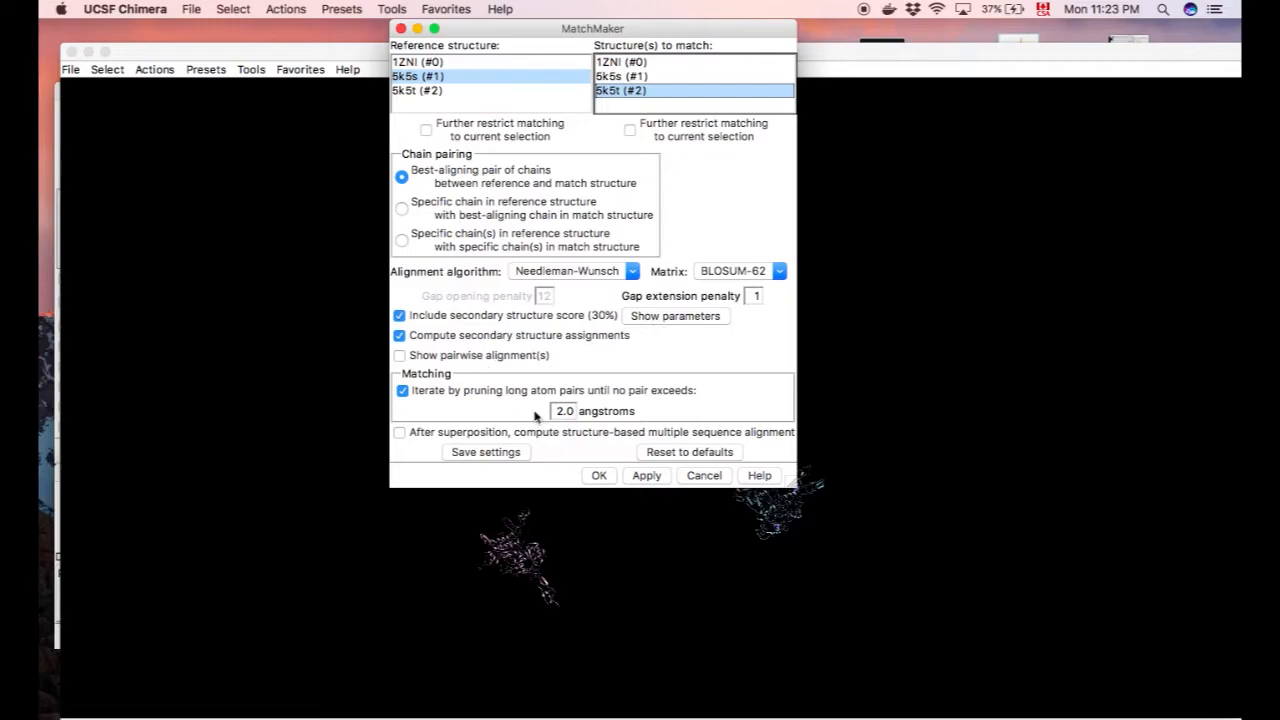
{"action": "mouse_move", "coordinate": [558, 446]}
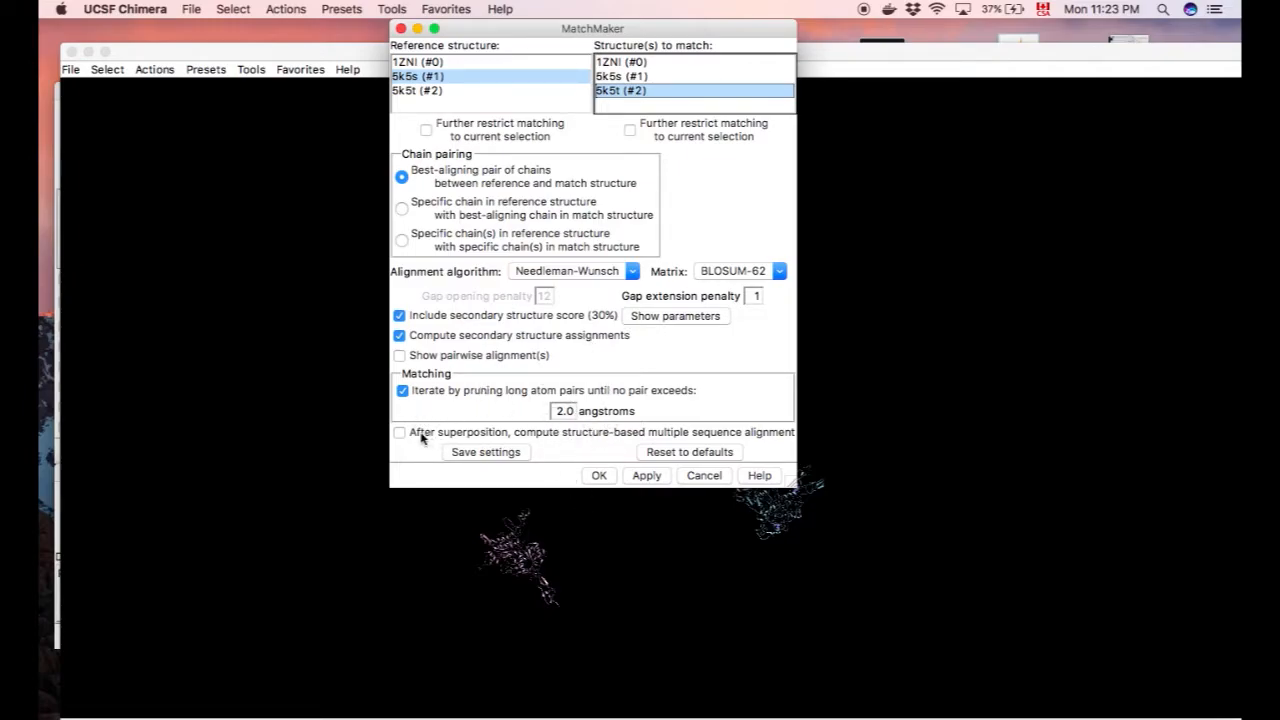
{"action": "mouse_move", "coordinate": [456, 428]}
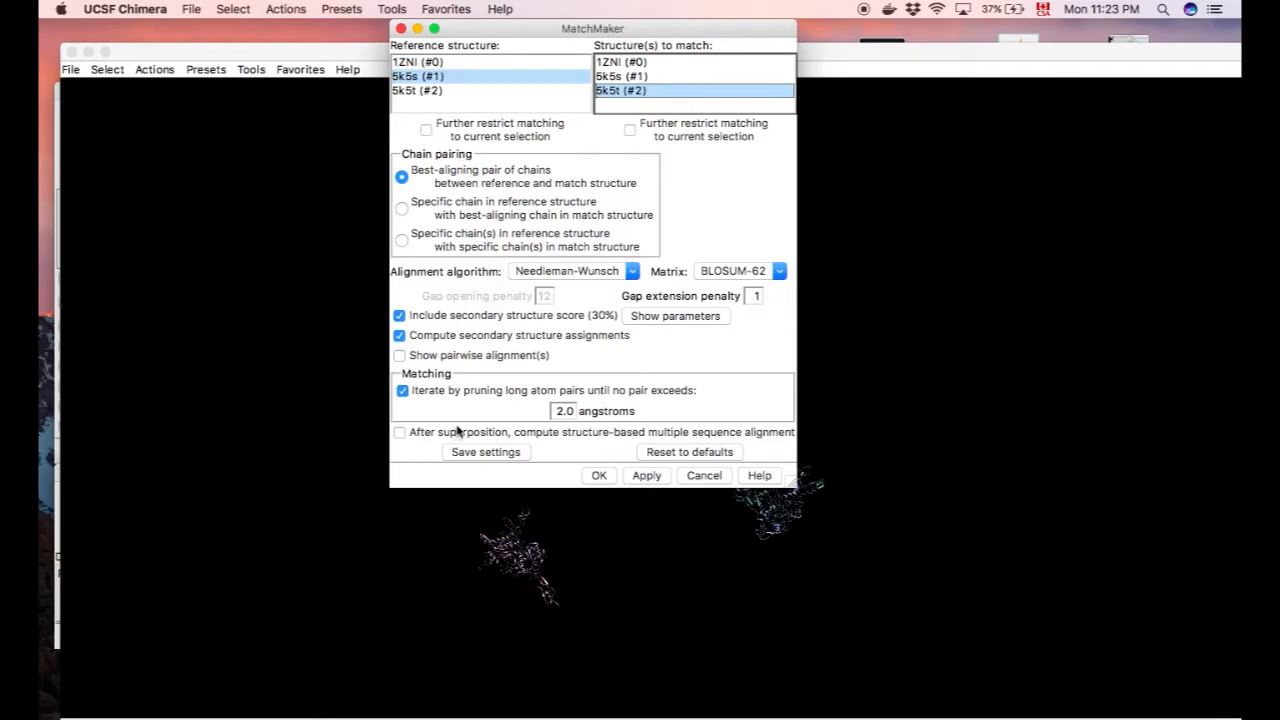
{"action": "left_click", "coordinate": [400, 432]}
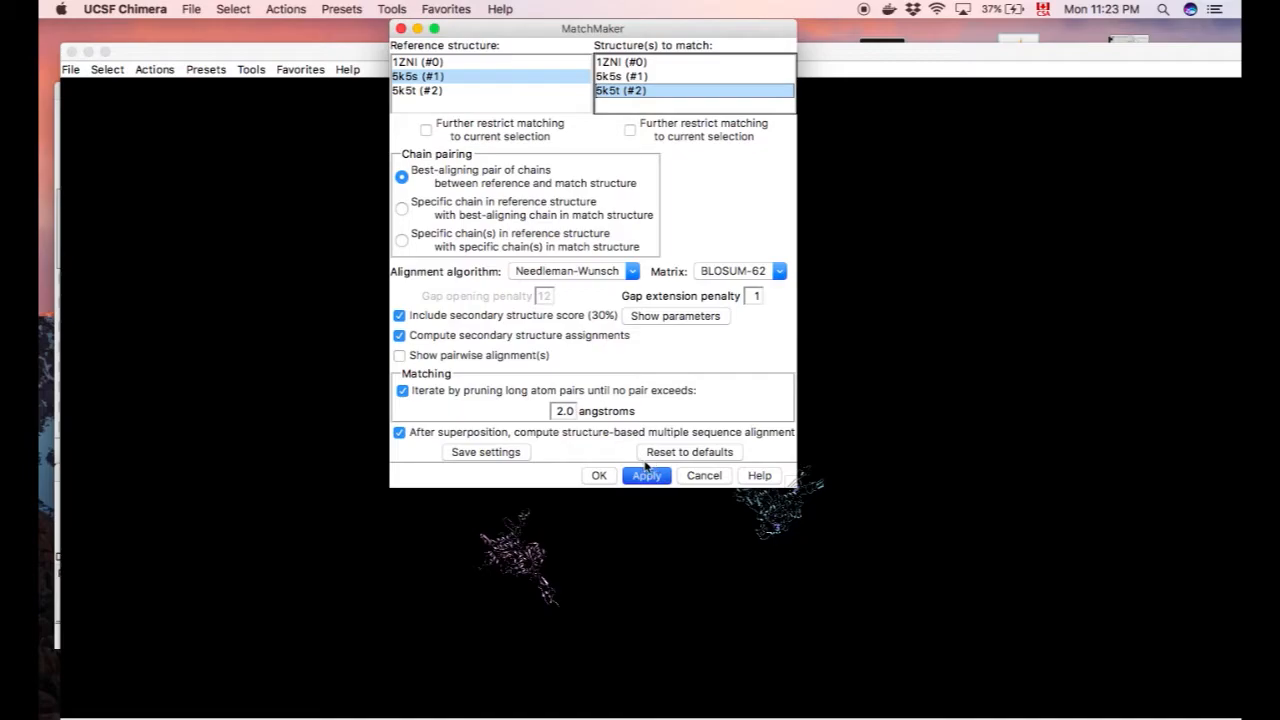
{"action": "mouse_move", "coordinate": [524, 336]}
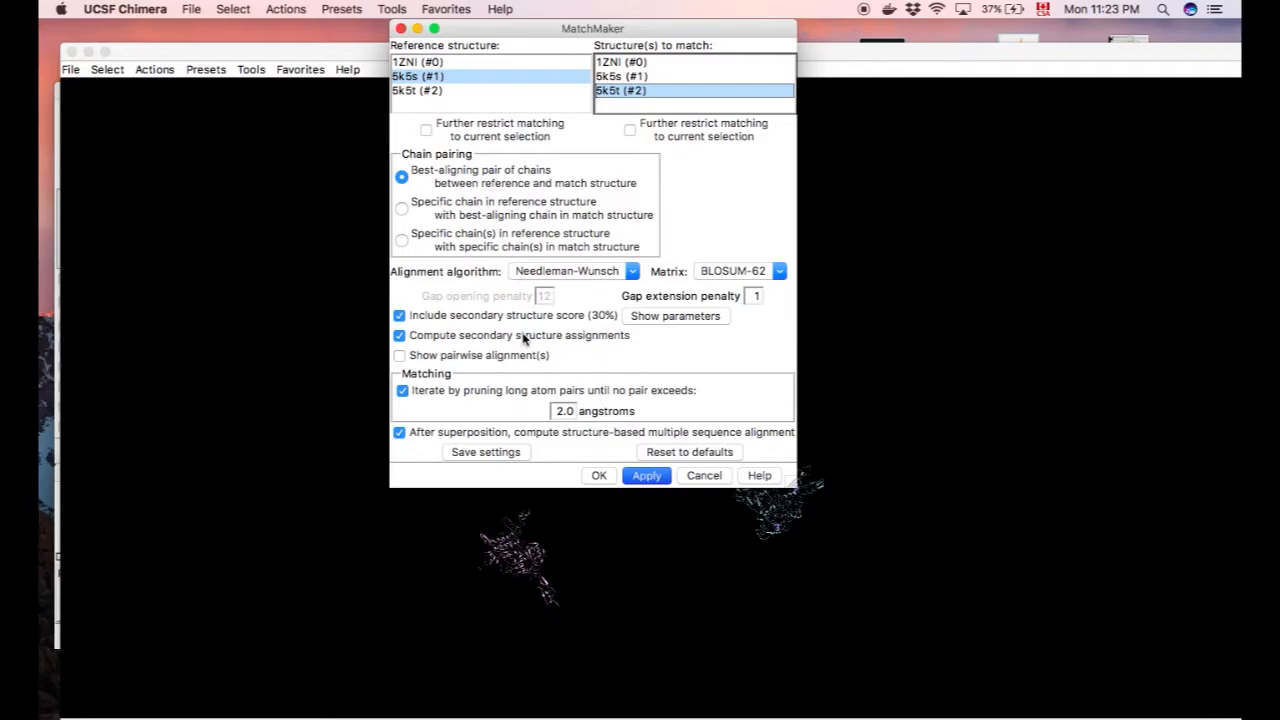
{"action": "left_click", "coordinate": [646, 476]}
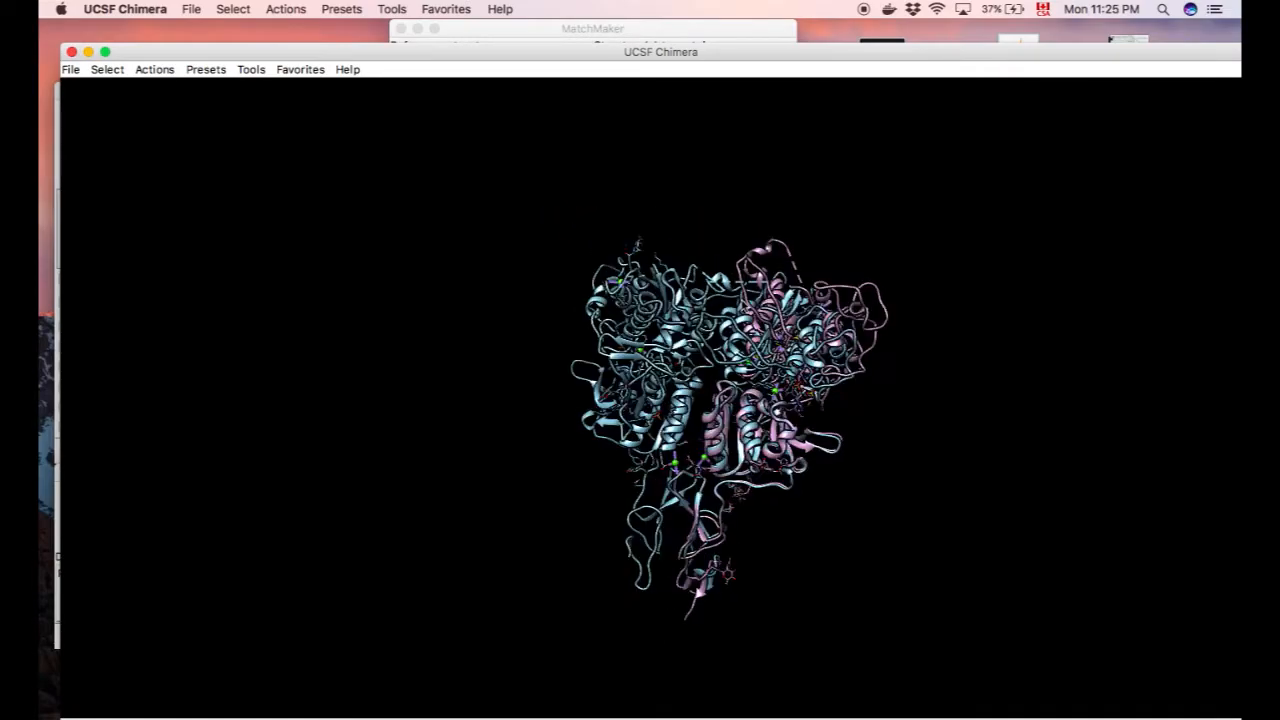
Select one chain of 5k5s and bring up the Atoms/Bonds display actions for it
{"action": "left_click", "coordinate": [100, 68]}
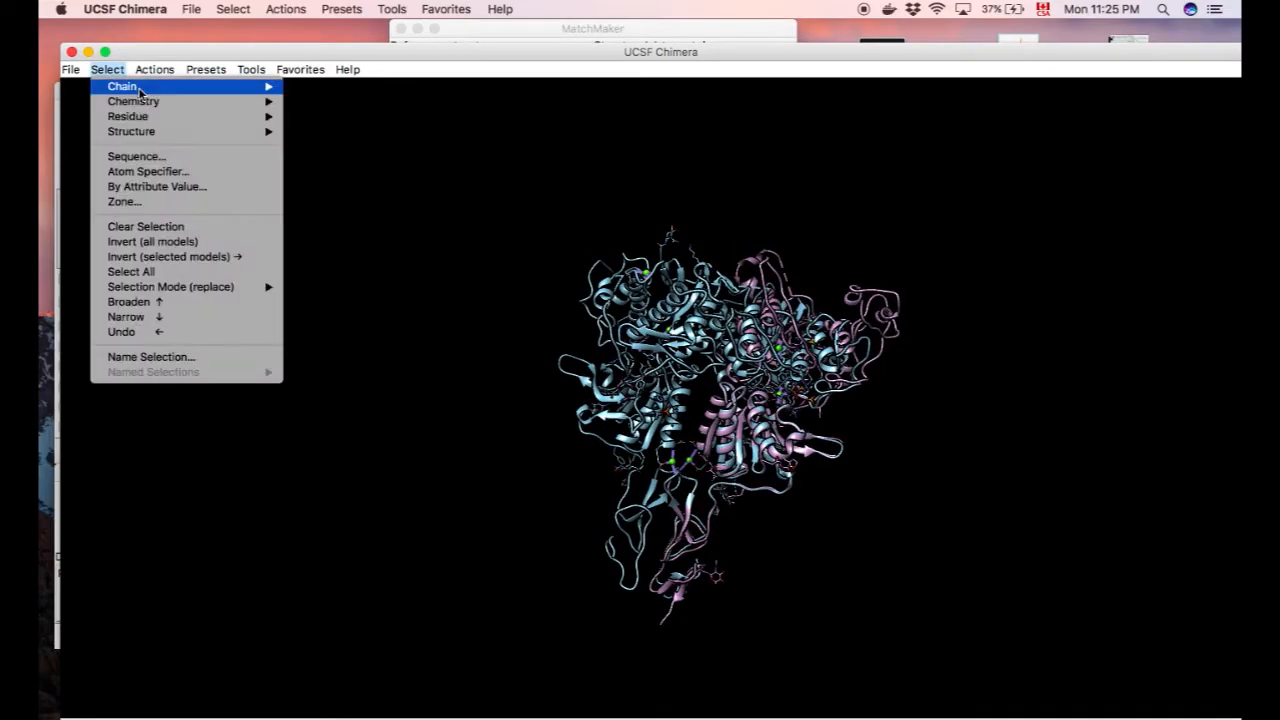
{"action": "mouse_move", "coordinate": [304, 100]}
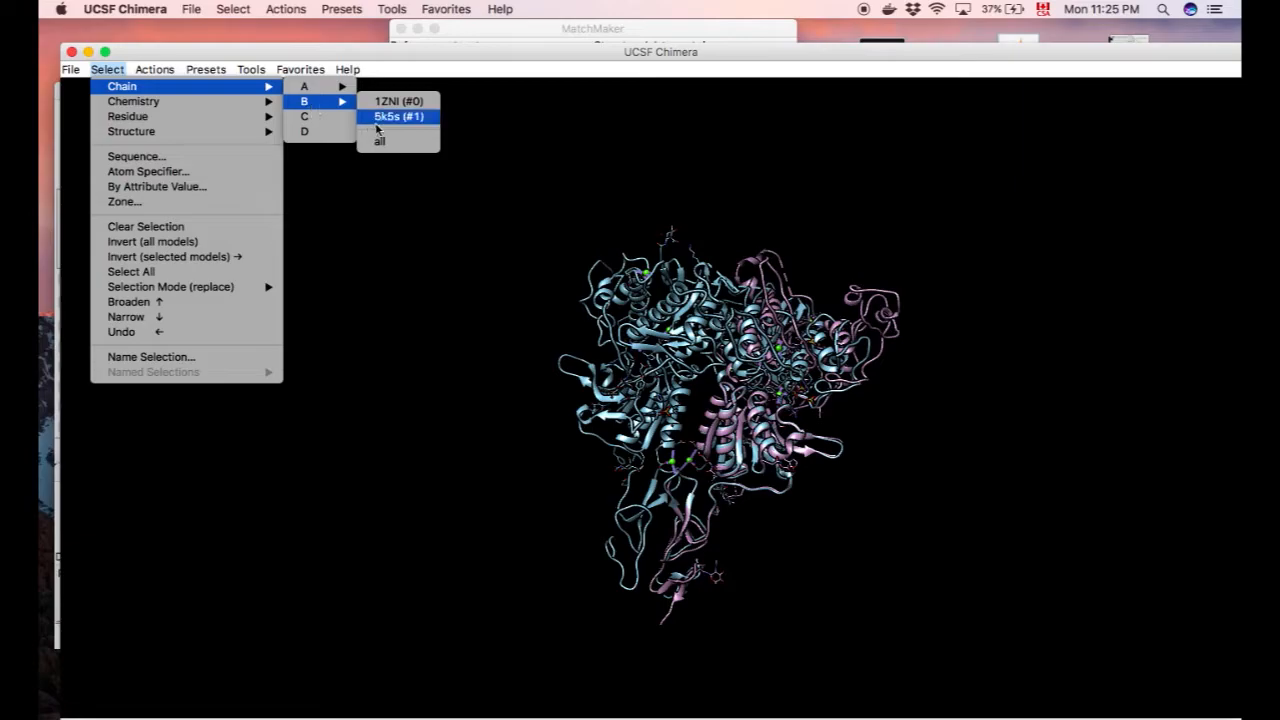
{"action": "left_click", "coordinate": [396, 116]}
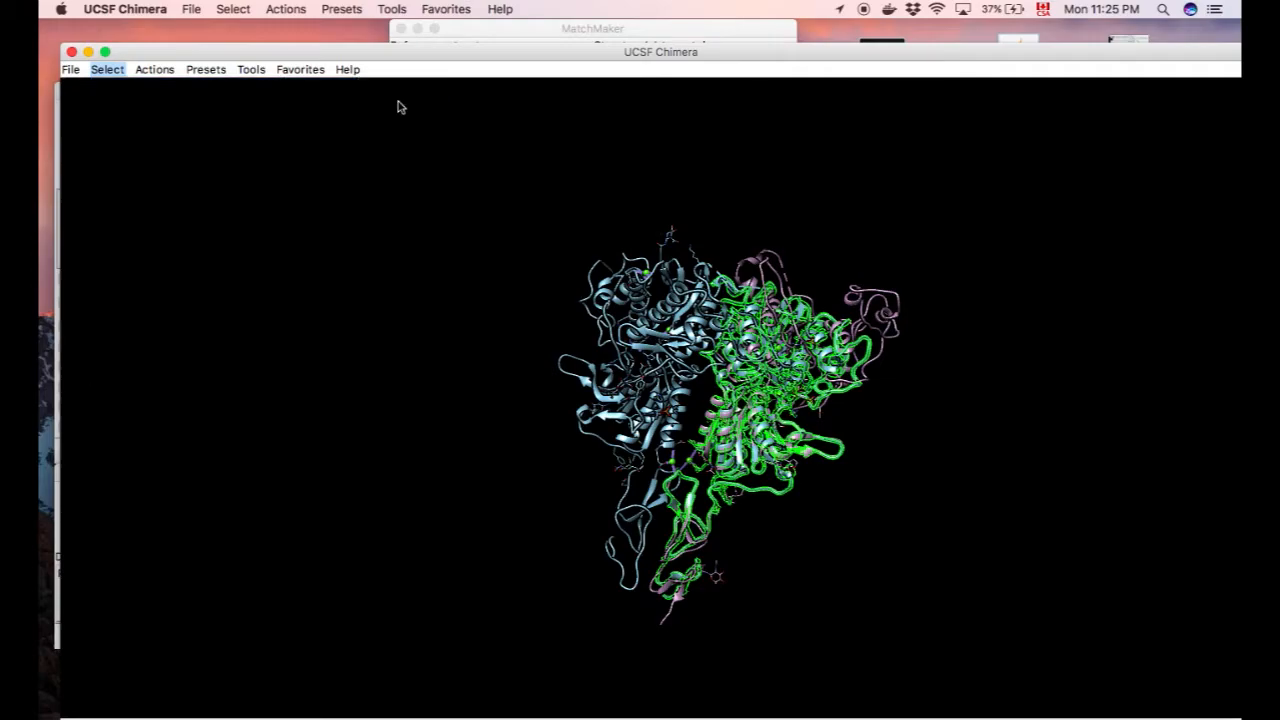
{"action": "left_click", "coordinate": [154, 68]}
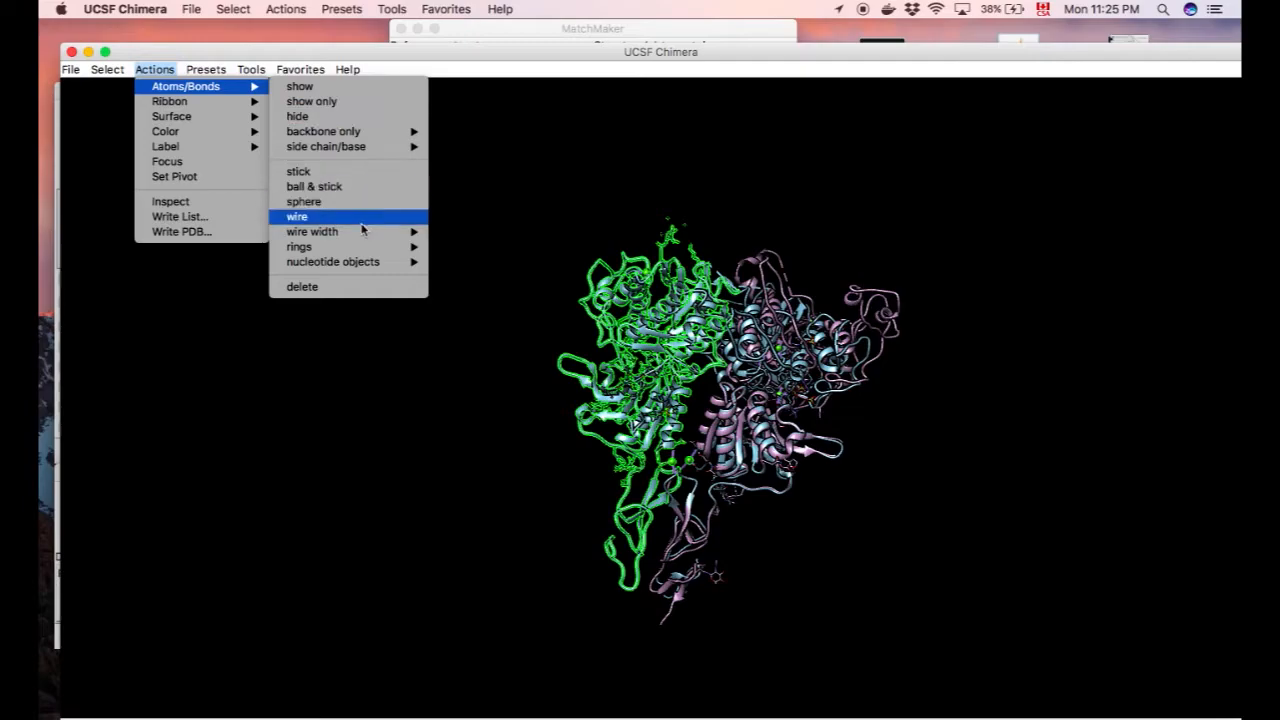
{"action": "mouse_move", "coordinate": [352, 300]}
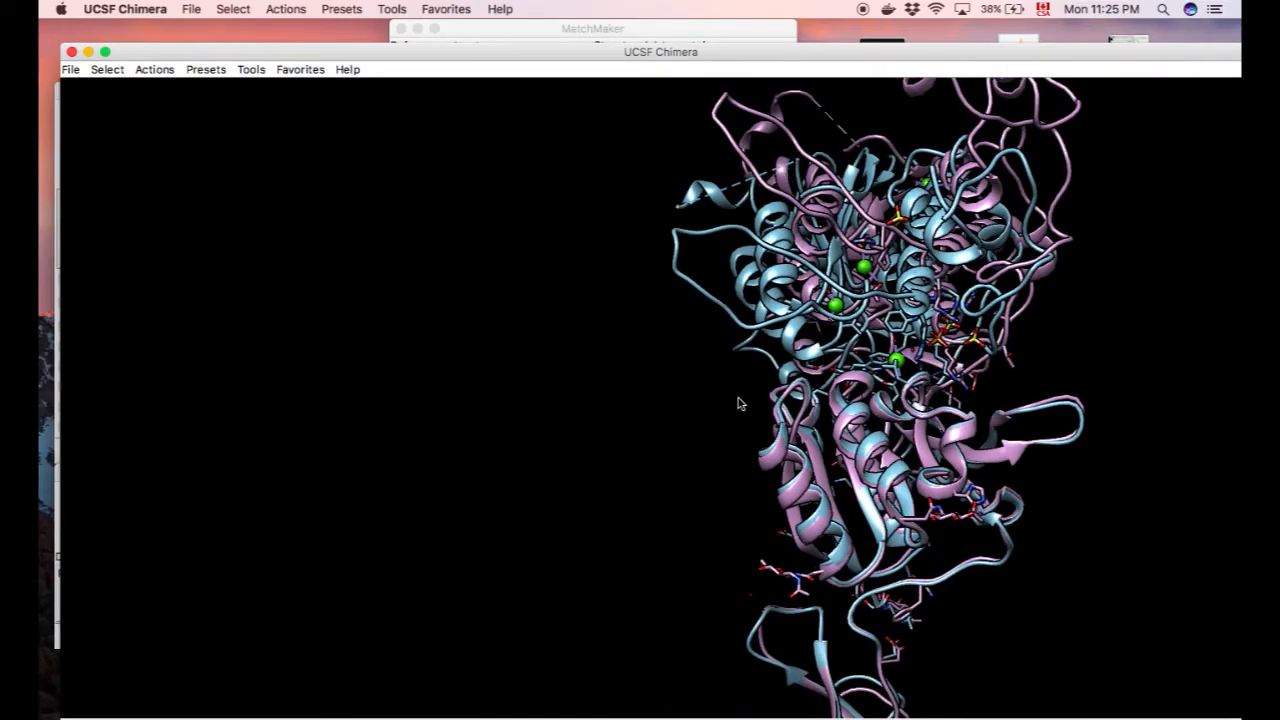
{"action": "mouse_move", "coordinate": [606, 256]}
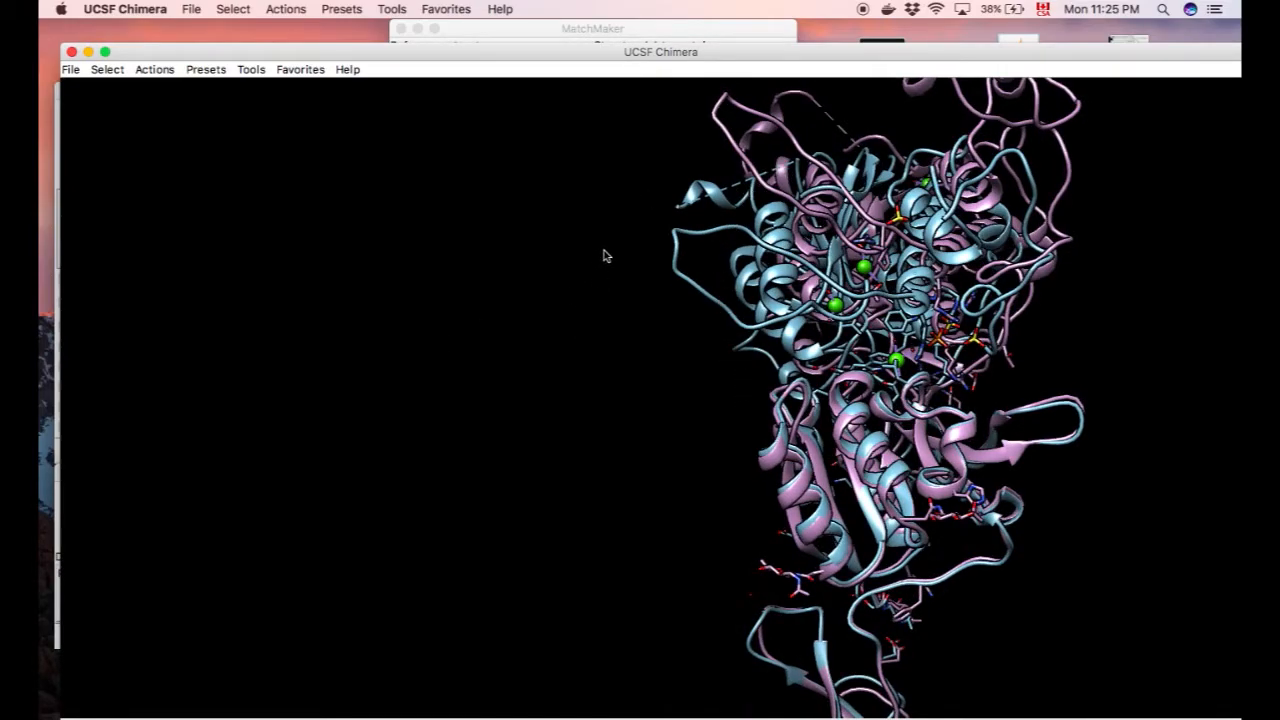
Add 5k5s then 5k5t as morph conformations with corkscrew, linear, 20 steps and start creating the morph
{"action": "left_click", "coordinate": [252, 68]}
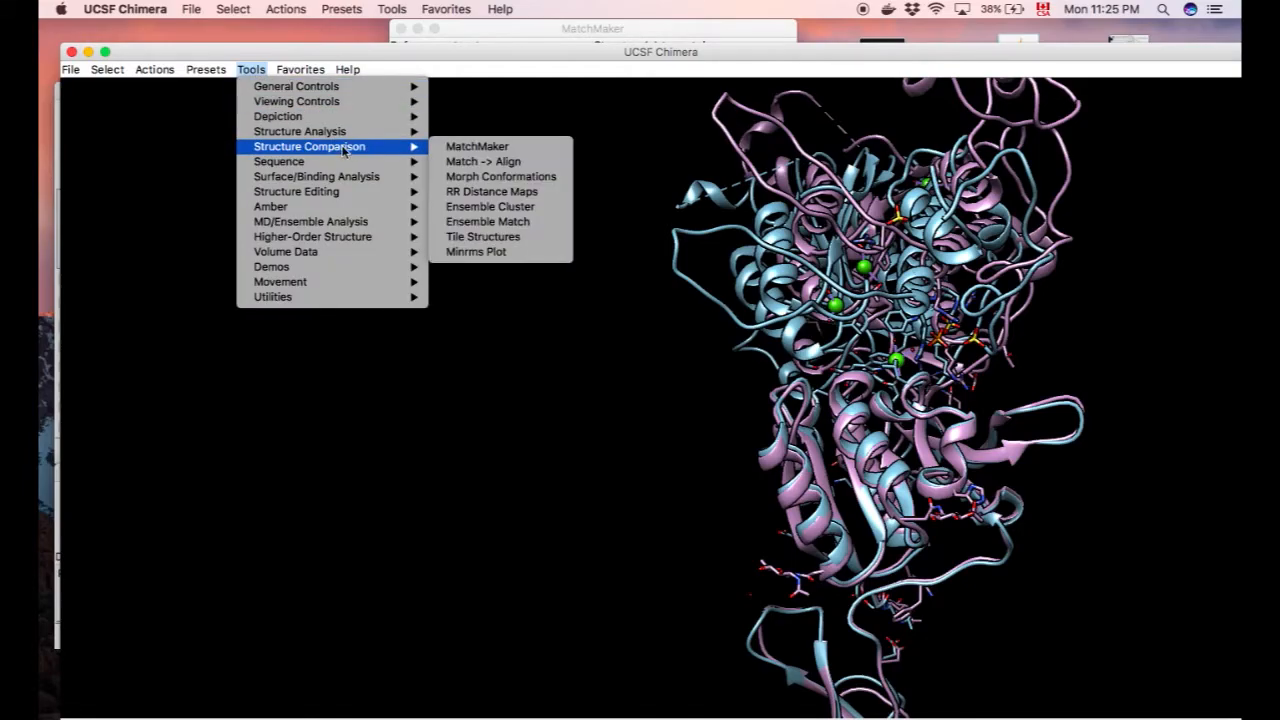
{"action": "mouse_move", "coordinate": [280, 160]}
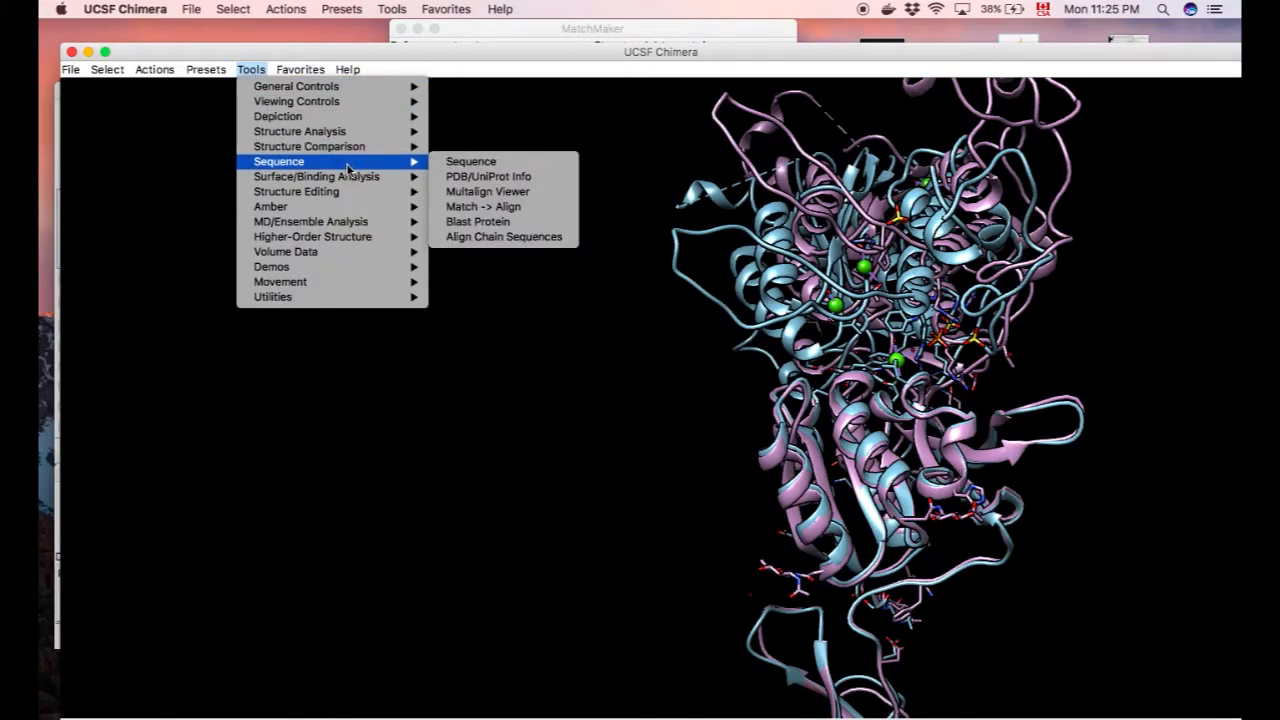
{"action": "mouse_move", "coordinate": [308, 146]}
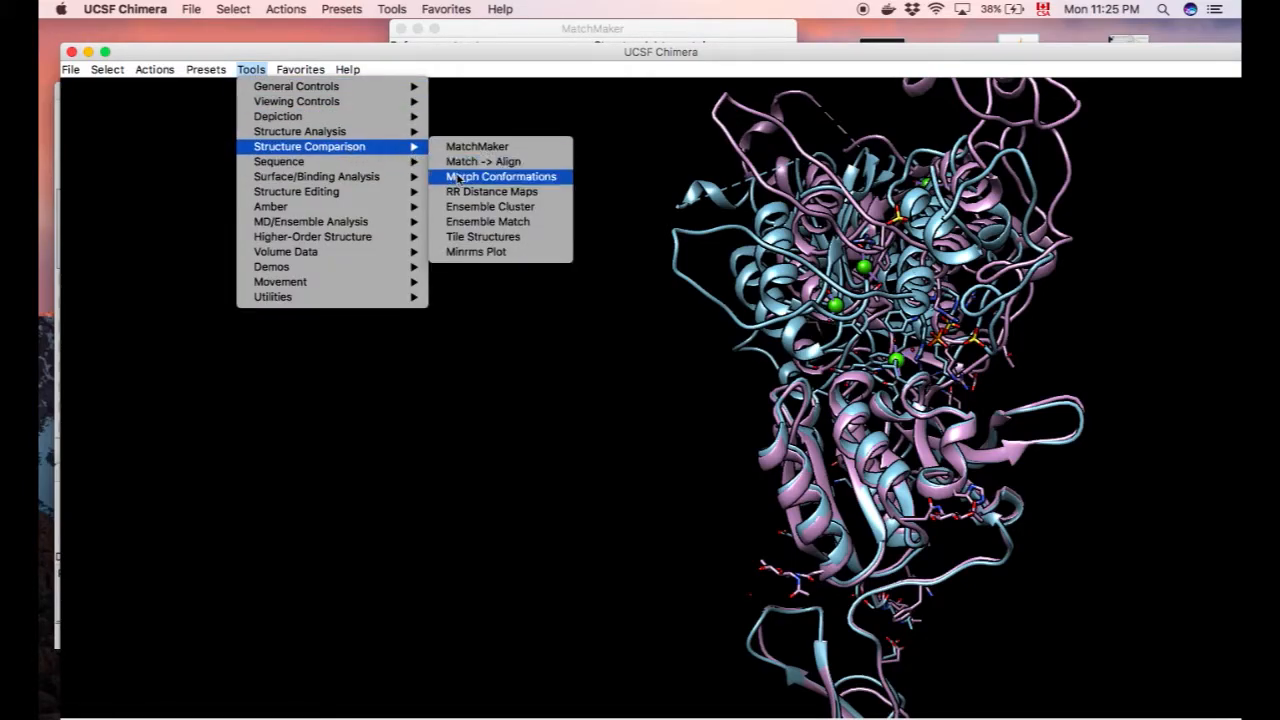
{"action": "left_click", "coordinate": [492, 176]}
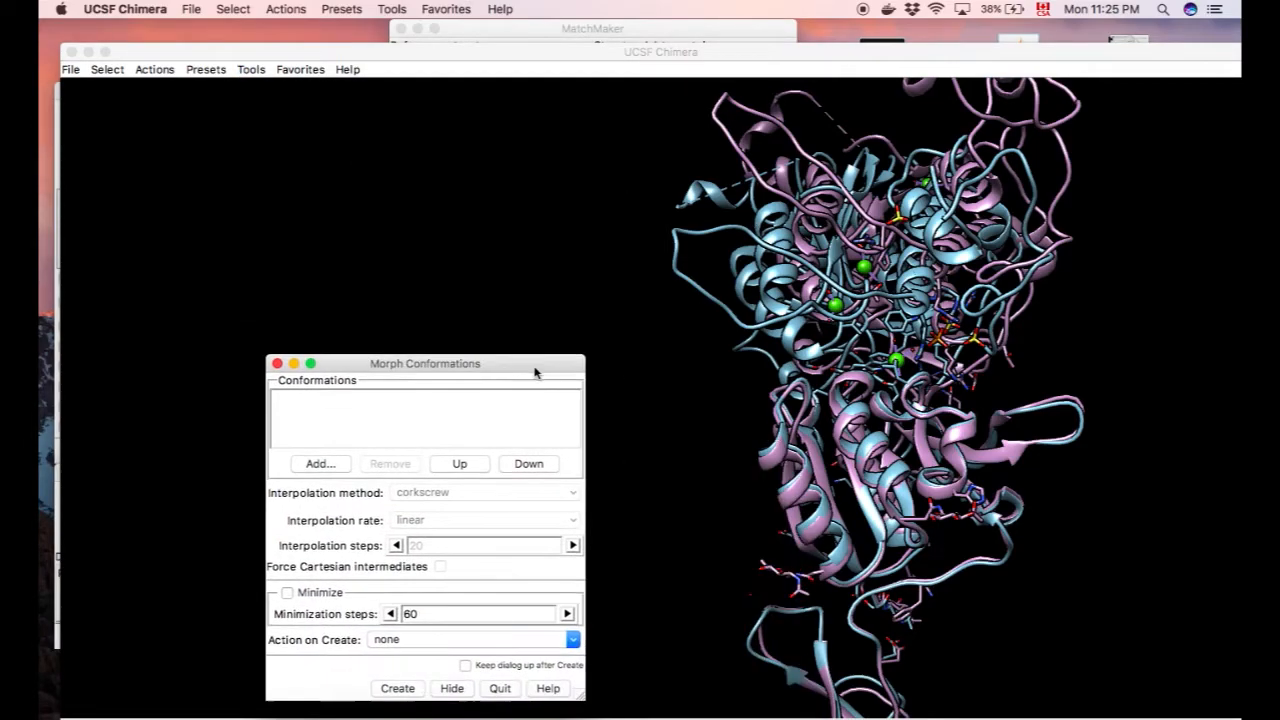
{"action": "left_click", "coordinate": [320, 464]}
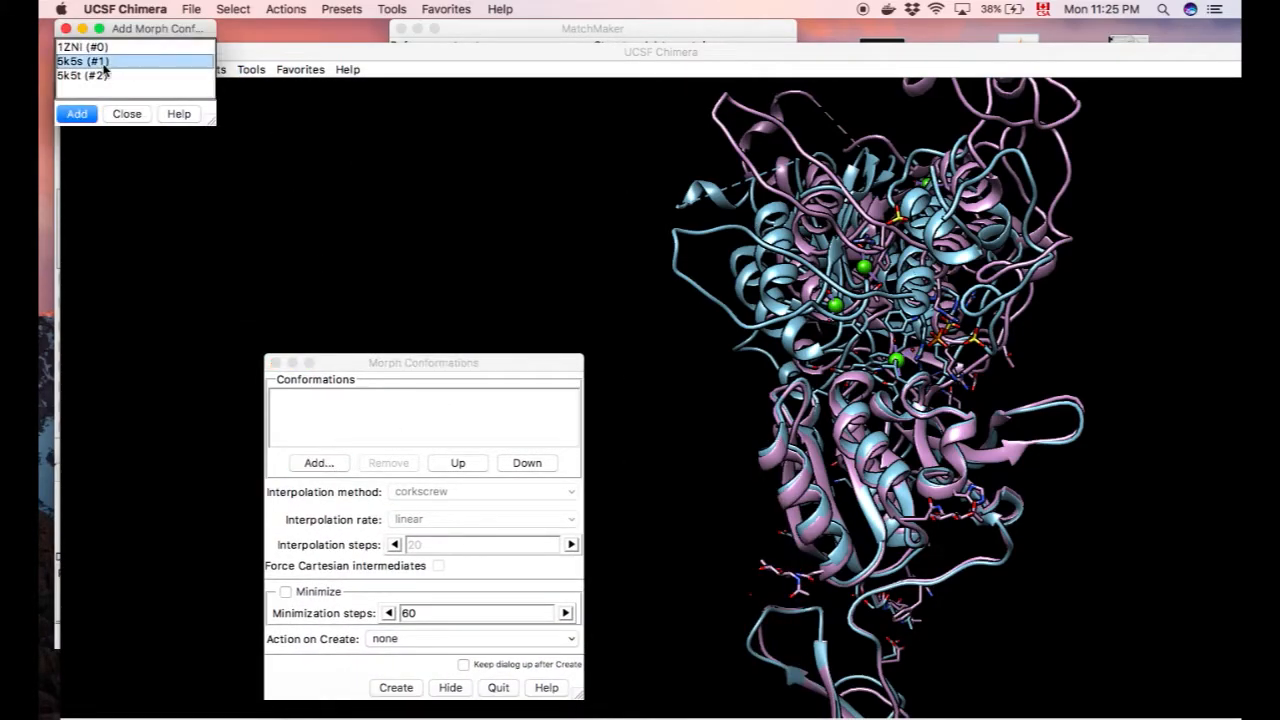
{"action": "left_click", "coordinate": [76, 112]}
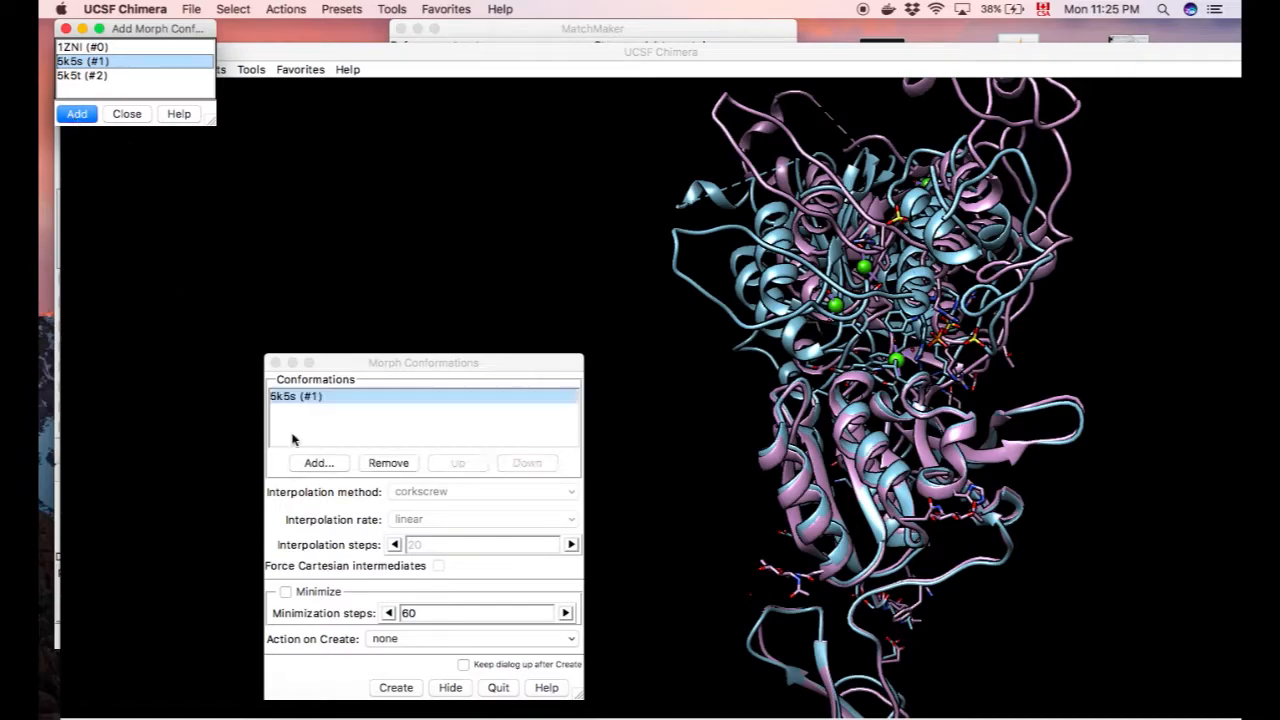
{"action": "left_click", "coordinate": [82, 76]}
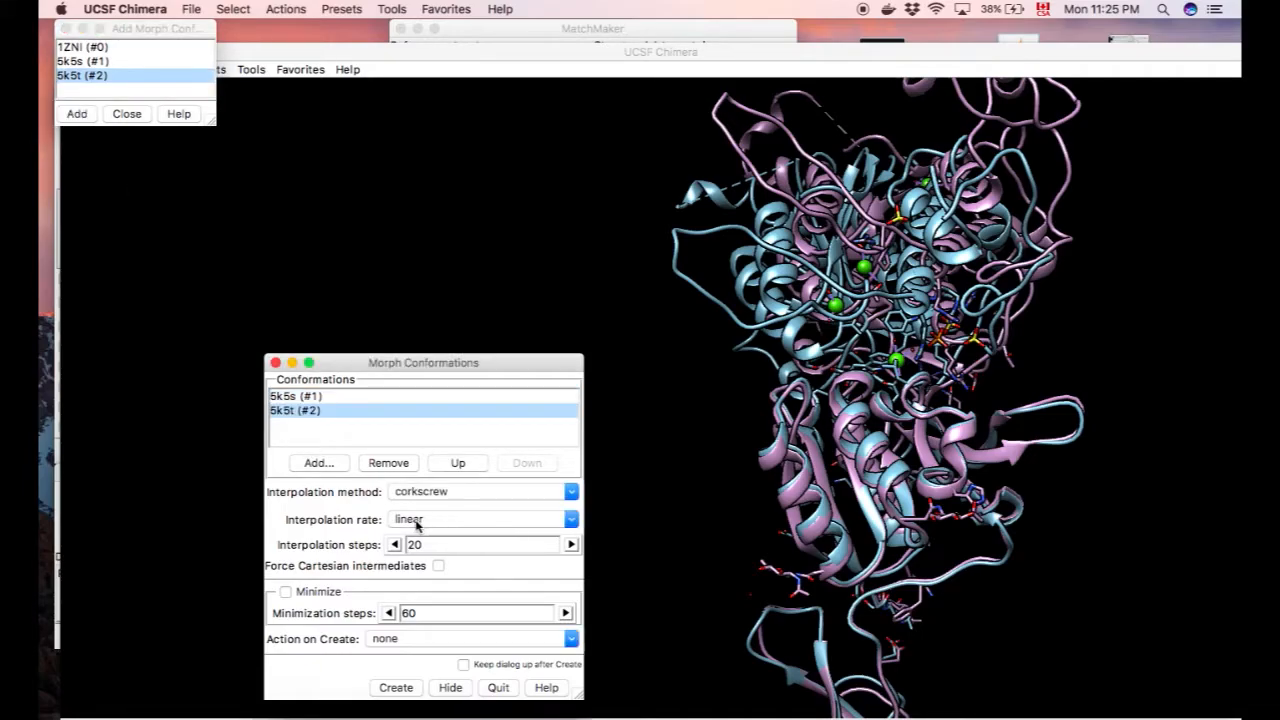
{"action": "mouse_move", "coordinate": [470, 664]}
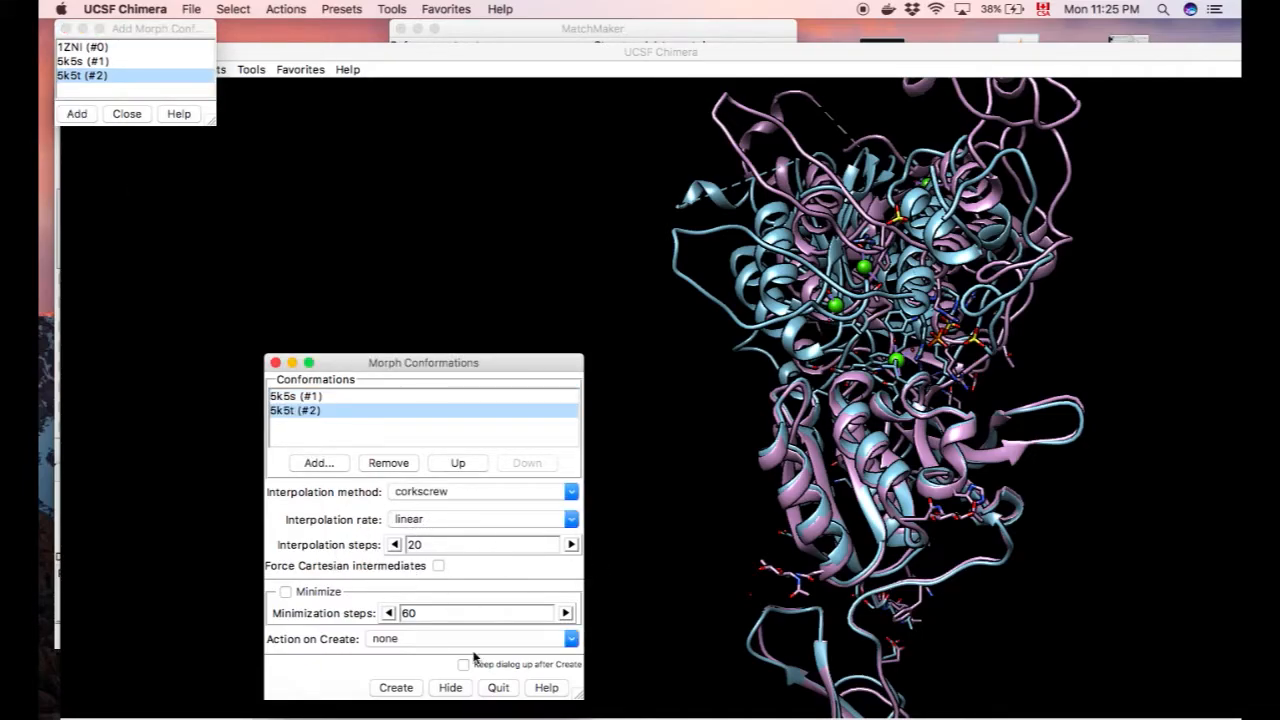
{"action": "left_click", "coordinate": [394, 612]}
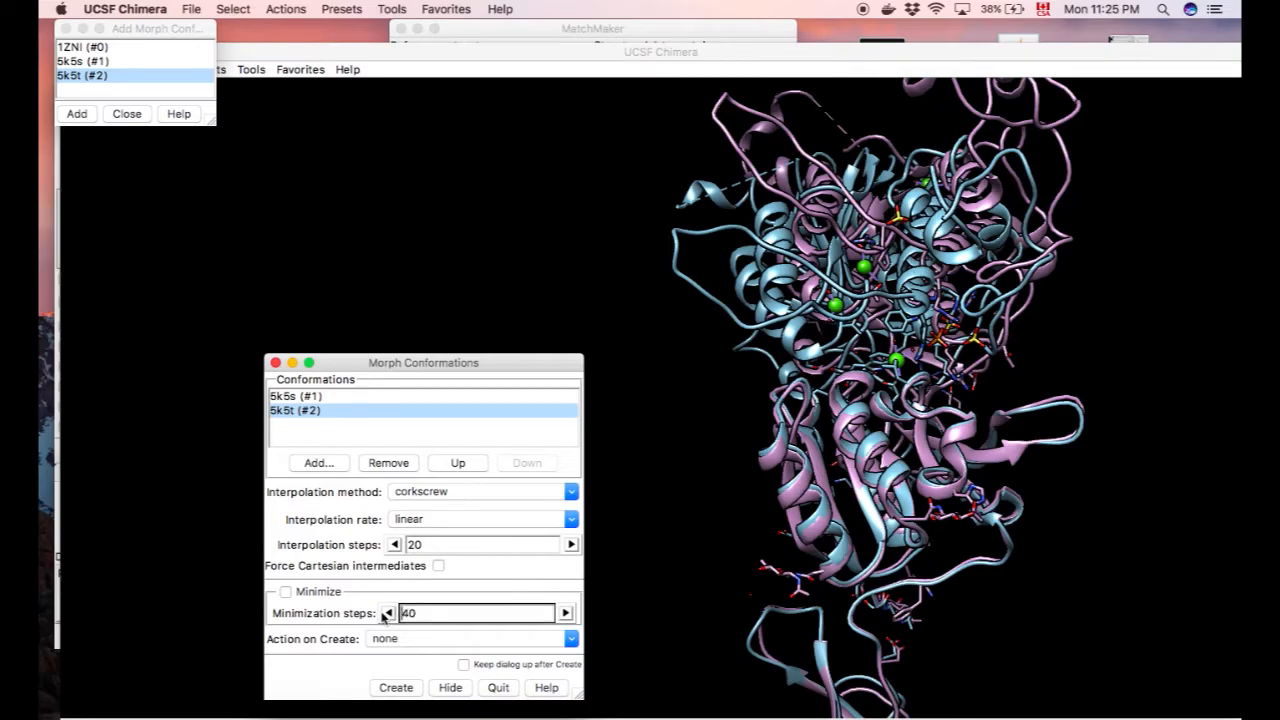
{"action": "mouse_move", "coordinate": [304, 642]}
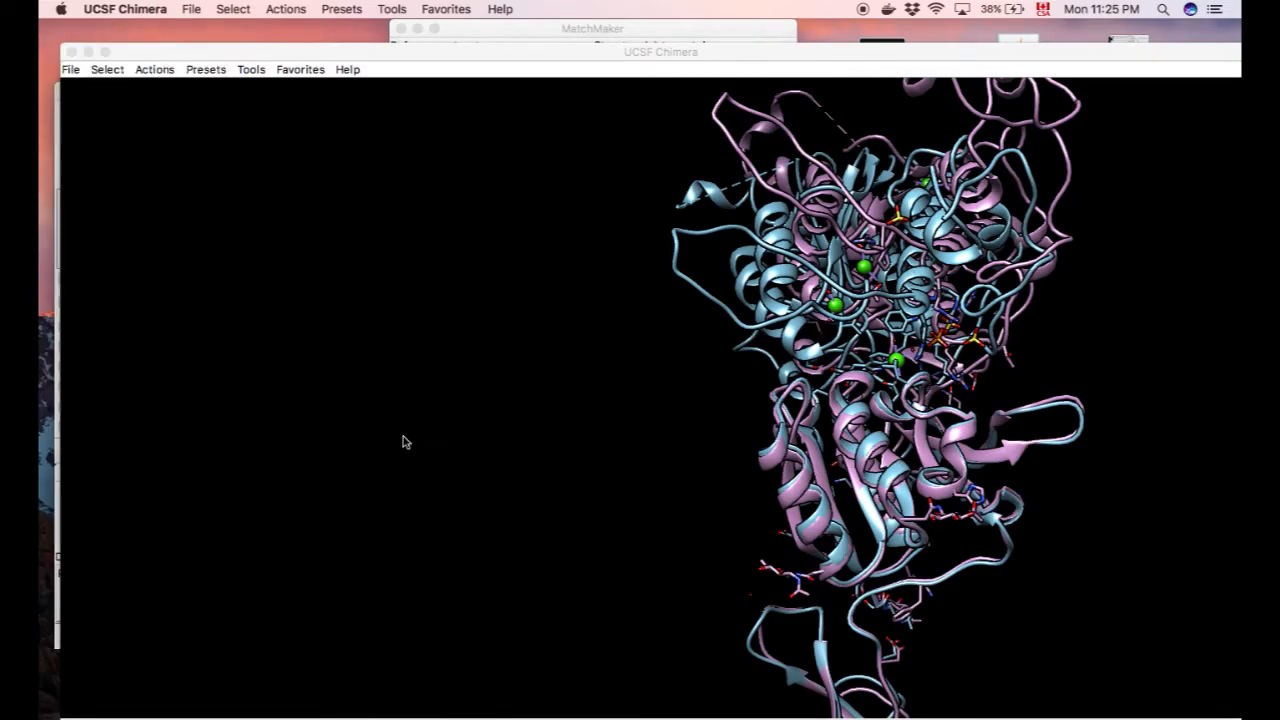
{"action": "mouse_move", "coordinate": [452, 452]}
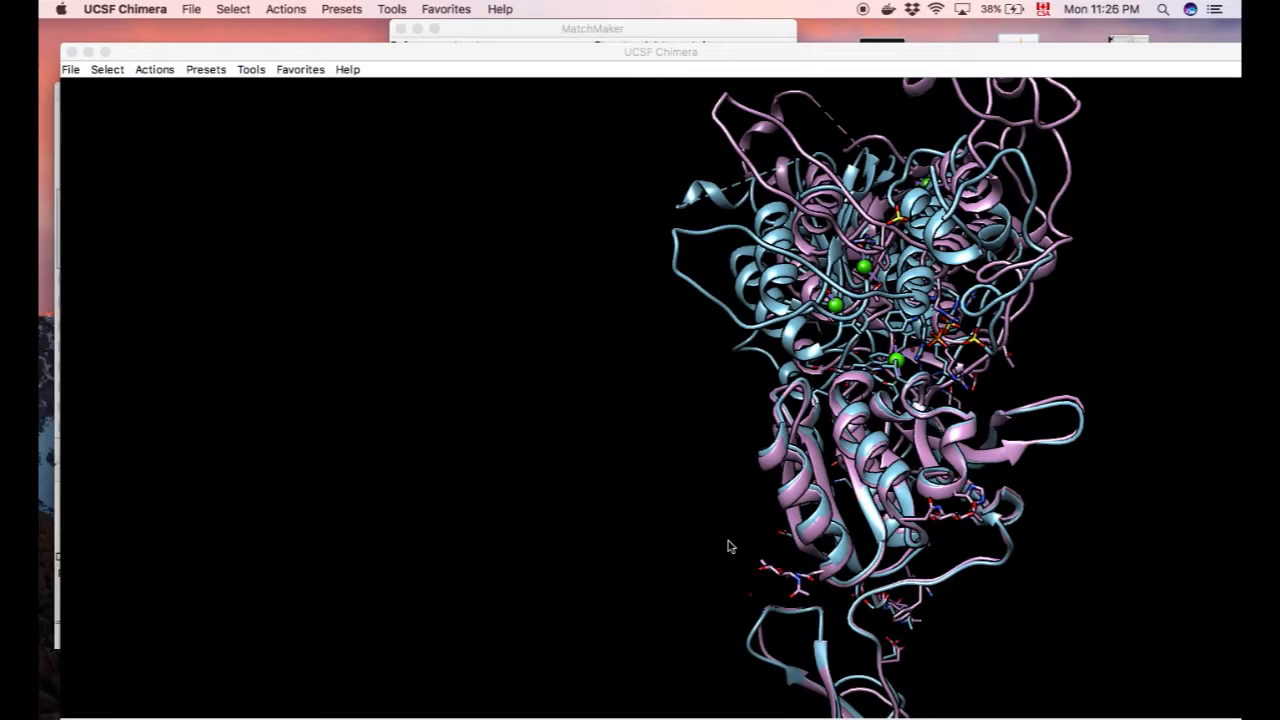
{"action": "mouse_move", "coordinate": [842, 408]}
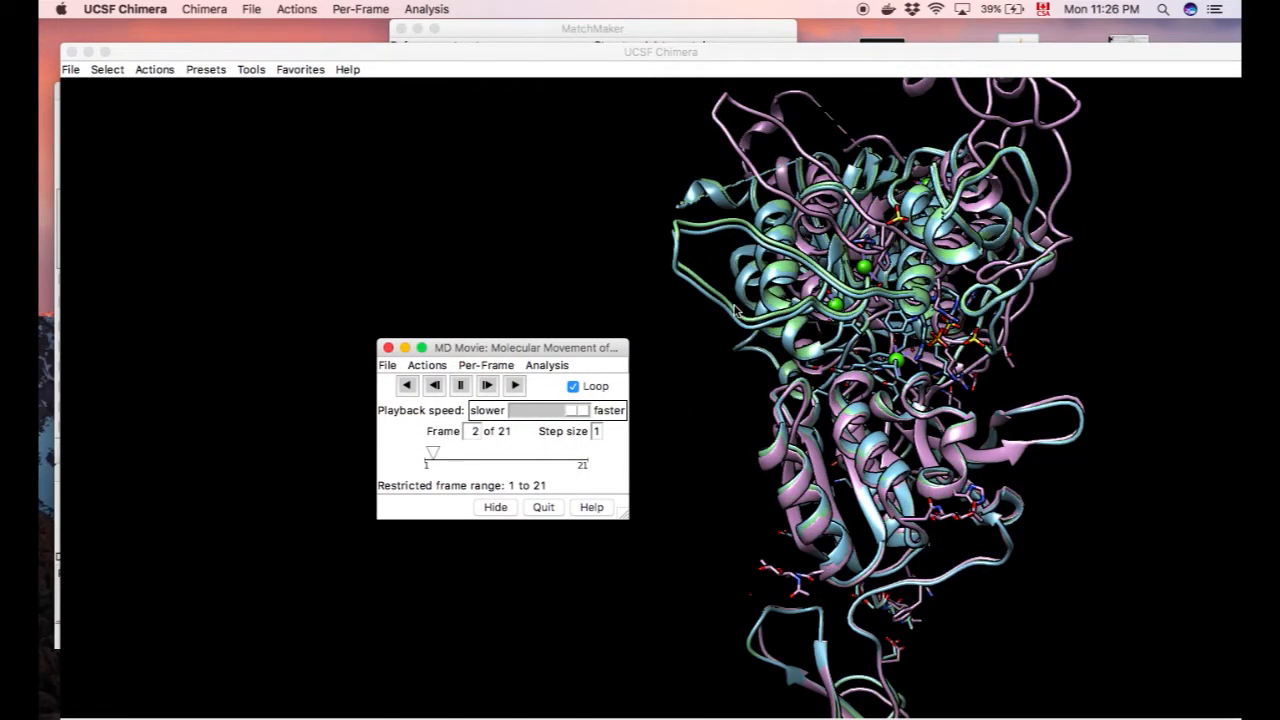
Play the 21-frame morph trajectory in MD Movie and adjust its playback speed
{"action": "left_click", "coordinate": [514, 384]}
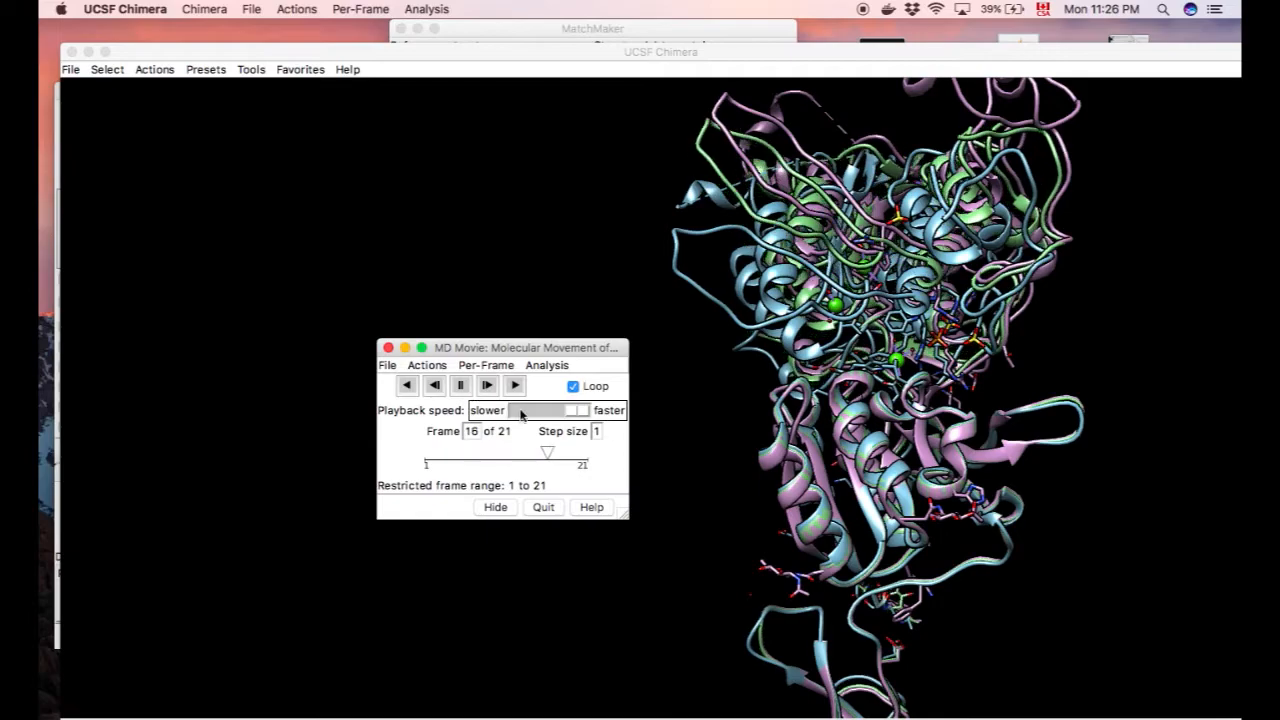
{"action": "left_click_drag", "start_coordinate": [548, 452], "coordinate": [456, 452]}
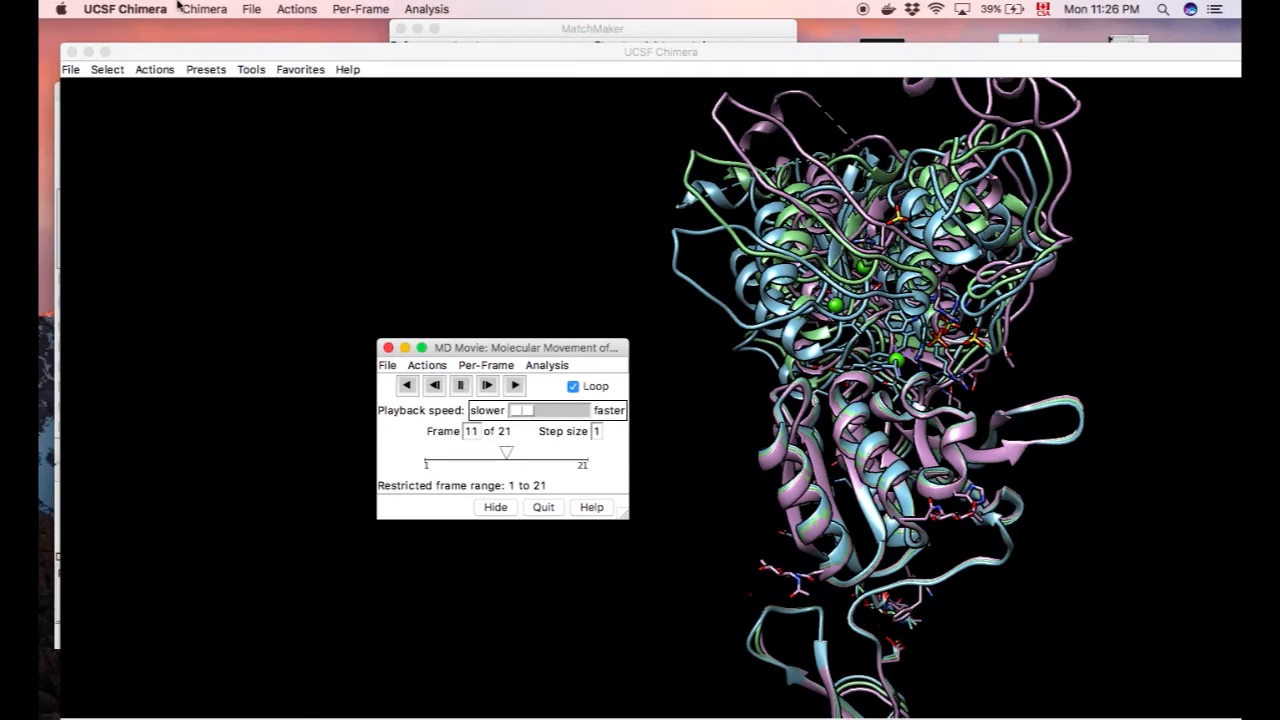
Select a chain of the first original model and hide its atoms and ribbon
{"action": "left_click", "coordinate": [104, 68]}
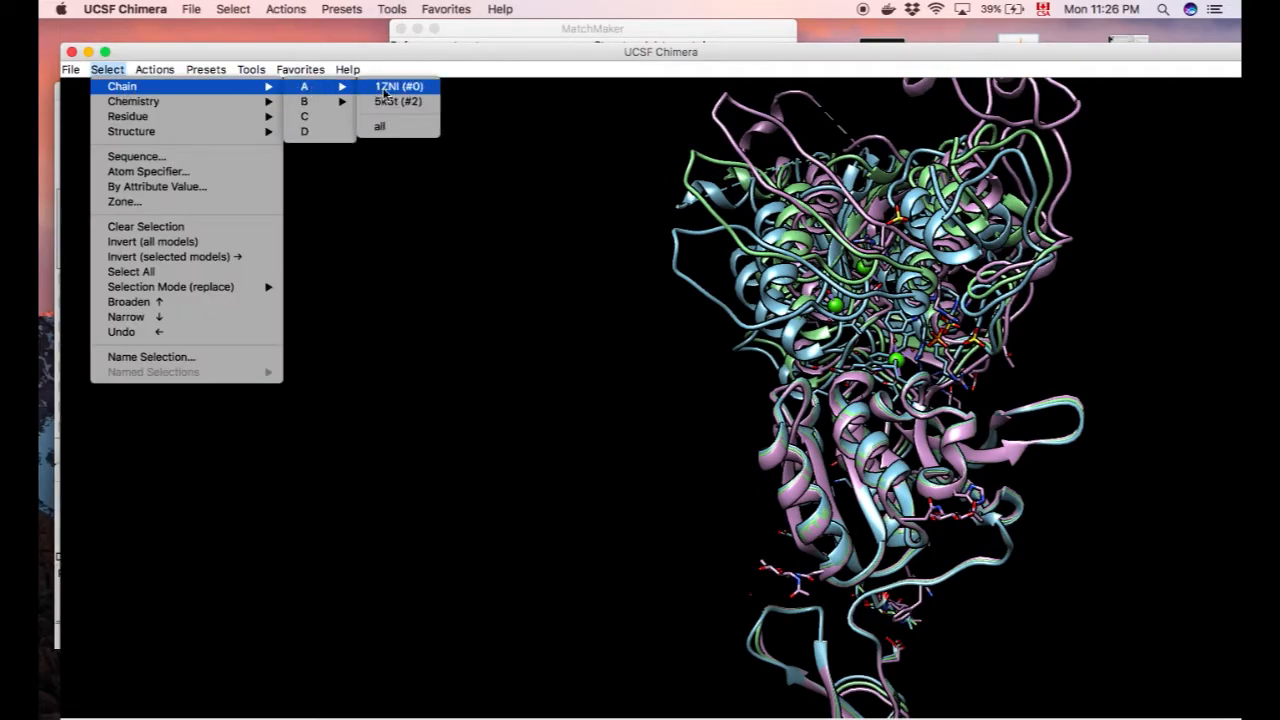
{"action": "left_click", "coordinate": [396, 86]}
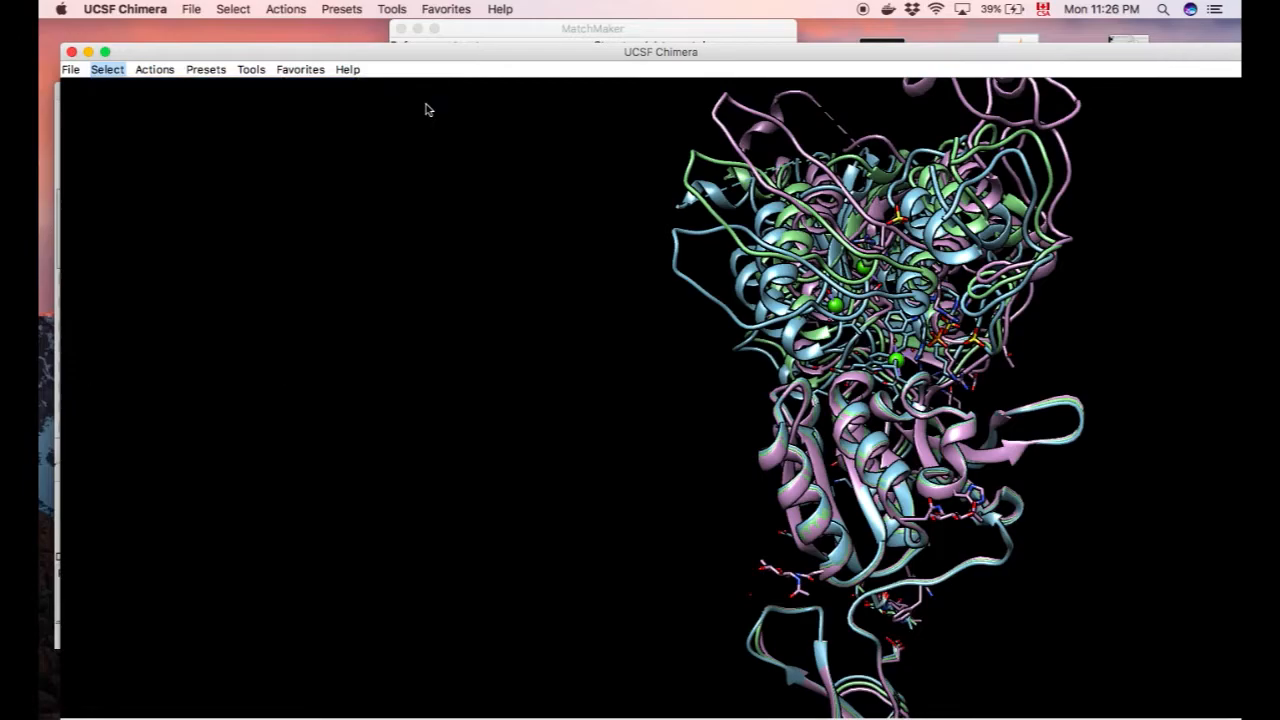
{"action": "left_click", "coordinate": [156, 68]}
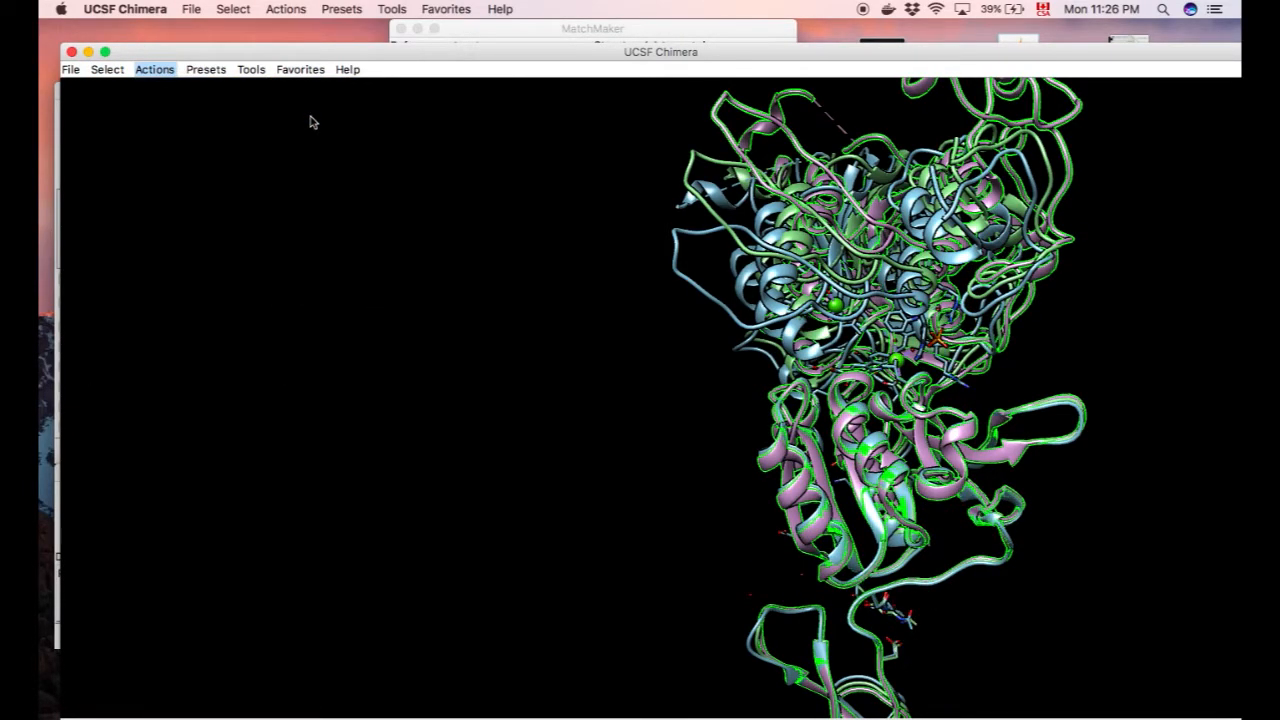
{"action": "left_click", "coordinate": [106, 68]}
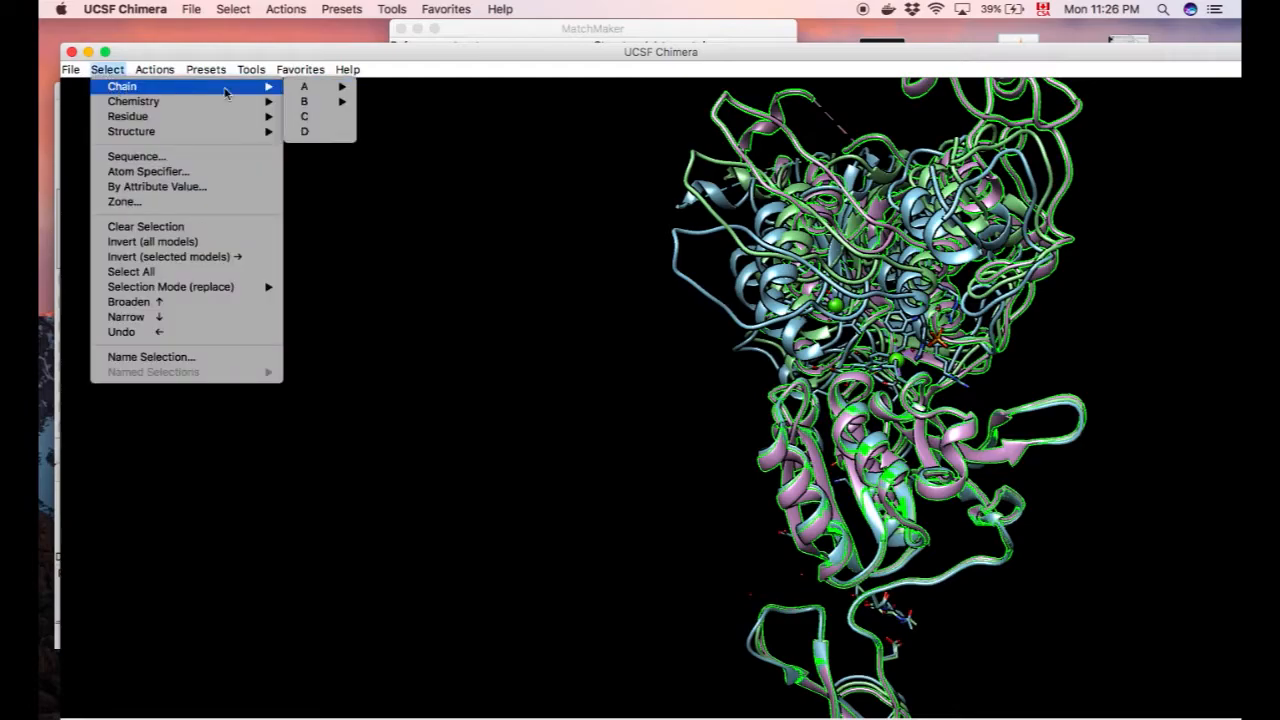
{"action": "mouse_move", "coordinate": [320, 86]}
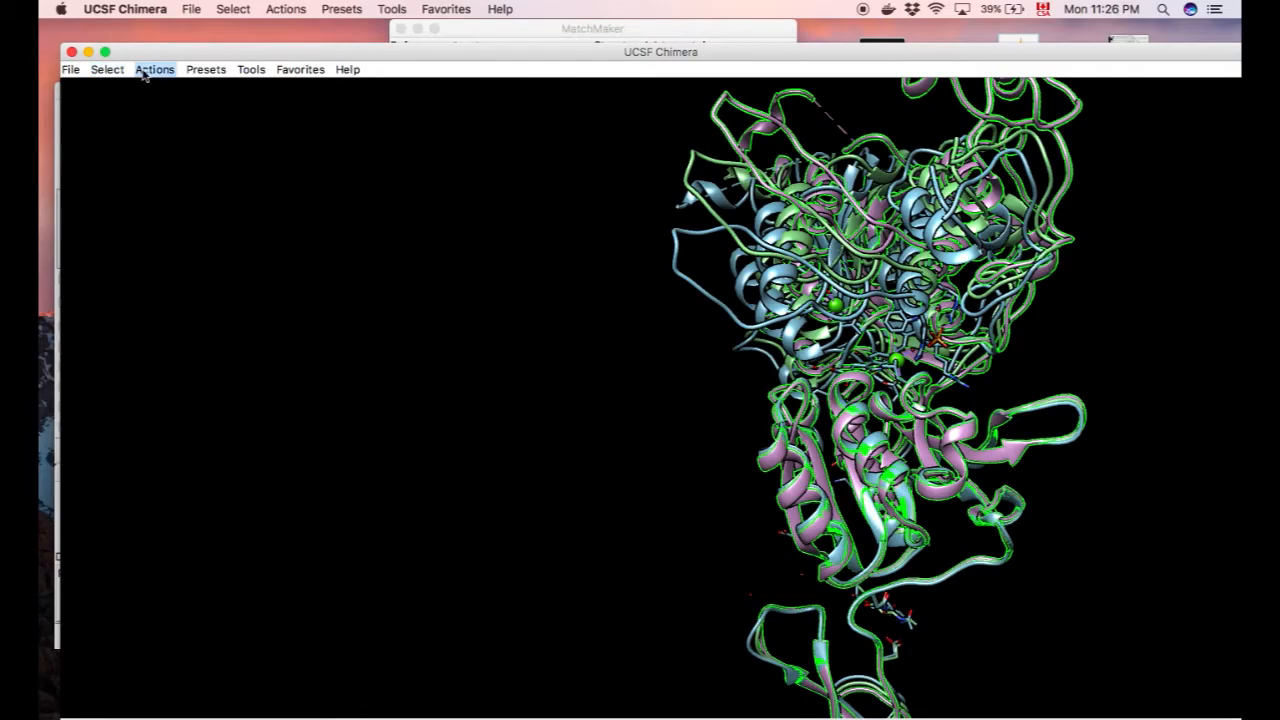
{"action": "left_click", "coordinate": [154, 68]}
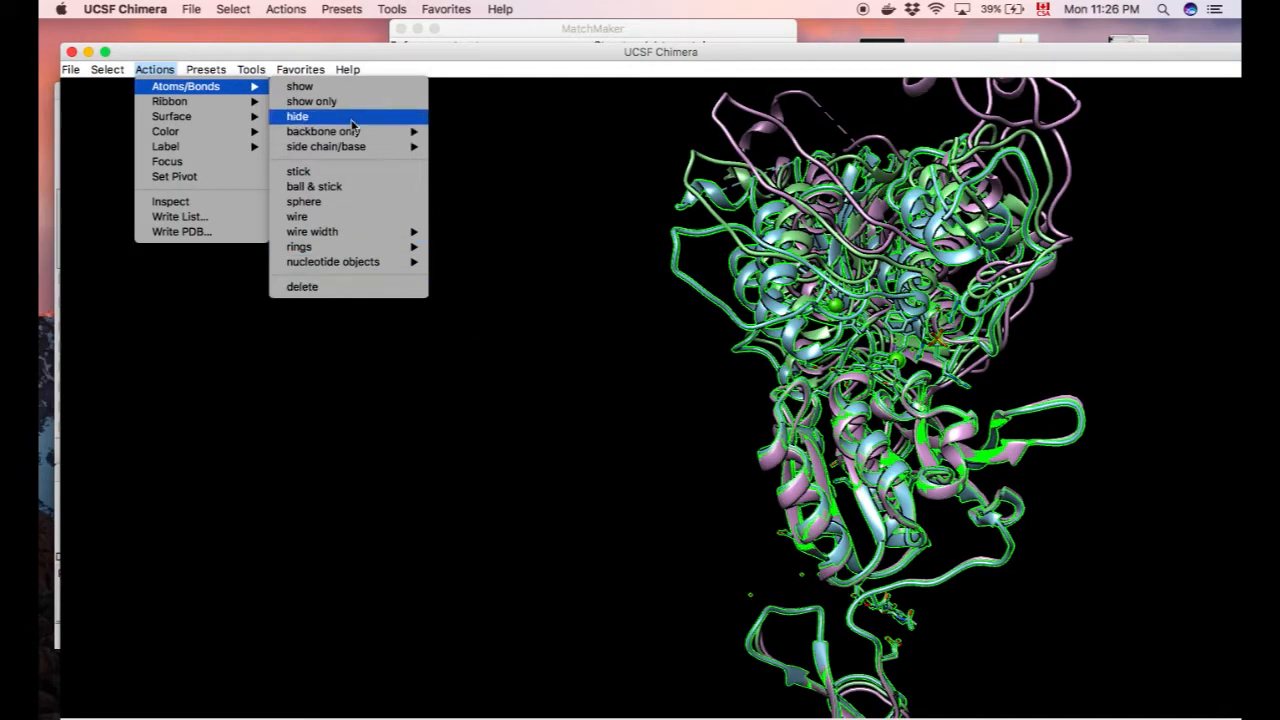
{"action": "left_click", "coordinate": [296, 116]}
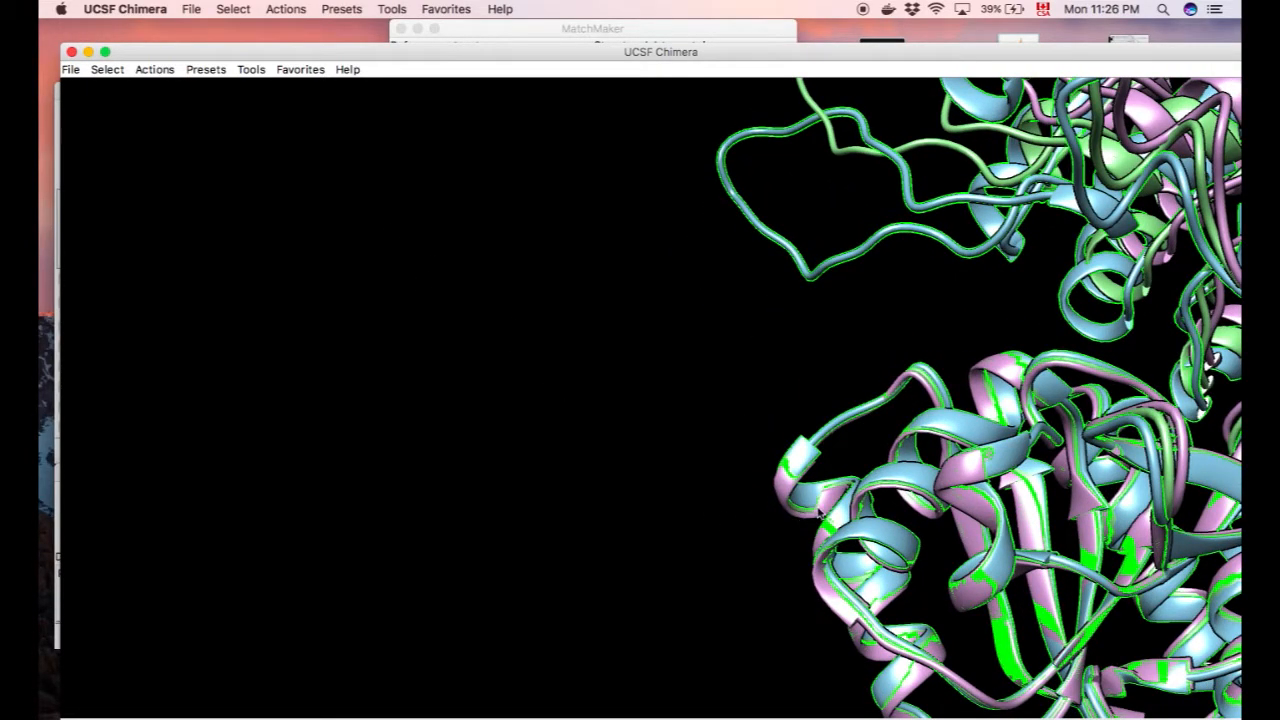
Select chain B of 5k5s to hide the second original model the same way
{"action": "left_click", "coordinate": [102, 68]}
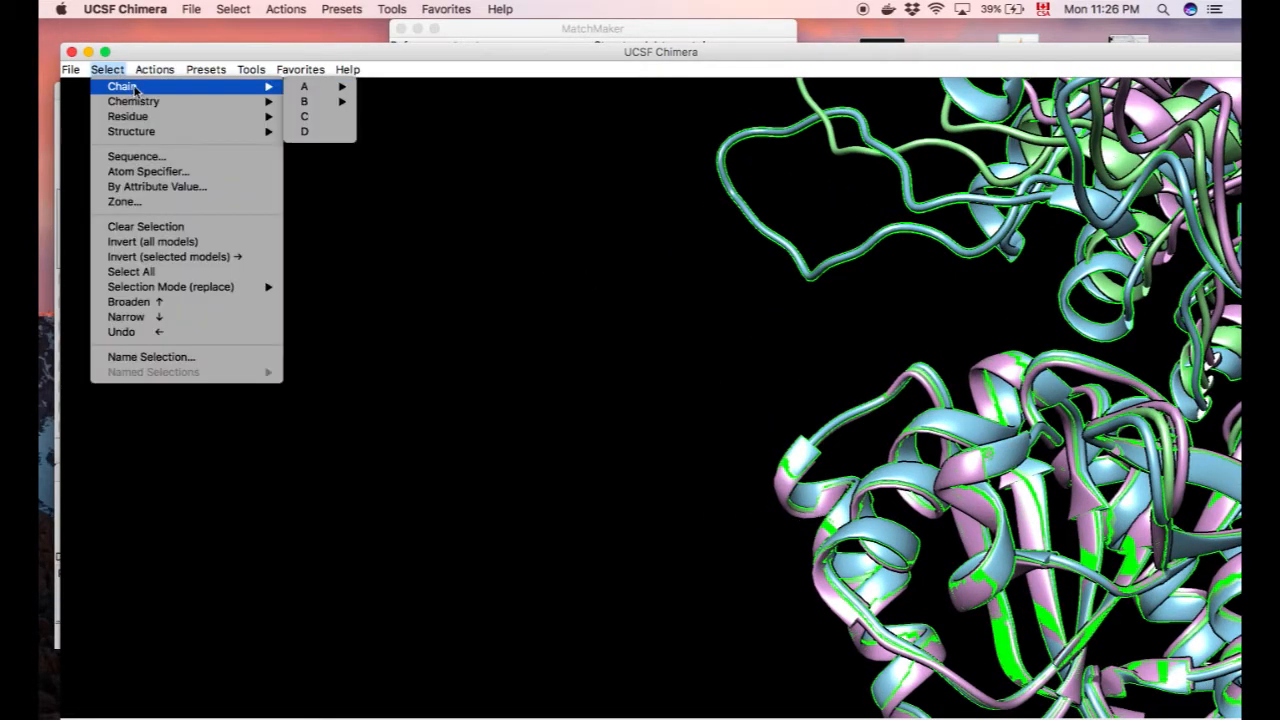
{"action": "mouse_move", "coordinate": [304, 100]}
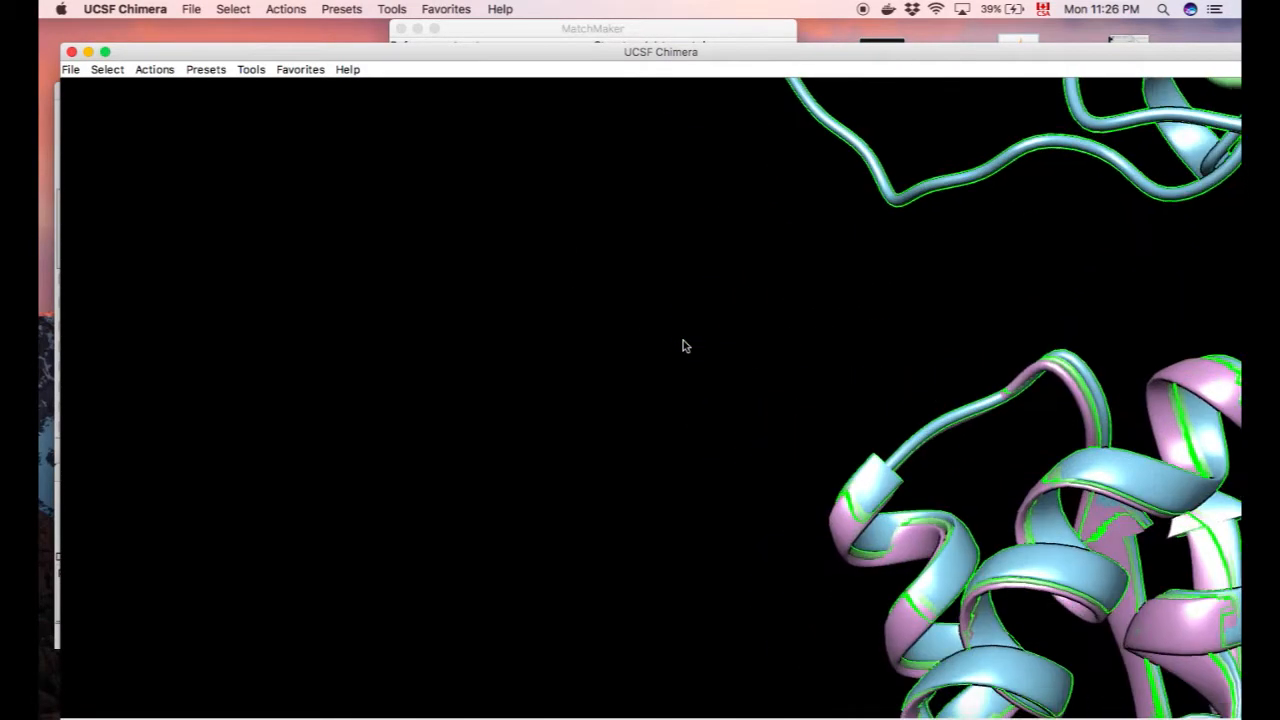
{"action": "left_click", "coordinate": [154, 68]}
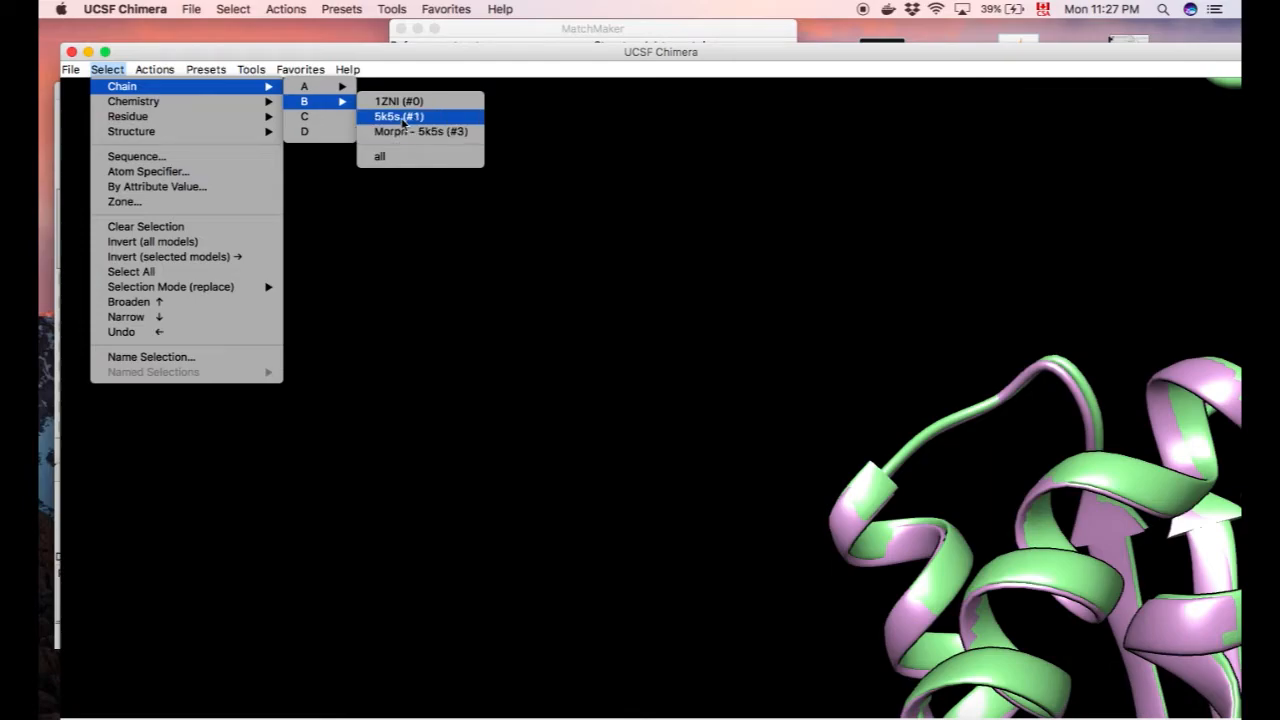
{"action": "left_click", "coordinate": [398, 116]}
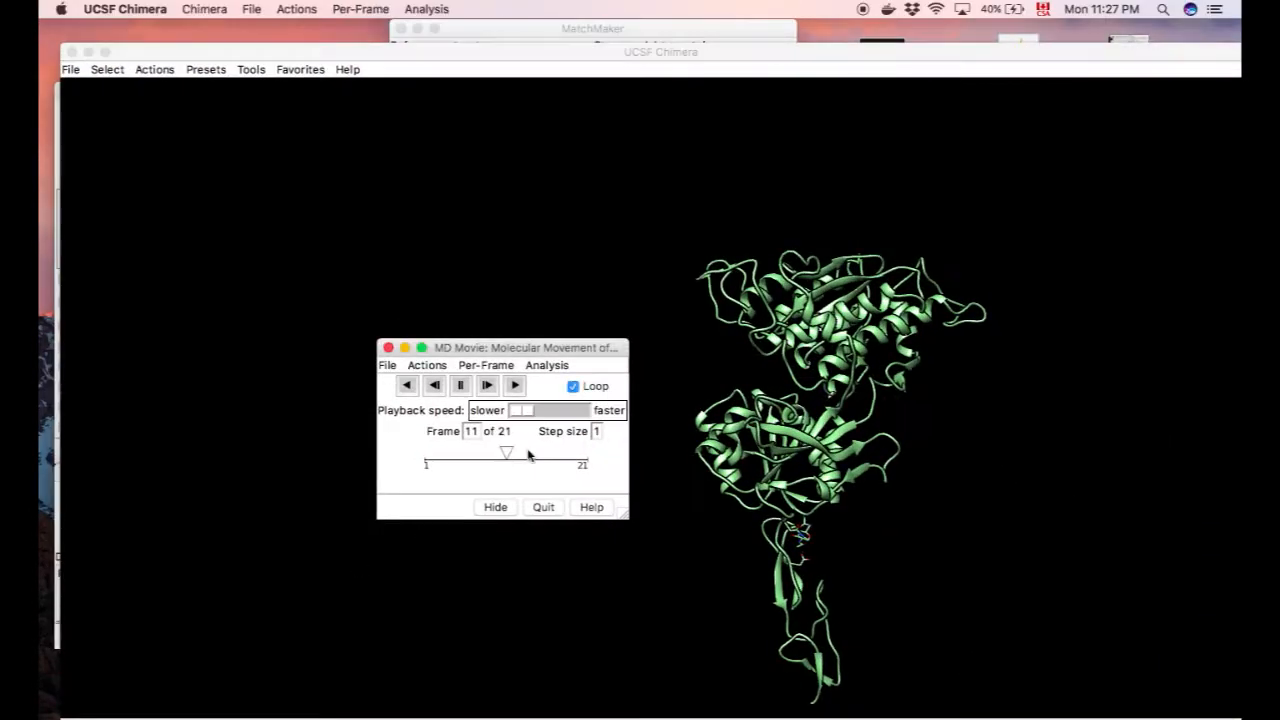
Resume the morph movie, zoom and recentre the green morph model, then bring up the Tools list
{"action": "left_click", "coordinate": [514, 384]}
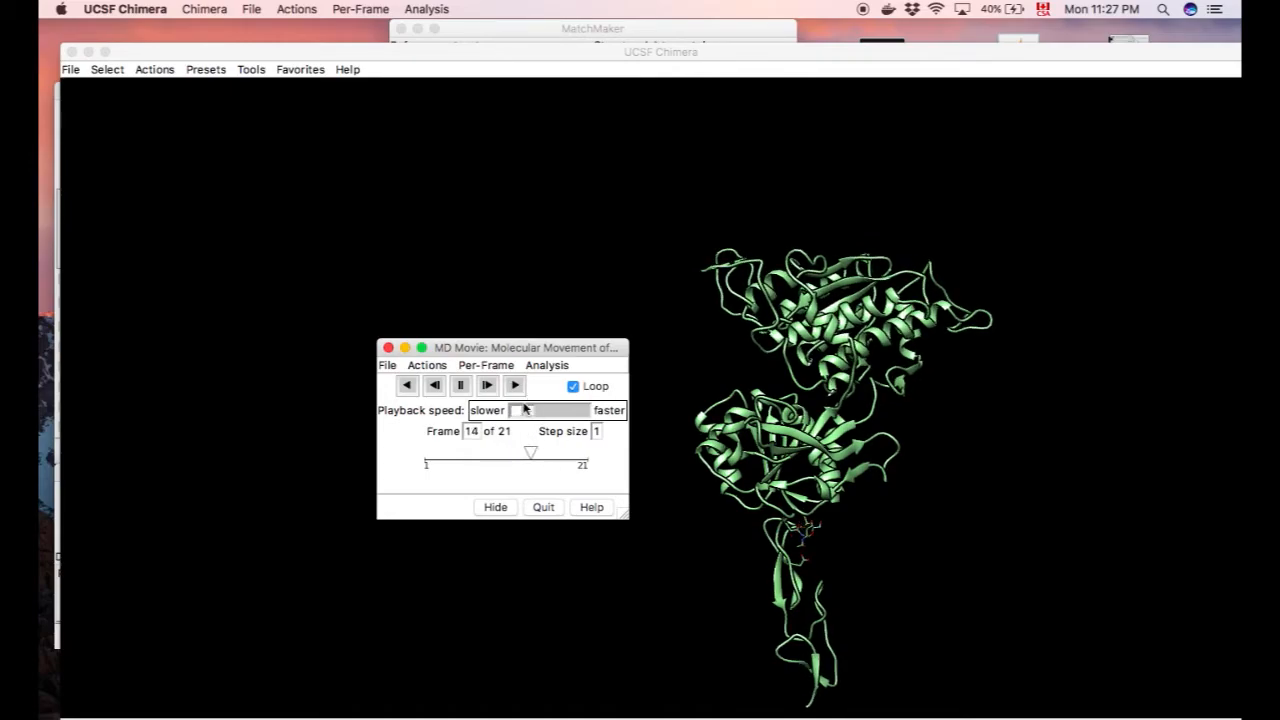
{"action": "left_click_drag", "start_coordinate": [520, 410], "coordinate": [564, 410]}
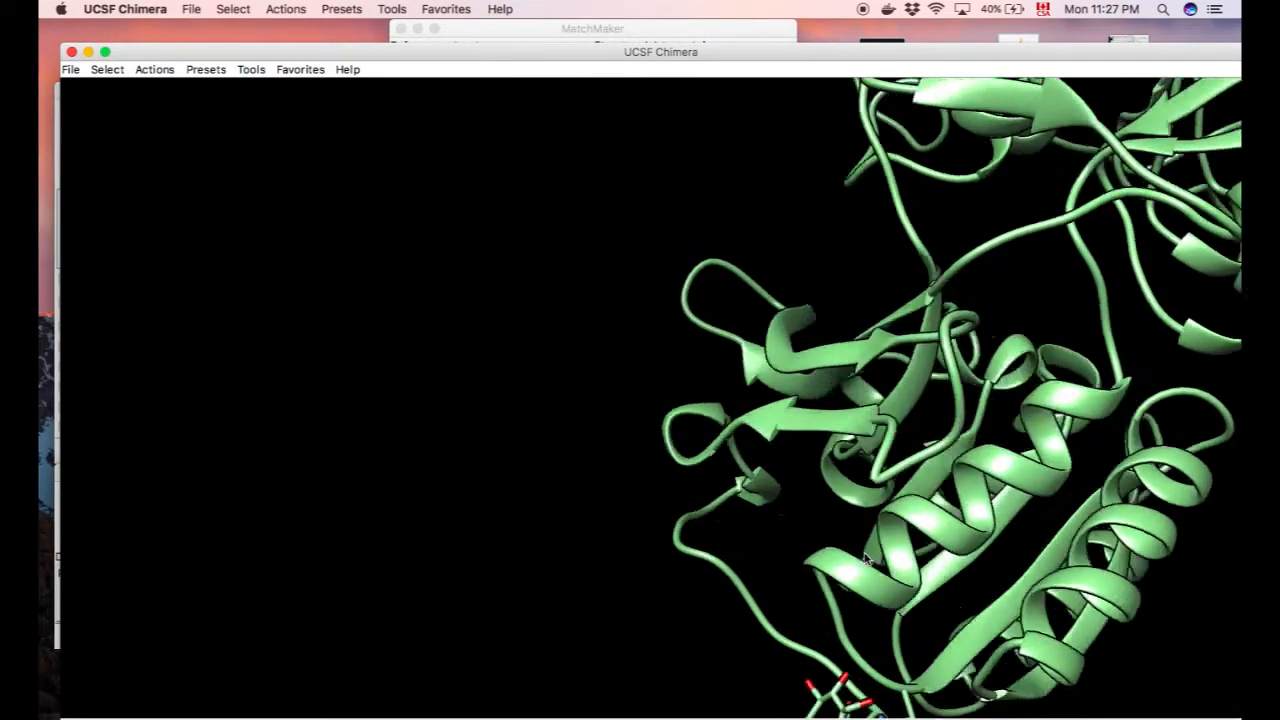
{"action": "left_click_drag", "start_coordinate": [864, 560], "coordinate": [800, 578]}
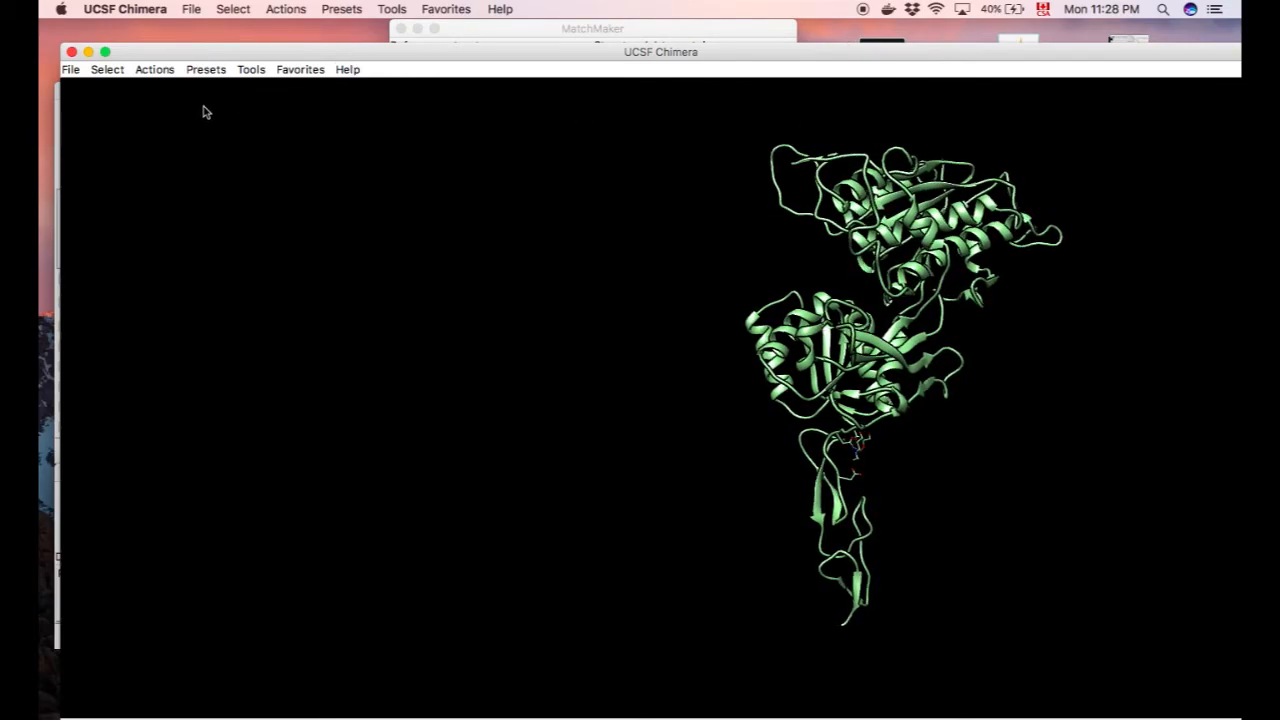
{"action": "left_click", "coordinate": [252, 68]}
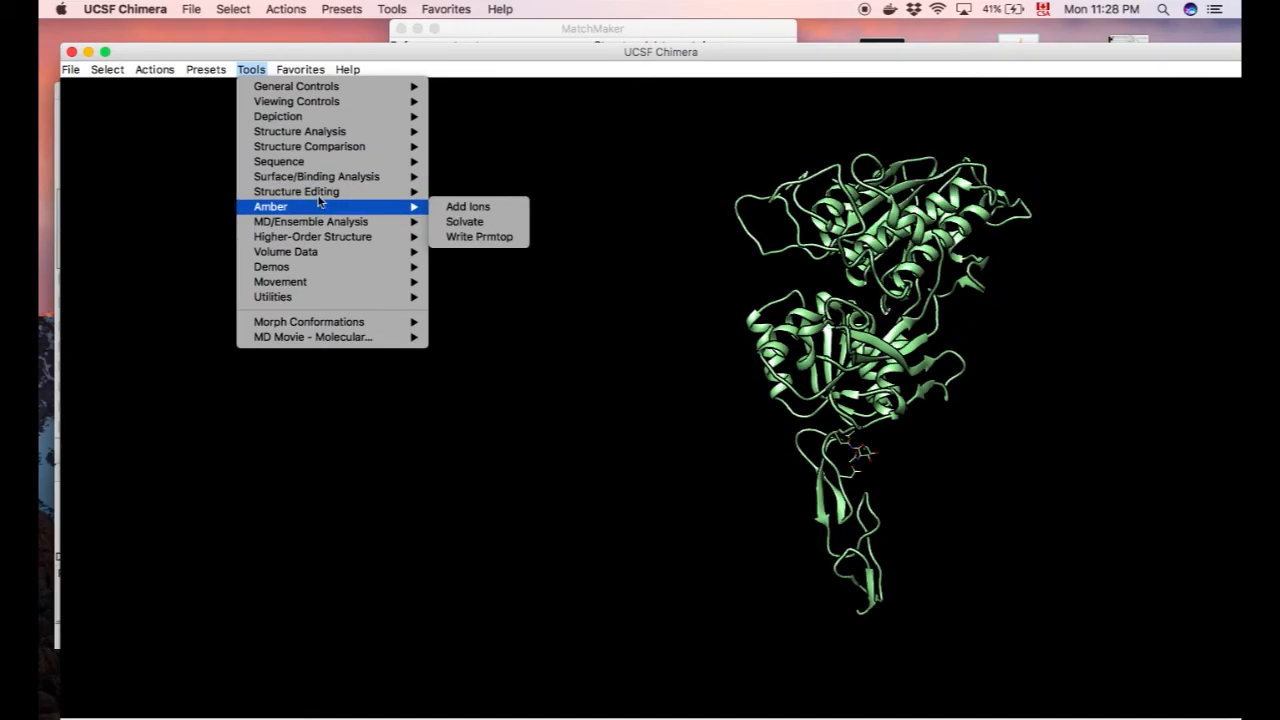